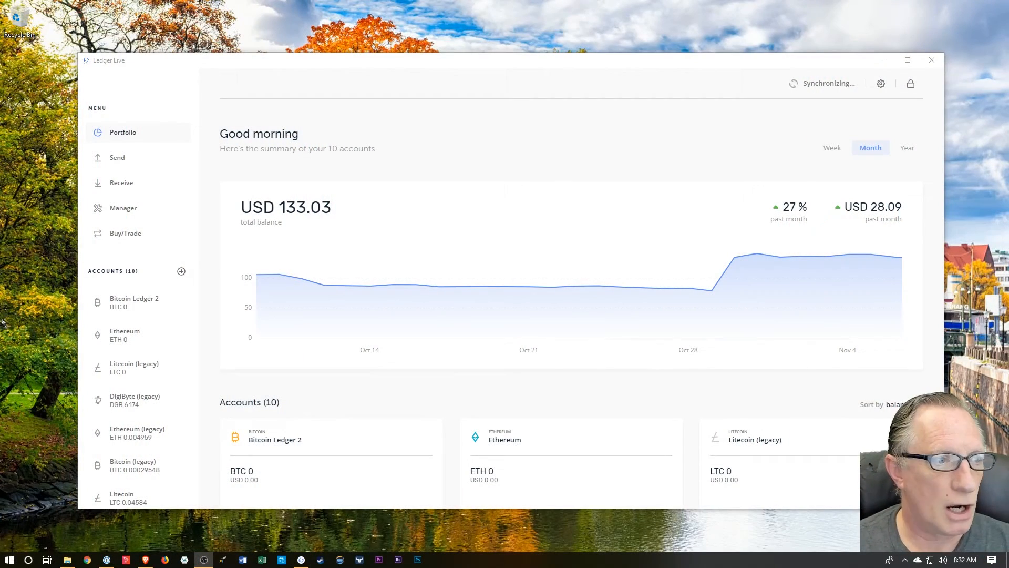
mouse_move(750, 283)
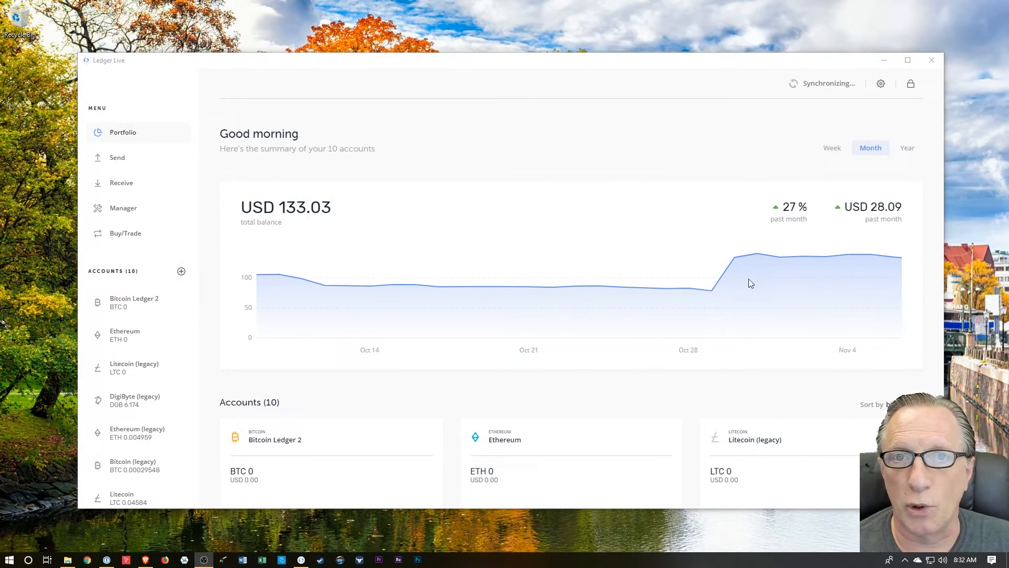
mouse_move(593, 144)
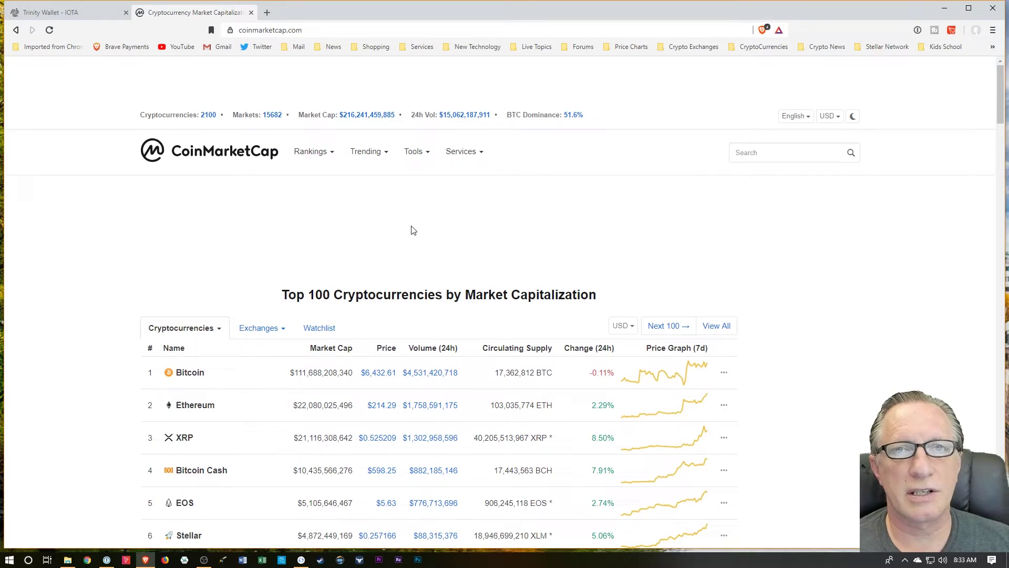
Scroll the CoinMarketCap table down to IOTA at rank 13 and return to Ledger Live
scroll(down, 3)
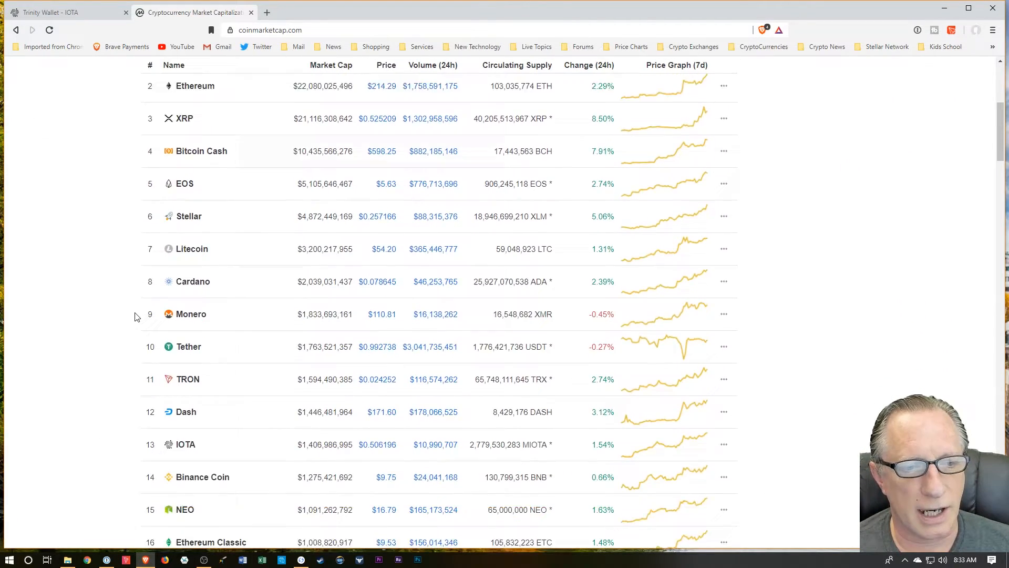
scroll(down, 3)
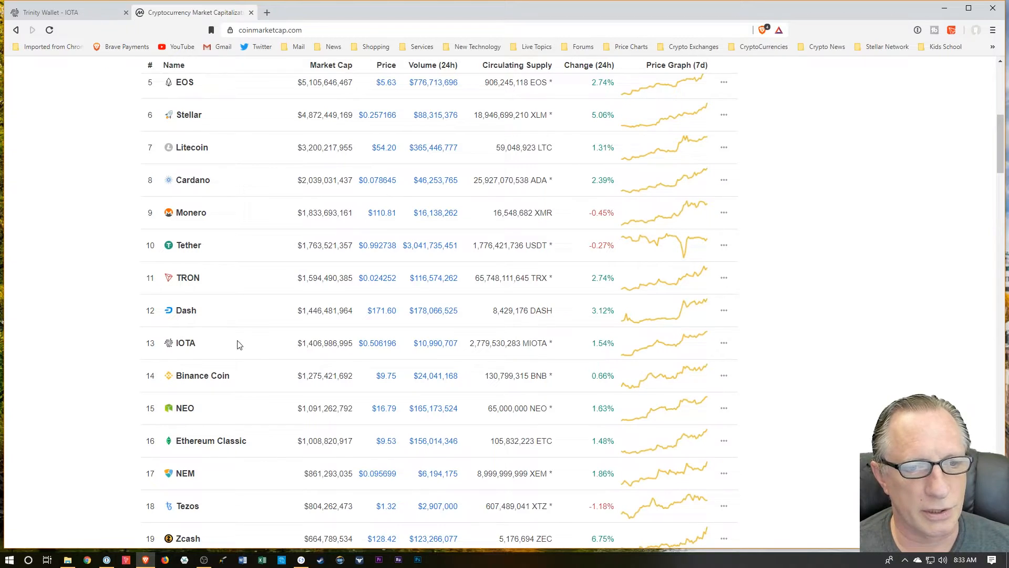
mouse_move(244, 361)
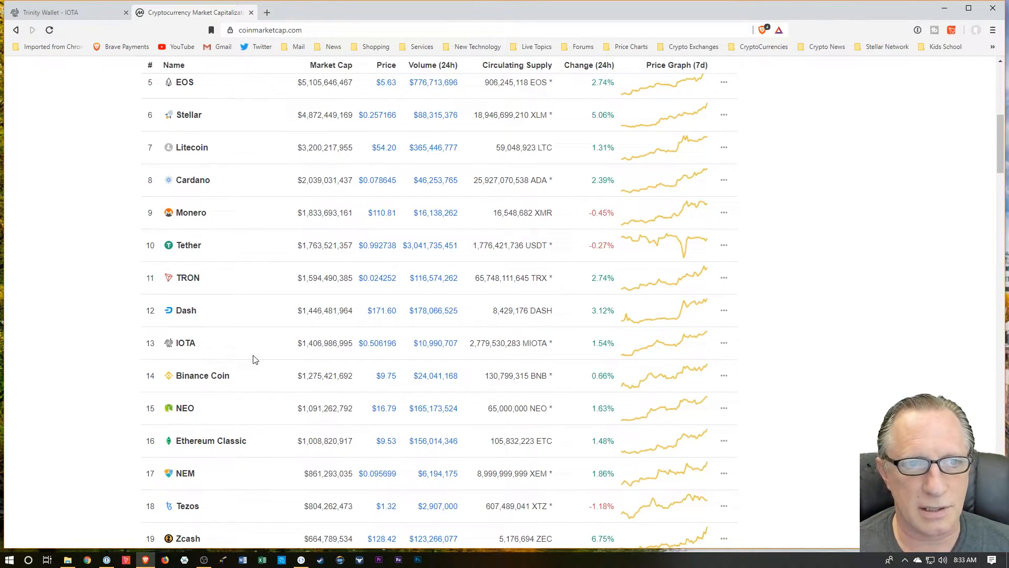
mouse_move(259, 327)
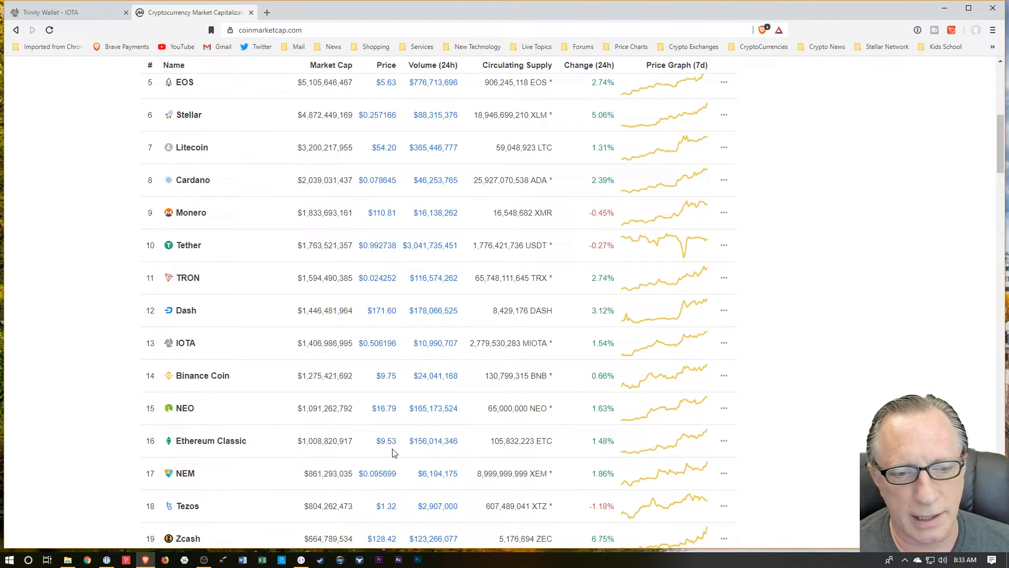
click(301, 559)
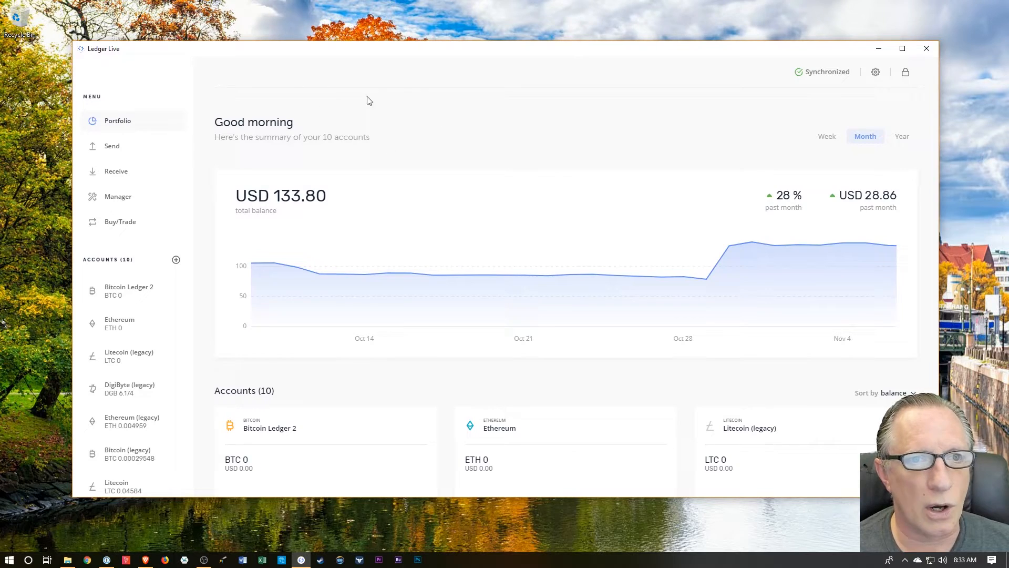
mouse_move(456, 275)
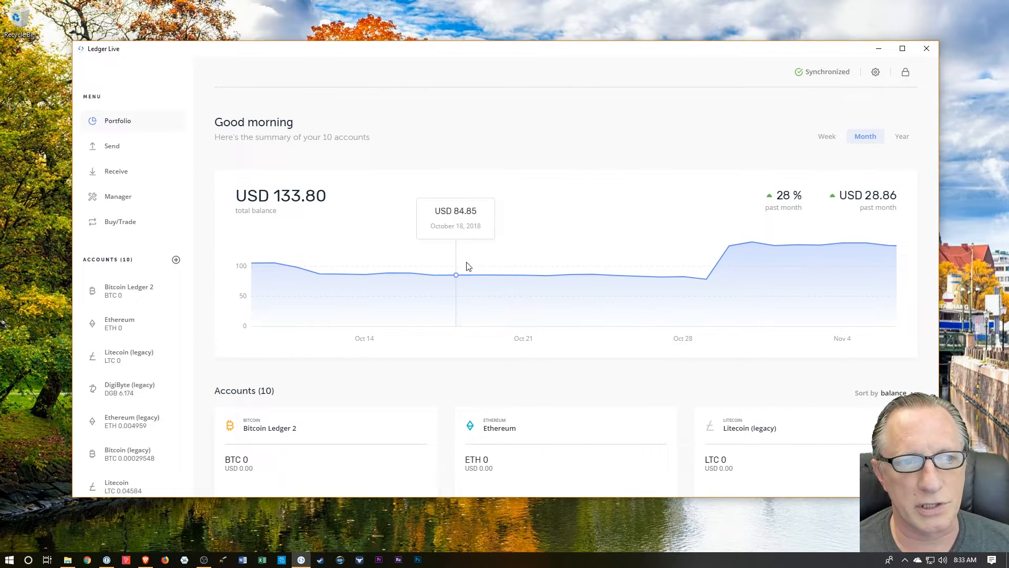
Open Ledger Live's Manager and scroll the app catalog to IOTA version 0.4.1
click(118, 196)
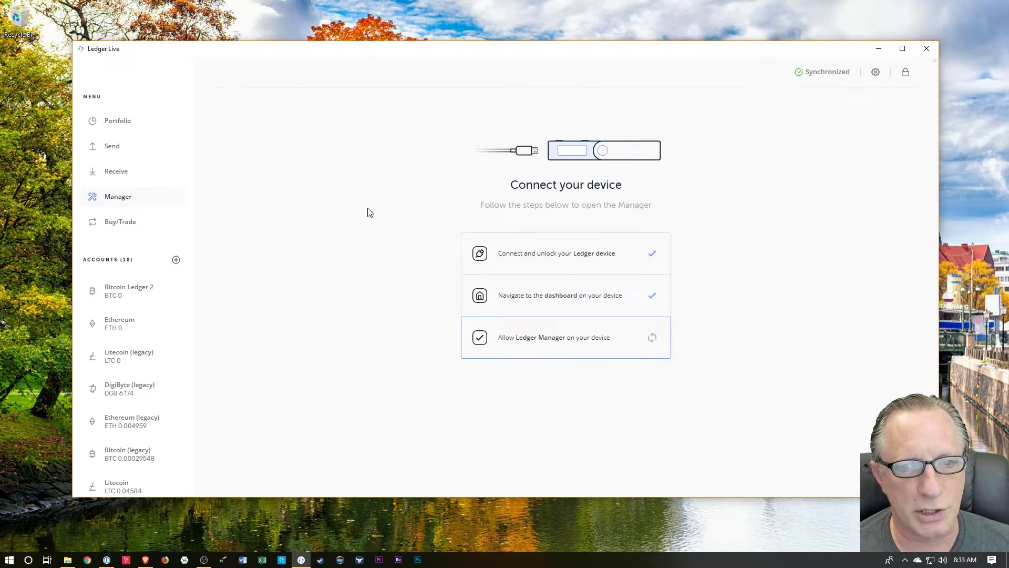
mouse_move(341, 225)
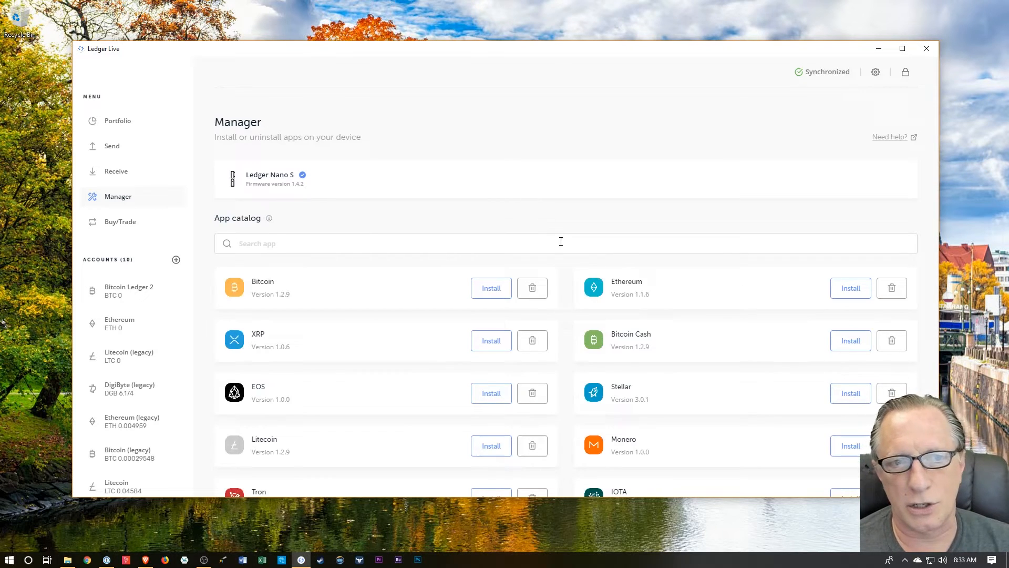
scroll(down, 3)
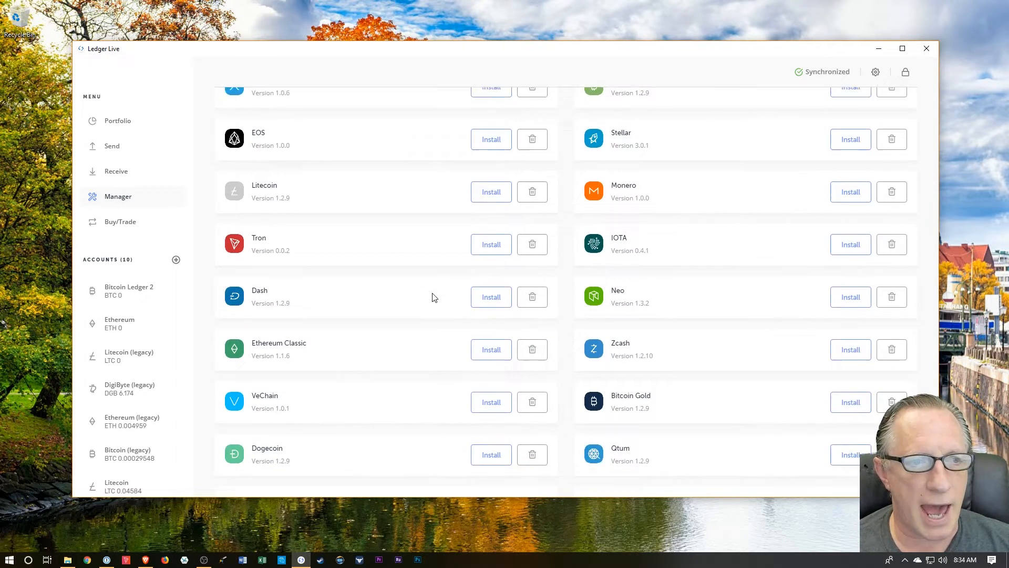
scroll(down, 3)
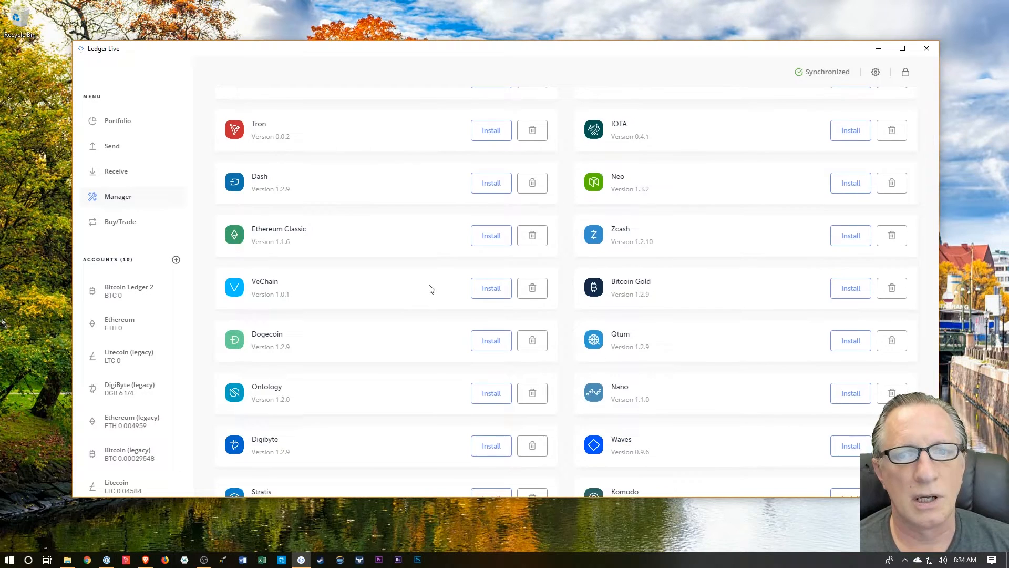
scroll(up, 3)
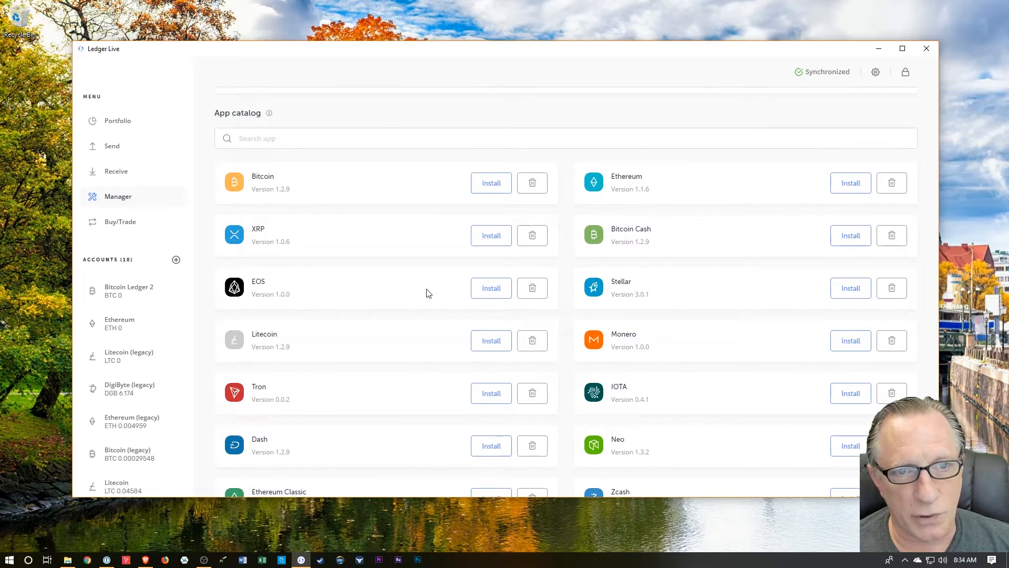
scroll(down, 3)
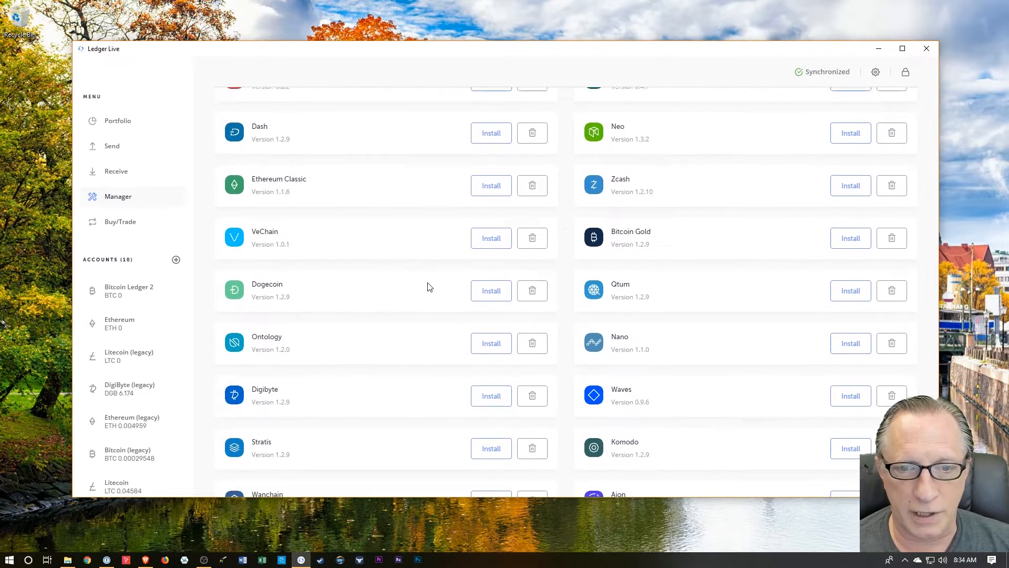
scroll(down, 3)
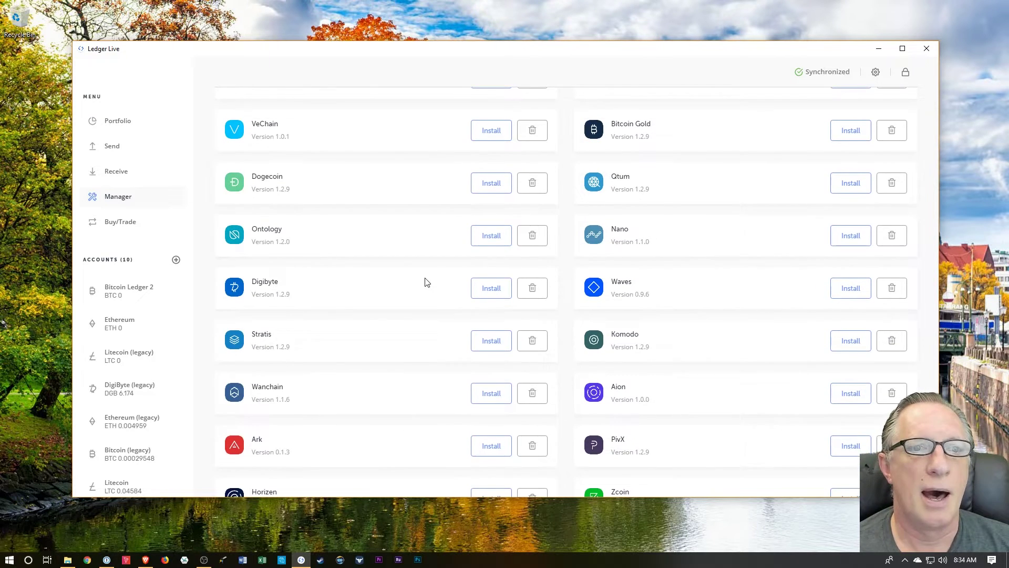
scroll(up, 3)
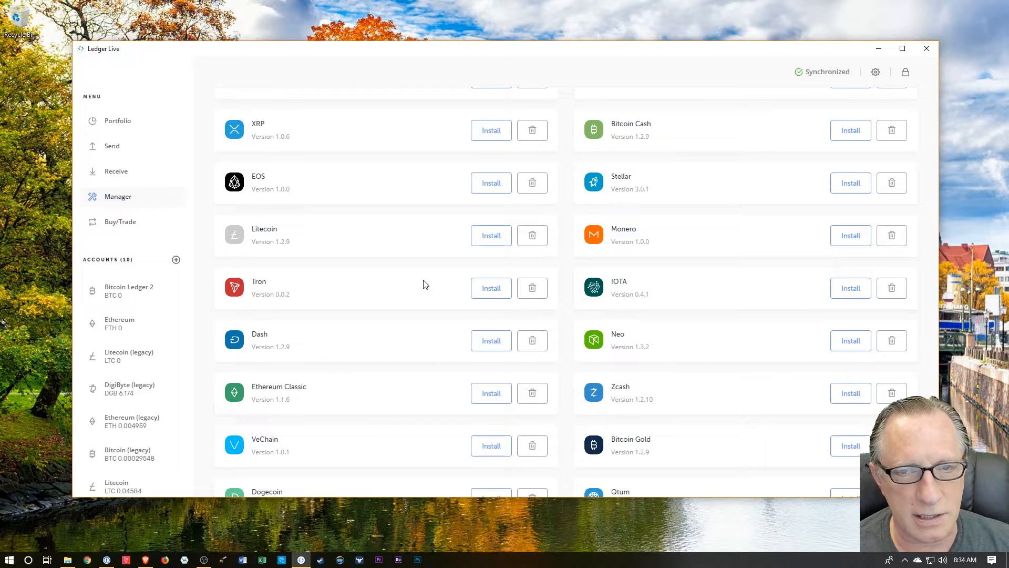
mouse_move(431, 300)
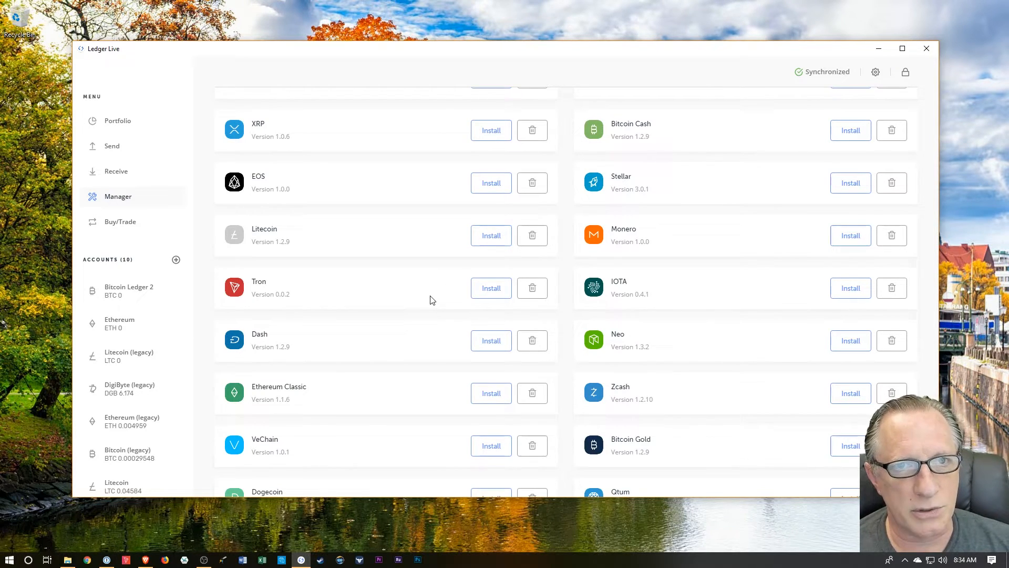
scroll(up, 3)
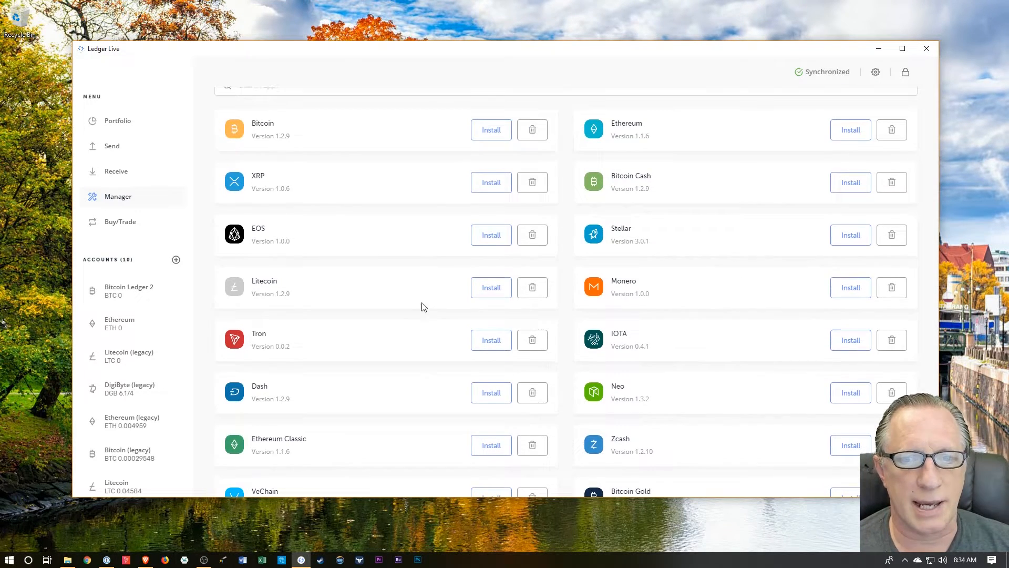
scroll(down, 3)
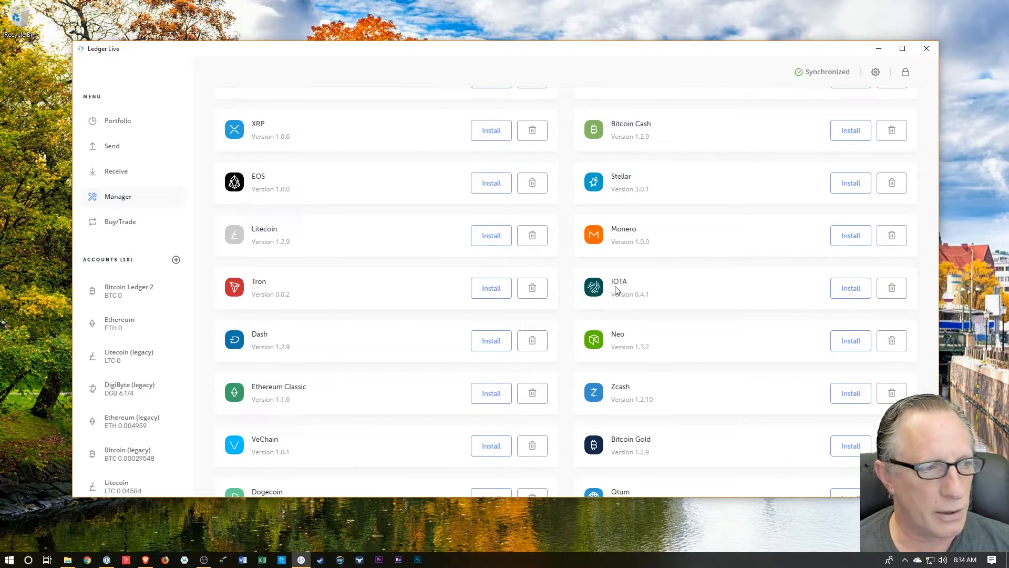
scroll(up, 3)
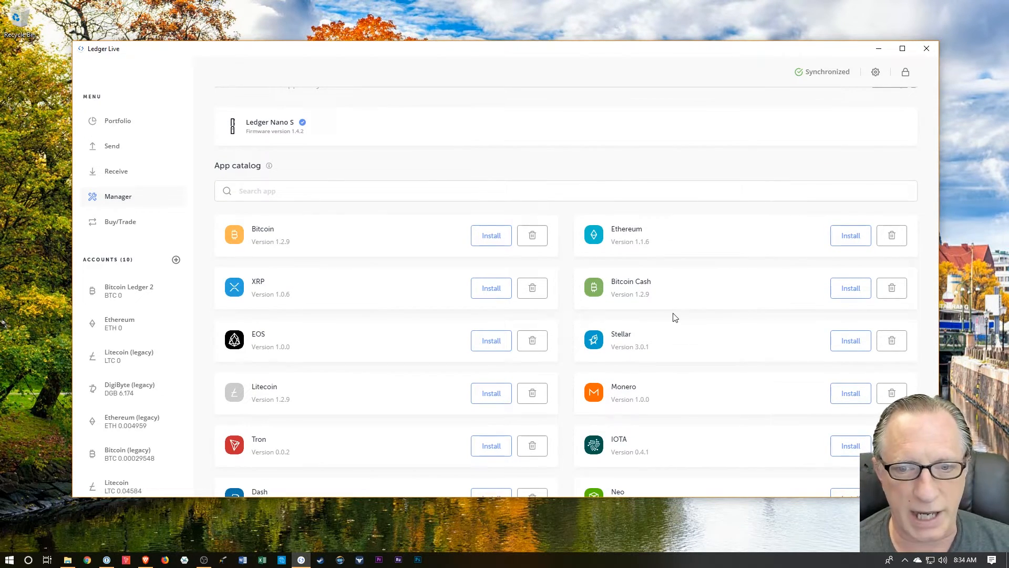
scroll(down, 3)
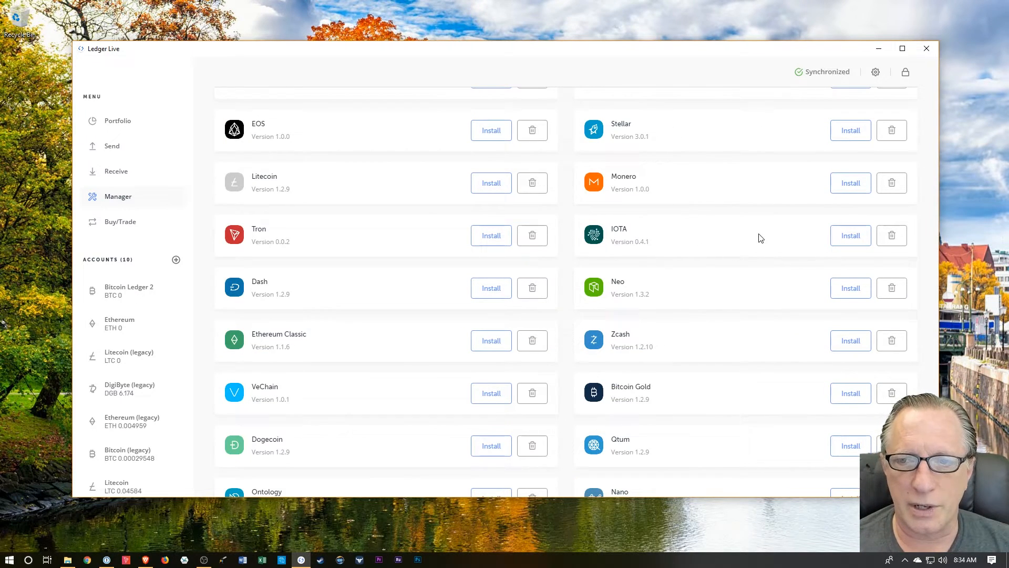
Install the IOTA app on the Ledger Nano S and dismiss the success dialog
click(849, 235)
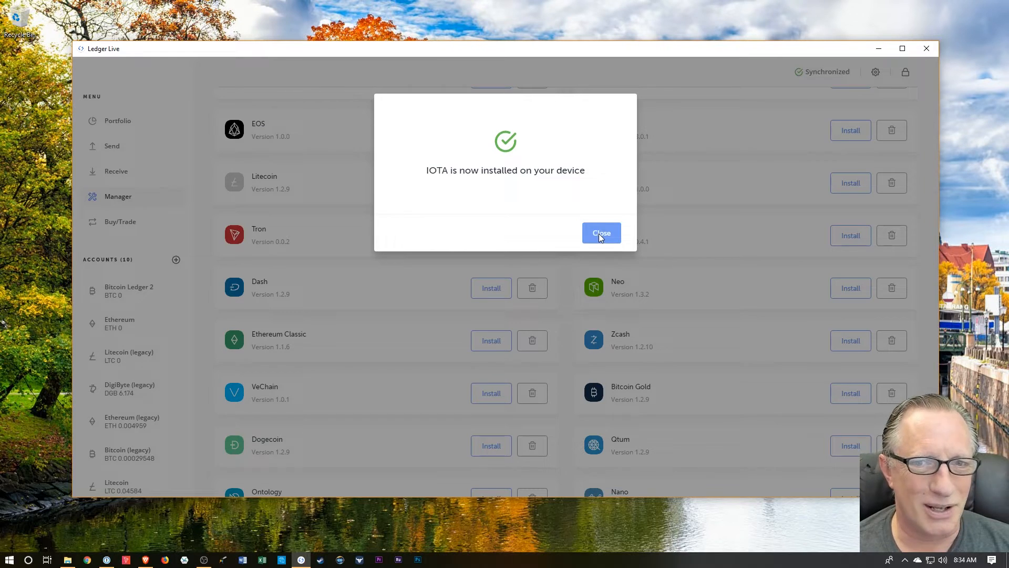
mouse_move(601, 233)
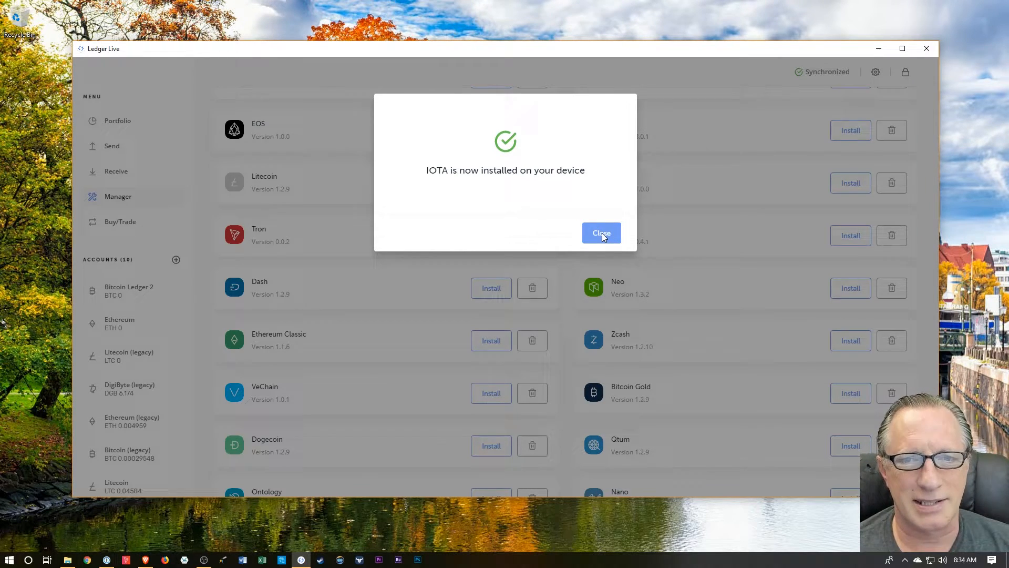
click(601, 233)
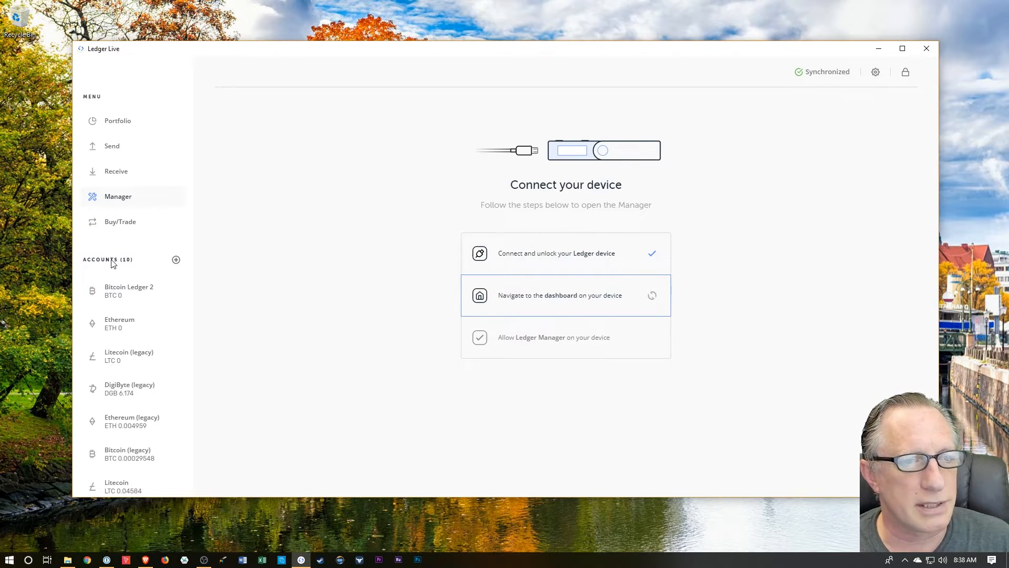
Open Bitcoin Ledger 2, browse the Add accounts asset list, and close it without choosing
click(129, 290)
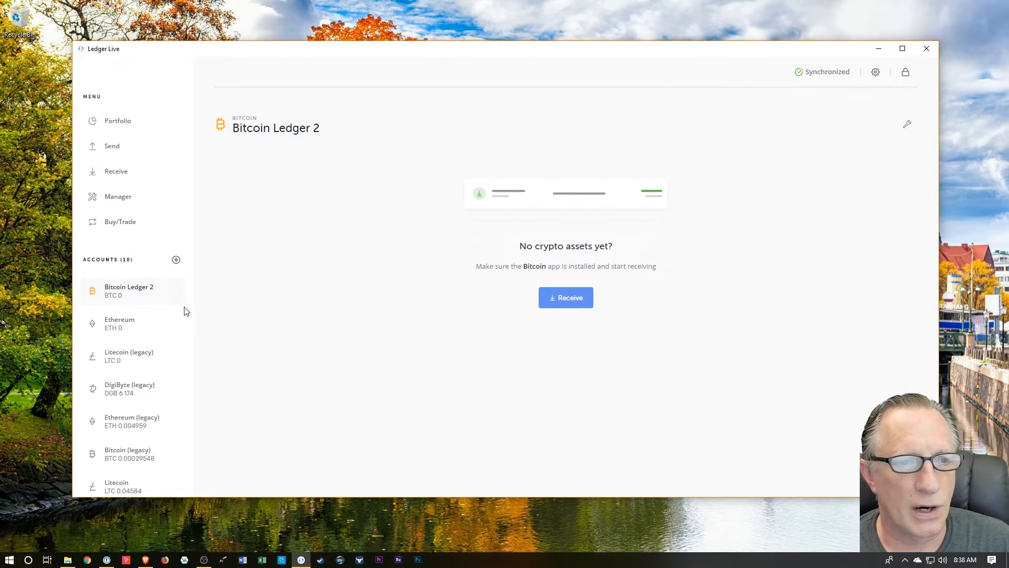
mouse_move(175, 260)
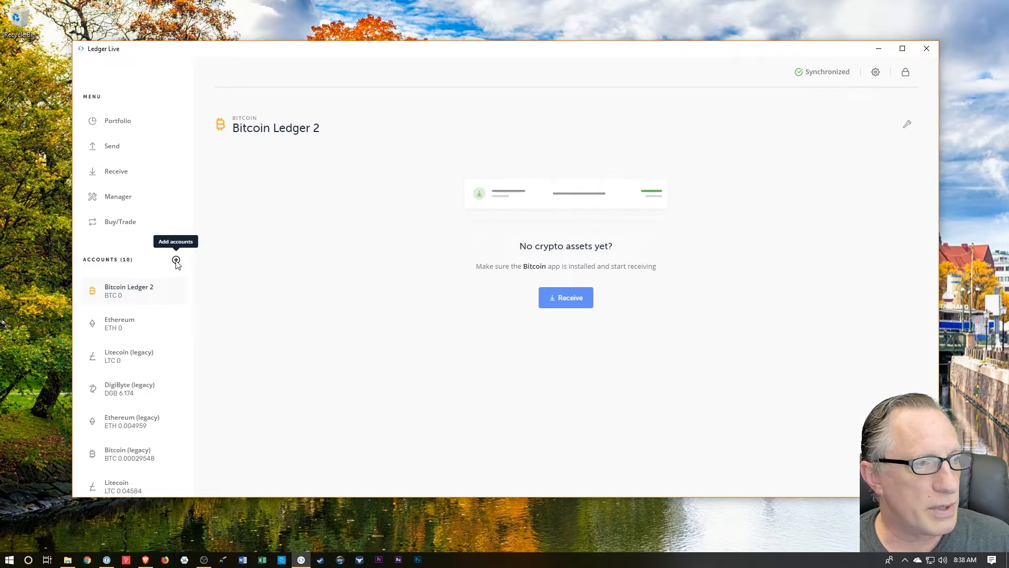
click(176, 260)
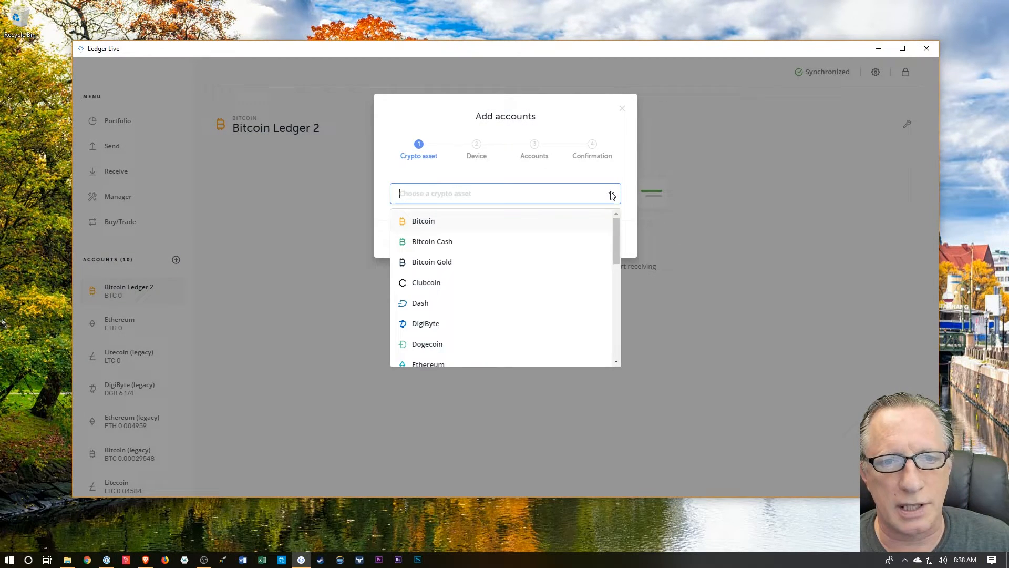
scroll(down, 3)
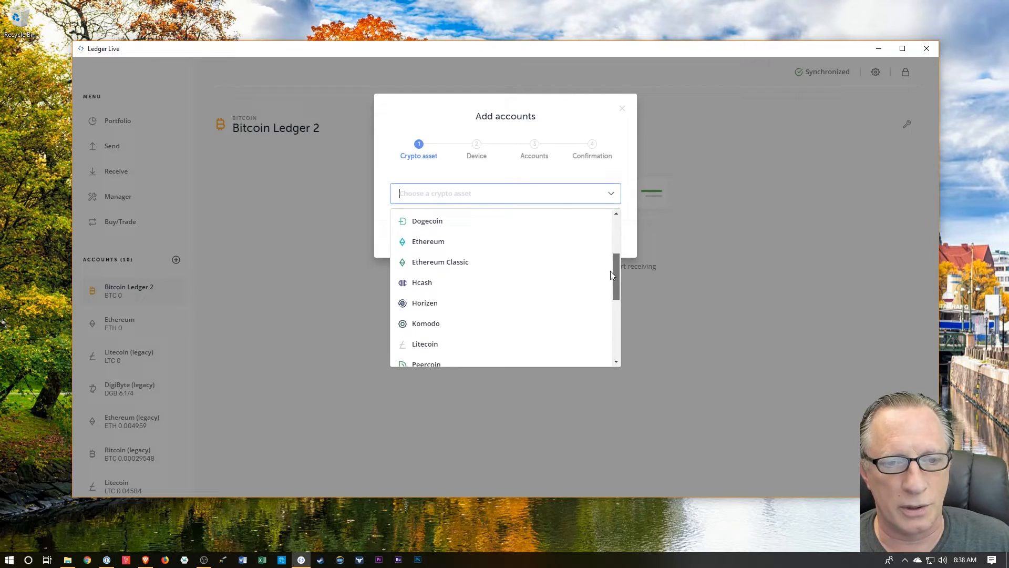
scroll(down, 3)
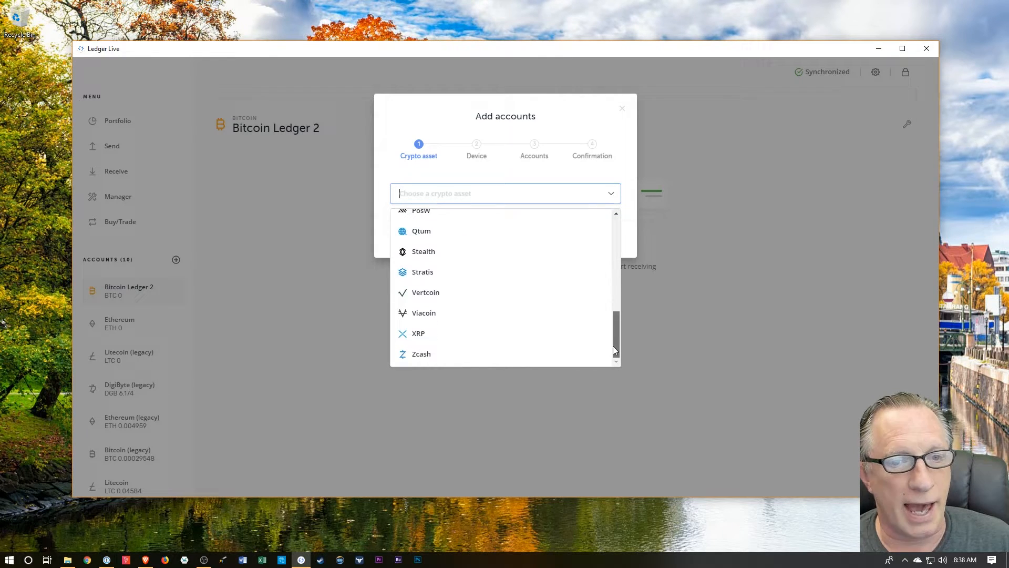
scroll(up, 3)
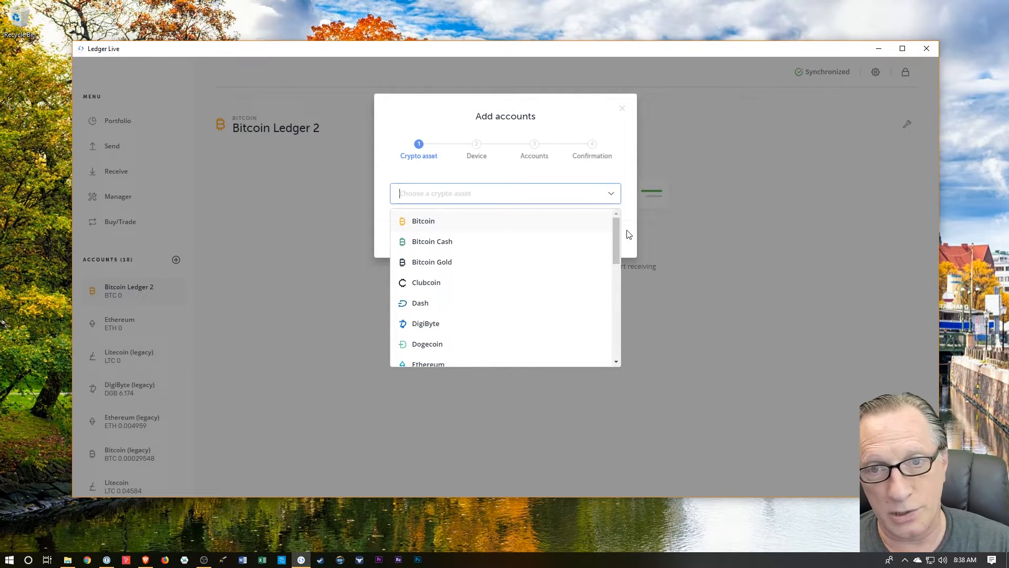
mouse_move(769, 206)
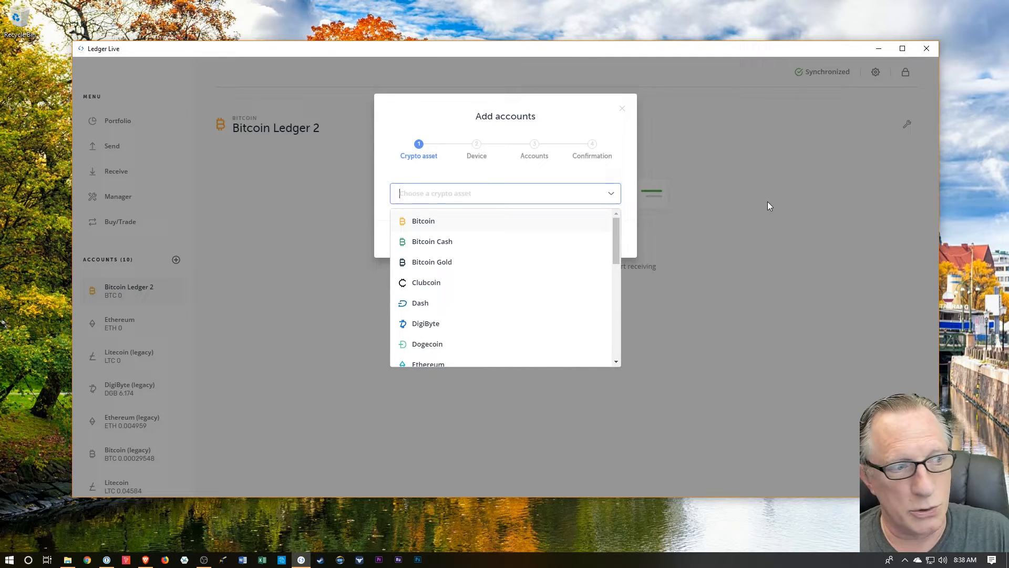
mouse_move(727, 161)
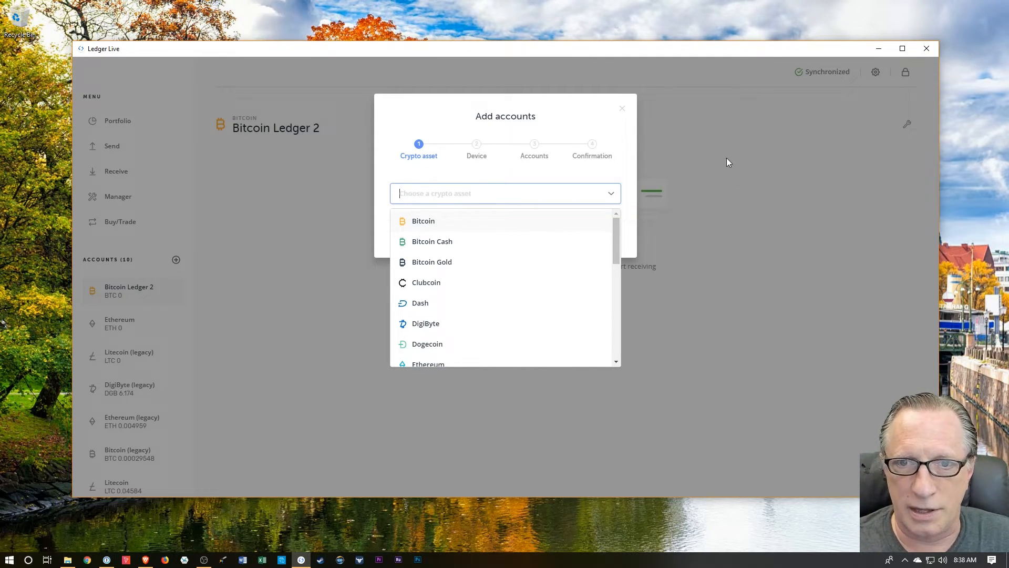
mouse_move(717, 157)
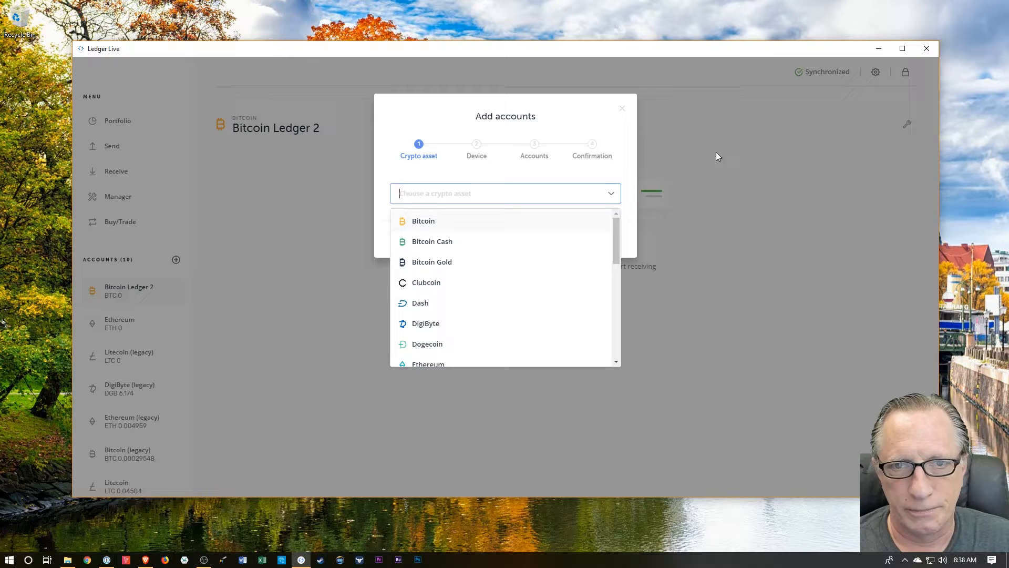
mouse_move(648, 120)
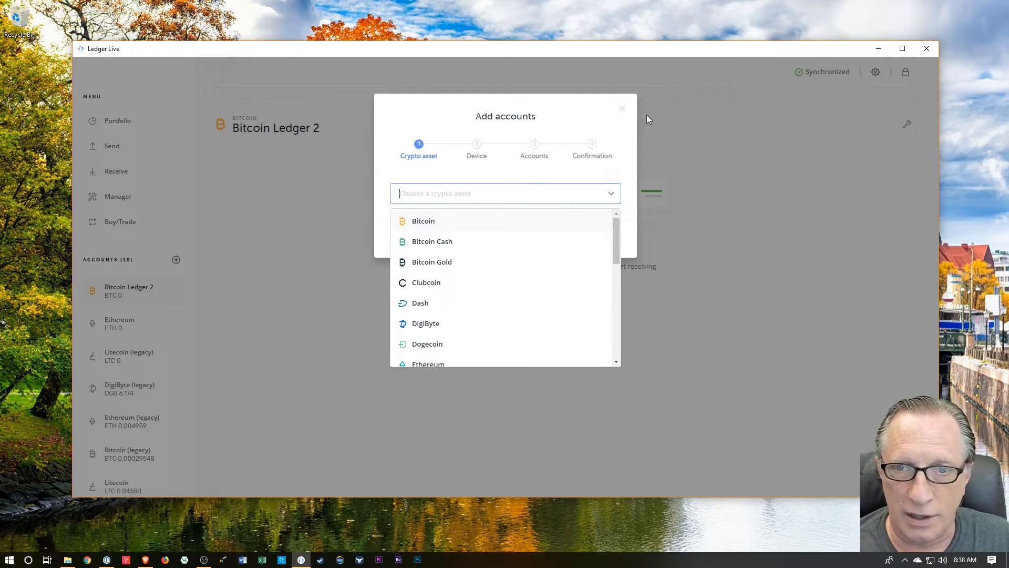
click(622, 108)
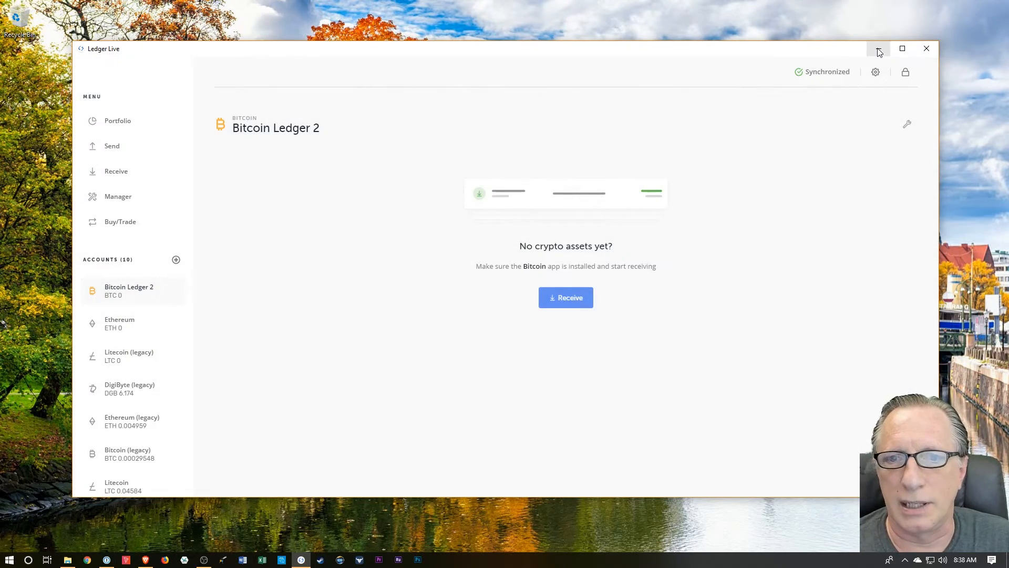
Minimize Ledger Live and scroll the Trinity Wallet site down to Download Trinity
click(878, 48)
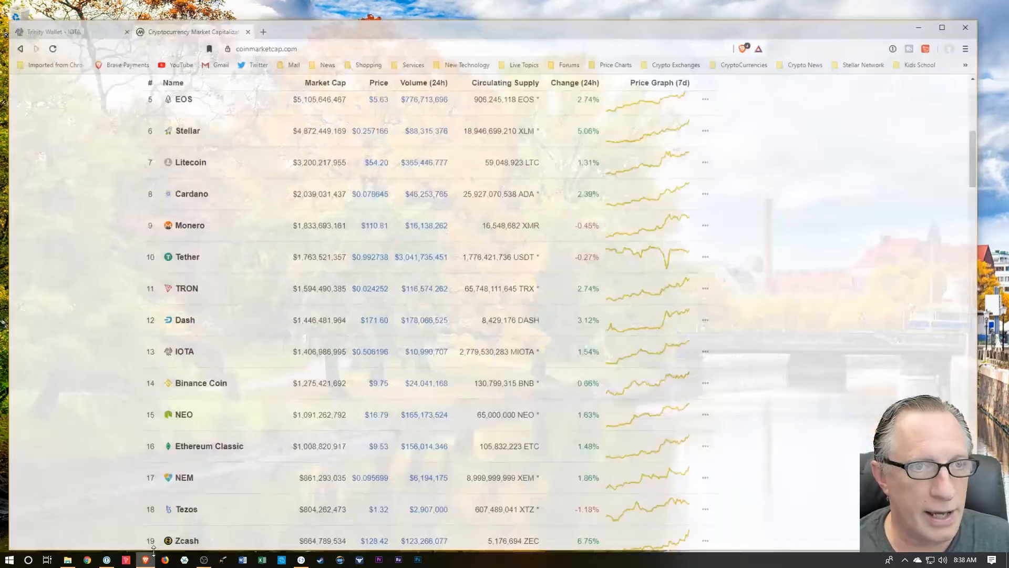
click(64, 12)
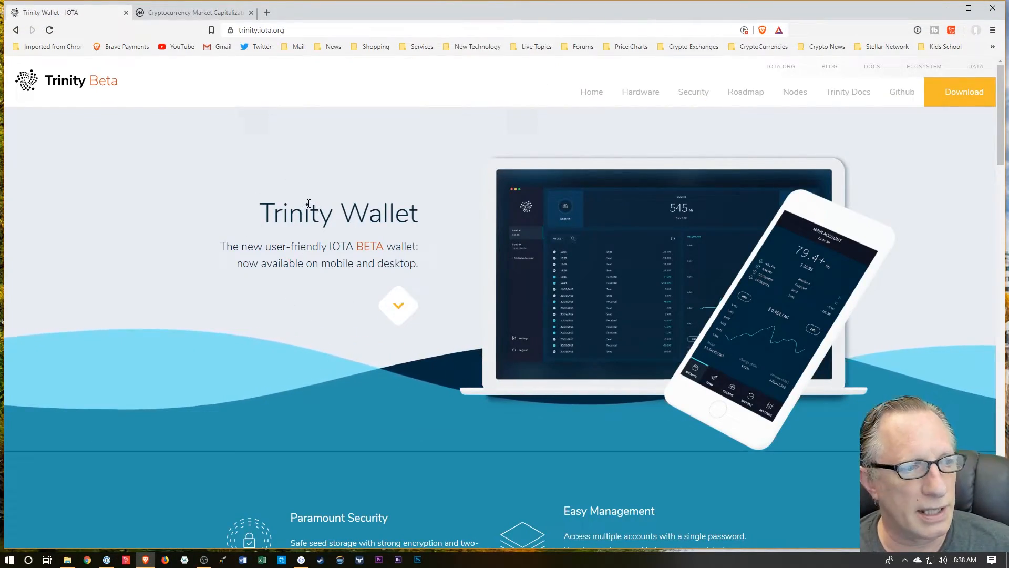
mouse_move(250, 226)
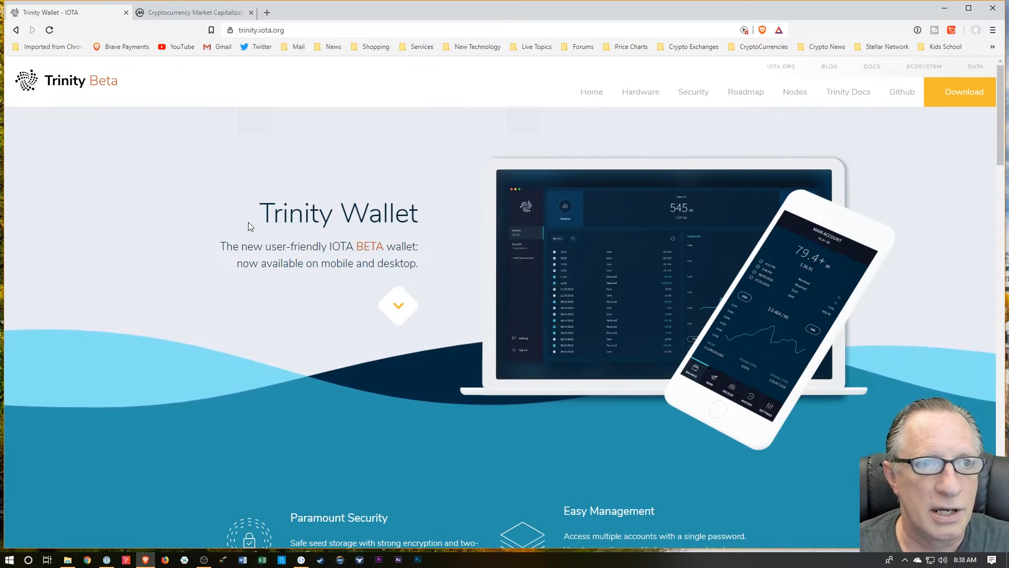
mouse_move(389, 170)
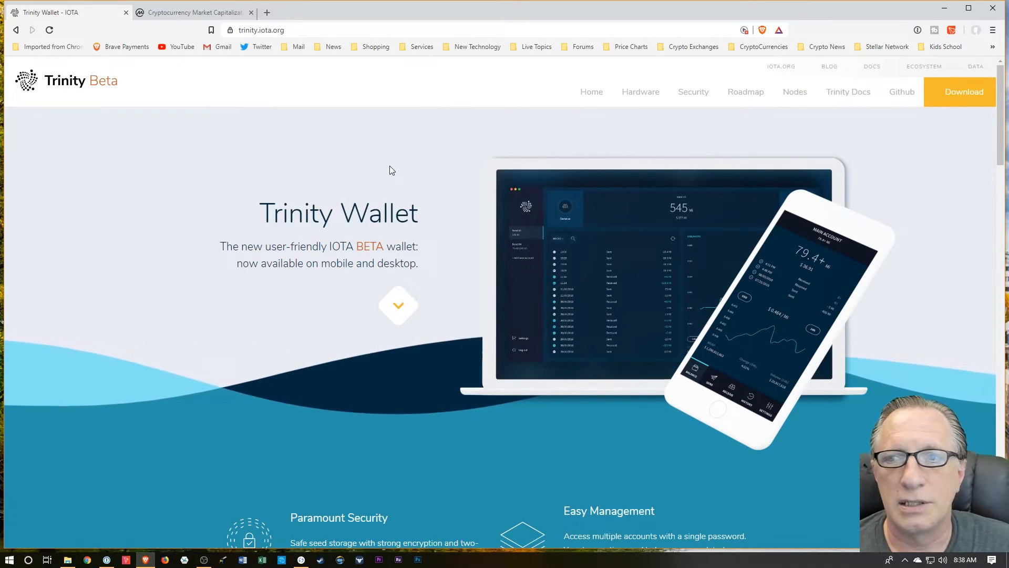
mouse_move(939, 128)
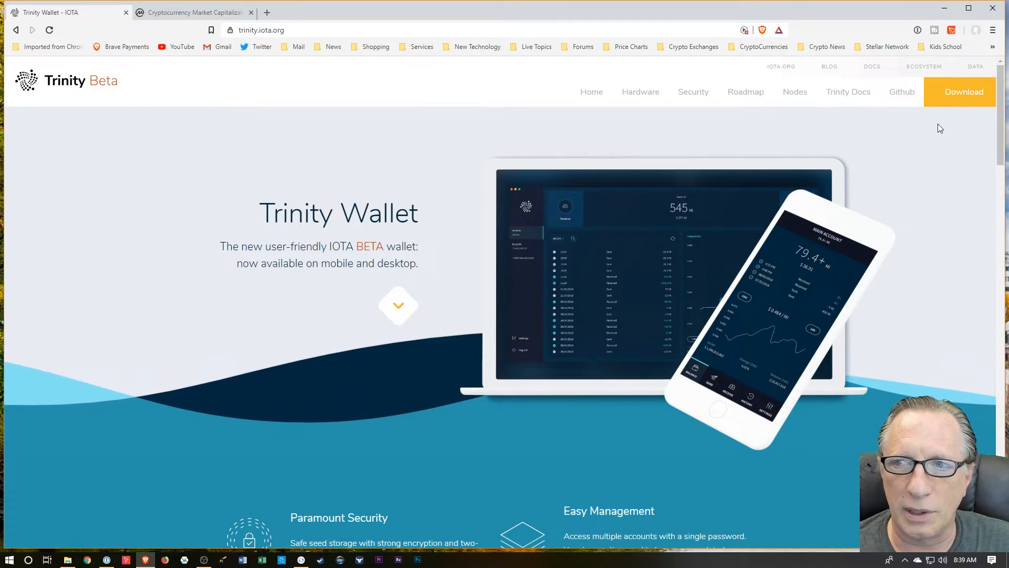
scroll(down, 3)
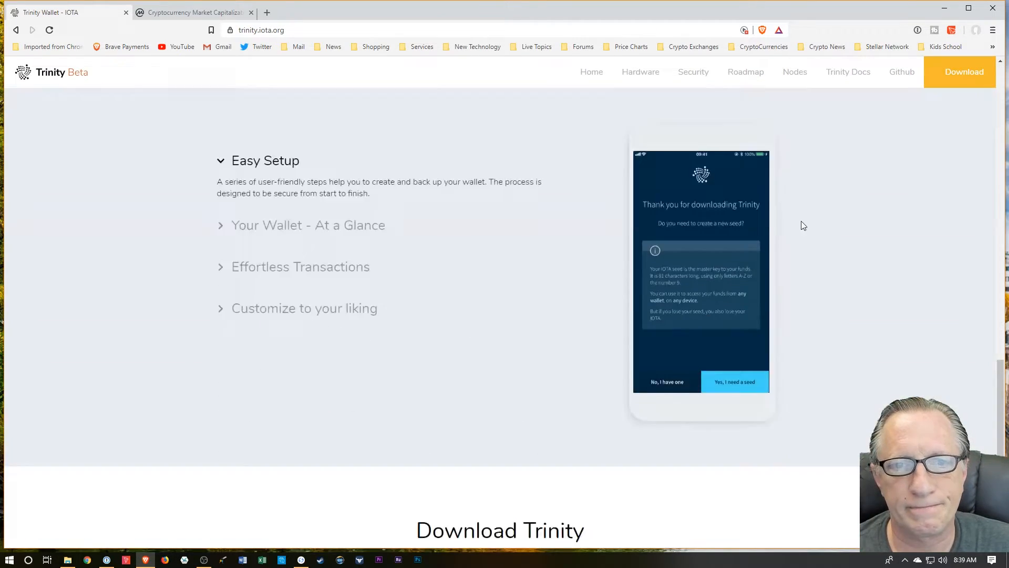
scroll(down, 3)
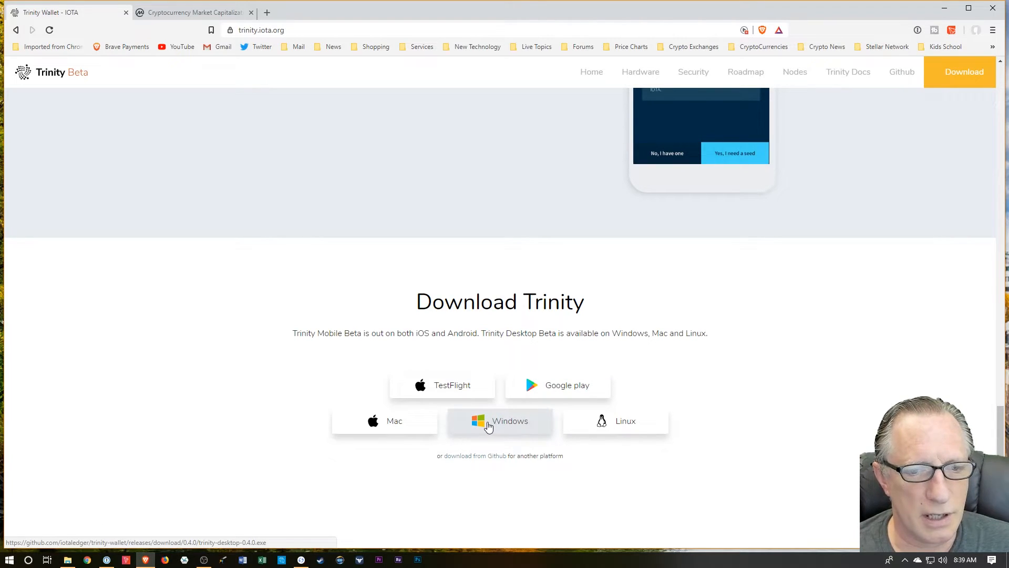
Download the Windows installer trinity-desktop-0.4.0.exe and save it to the Desktop
click(499, 420)
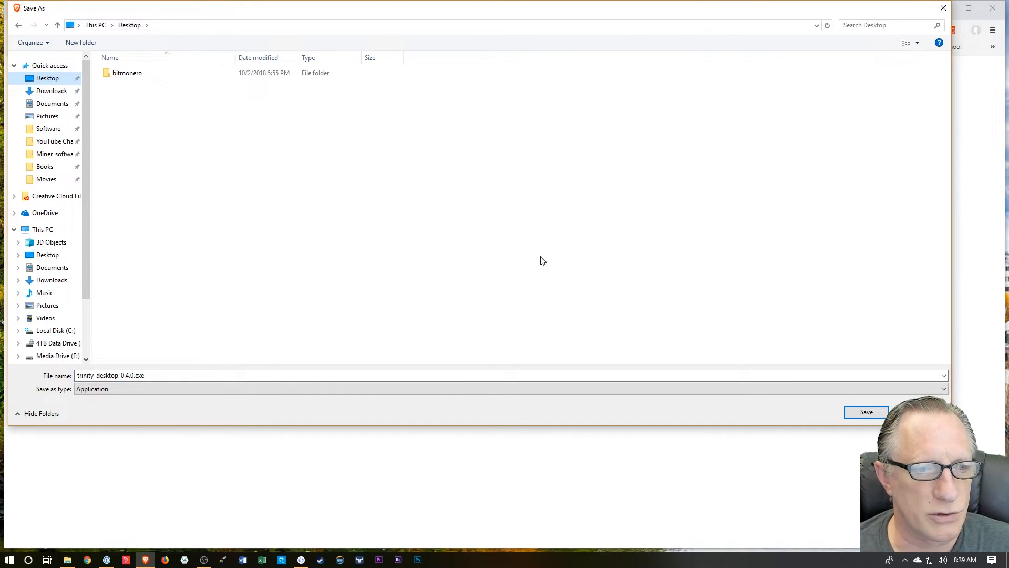
click(866, 412)
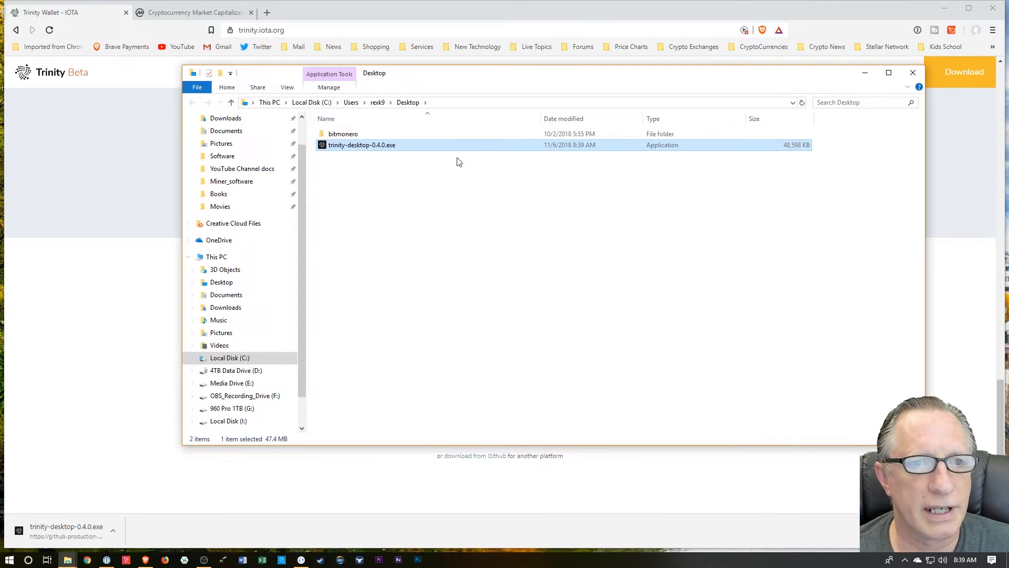
mouse_move(358, 145)
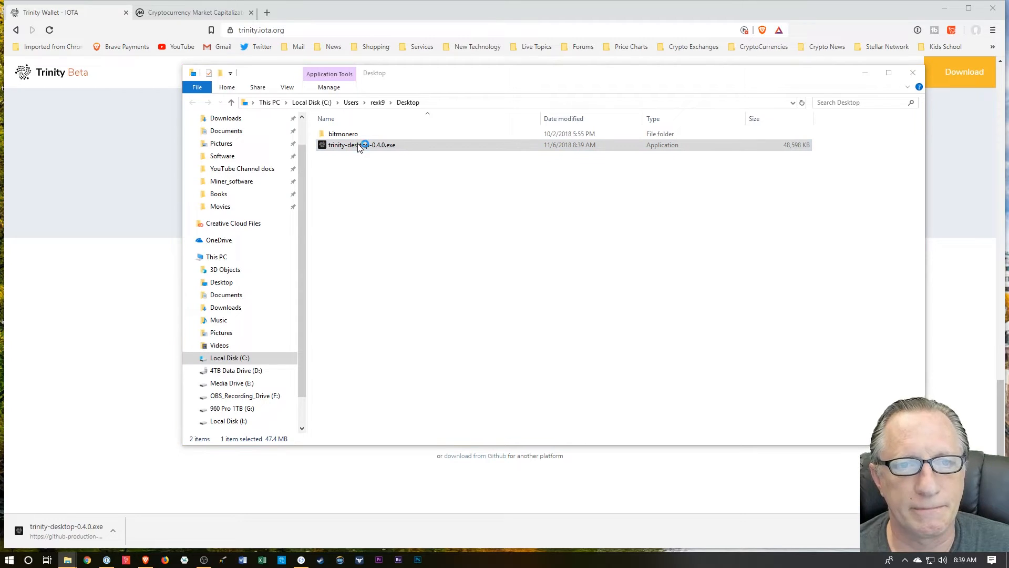
Launch trinity-desktop-0.4.0.exe from the Desktop folder to start Trinity Setup
double_click(361, 145)
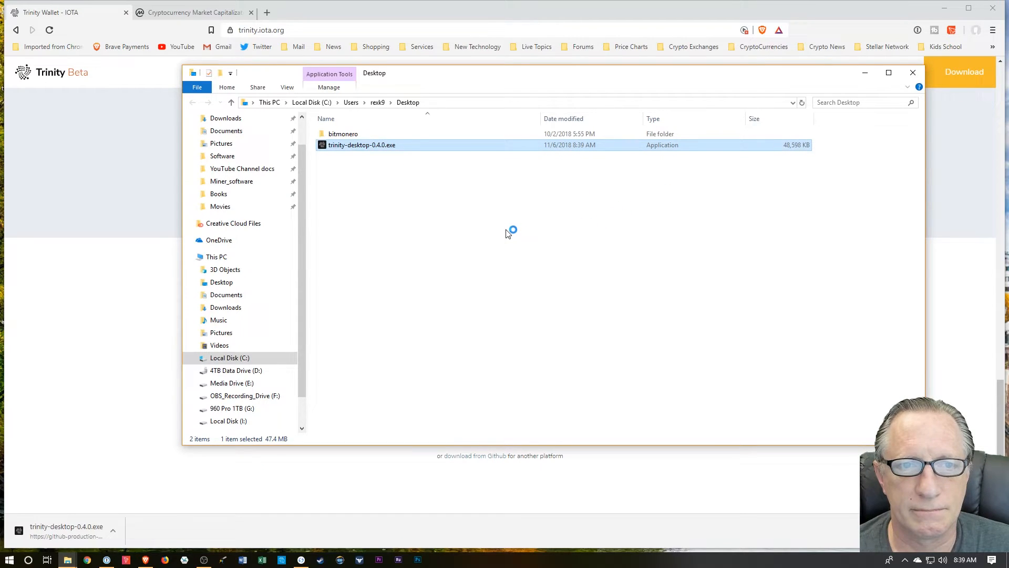
double_click(361, 145)
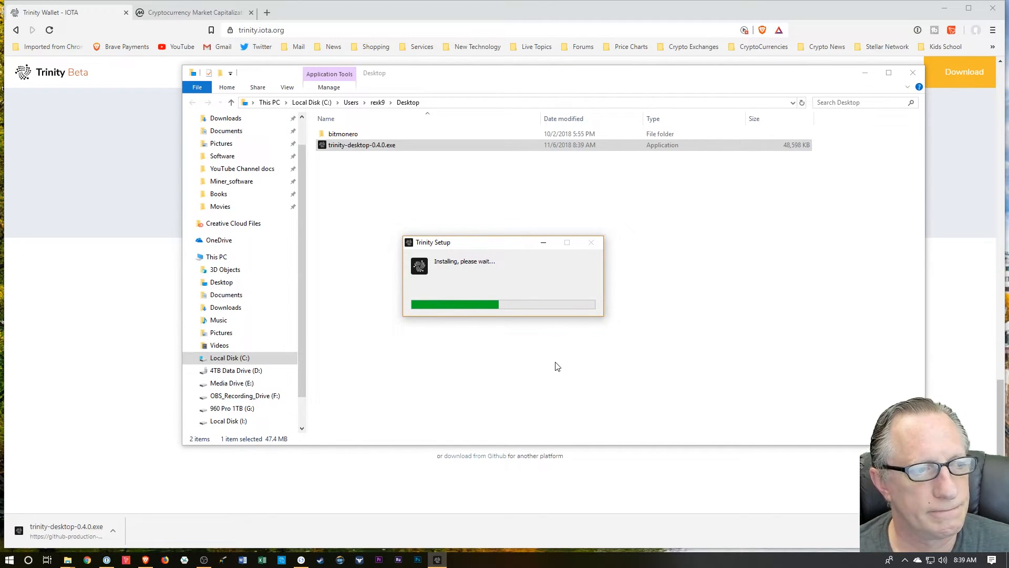
mouse_move(534, 358)
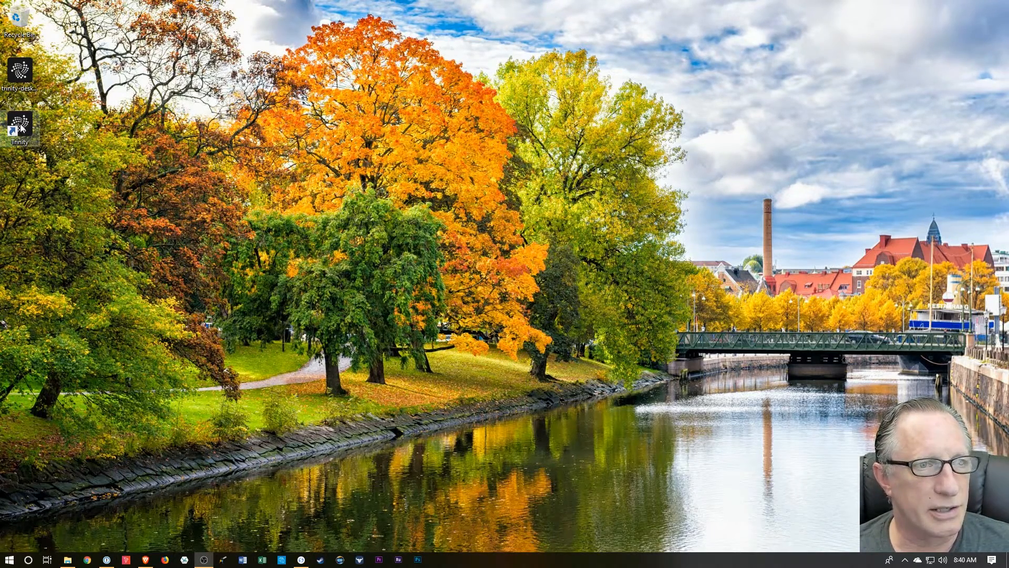
Right-click the Trinity desktop shortcut to launch the wallet's welcome screen
right_click(20, 125)
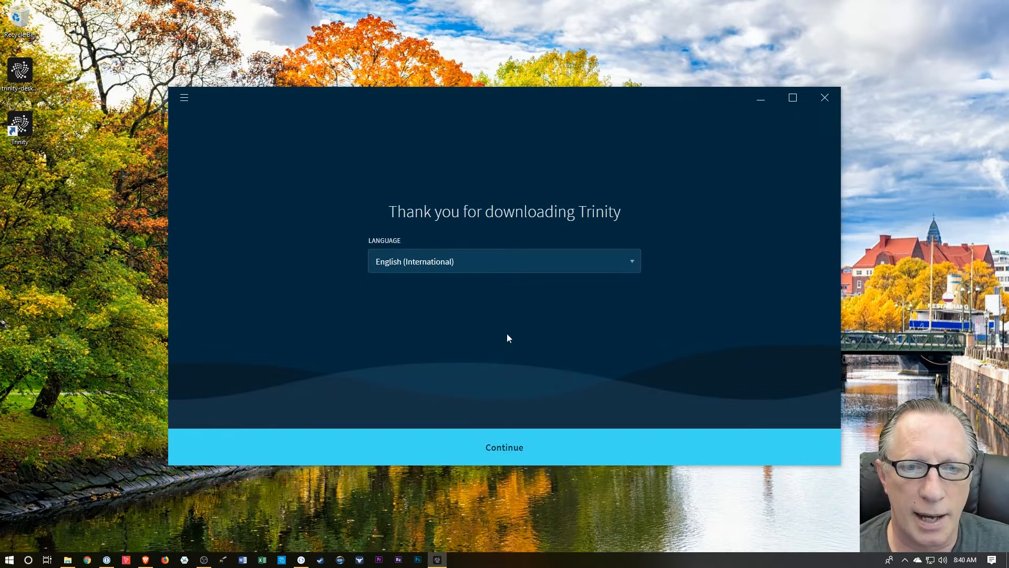
Keep English and accept Trinity's Terms & Conditions and Privacy Policy
click(504, 447)
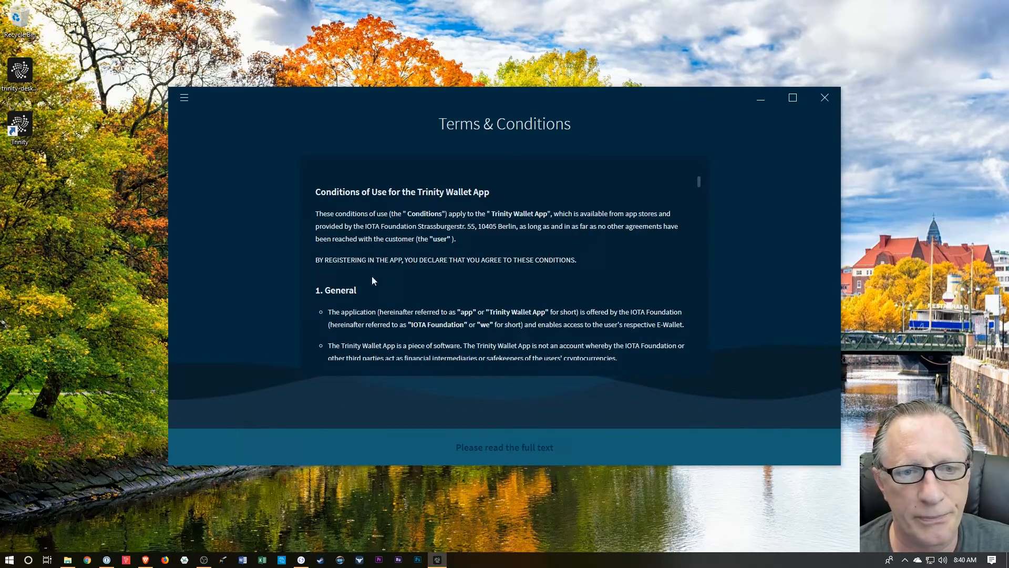
scroll(down, 3)
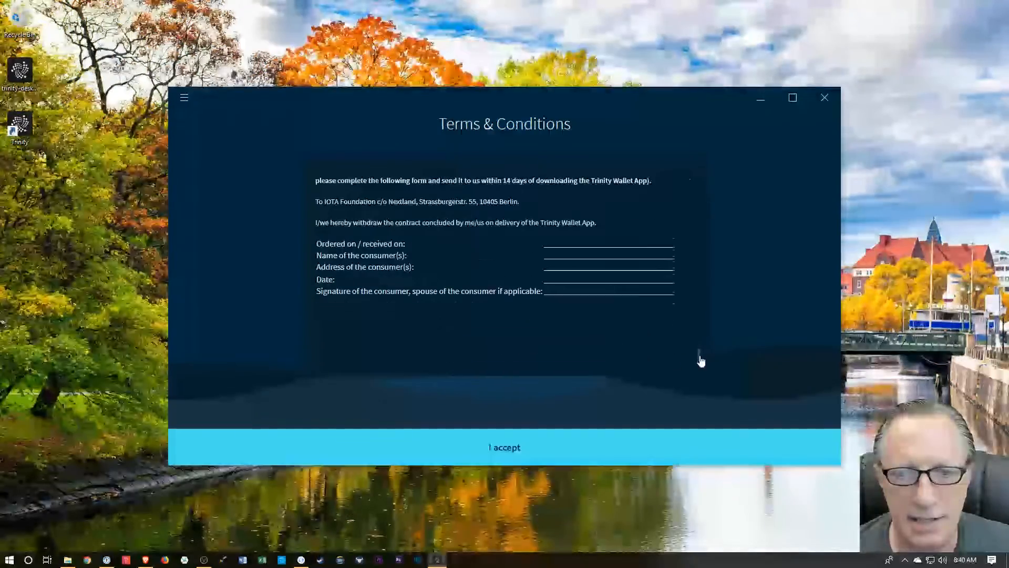
click(504, 447)
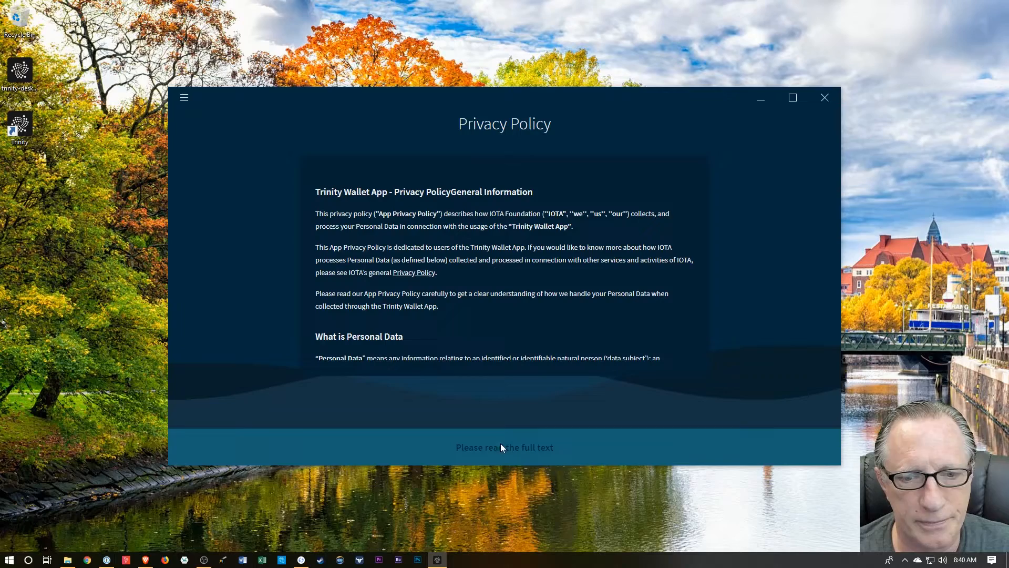
scroll(down, 3)
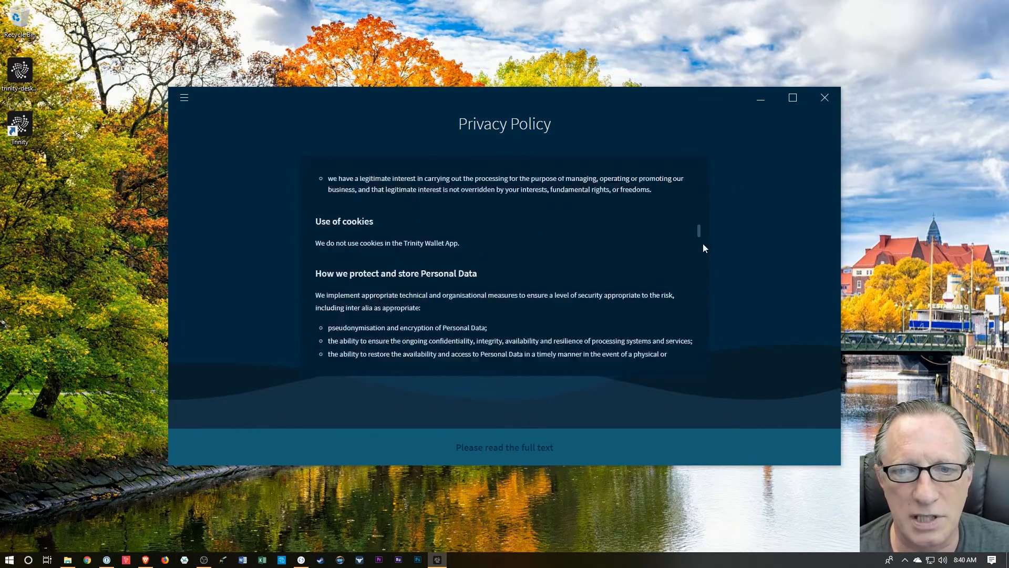
click(504, 446)
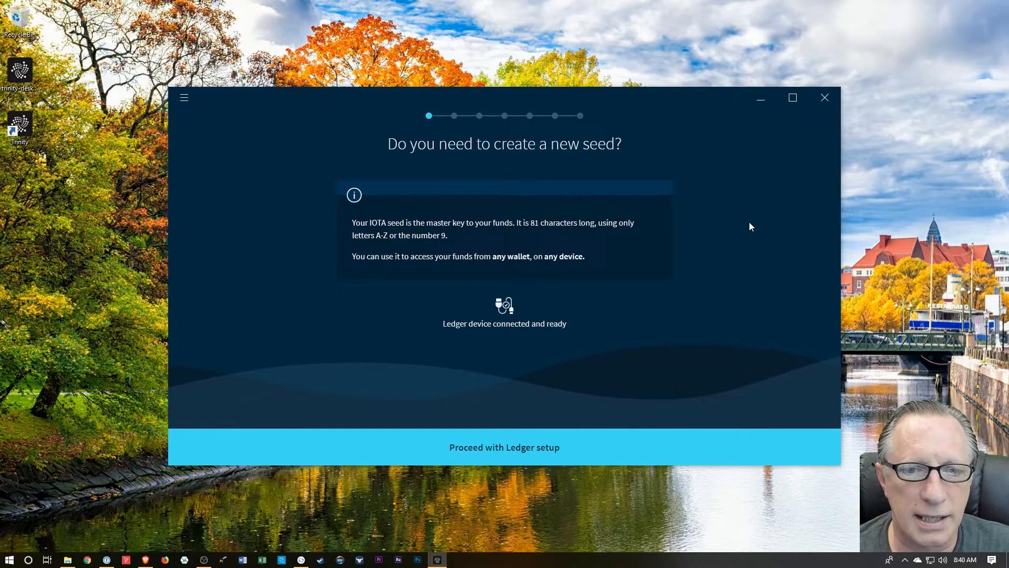
mouse_move(504, 317)
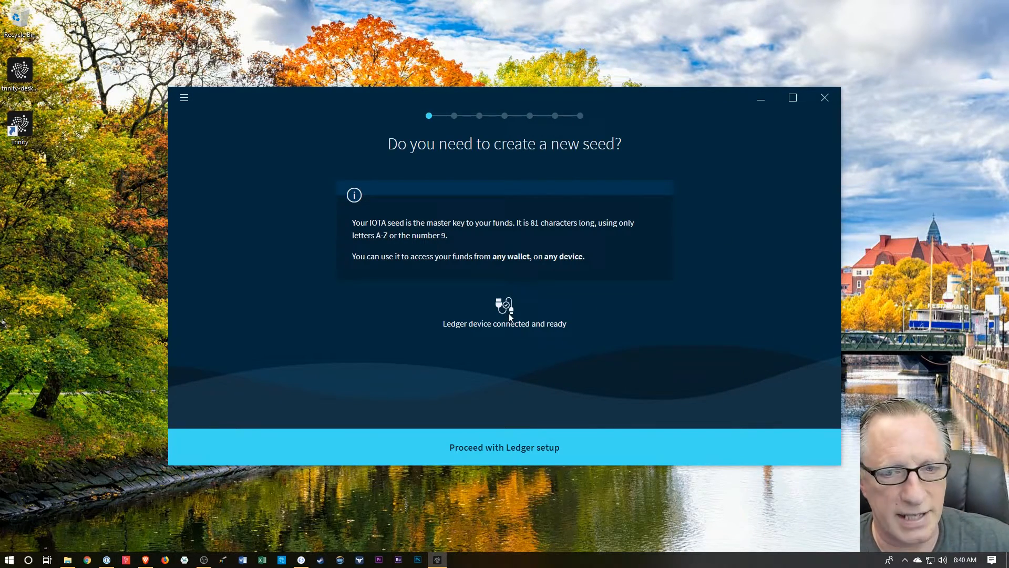
mouse_move(491, 273)
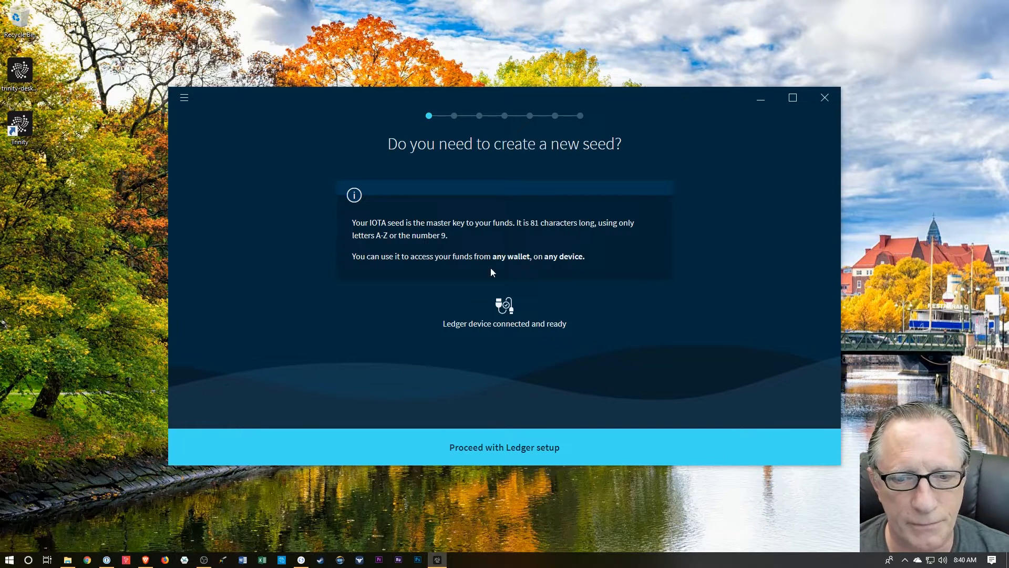
mouse_move(383, 232)
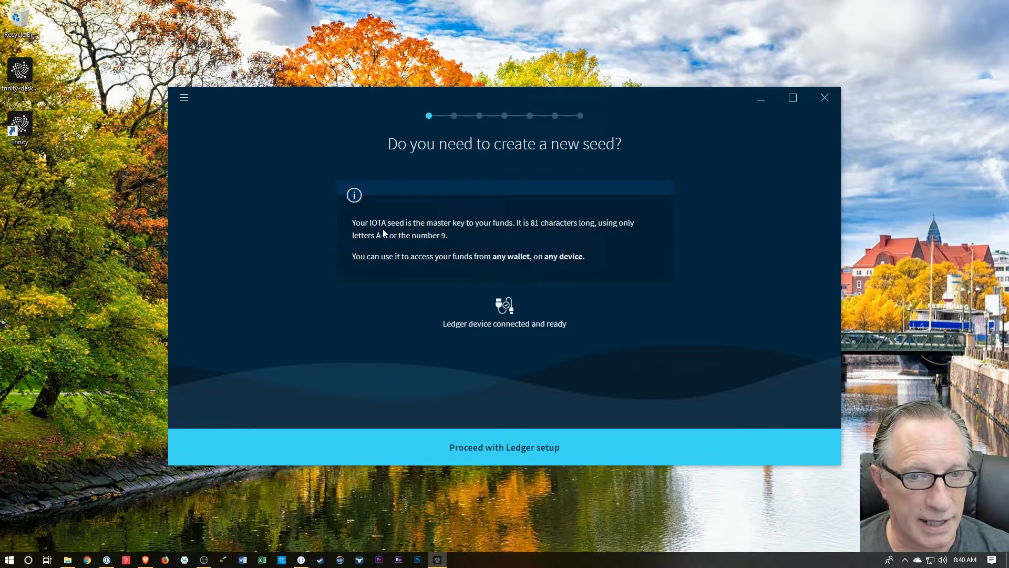
mouse_move(517, 238)
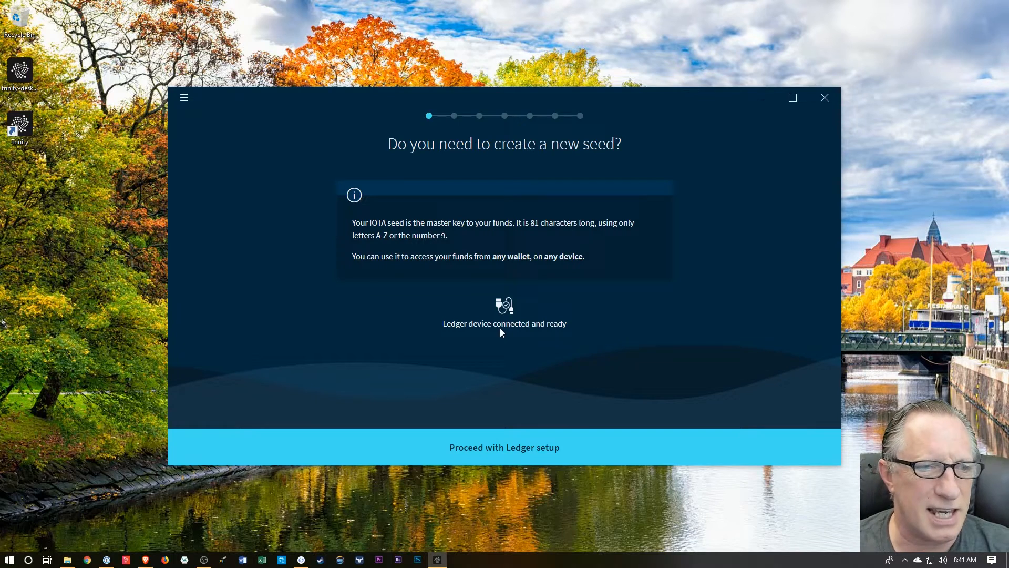
mouse_move(513, 451)
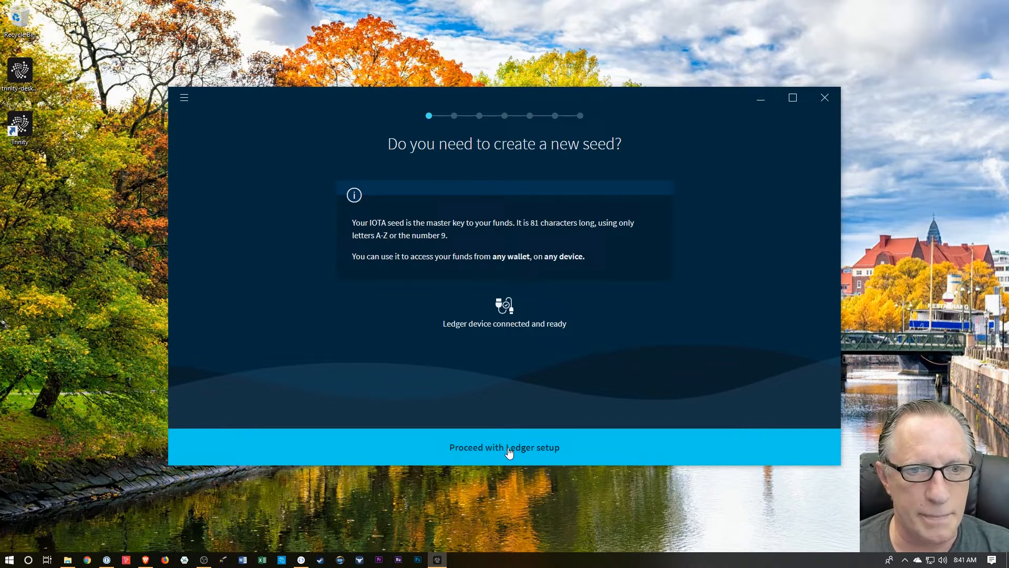
Move to the Ledger account index screen and change the index from 0 to 7
click(504, 446)
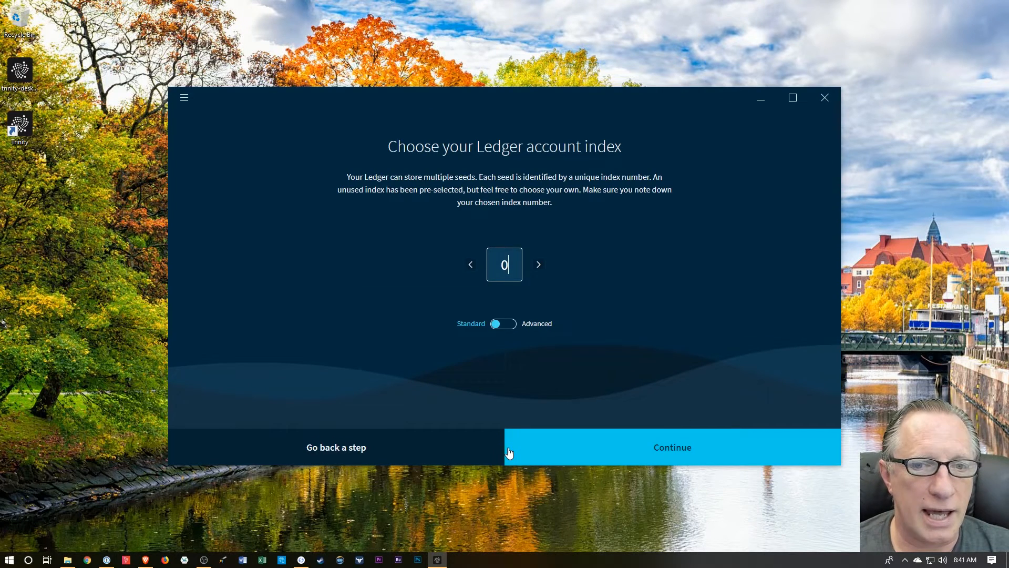
mouse_move(644, 328)
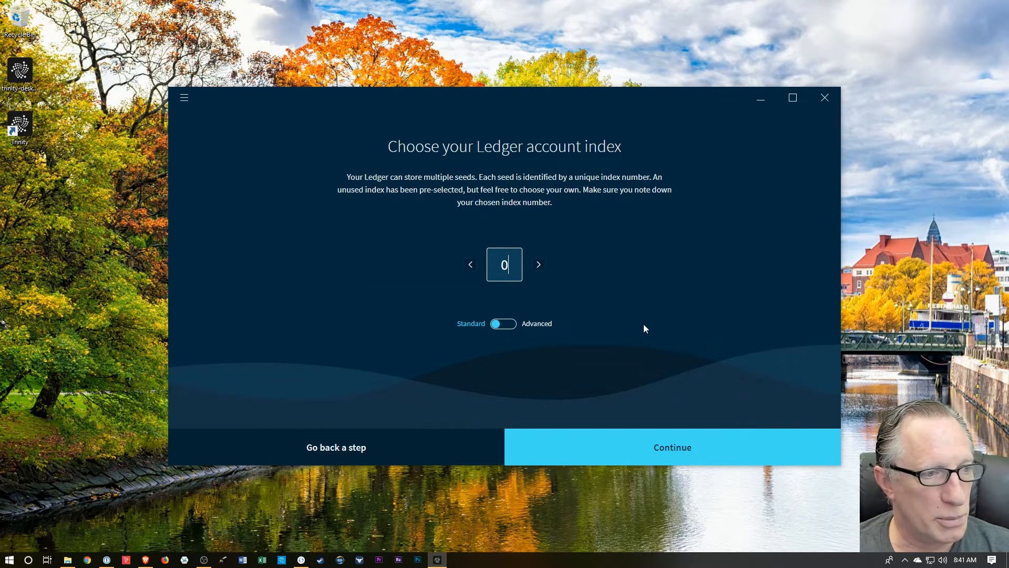
mouse_move(635, 293)
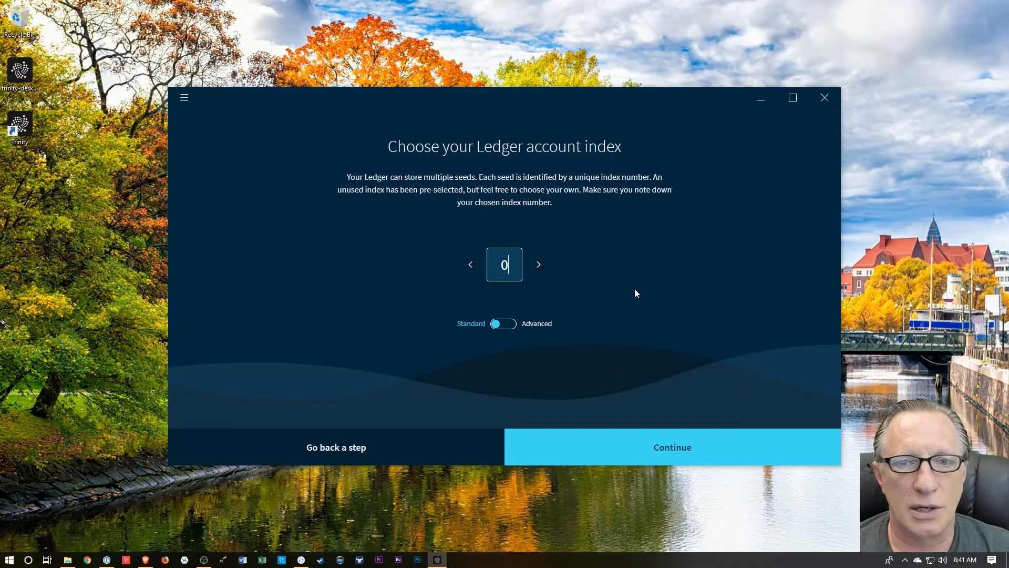
mouse_move(644, 279)
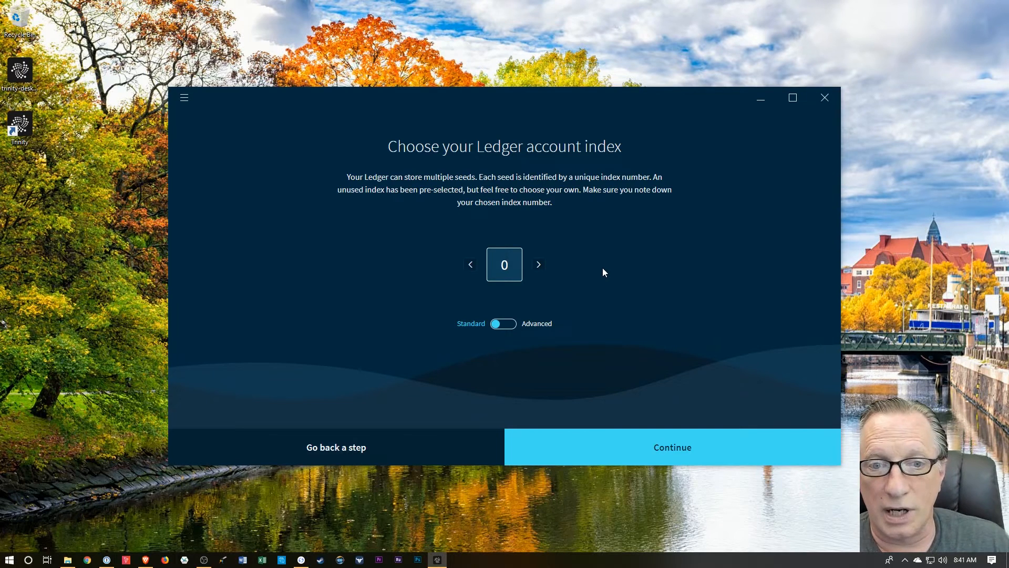
mouse_move(598, 279)
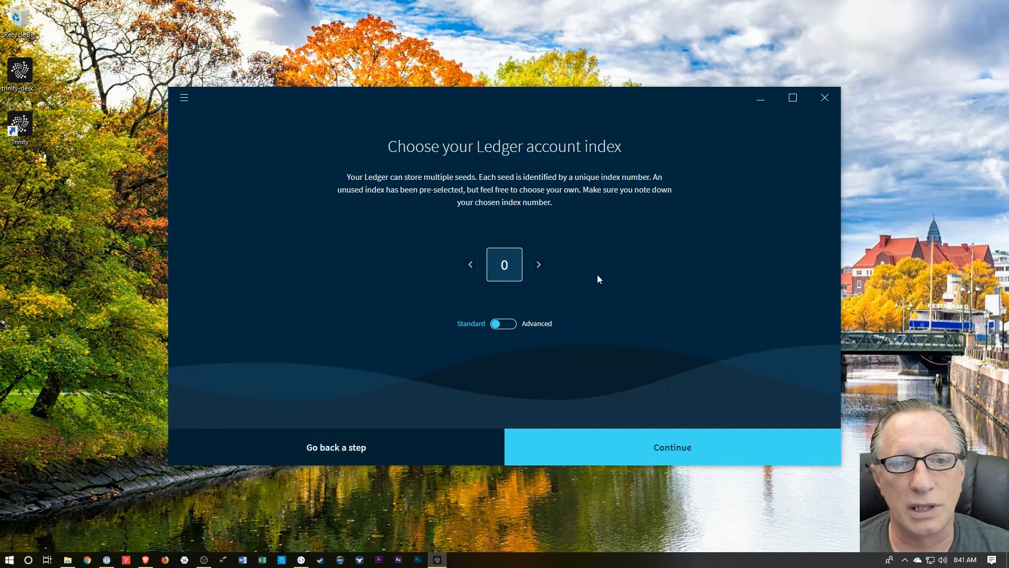
click(538, 264)
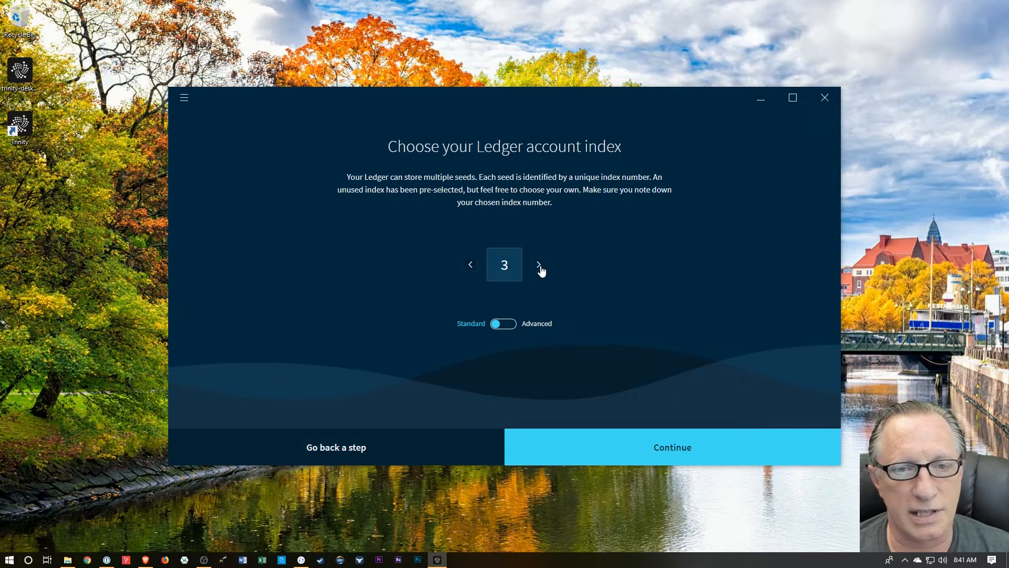
click(539, 264)
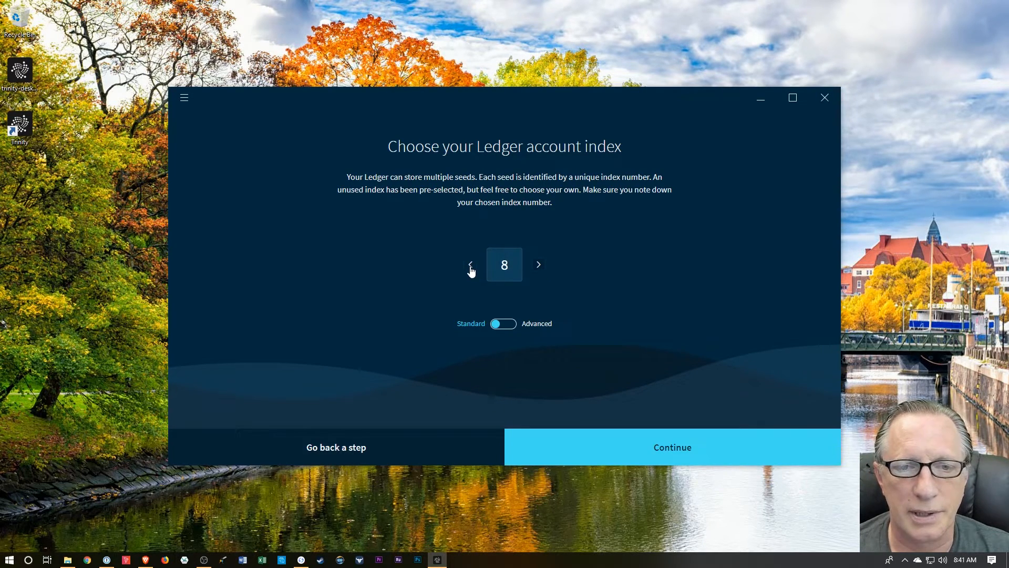
click(471, 264)
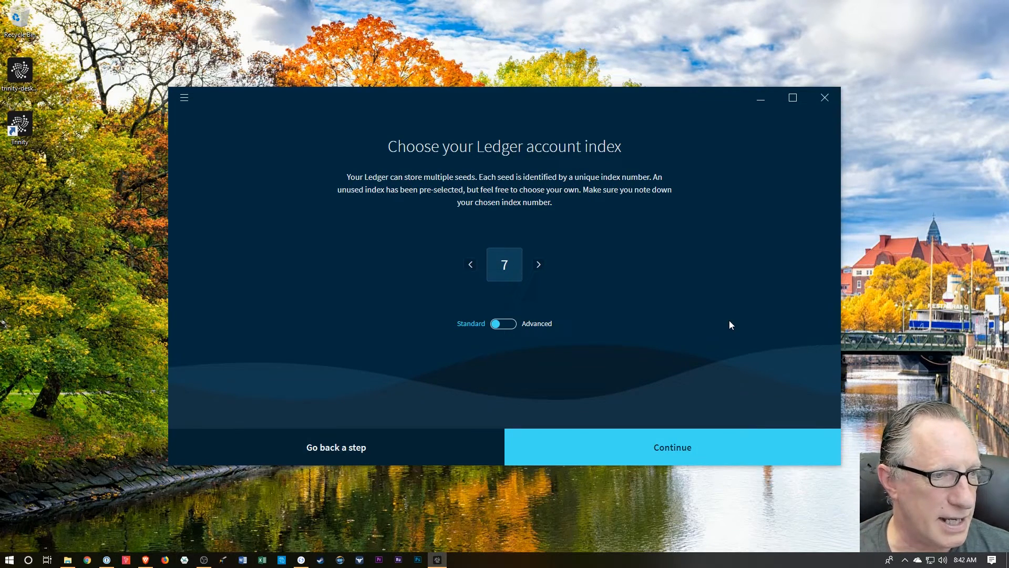
mouse_move(700, 287)
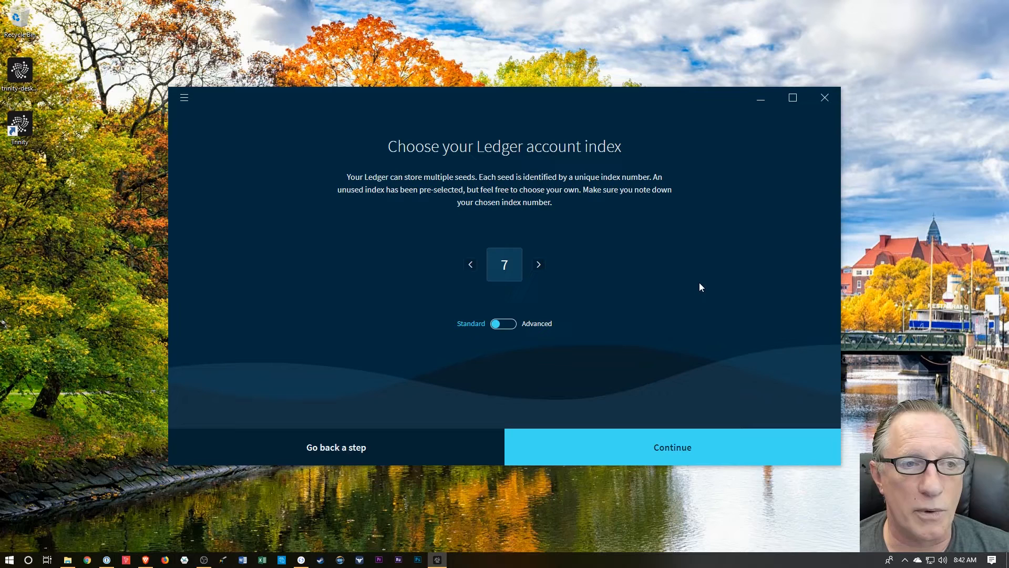
mouse_move(670, 302)
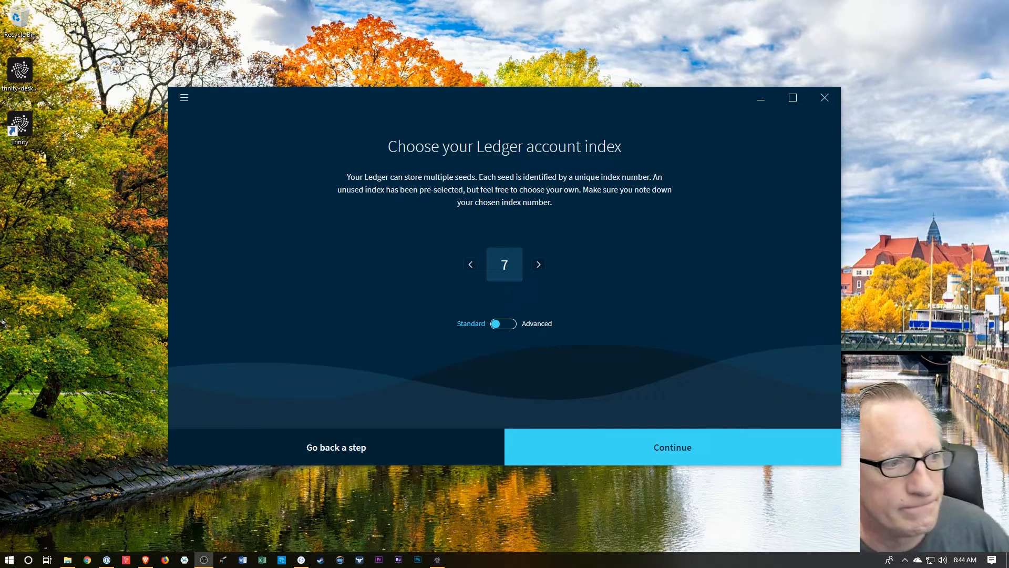
mouse_move(46, 428)
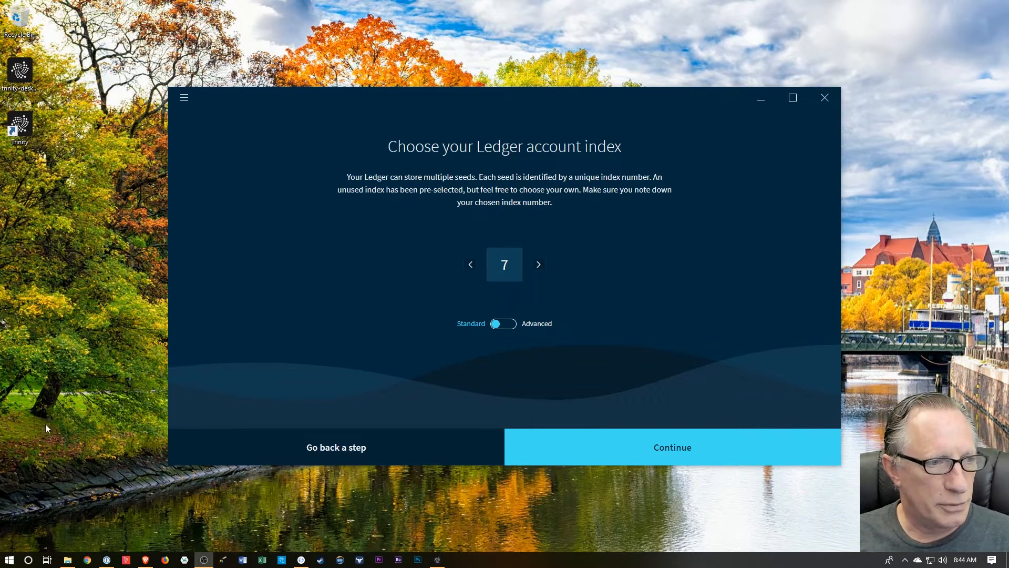
mouse_move(661, 336)
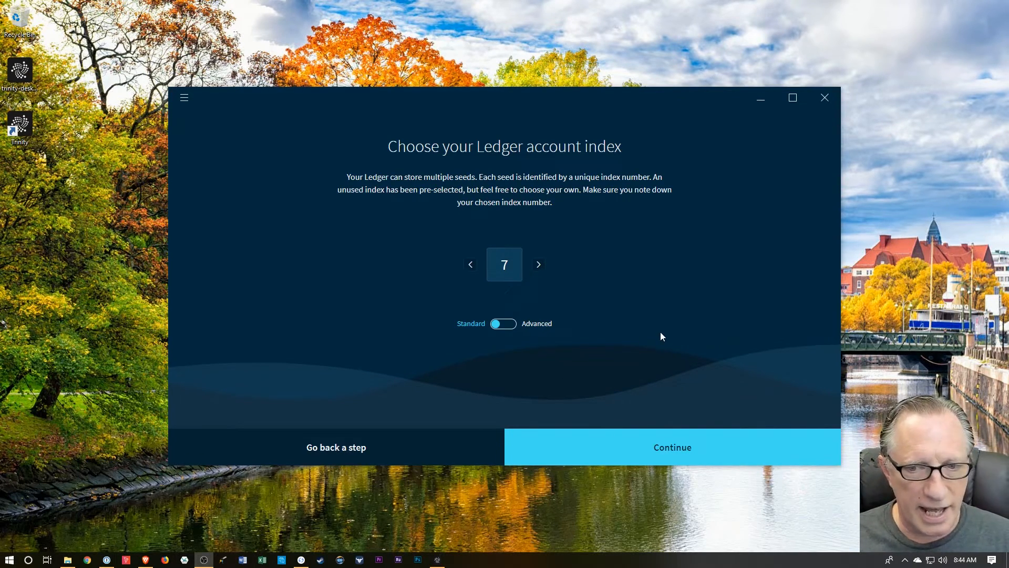
mouse_move(658, 353)
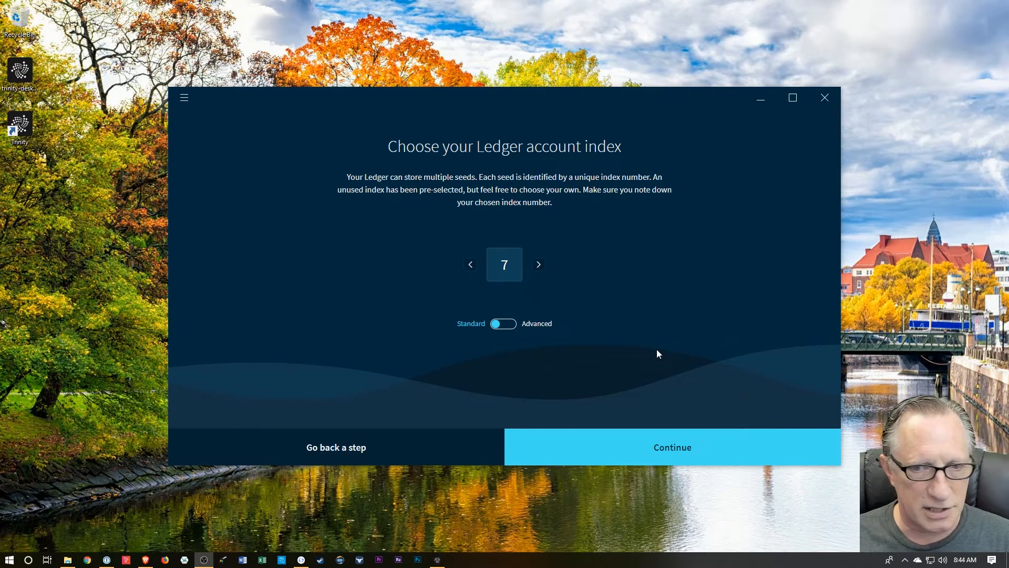
mouse_move(641, 322)
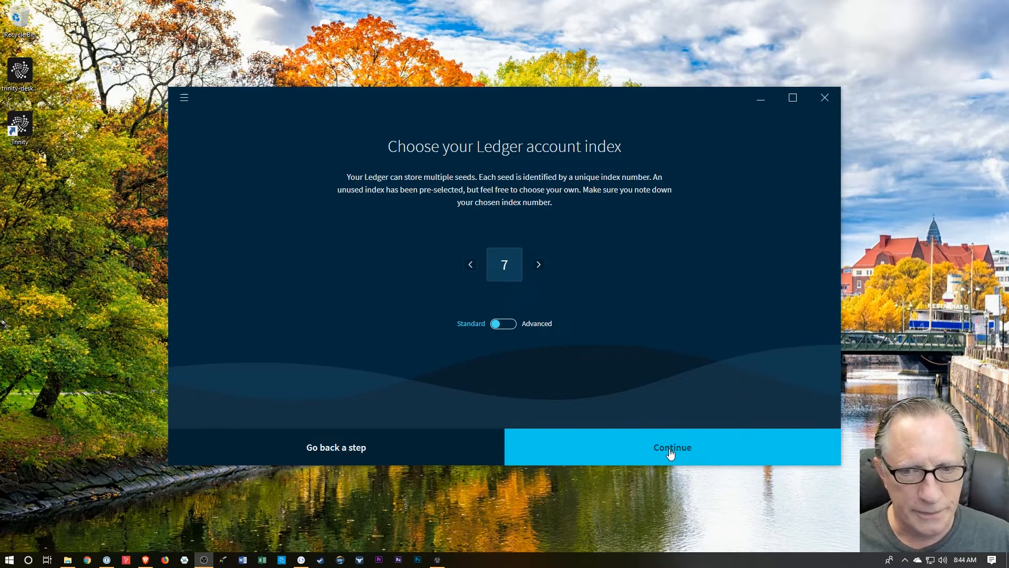
Accept index 7, name the account 'Storage Account', and confirm a new wallet password
click(671, 447)
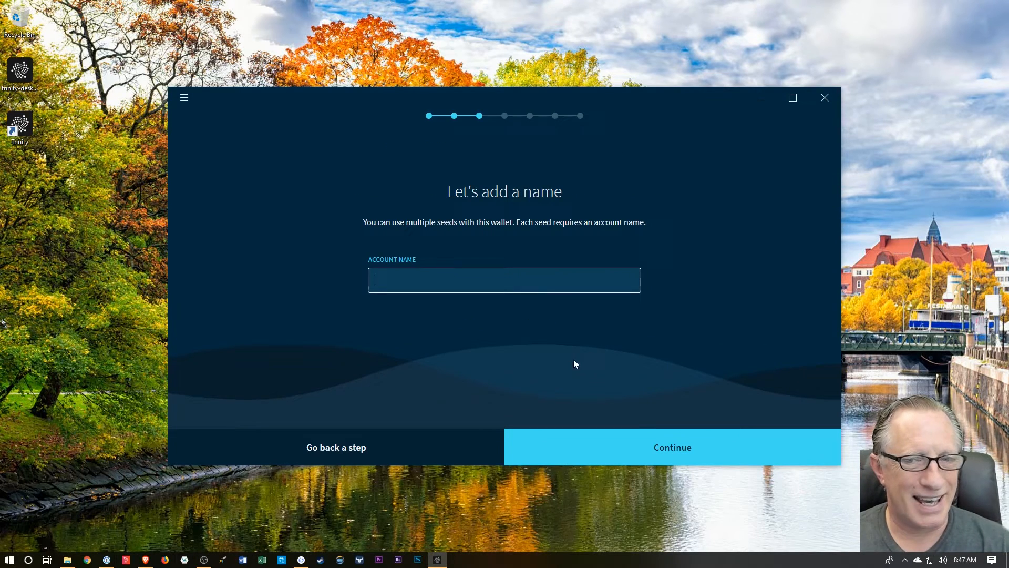
mouse_move(602, 366)
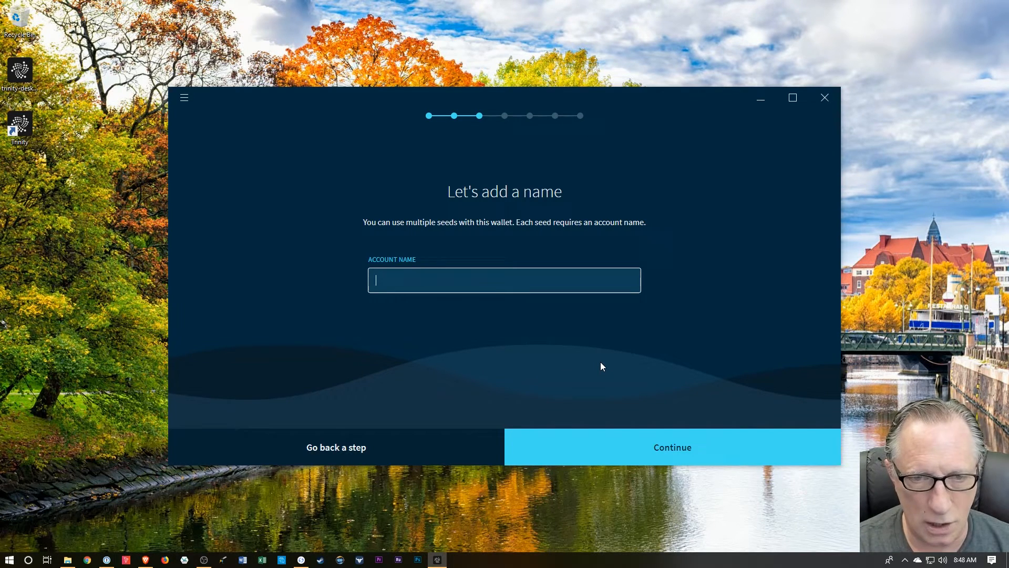
text(Stora)
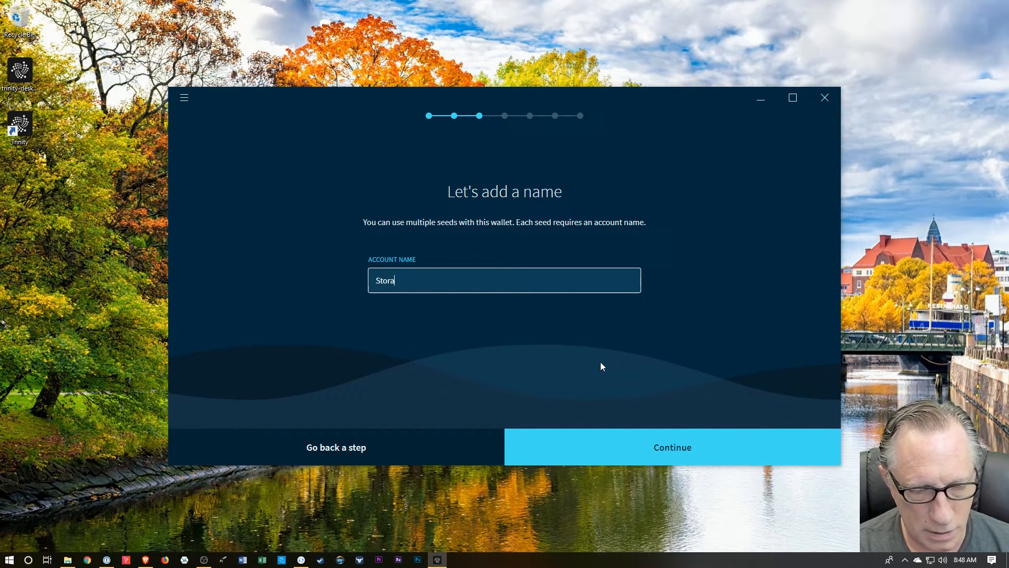
text(ge Accou)
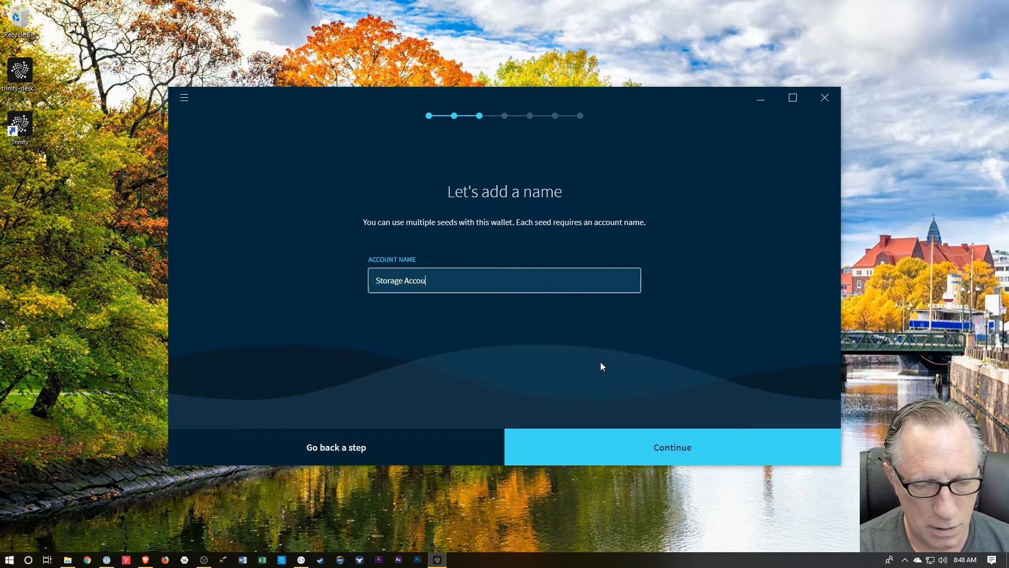
text(nt)
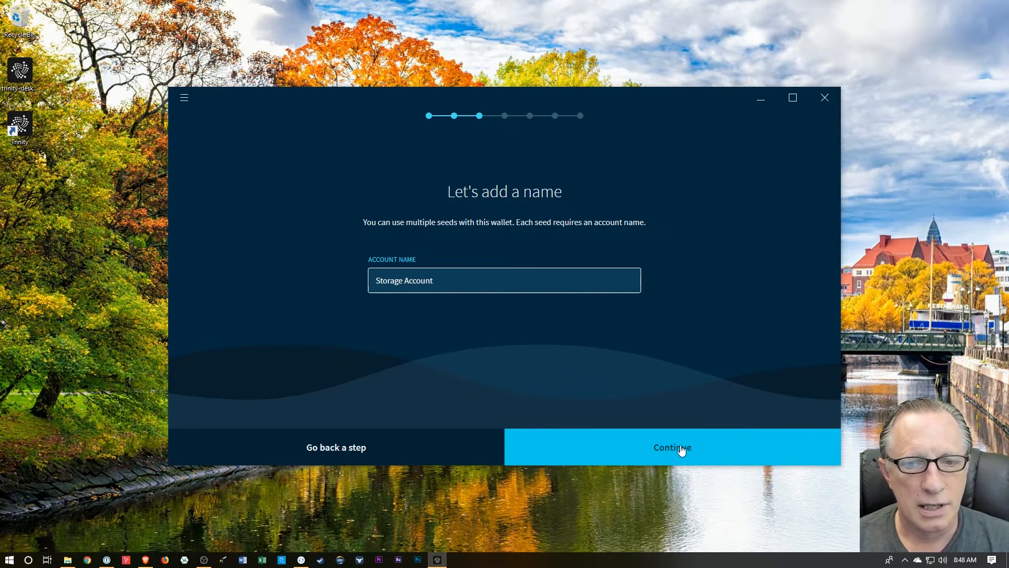
click(671, 447)
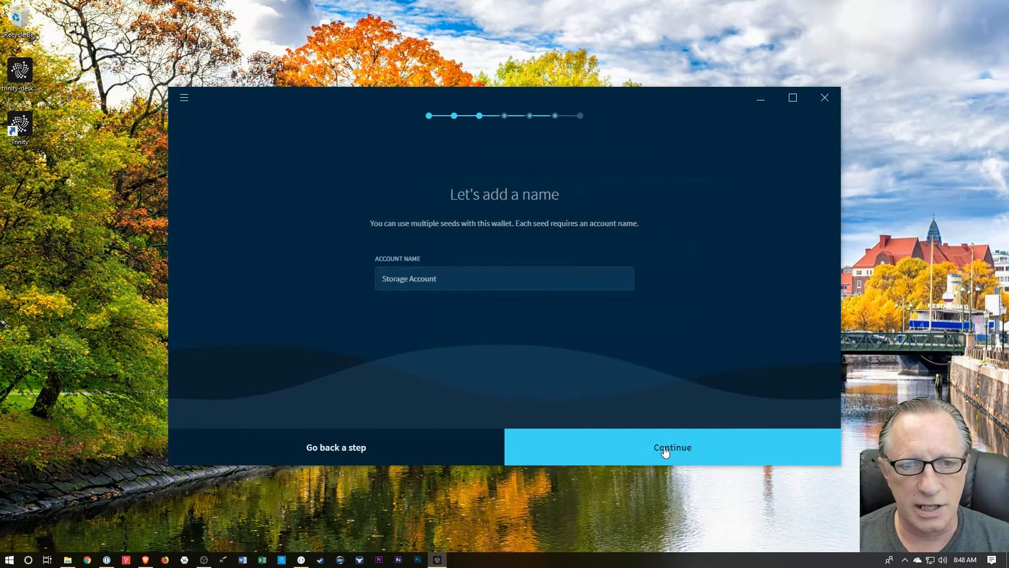
click(672, 448)
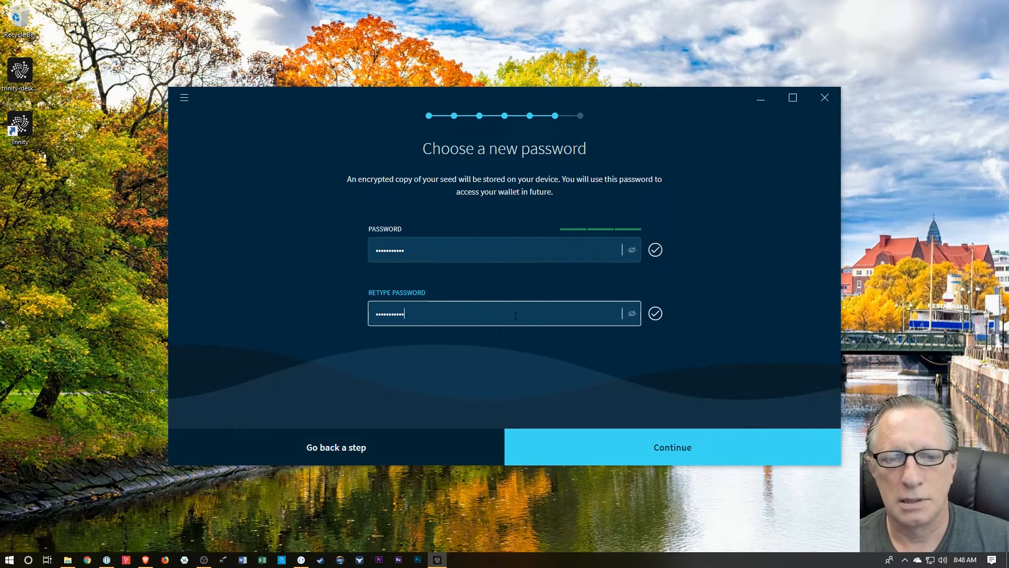
click(672, 447)
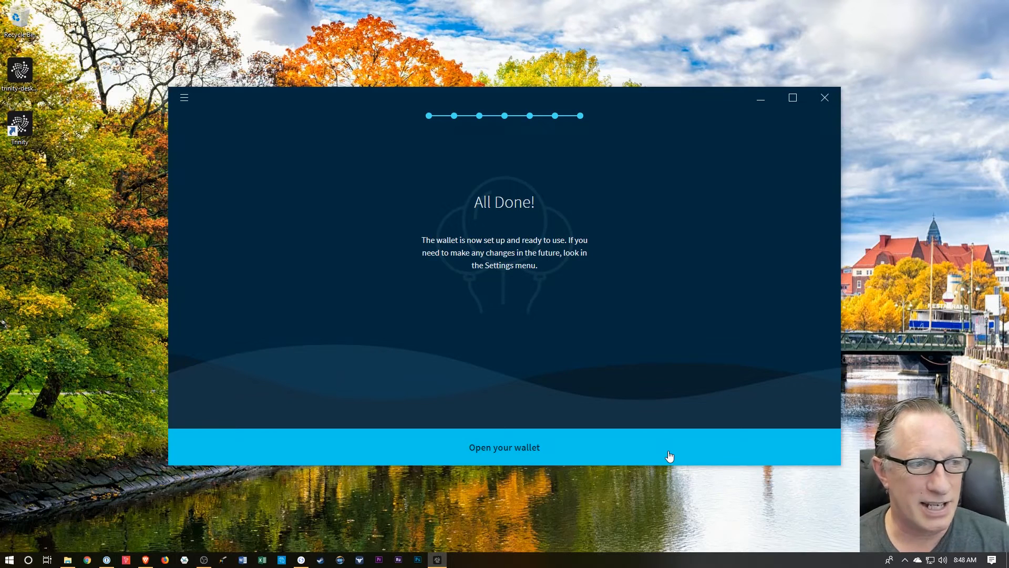
Open the Storage Account wallet dashboard with its 0 i balance and empty history
click(504, 446)
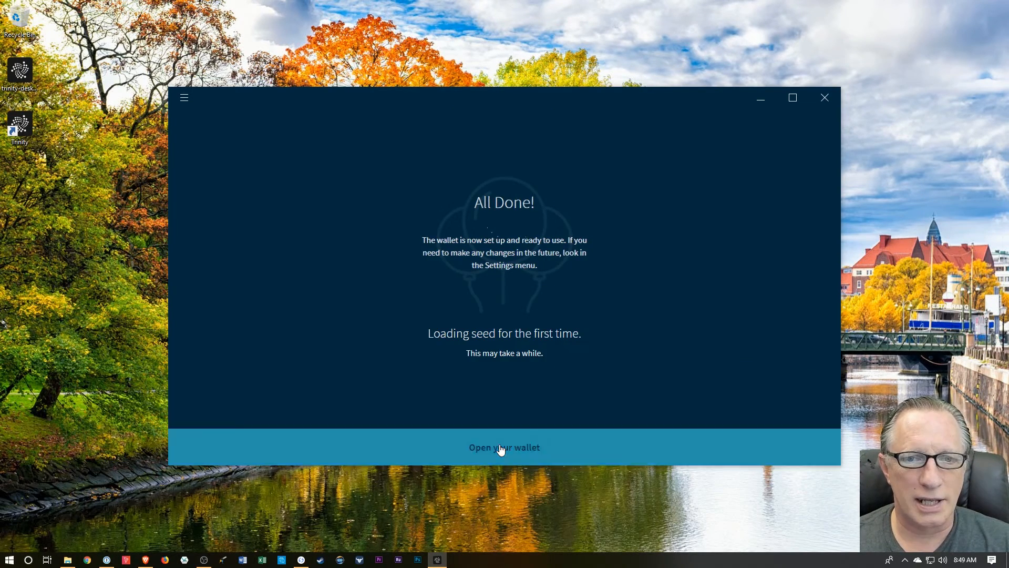
click(504, 447)
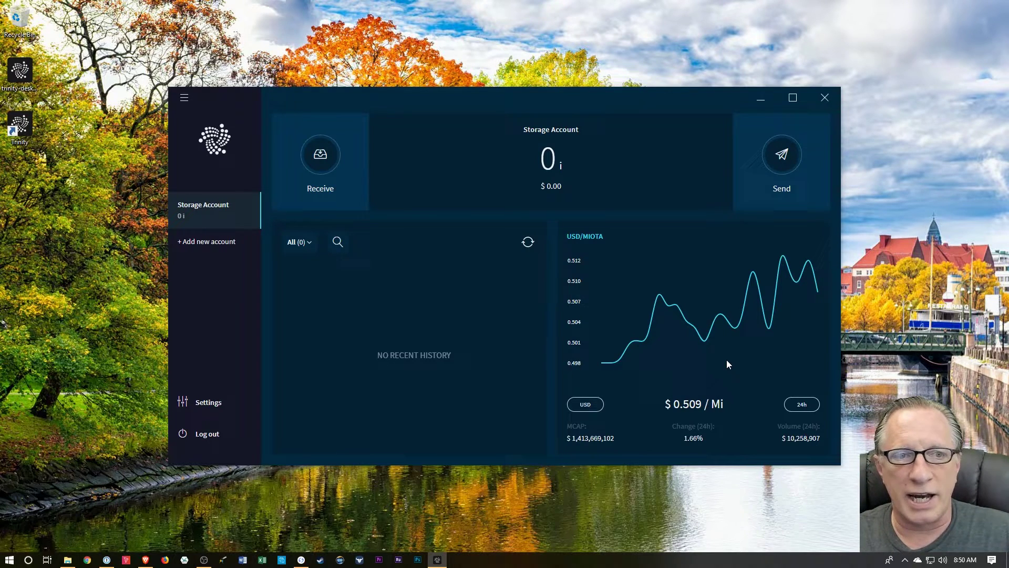
mouse_move(320, 154)
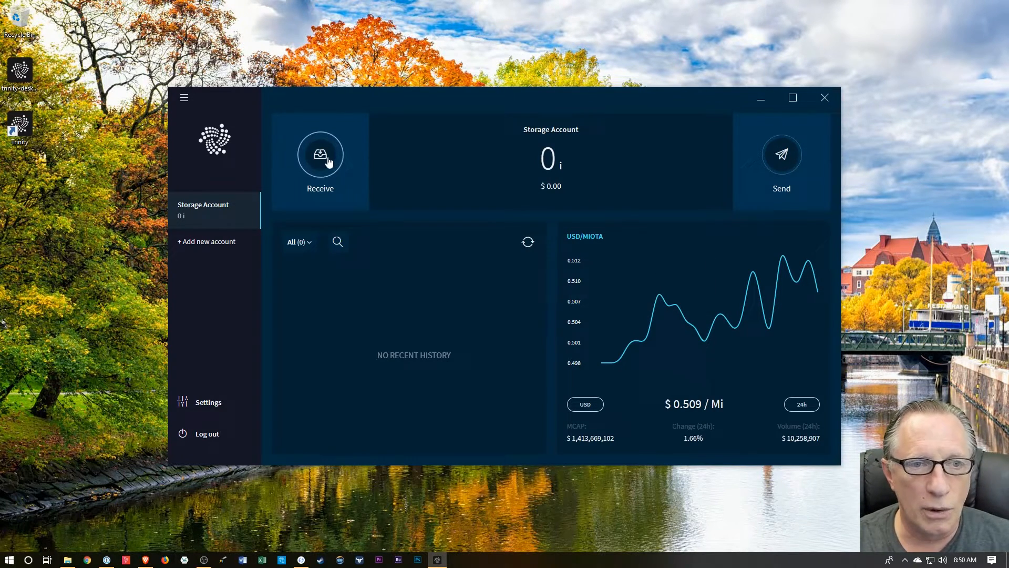
Show the Storage Account receive address and QR code, dismissing the address check notice
click(320, 154)
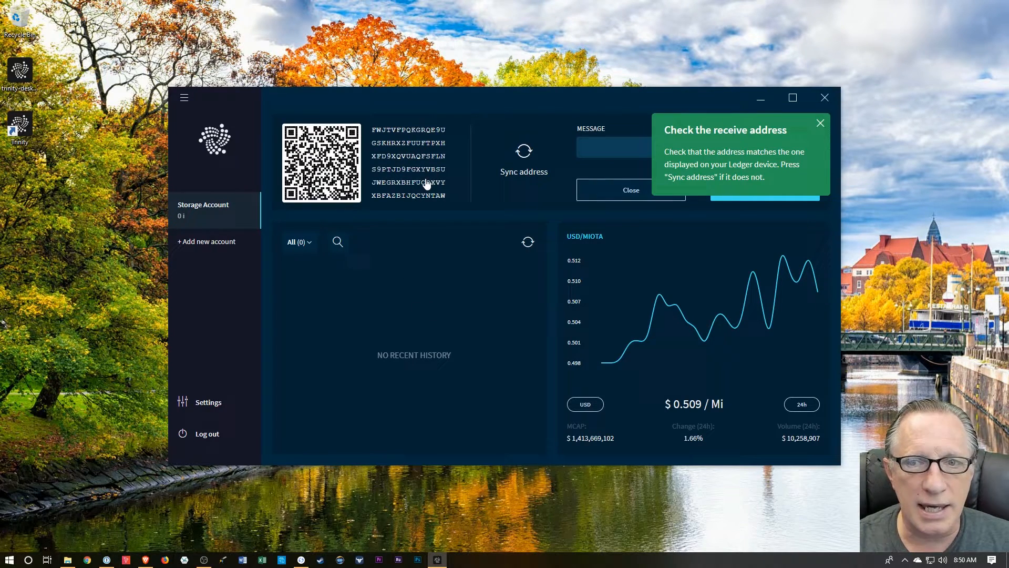
mouse_move(720, 182)
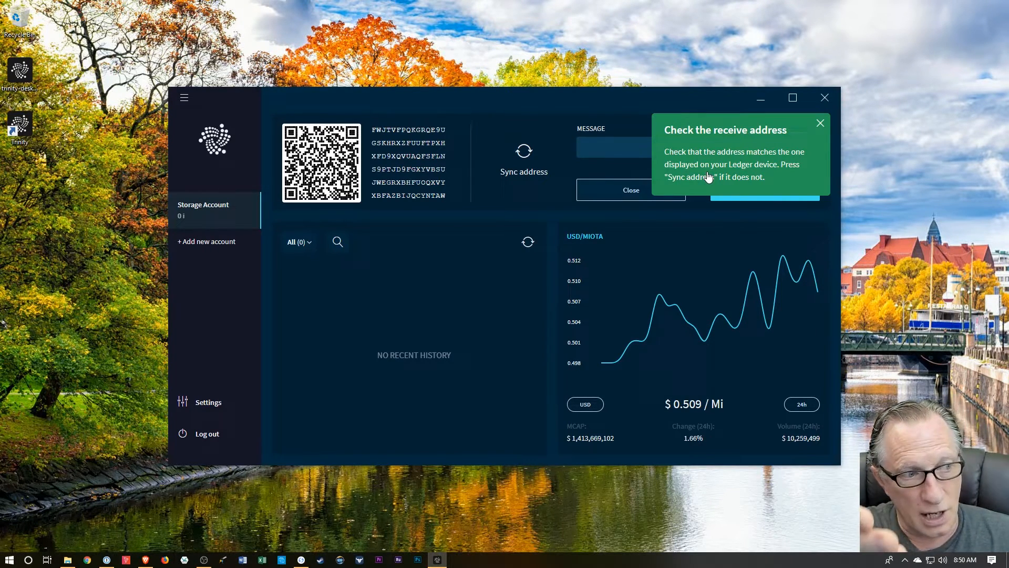
click(820, 123)
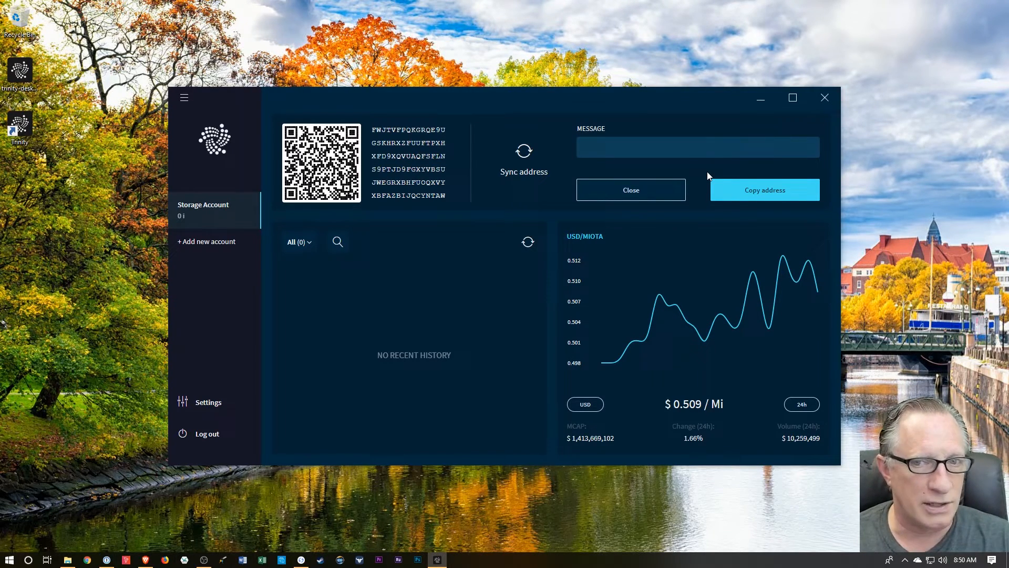
mouse_move(492, 296)
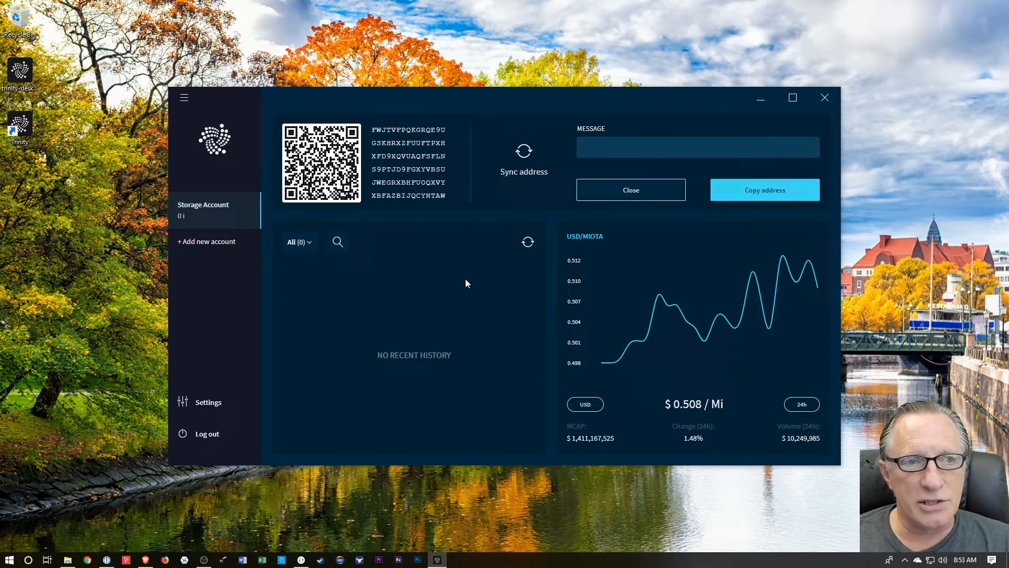
mouse_move(448, 288)
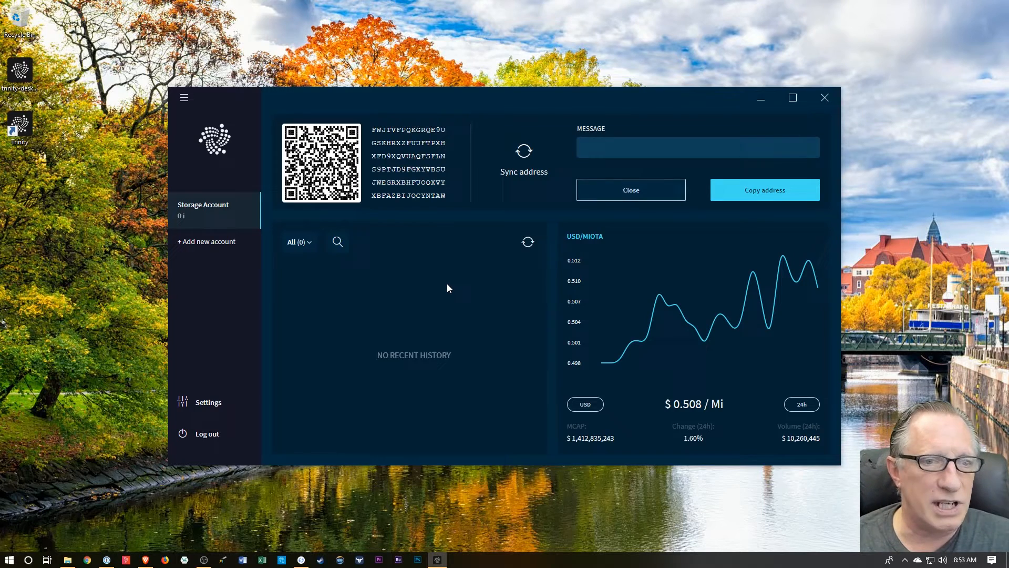
mouse_move(491, 252)
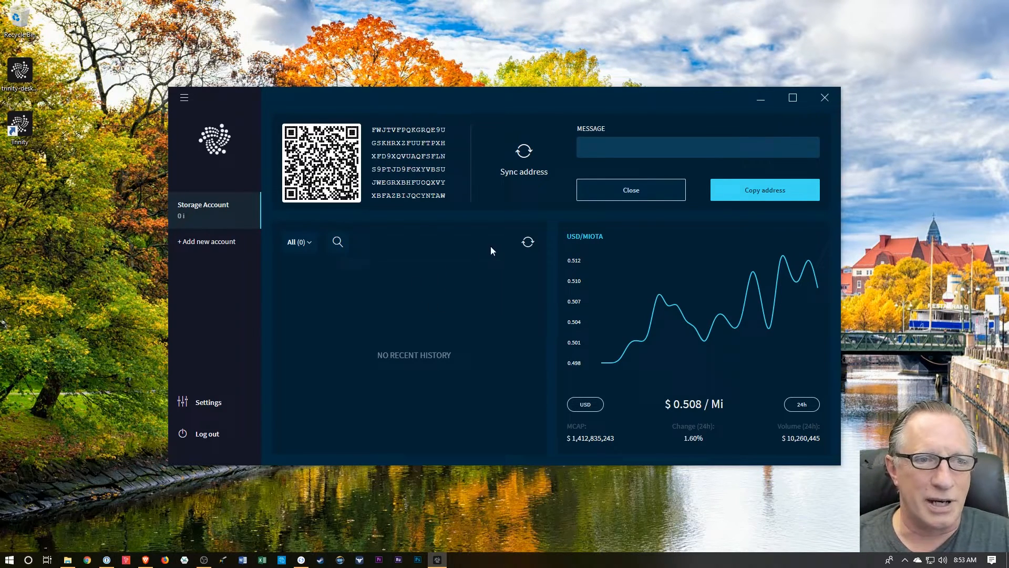
mouse_move(112, 544)
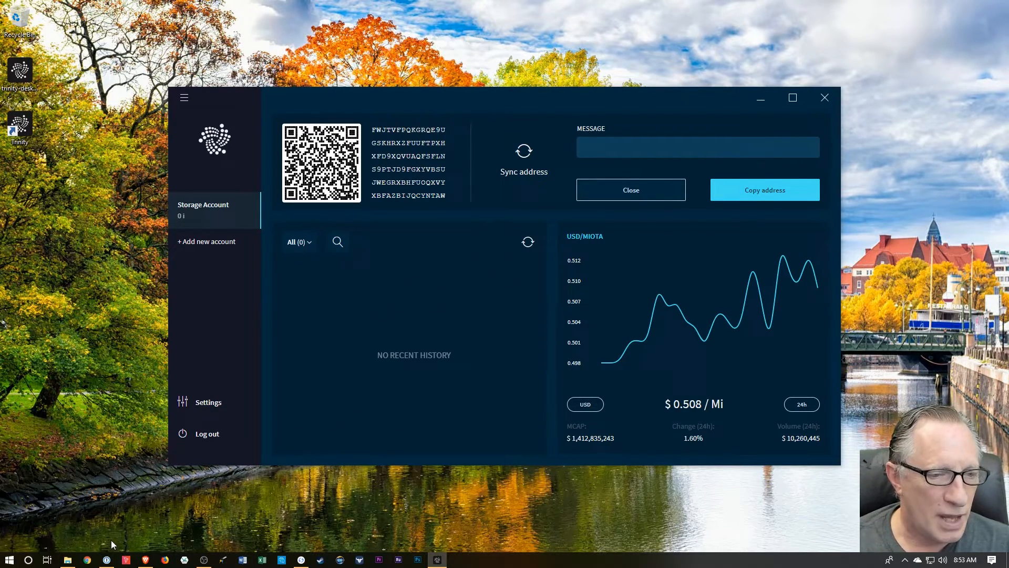
mouse_move(148, 487)
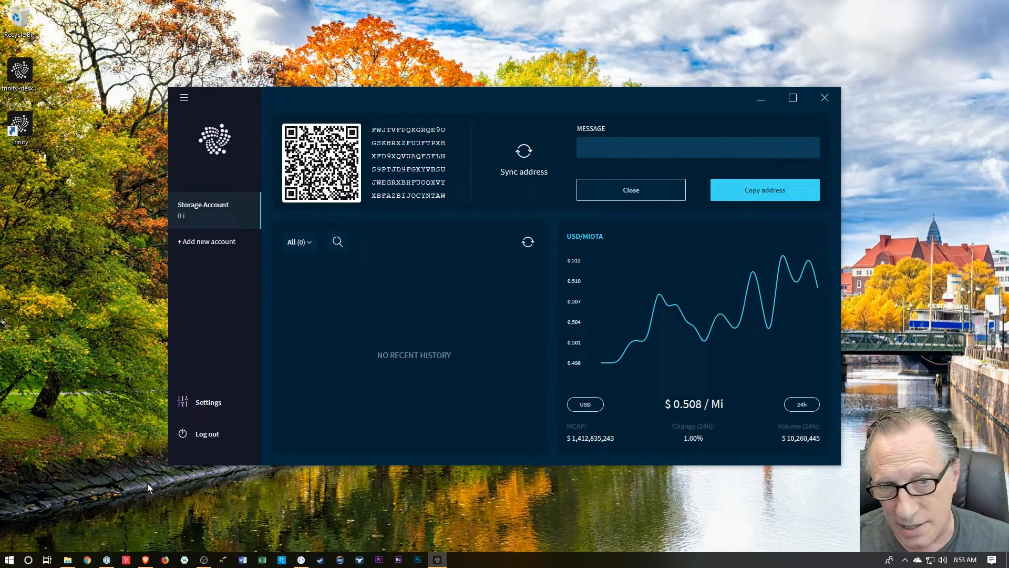
mouse_move(110, 468)
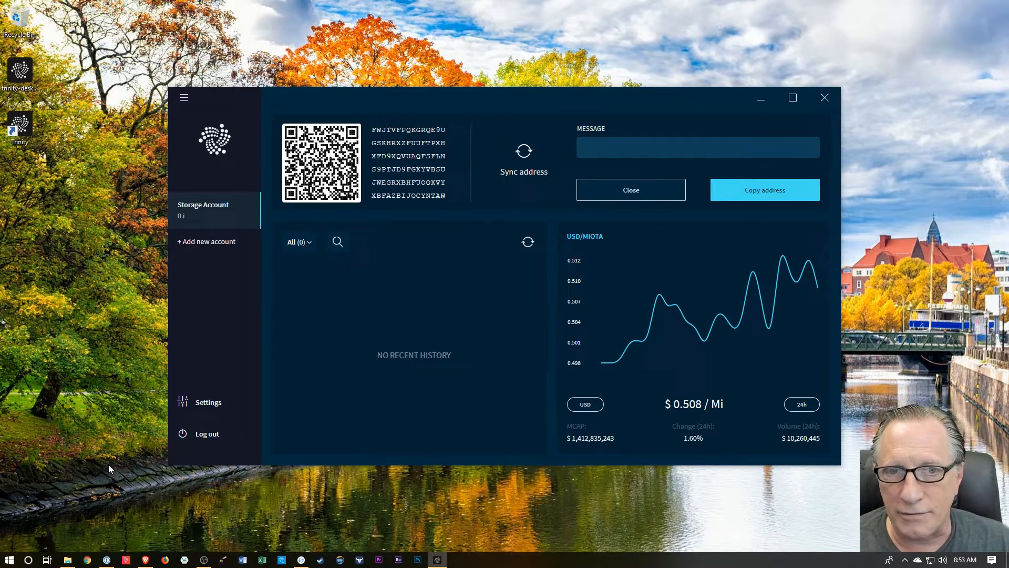
mouse_move(109, 398)
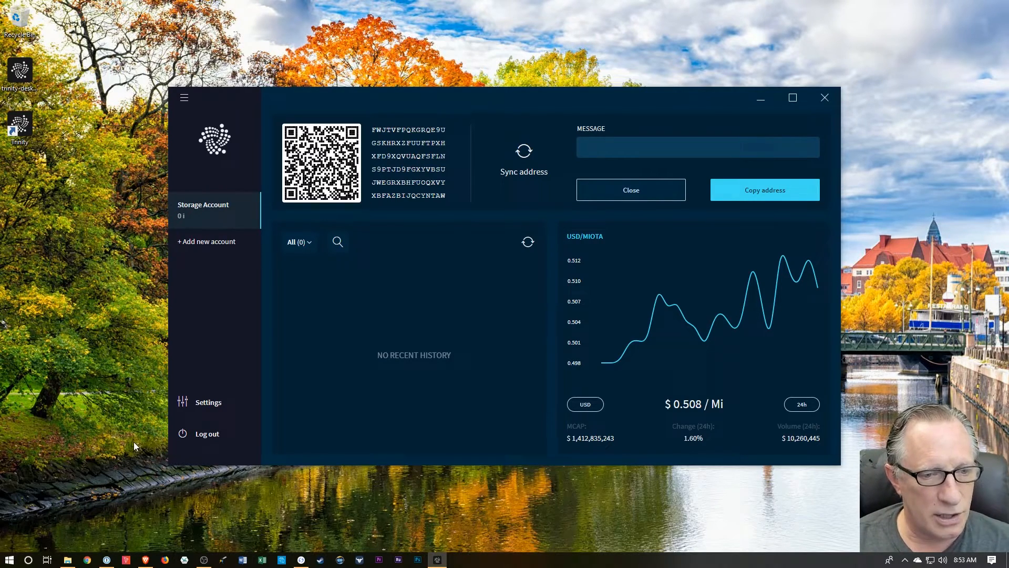
mouse_move(146, 559)
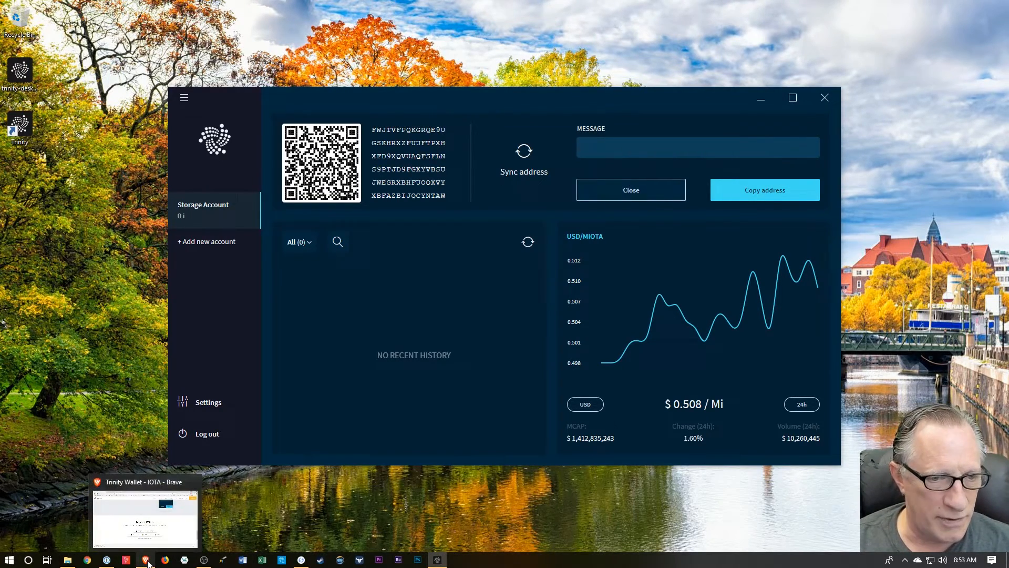
Bring the browser forward and search Bittrex balances for 'iota' before moving to Binance
click(144, 518)
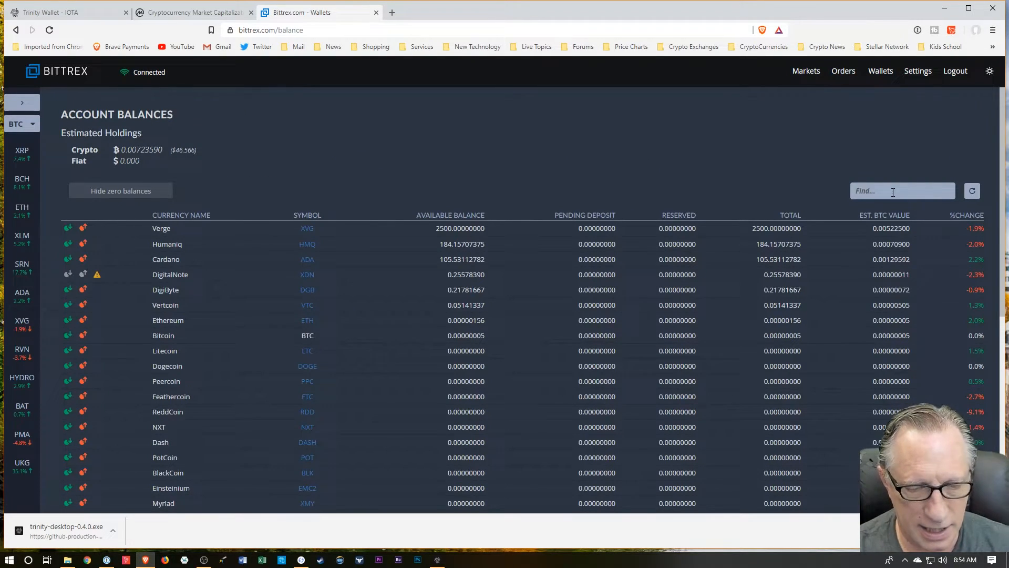
text(iota)
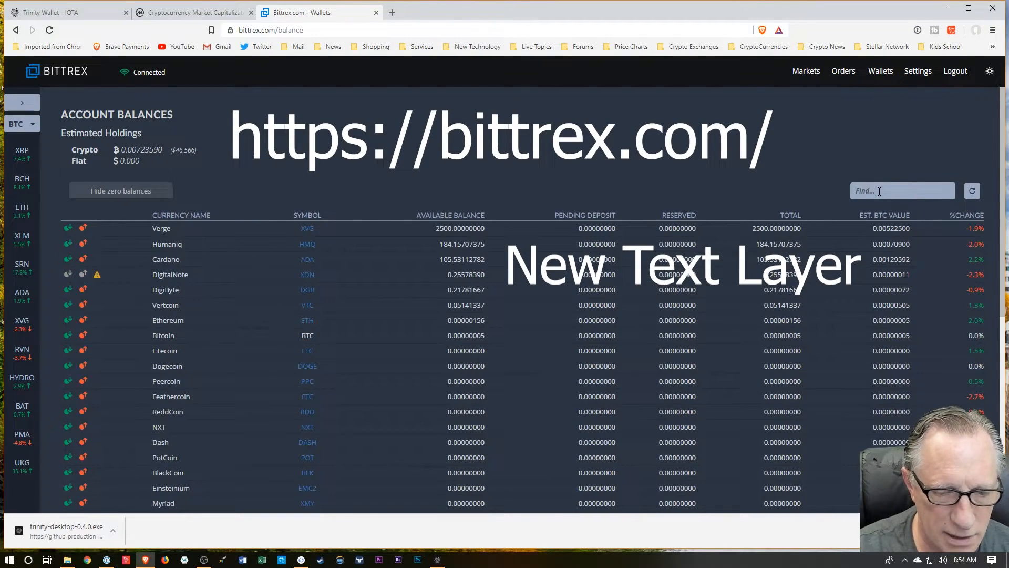
text(iot)
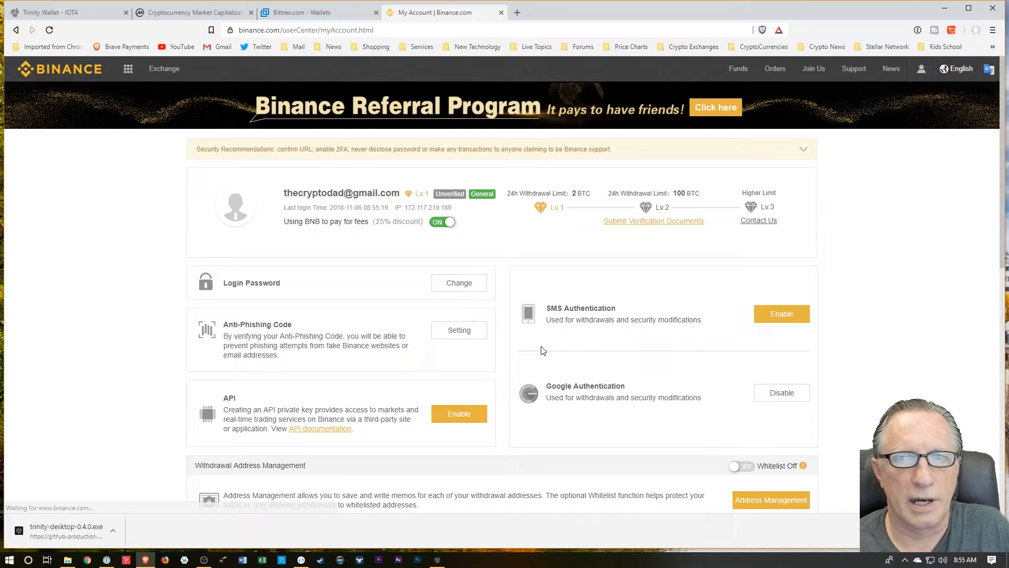
Filter the Binance Funds balances list for 'iot' to find IOTA
click(738, 68)
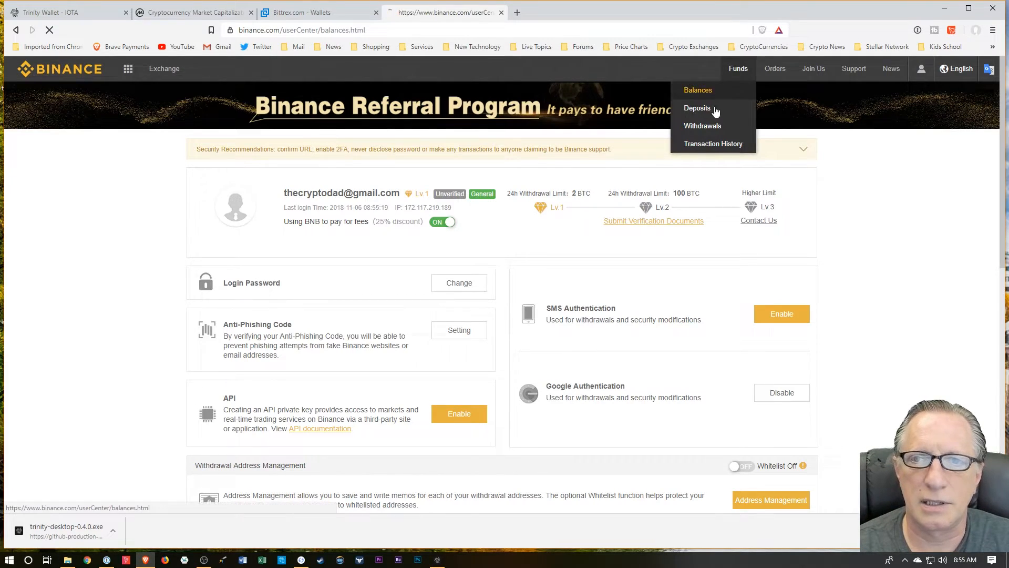
click(698, 90)
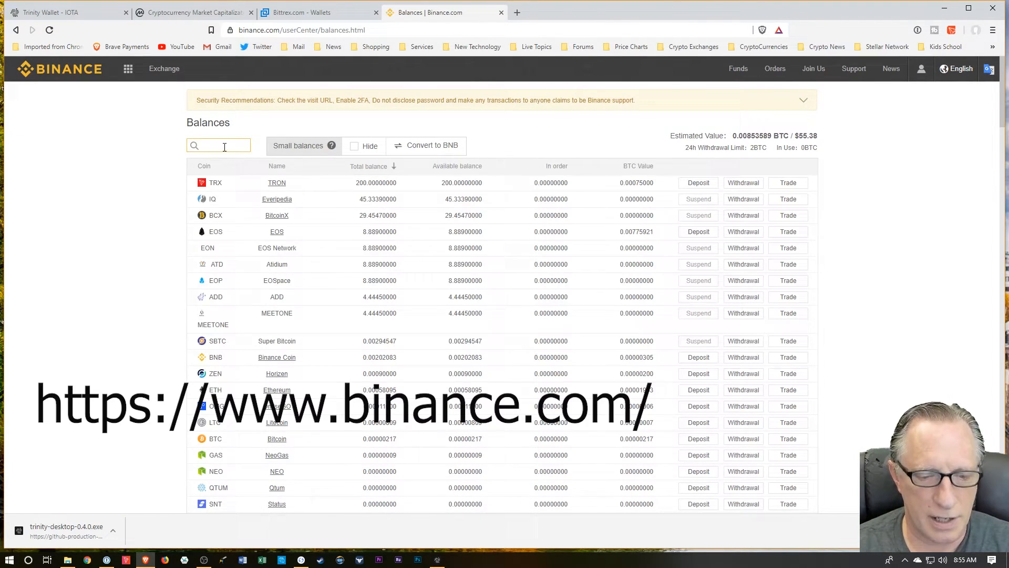
text(iot)
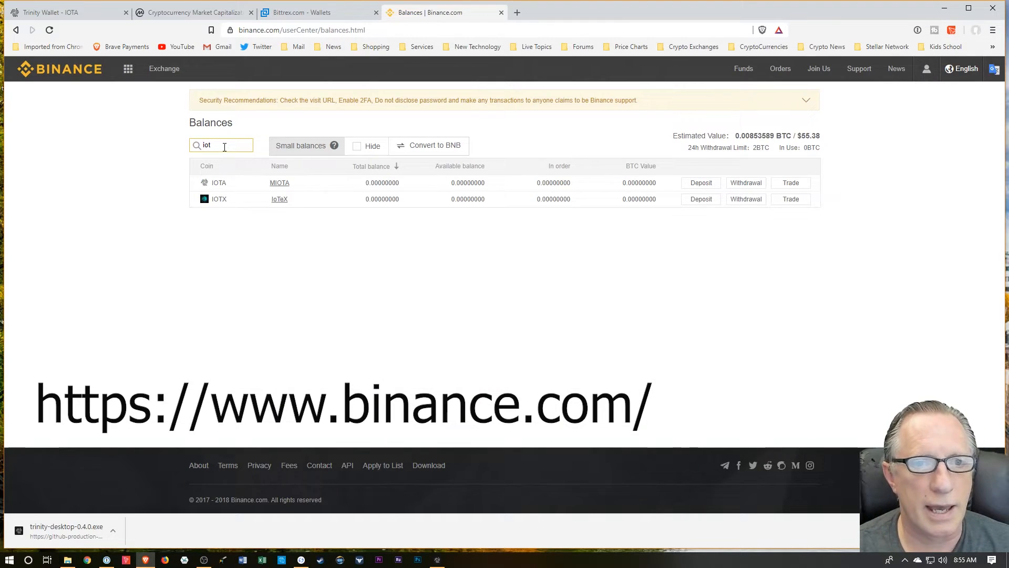
mouse_move(279, 182)
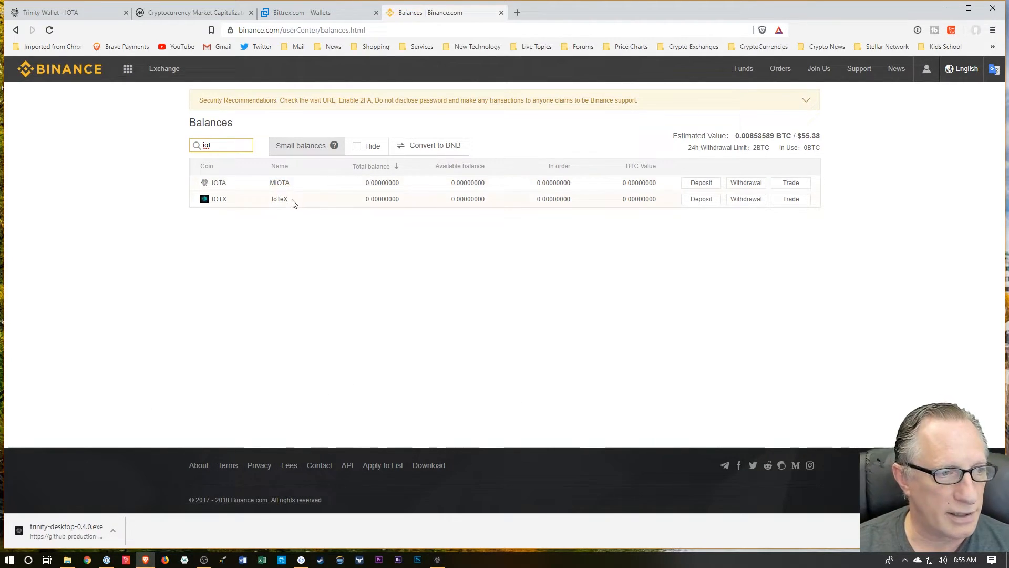
mouse_move(505, 258)
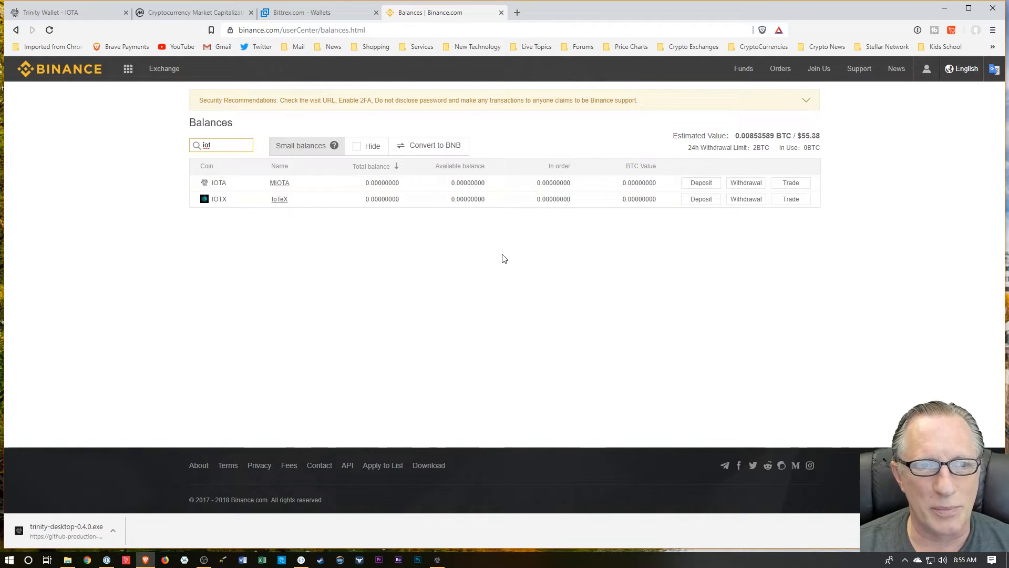
mouse_move(542, 183)
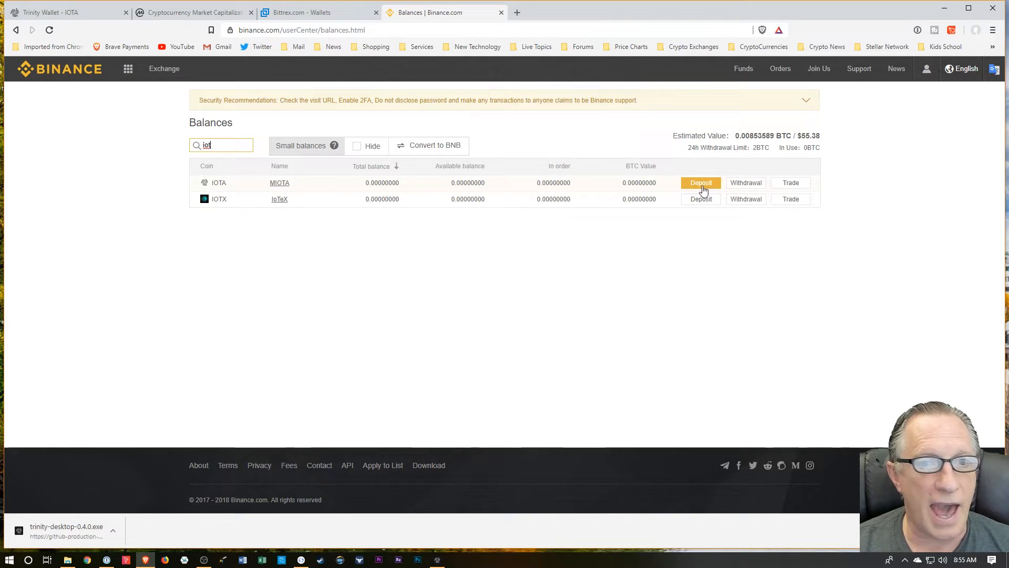
mouse_move(791, 183)
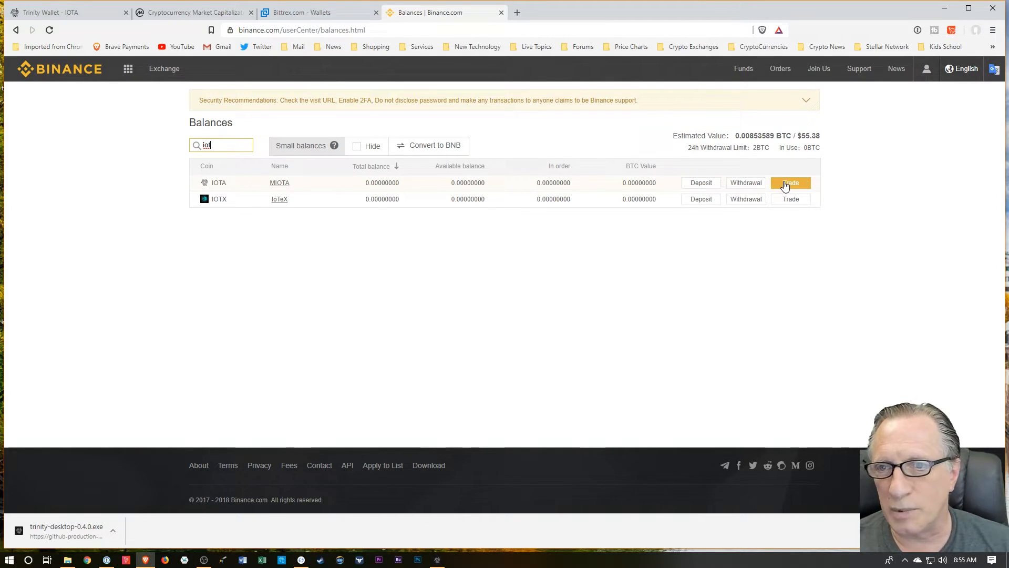
mouse_move(701, 183)
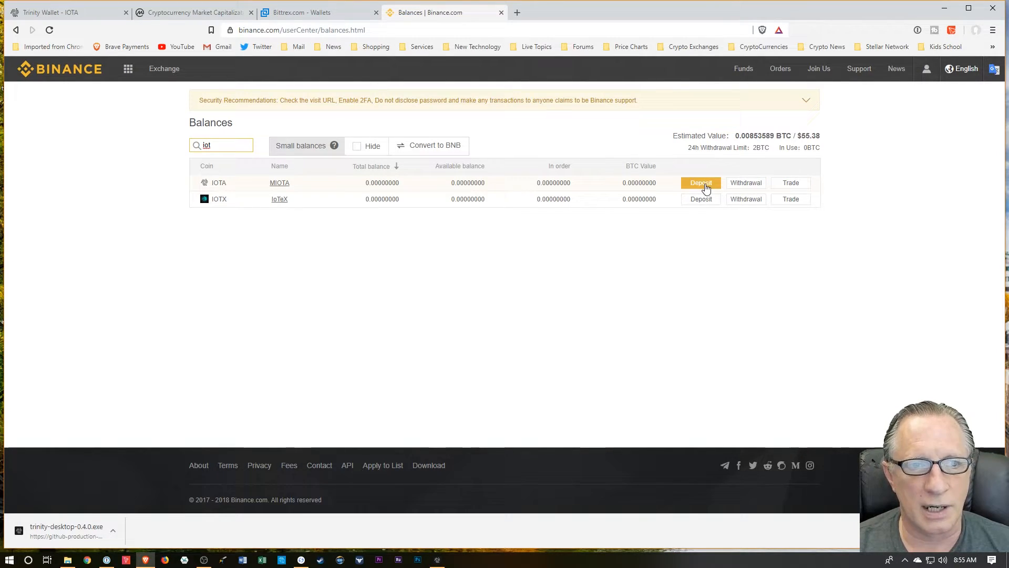
View the IOTA withdrawal form, go back, and re-filter balances for IOTA
click(700, 183)
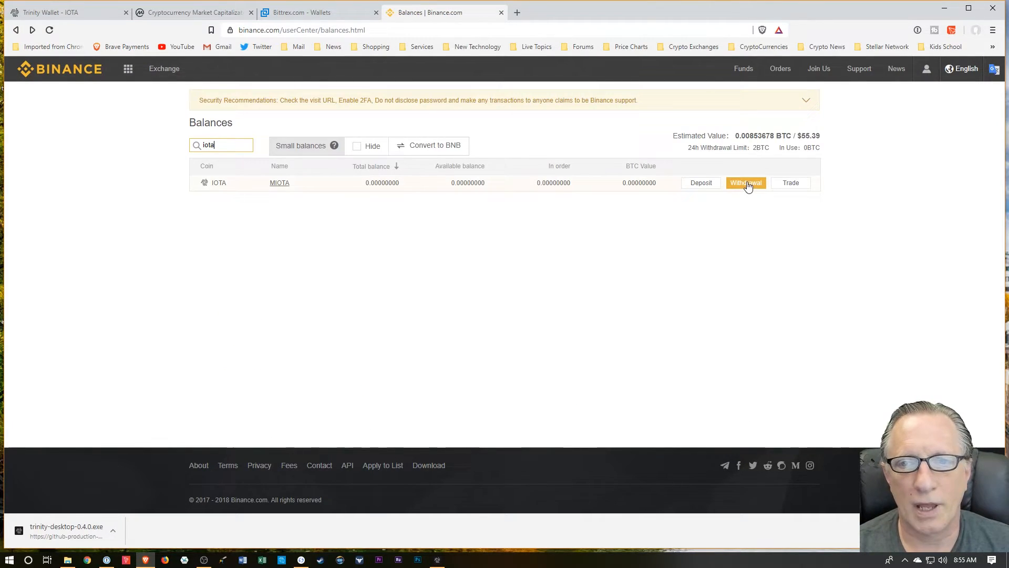
click(745, 183)
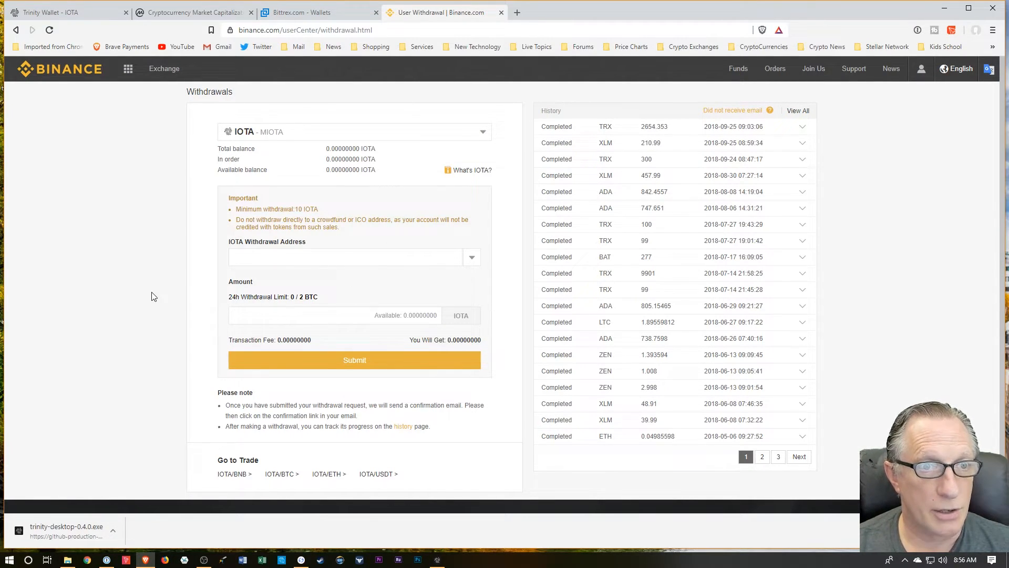
mouse_move(150, 214)
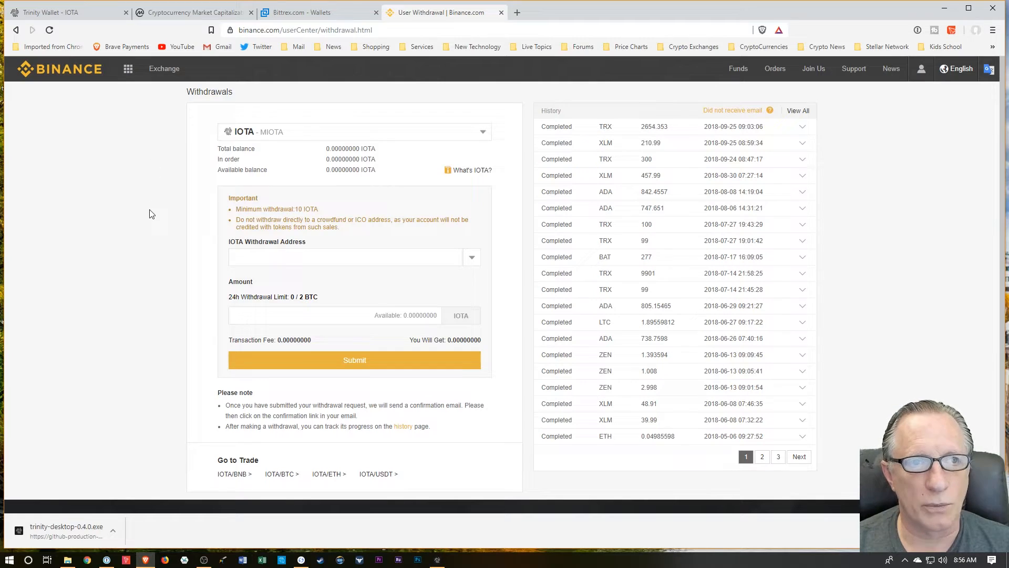
mouse_move(110, 269)
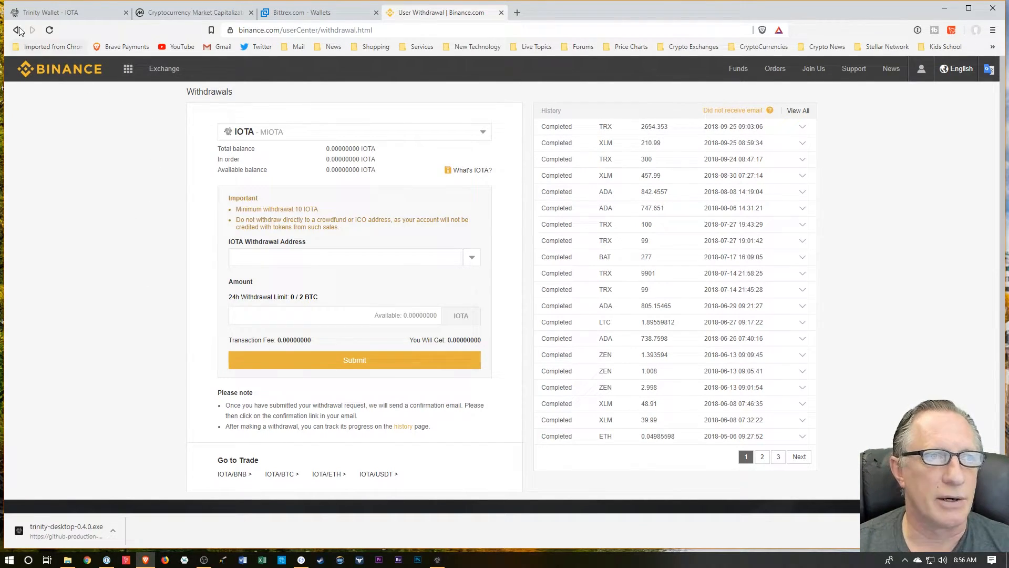
click(15, 29)
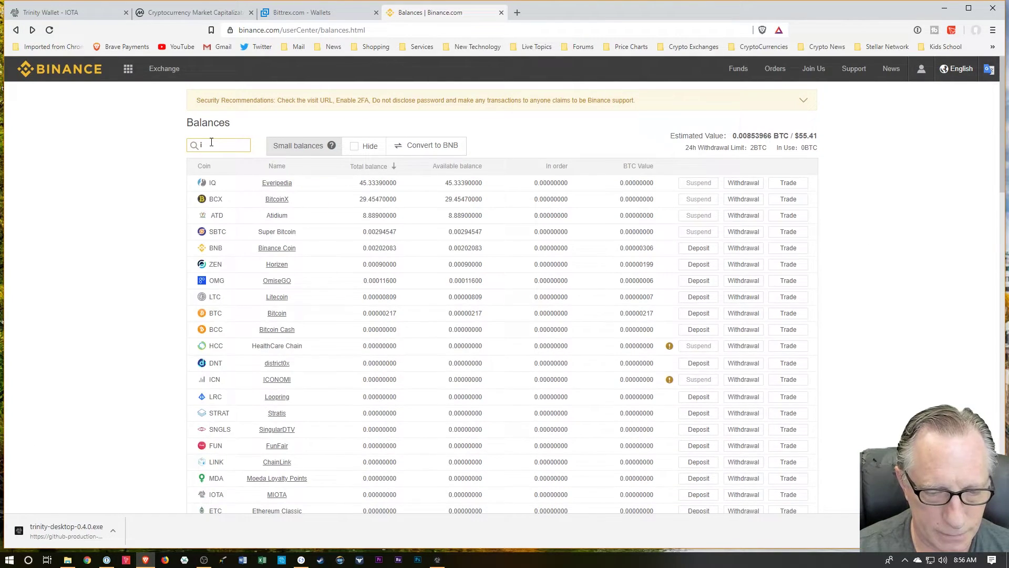
text(ota)
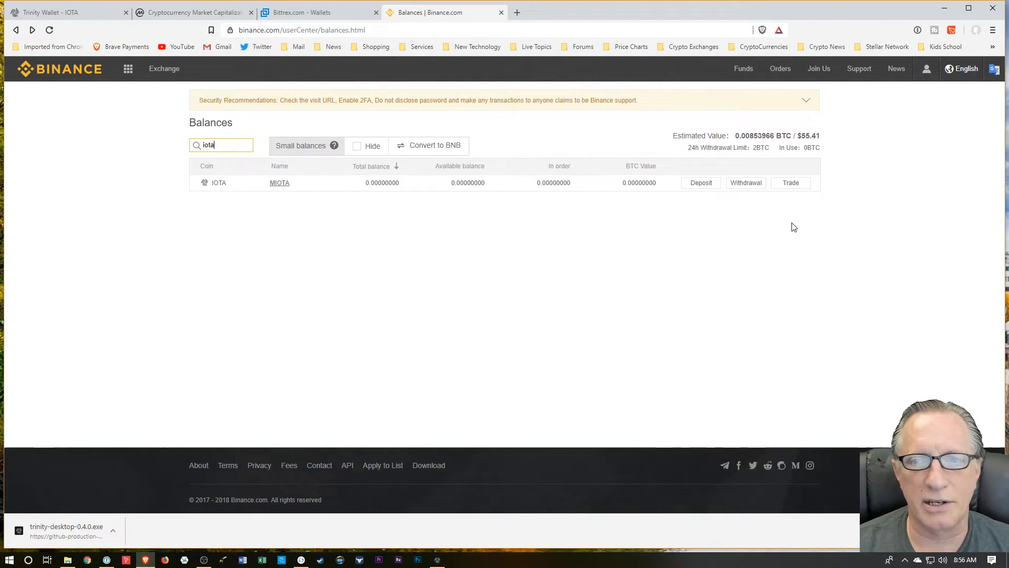
Show the IOTA trading pairs on Binance: IOTA/BNB, IOTA/BTC, IOTA/ETH and IOTA/USDT
click(790, 182)
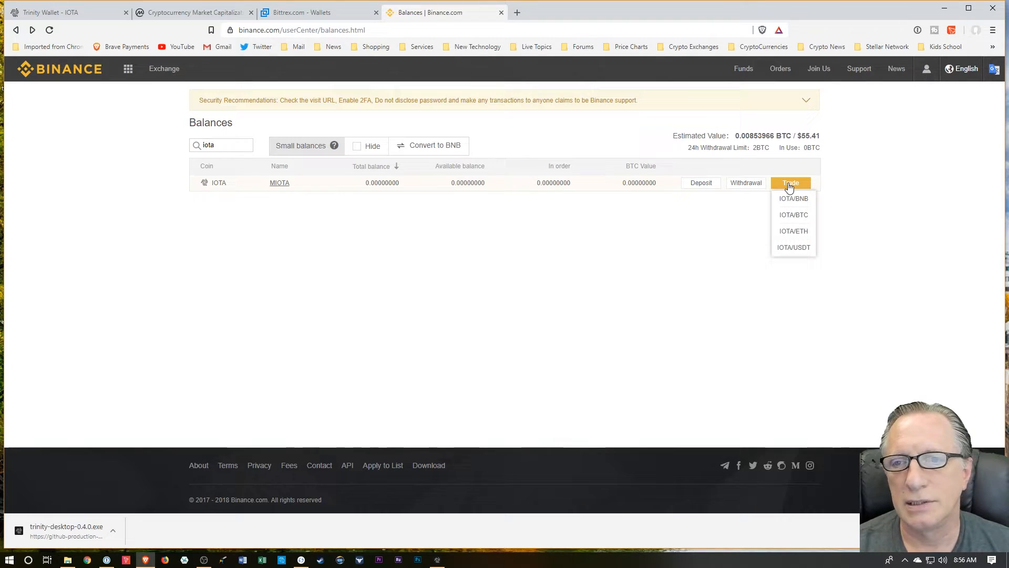
mouse_move(793, 198)
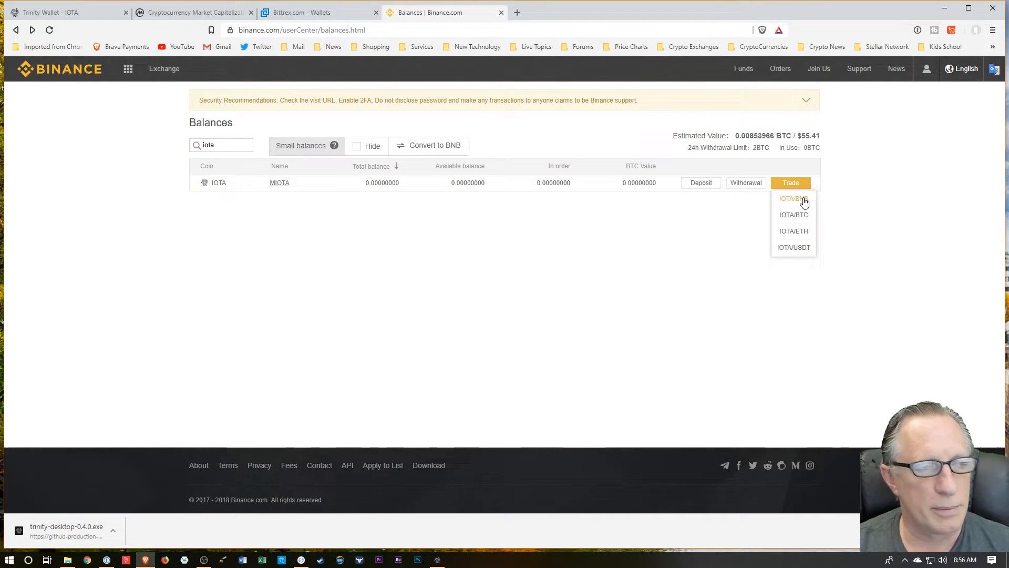
mouse_move(794, 235)
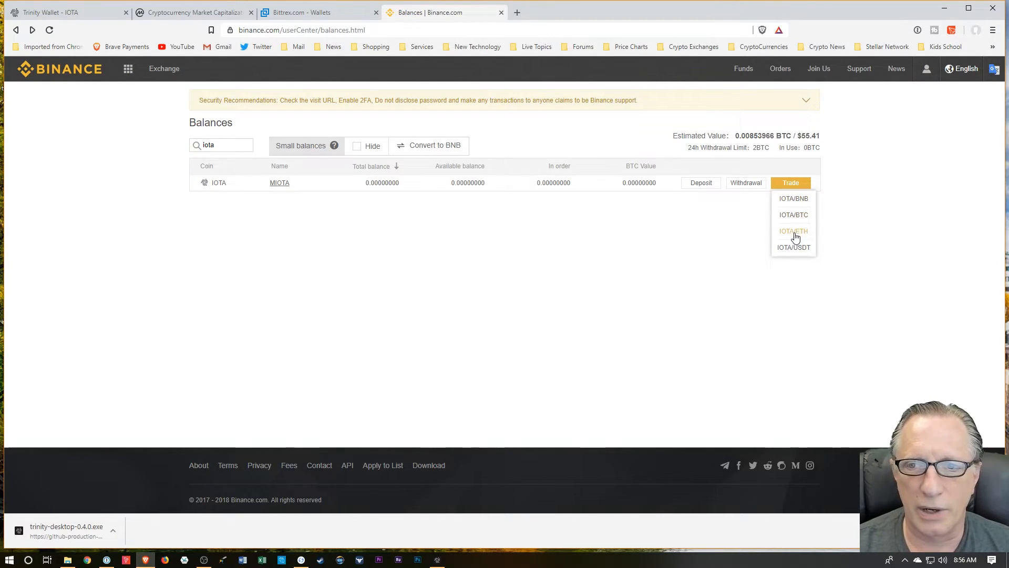
mouse_move(800, 247)
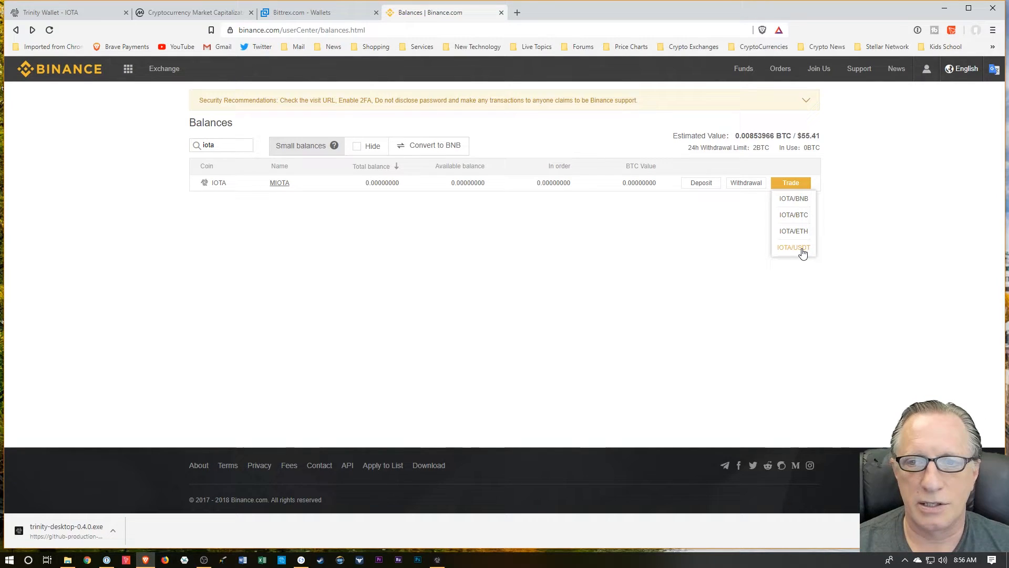
mouse_move(793, 198)
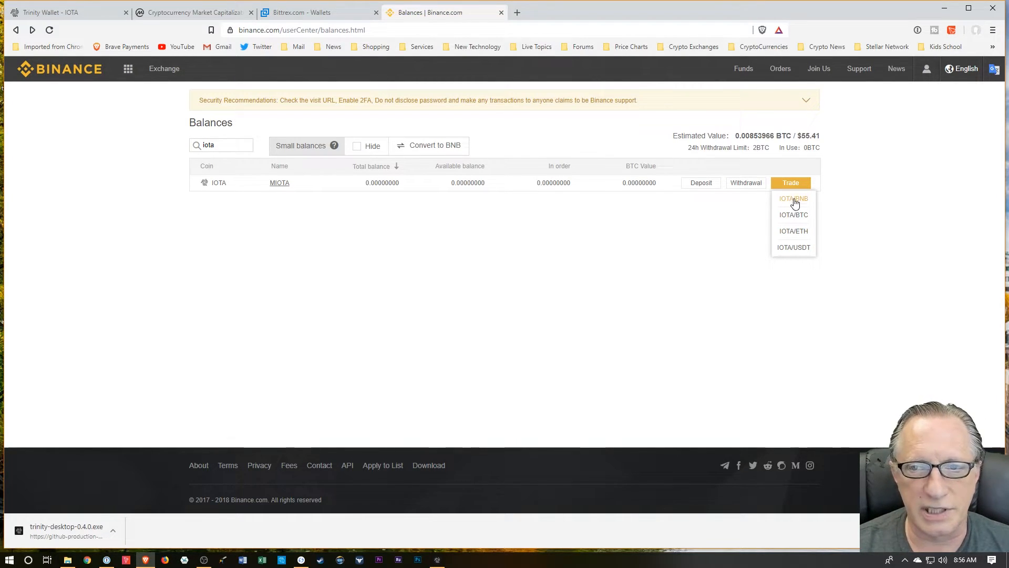
mouse_move(793, 230)
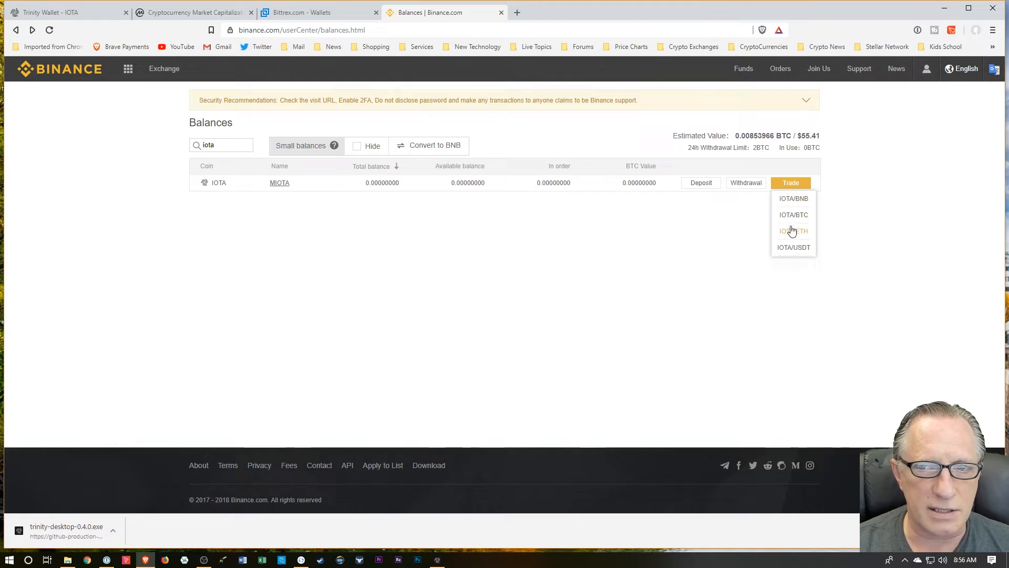
mouse_move(794, 214)
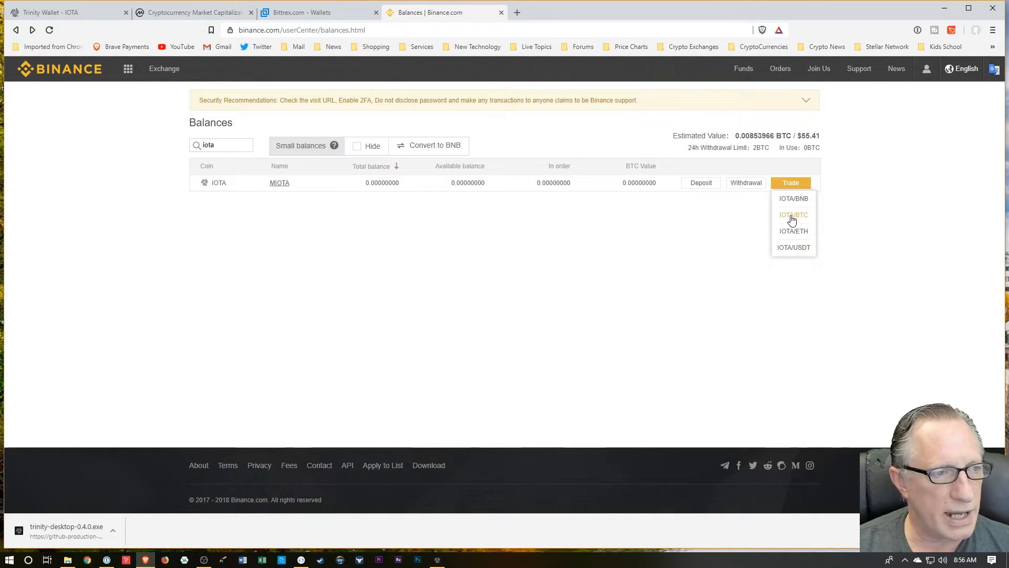
mouse_move(786, 218)
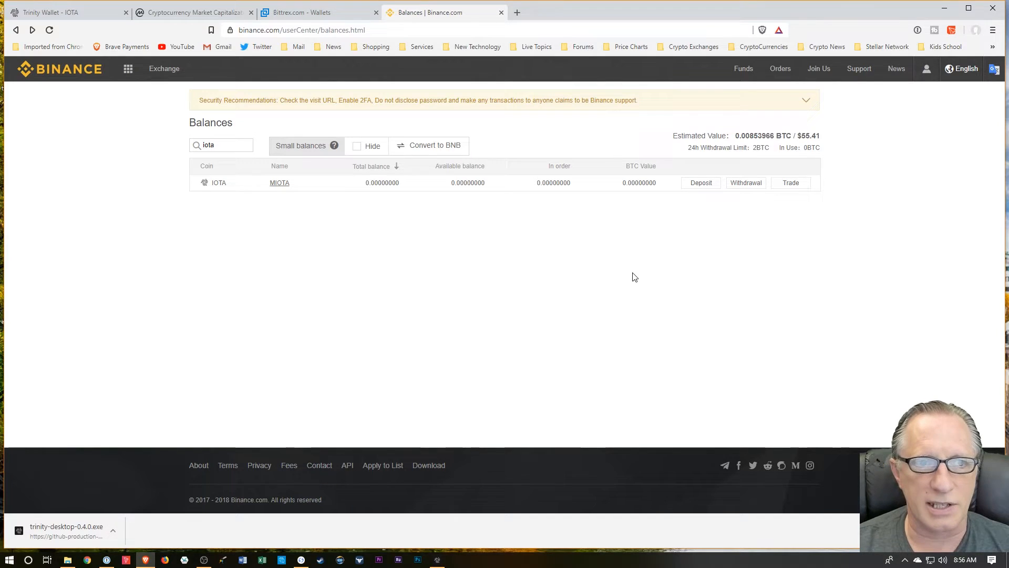
mouse_move(559, 304)
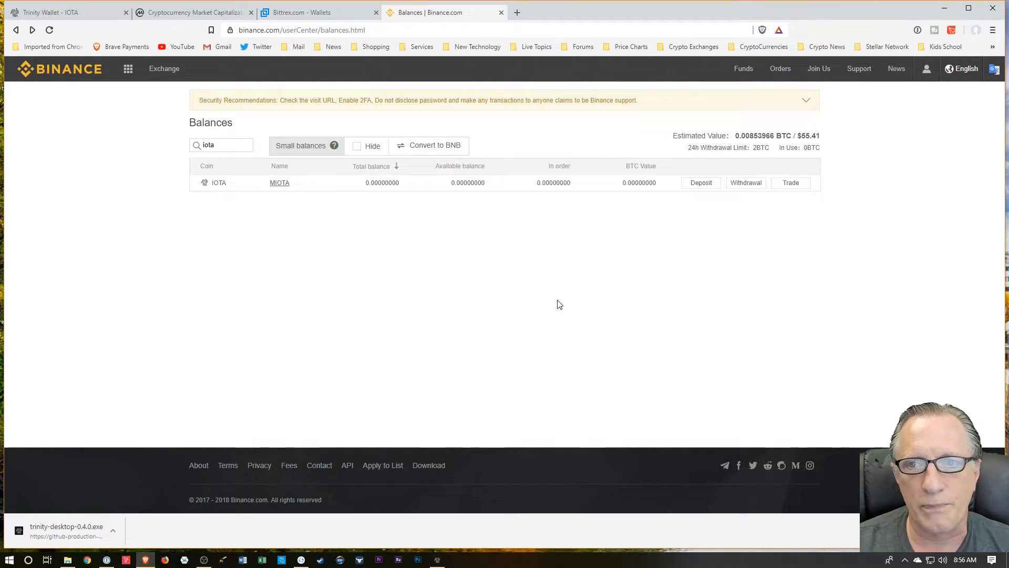
mouse_move(544, 318)
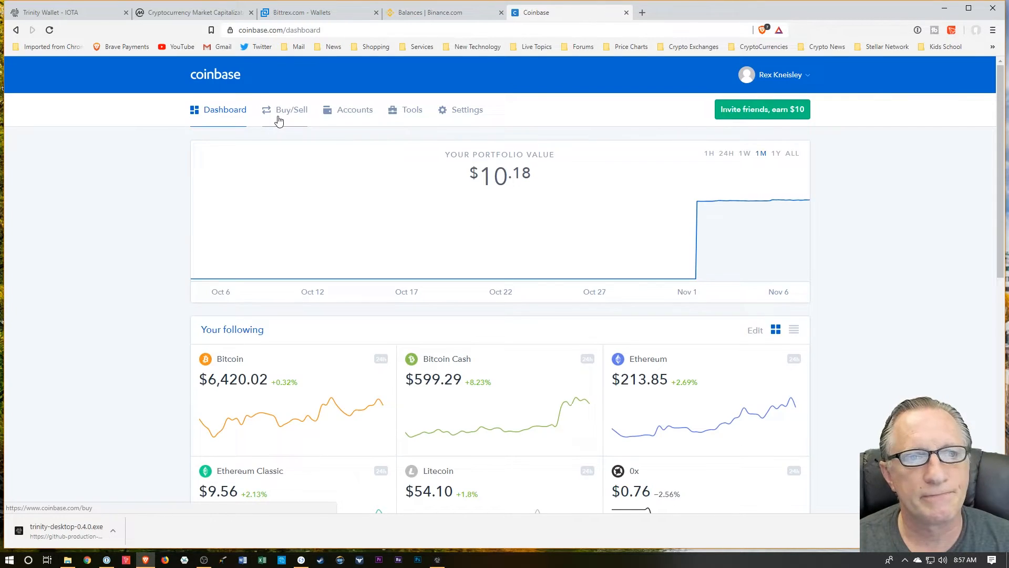
click(289, 109)
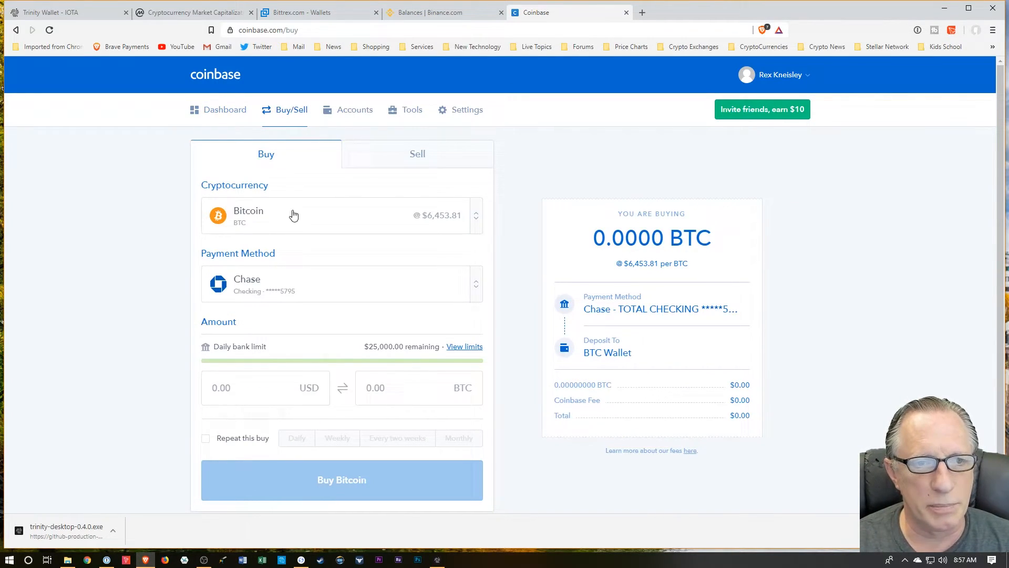
mouse_move(359, 289)
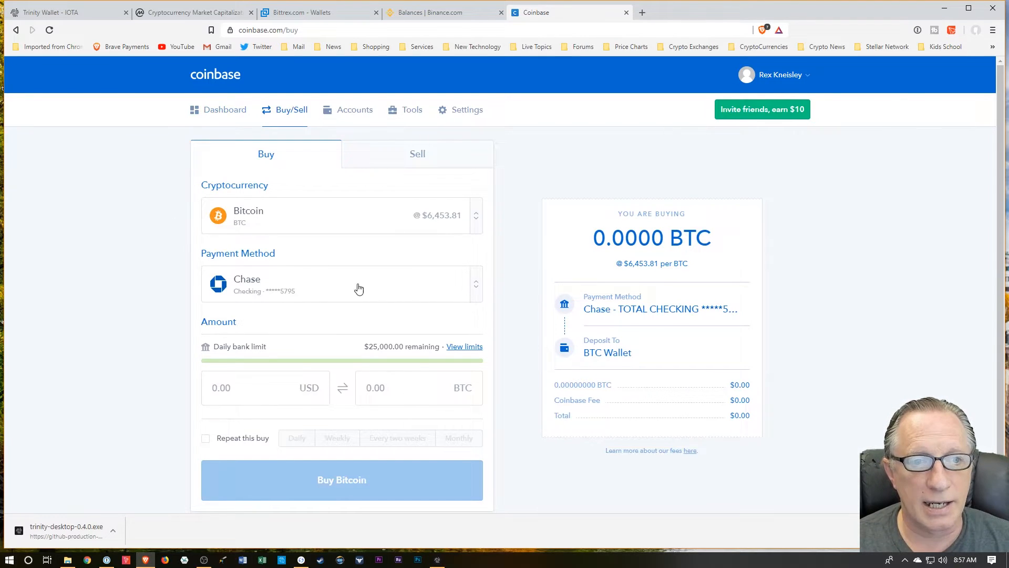
mouse_move(476, 285)
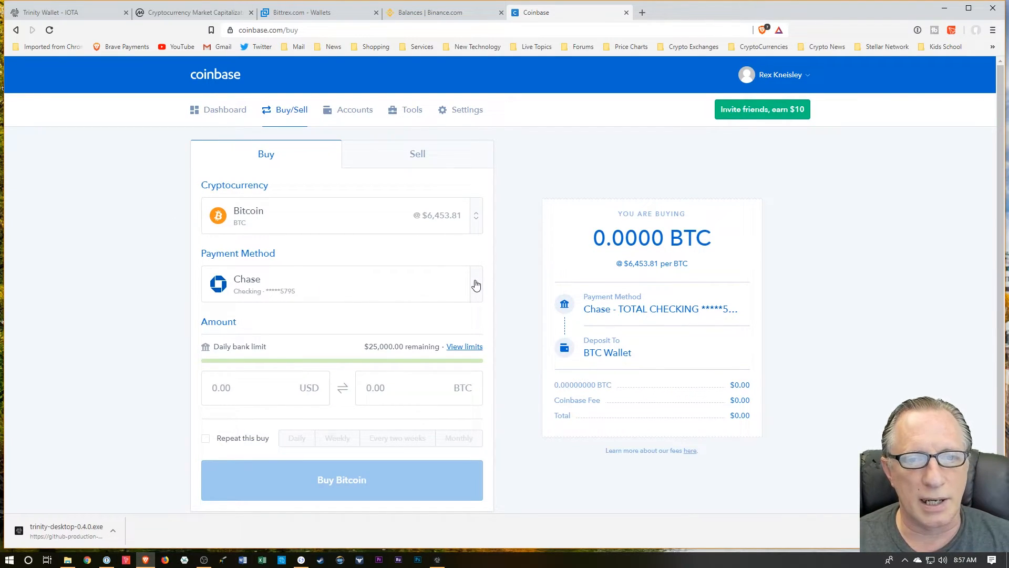
click(475, 284)
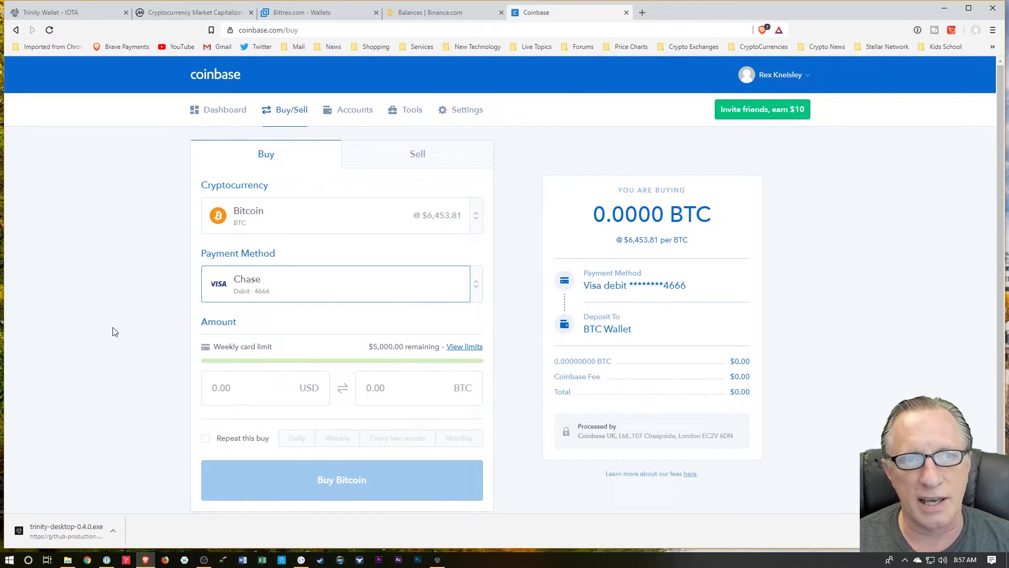
mouse_move(100, 286)
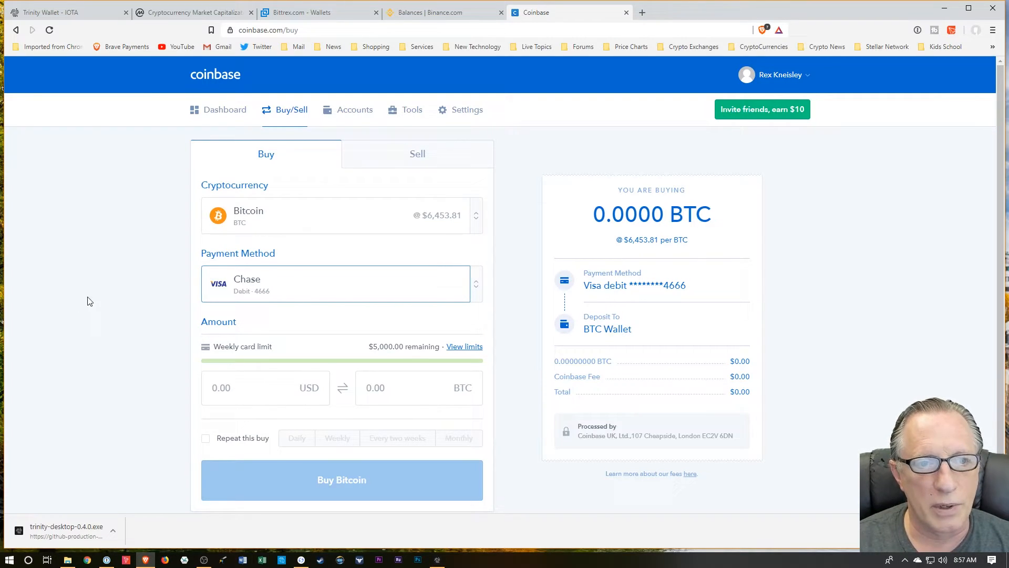
mouse_move(333, 288)
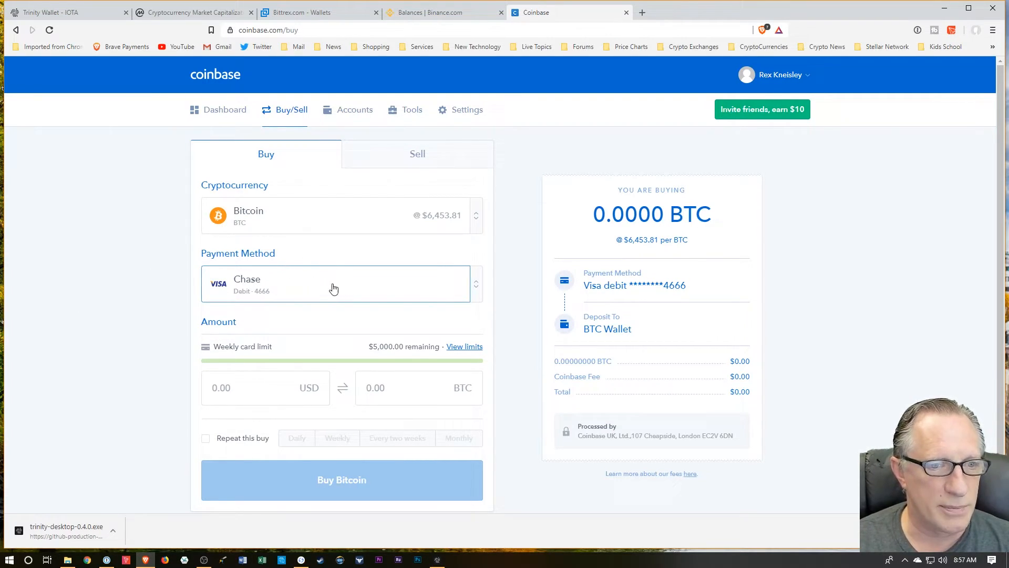
click(264, 387)
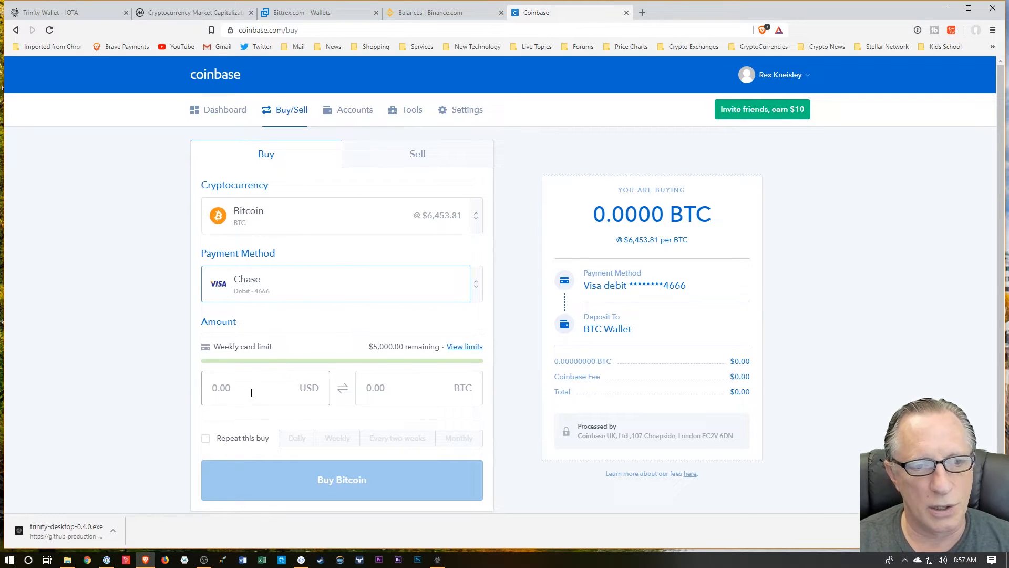
text(50)
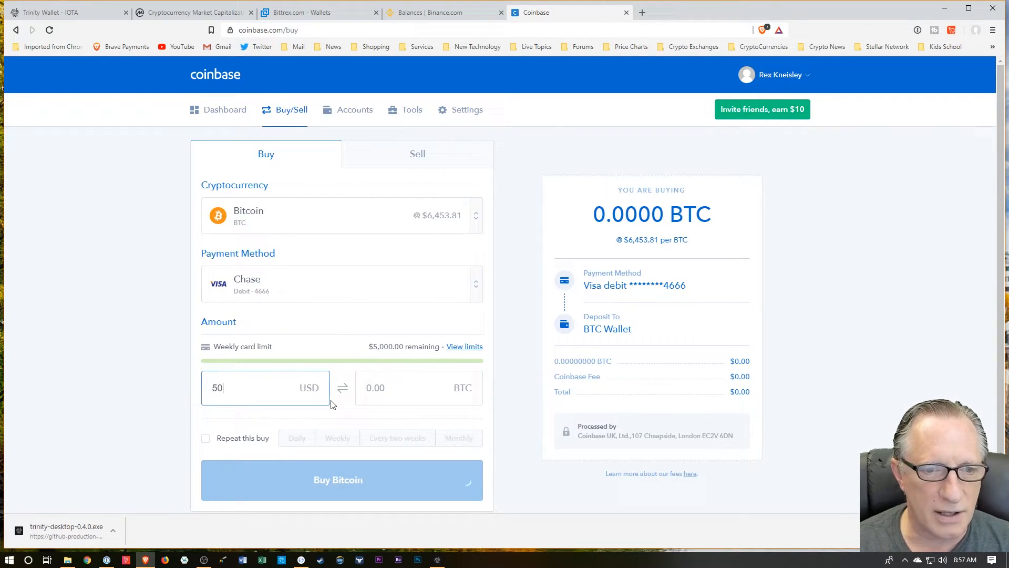
text(50)
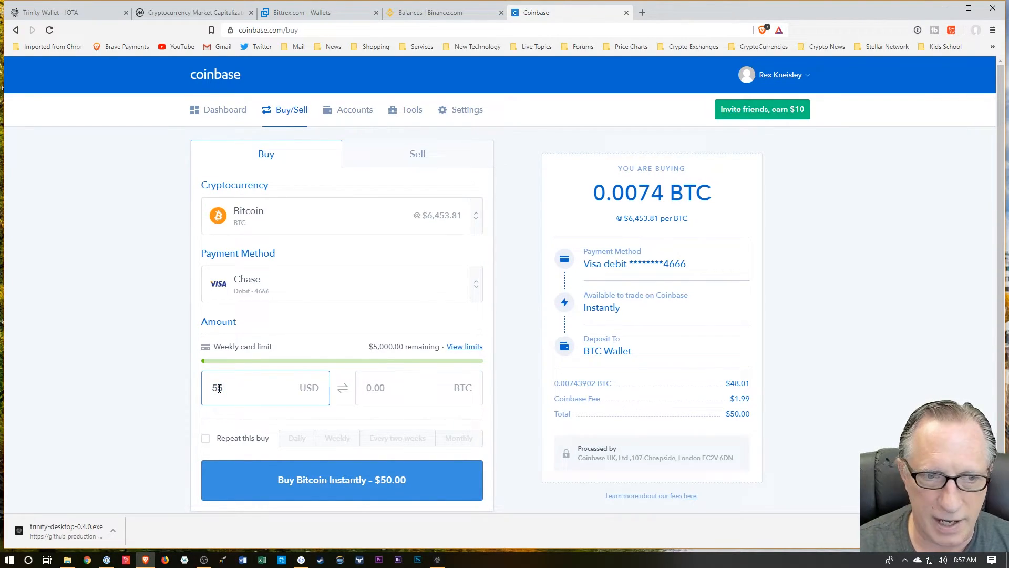
text(5)
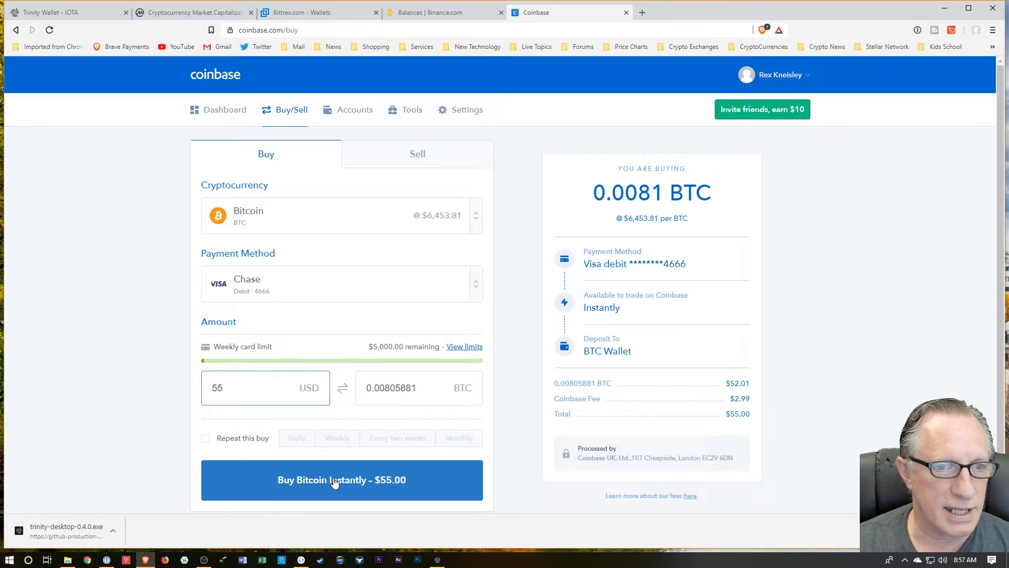
Review and confirm the $55.00 instant Bitcoin buy, receiving 0.0081 BTC
click(341, 479)
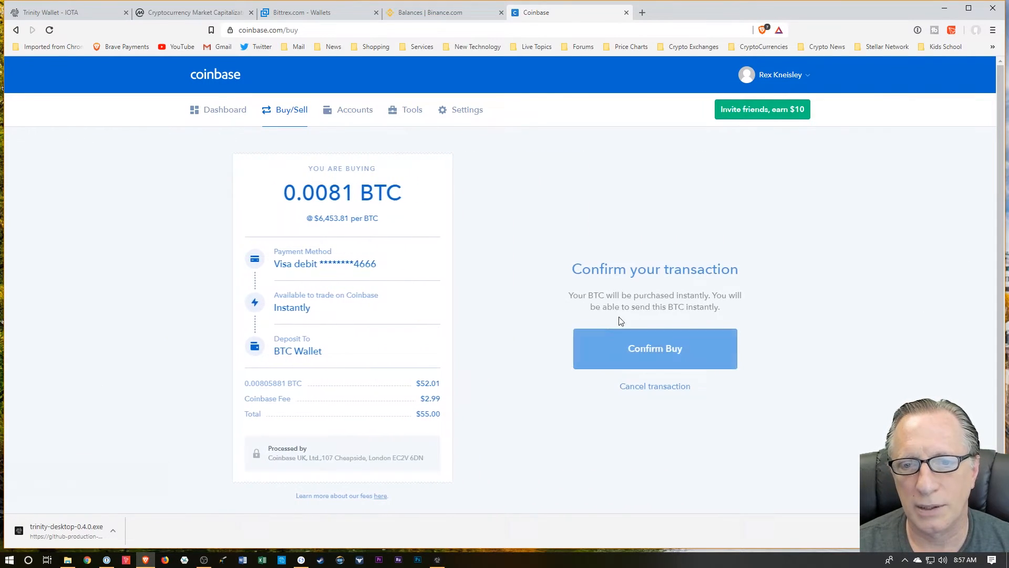
click(654, 348)
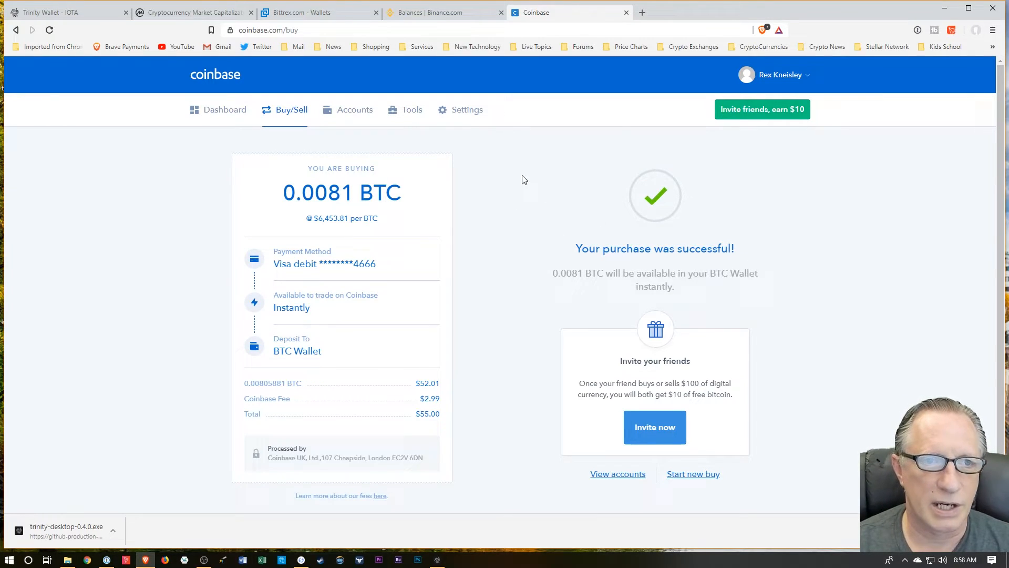
mouse_move(290, 109)
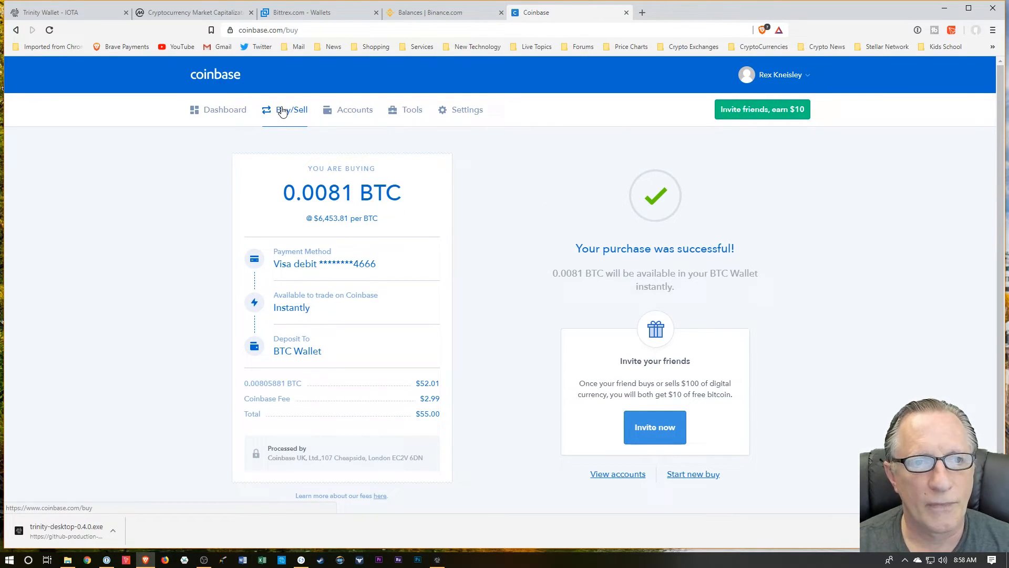
Check the dashboard's $61.92 portfolio and the $55 Bitcoin buy in recent activity
click(224, 109)
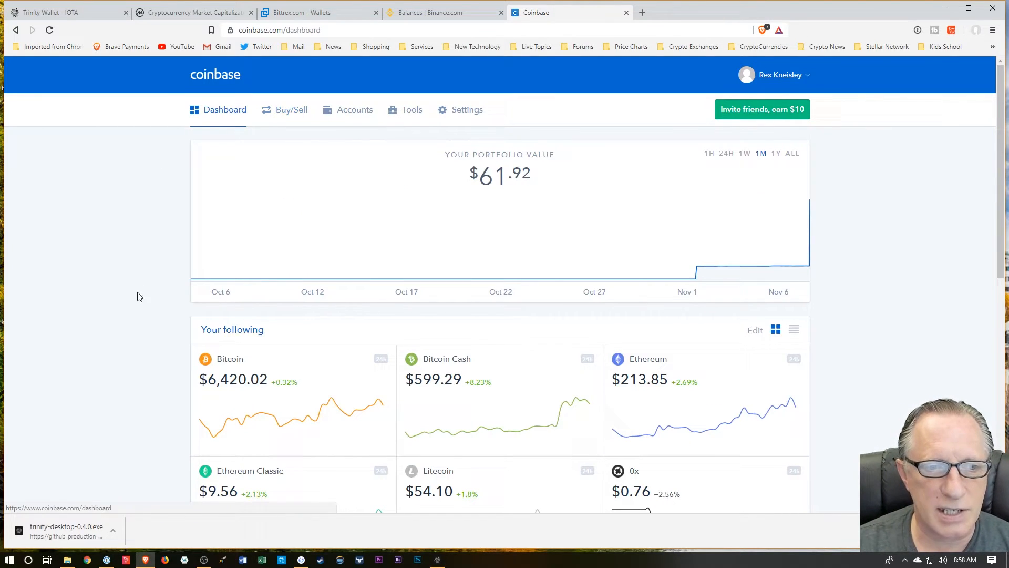
mouse_move(495, 162)
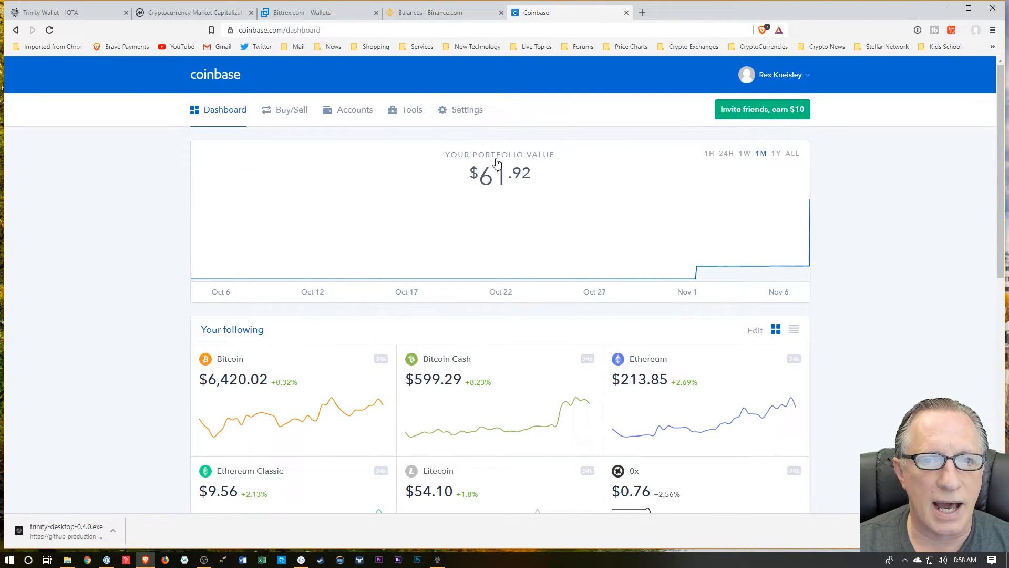
mouse_move(113, 284)
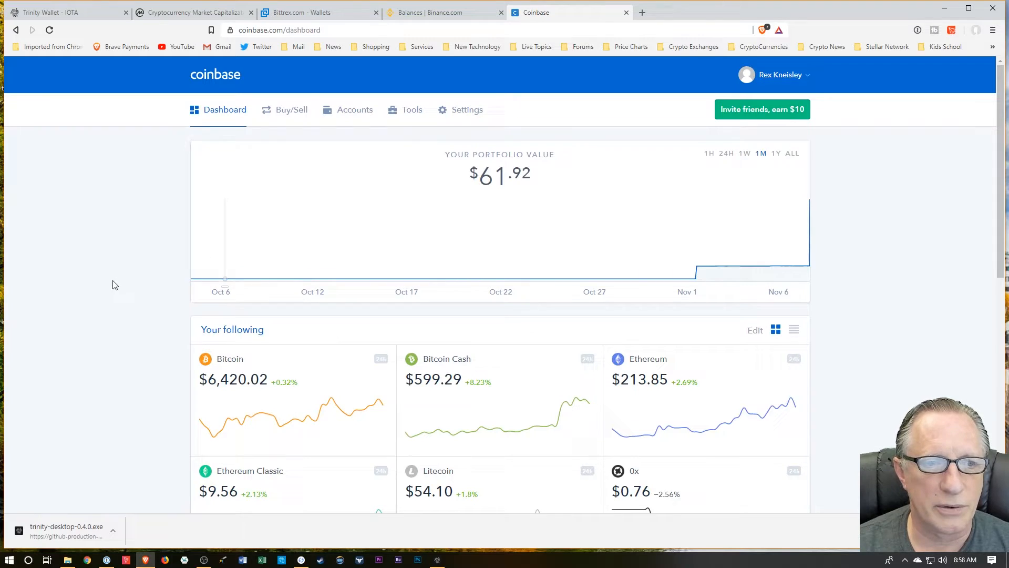
scroll(down, 3)
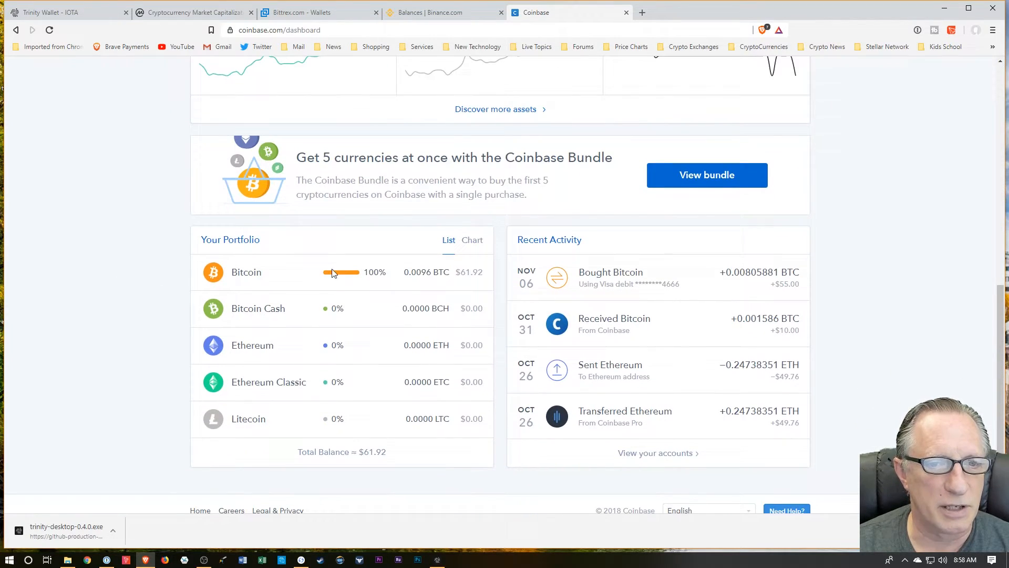
mouse_move(345, 280)
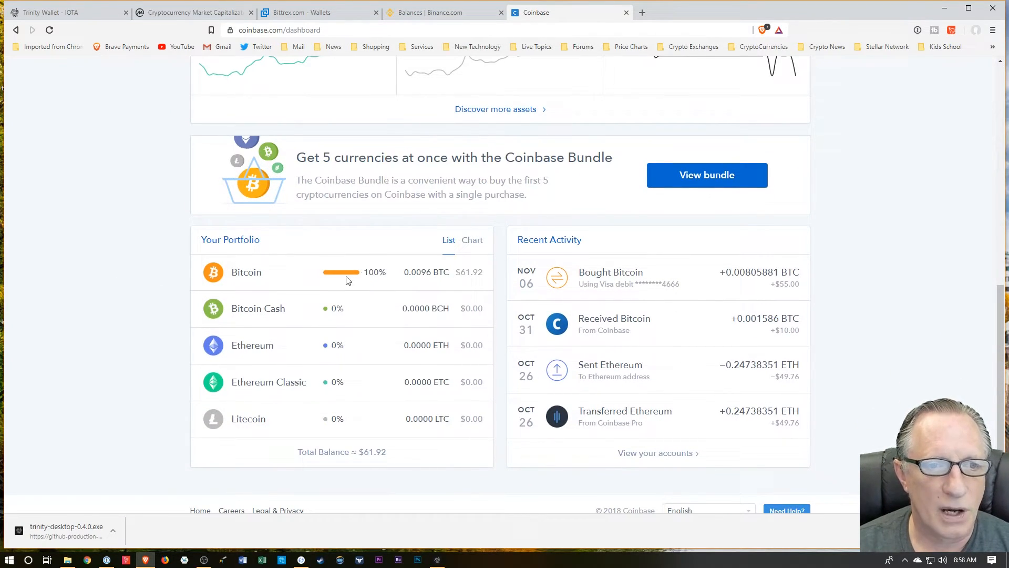
scroll(up, 3)
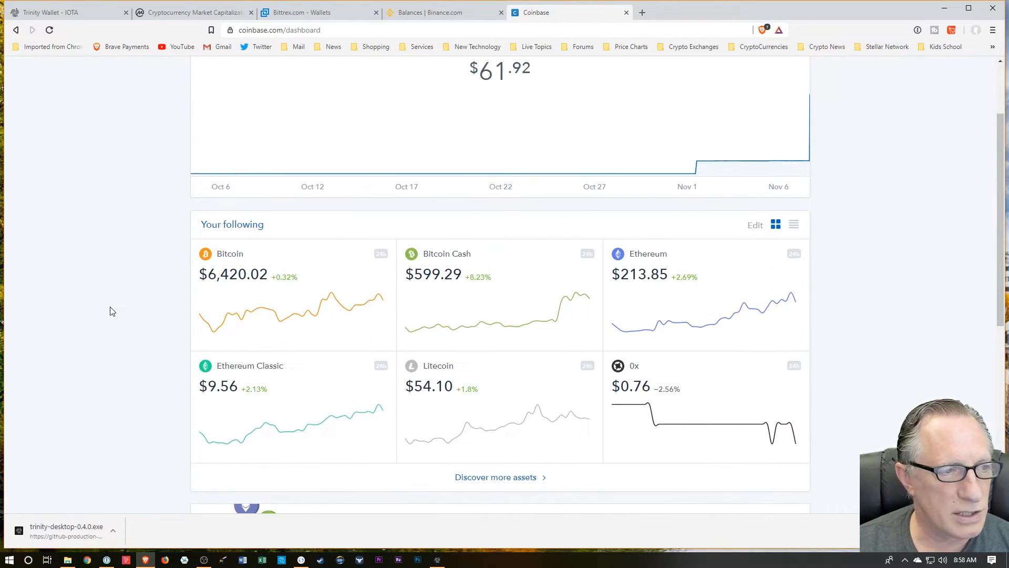
mouse_move(100, 306)
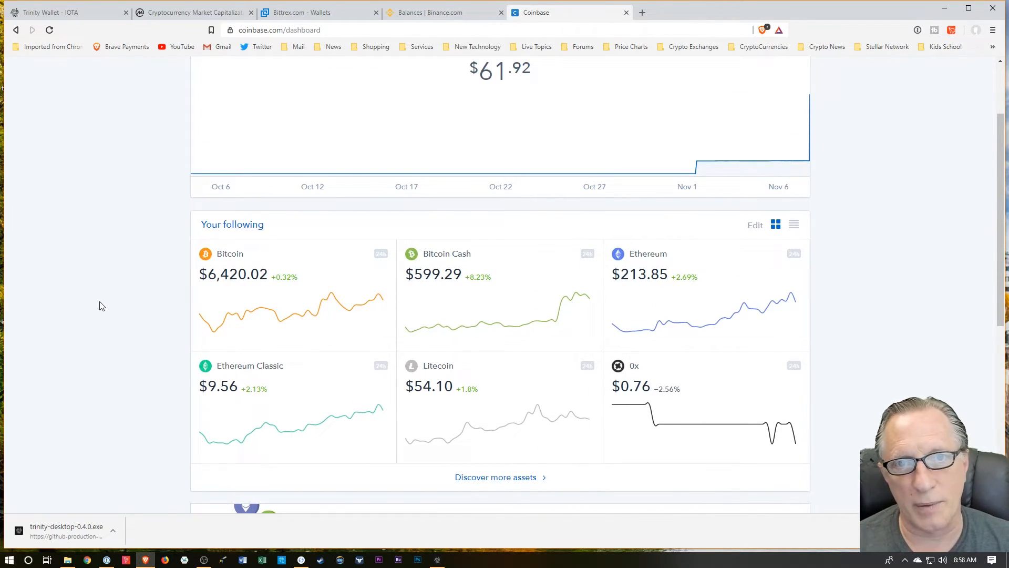
mouse_move(661, 112)
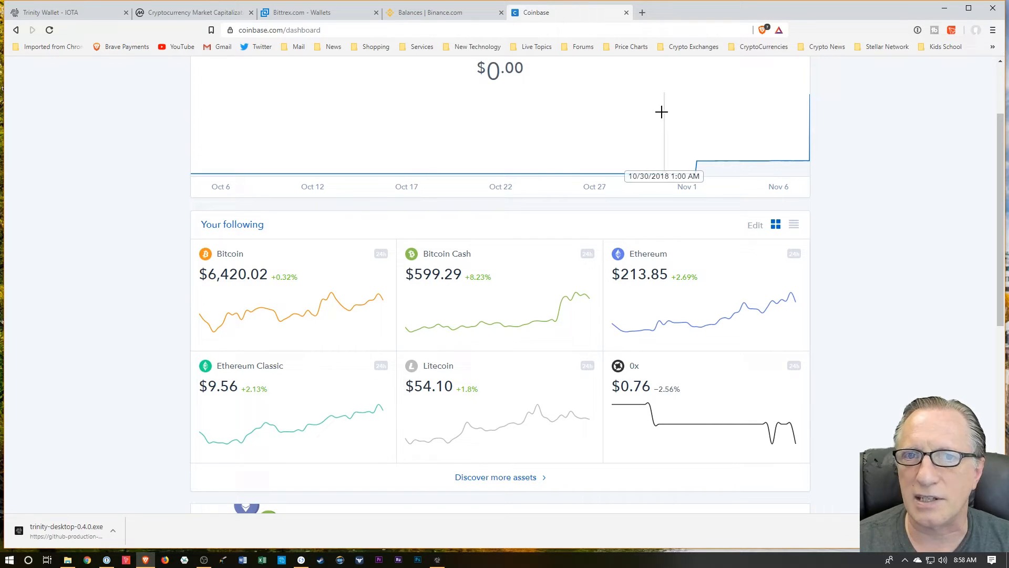
mouse_move(642, 12)
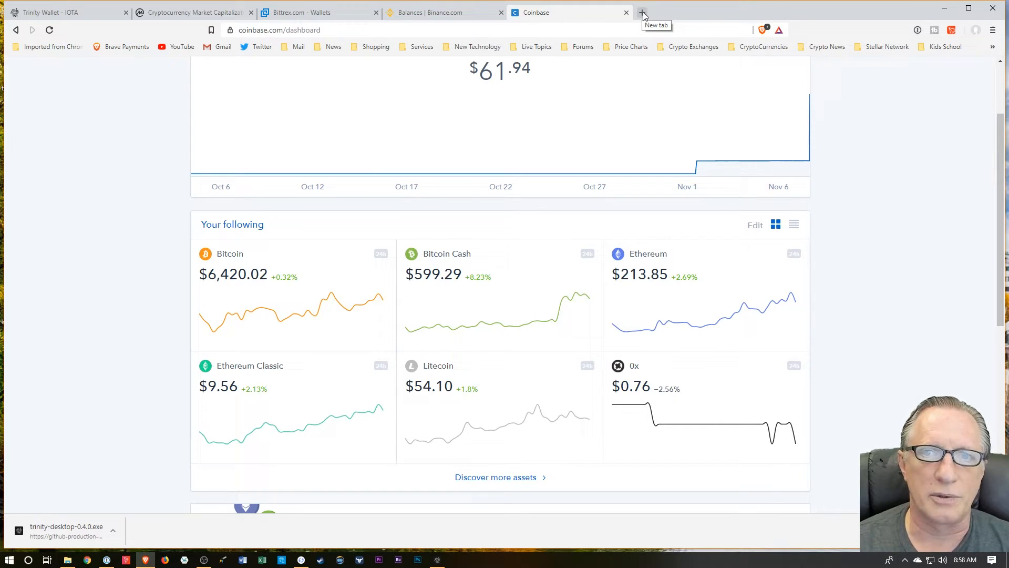
Open Coinbase Pro from the Crypto Exchanges bookmarks in a new tab, then My Wallets
click(642, 12)
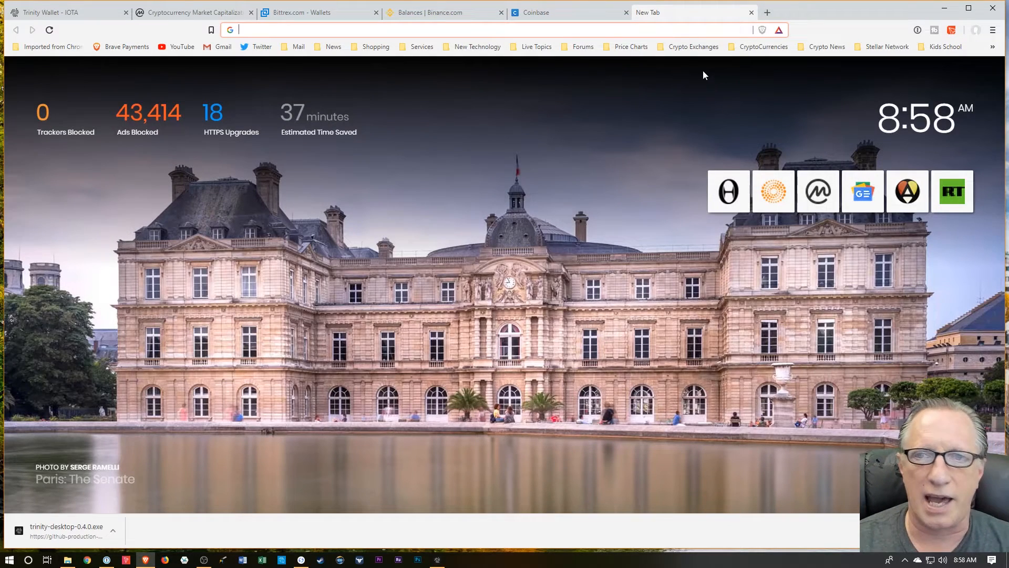
click(693, 46)
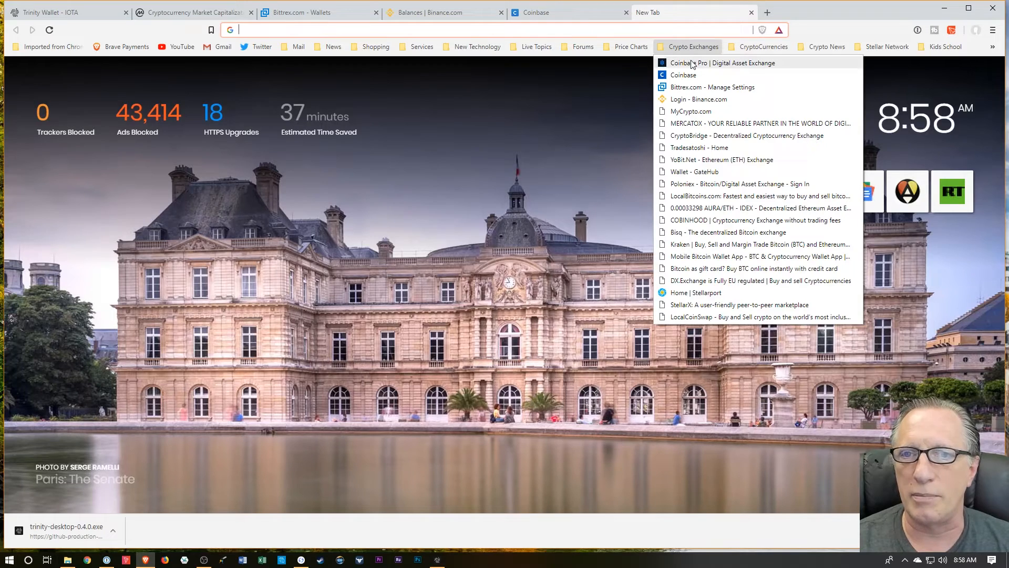
click(727, 62)
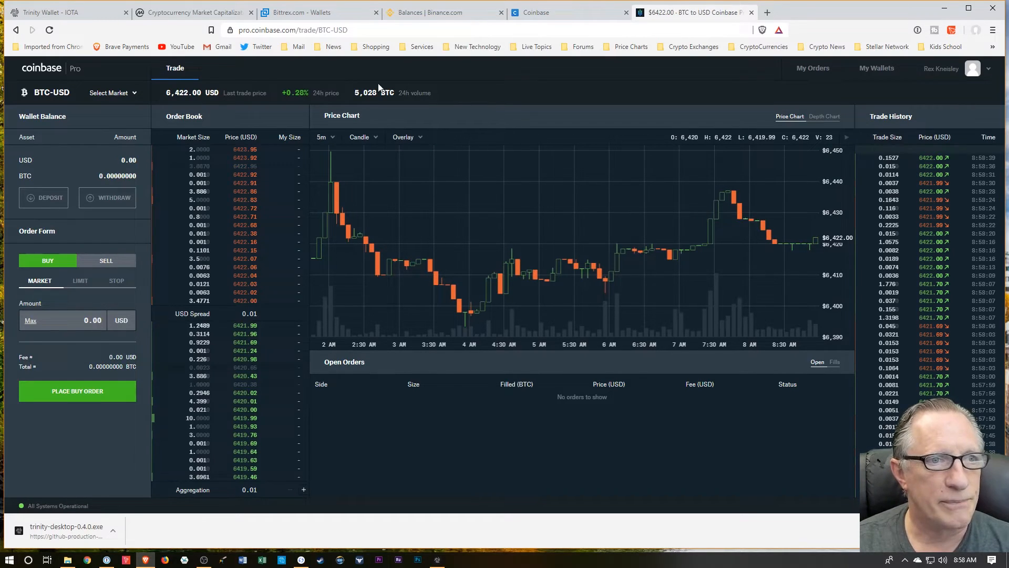
mouse_move(877, 68)
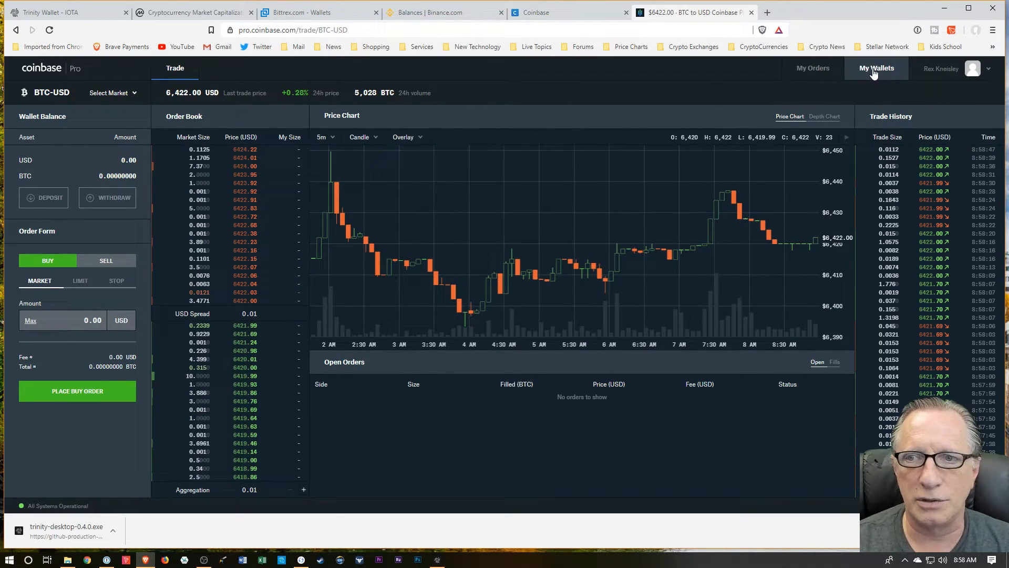
click(876, 68)
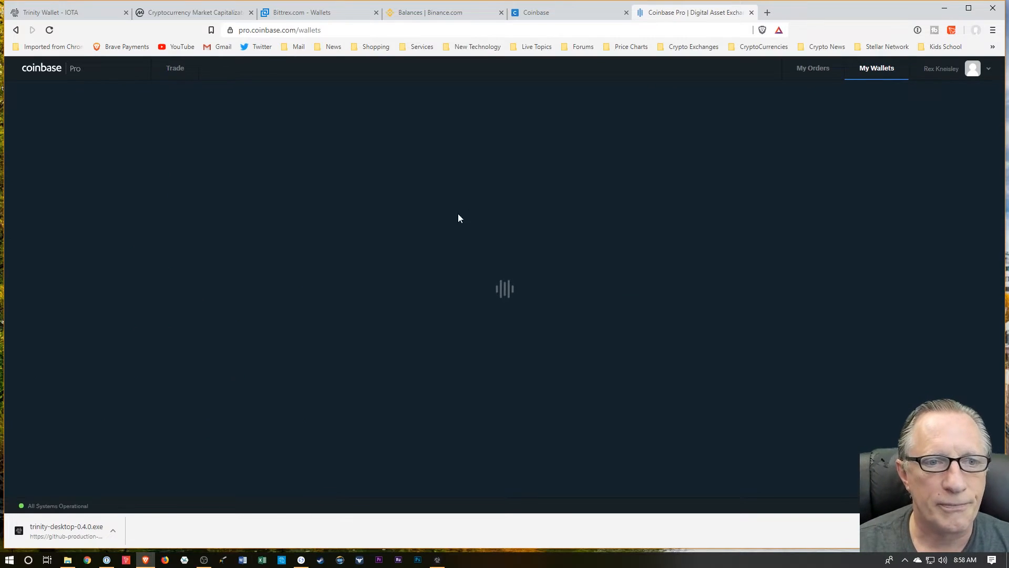
Deposit the maximum 0.00964481 BTC from the Coinbase BTC wallet into Coinbase Pro
click(62, 475)
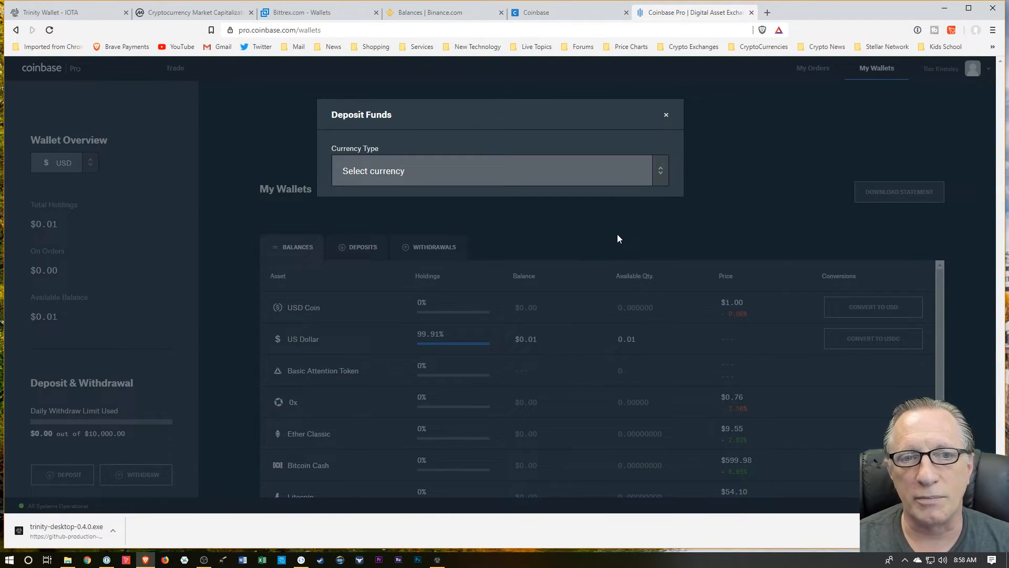
click(659, 170)
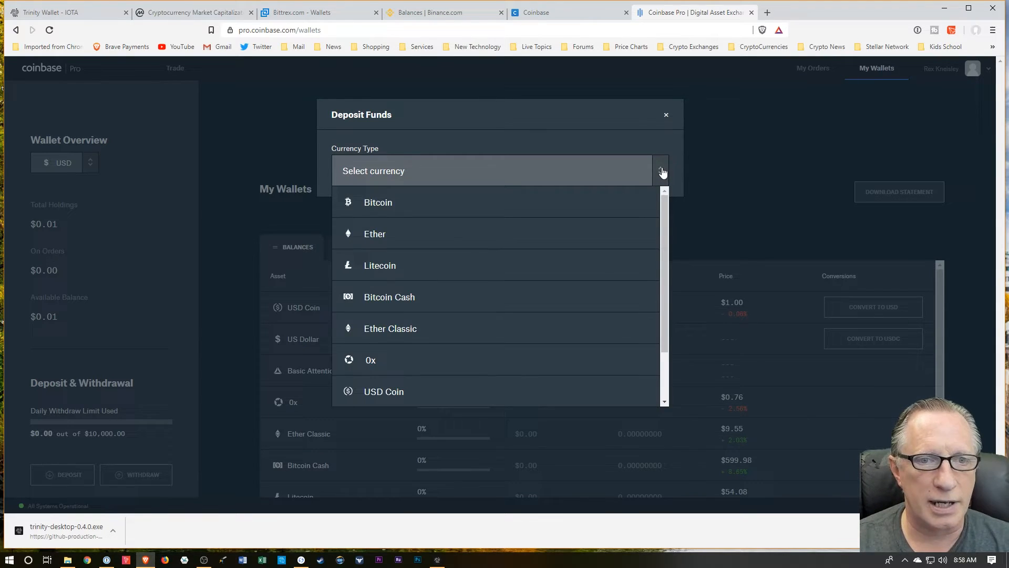
mouse_move(469, 207)
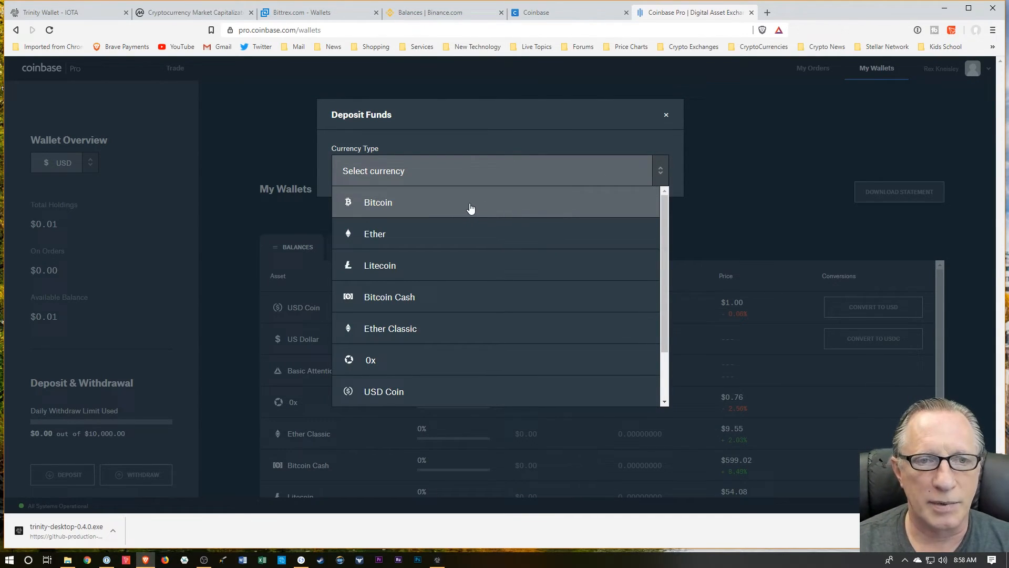
click(377, 202)
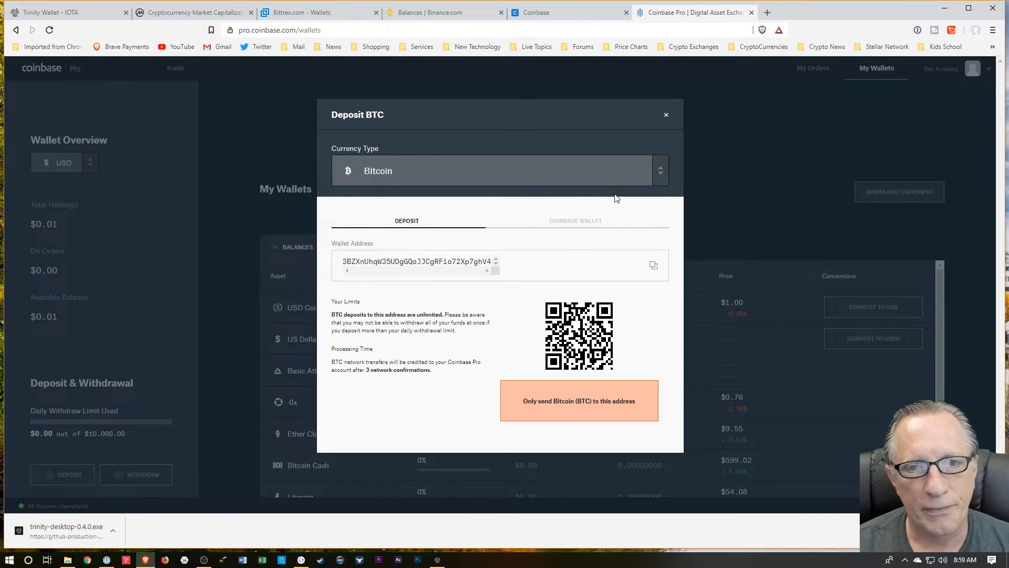
mouse_move(573, 226)
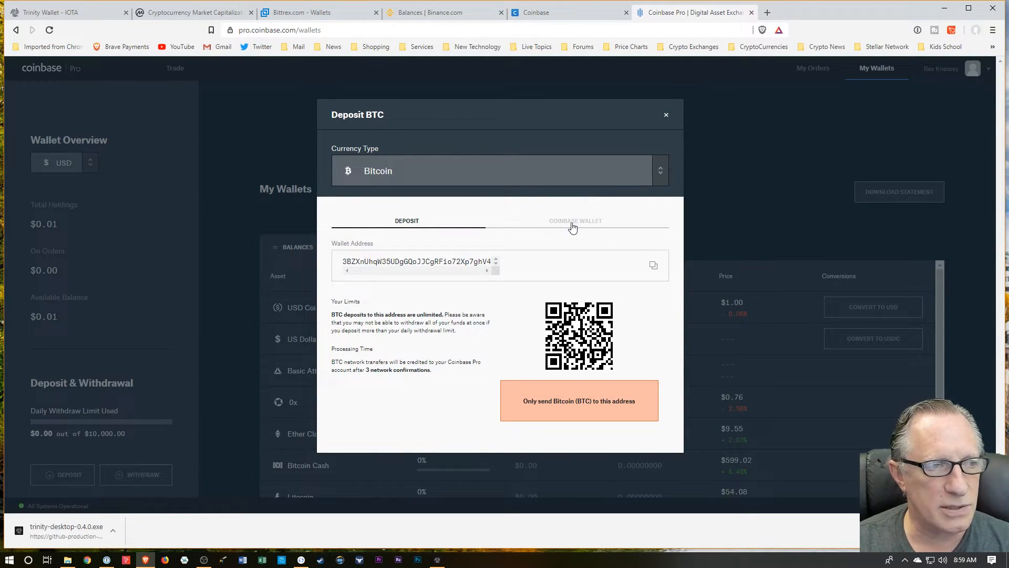
click(574, 220)
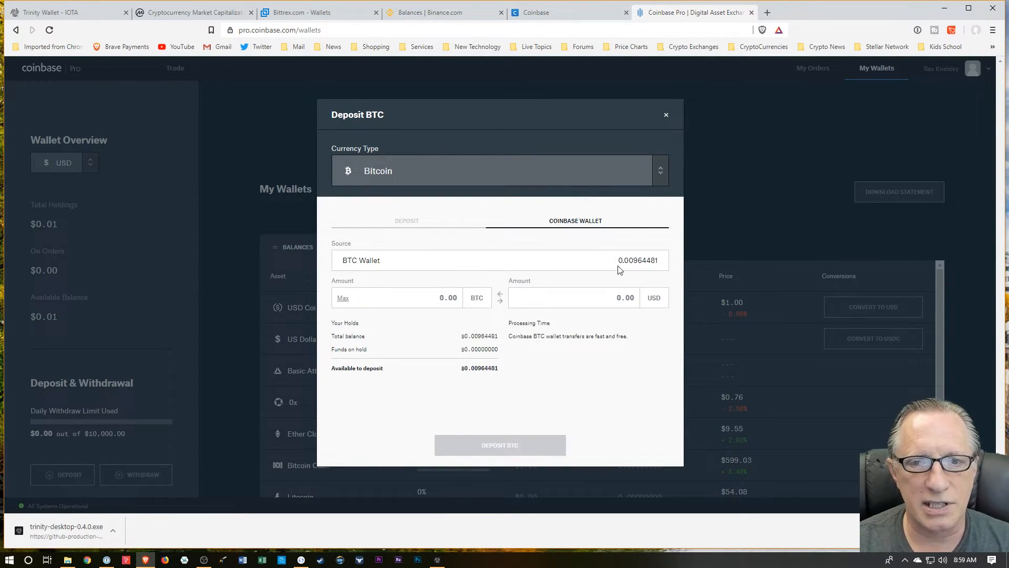
mouse_move(592, 251)
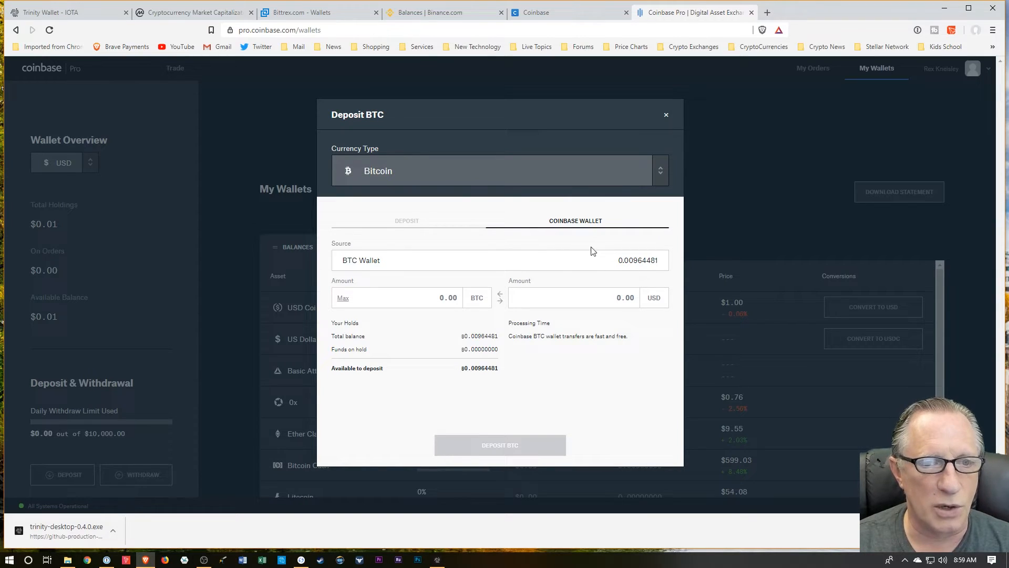
click(343, 297)
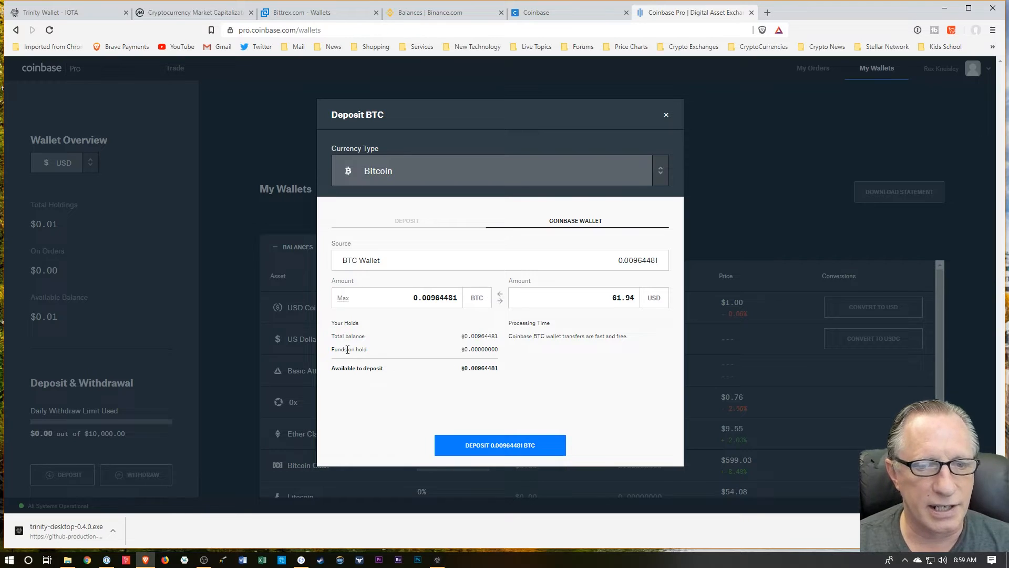
click(499, 444)
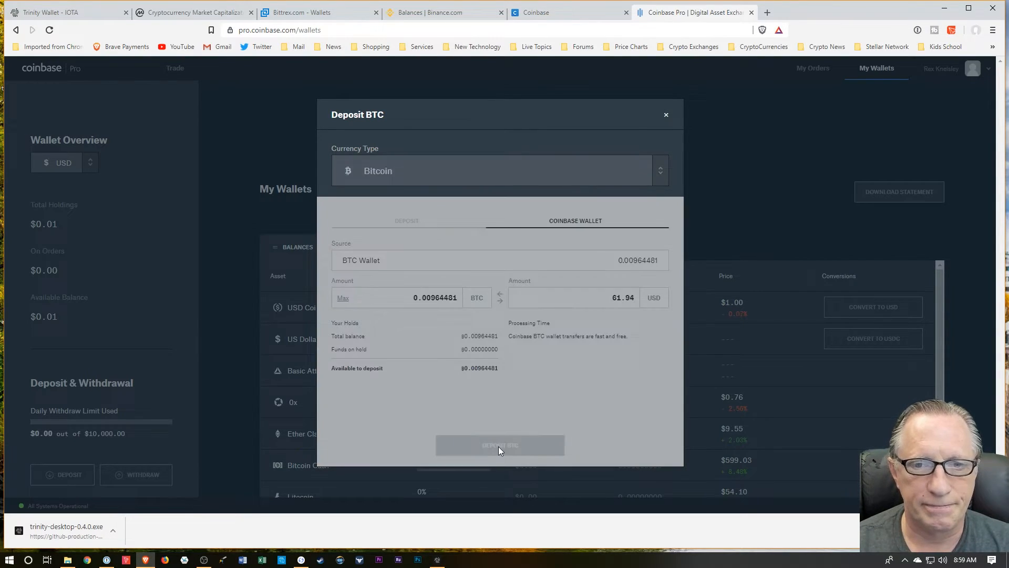
click(499, 445)
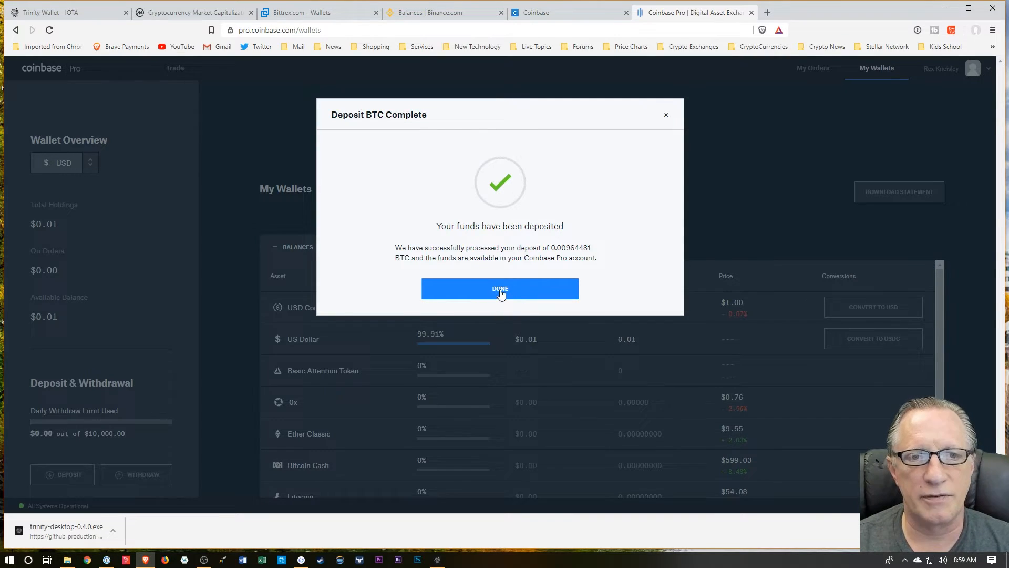
click(499, 288)
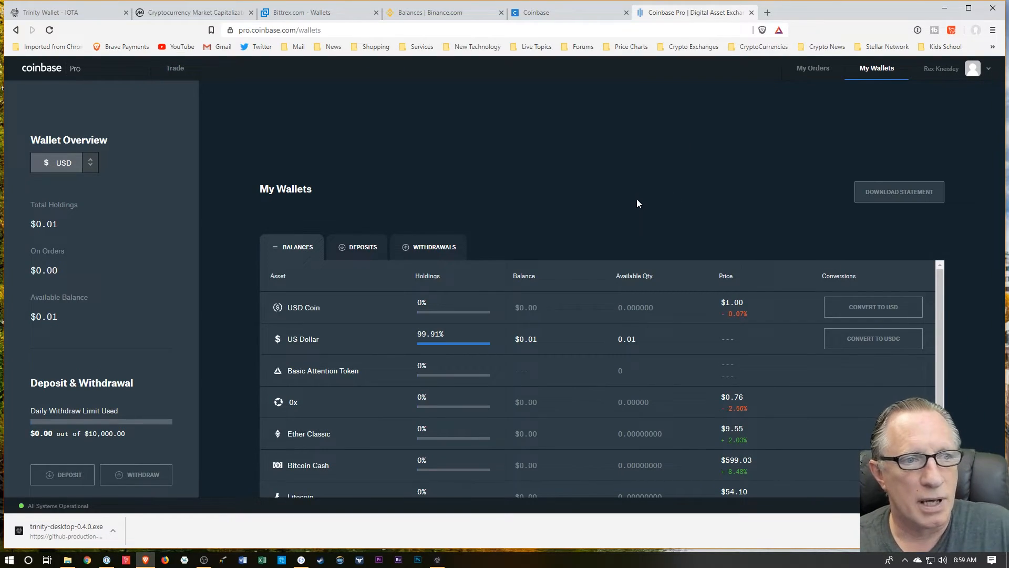
mouse_move(527, 106)
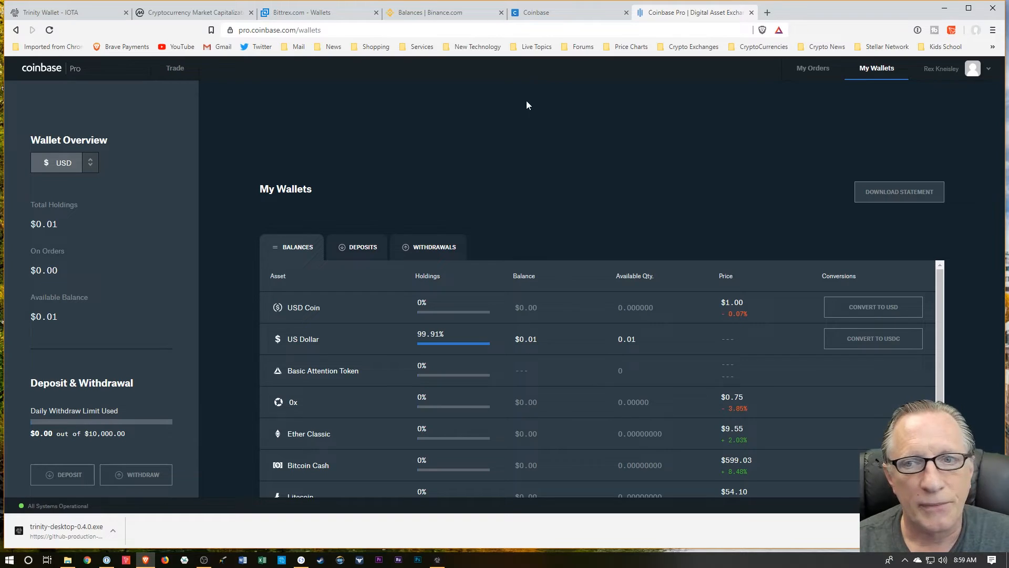
mouse_move(160, 127)
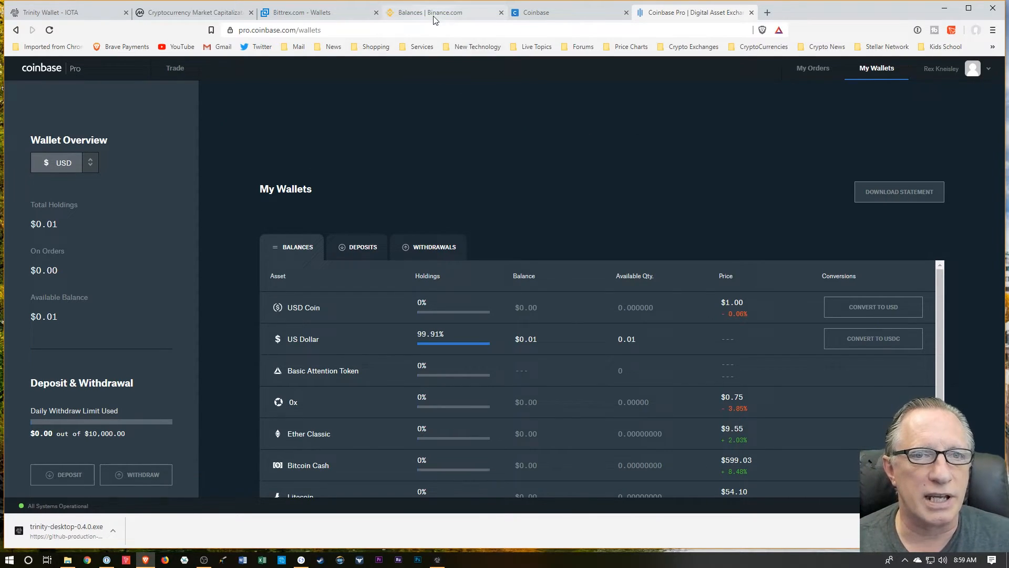
Copy Binance's BTC deposit address and return to the Coinbase Pro wallets tab
click(442, 12)
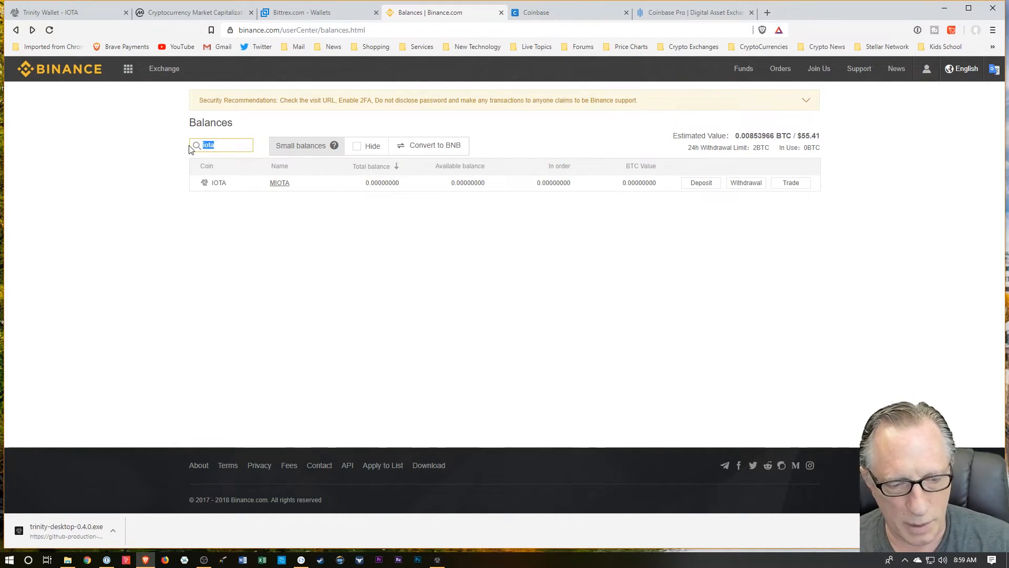
text(btc)
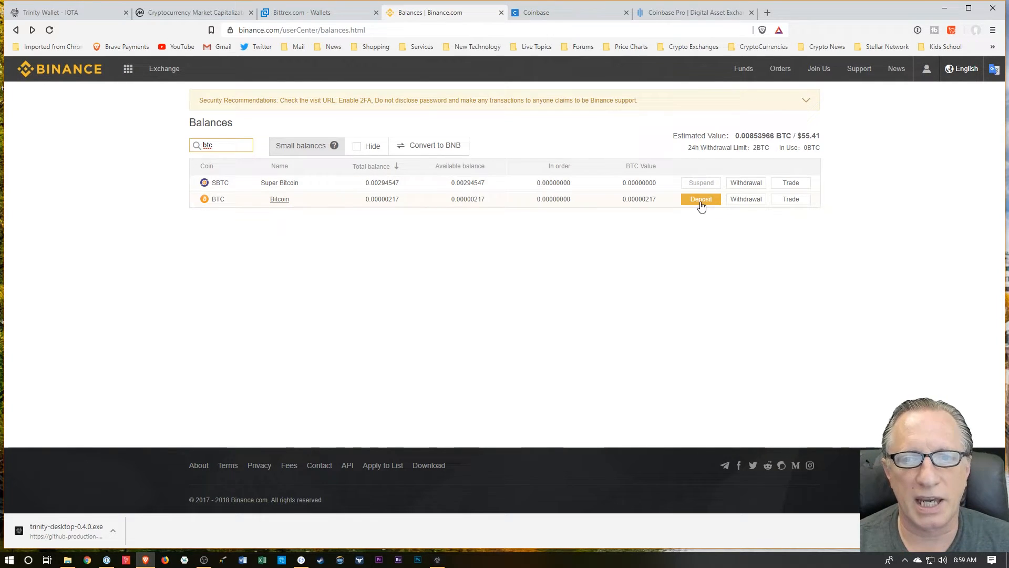
click(700, 199)
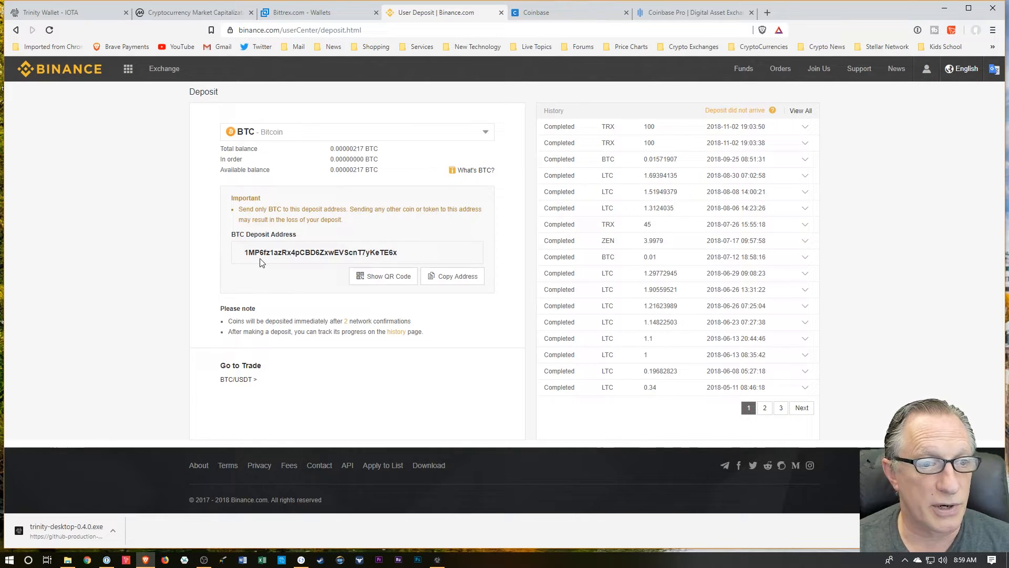
mouse_move(468, 241)
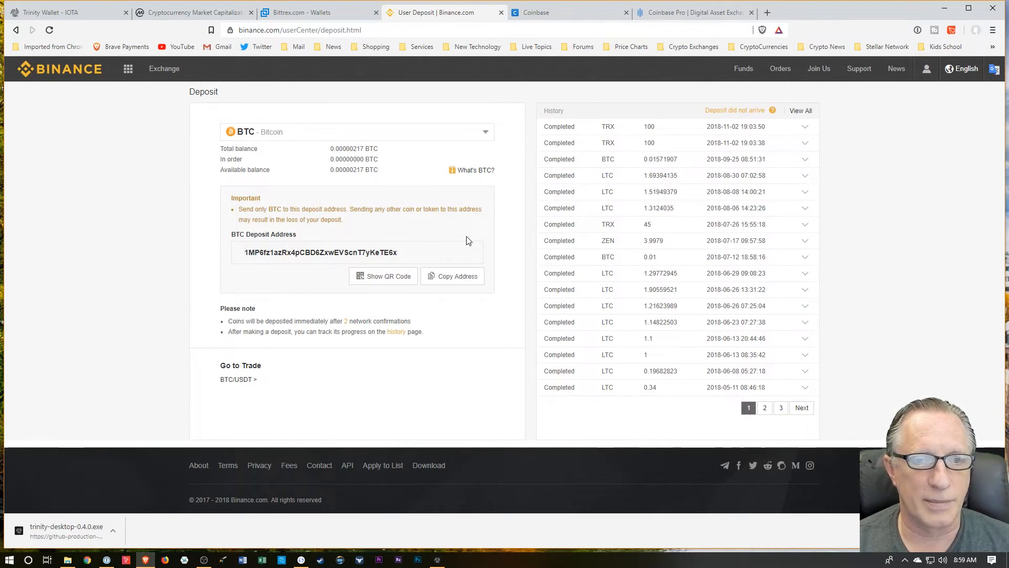
click(452, 275)
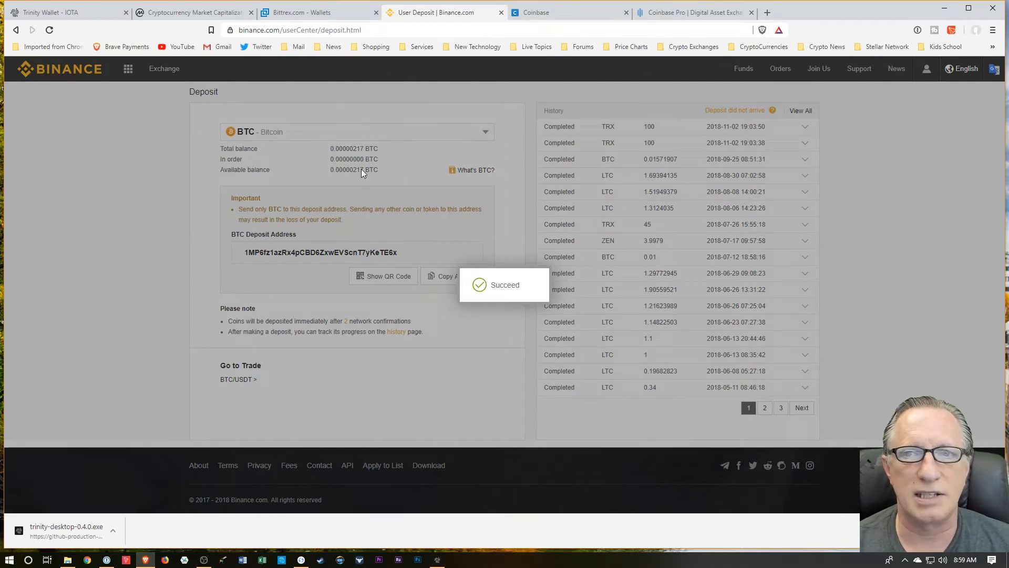
click(692, 12)
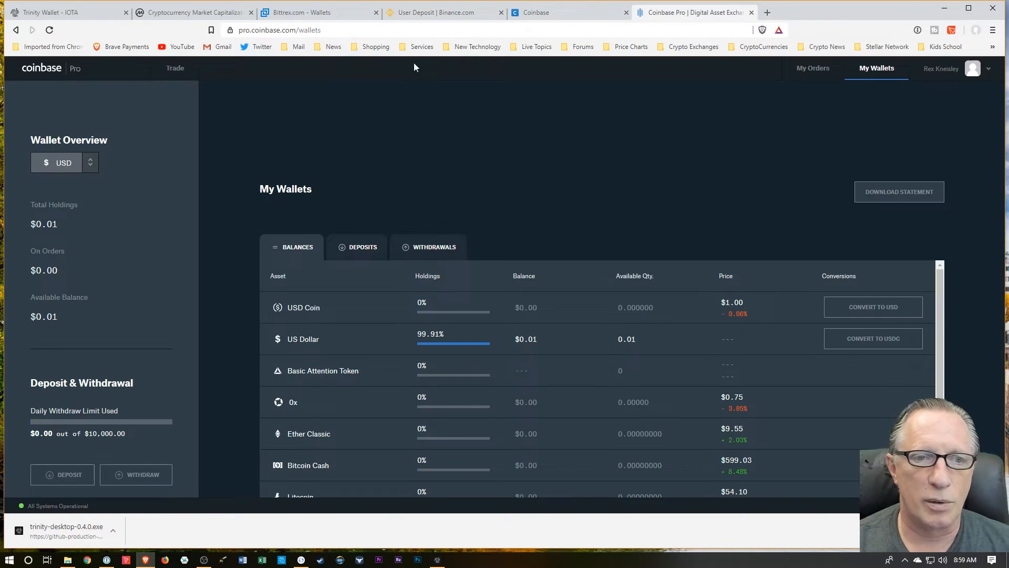
mouse_move(566, 201)
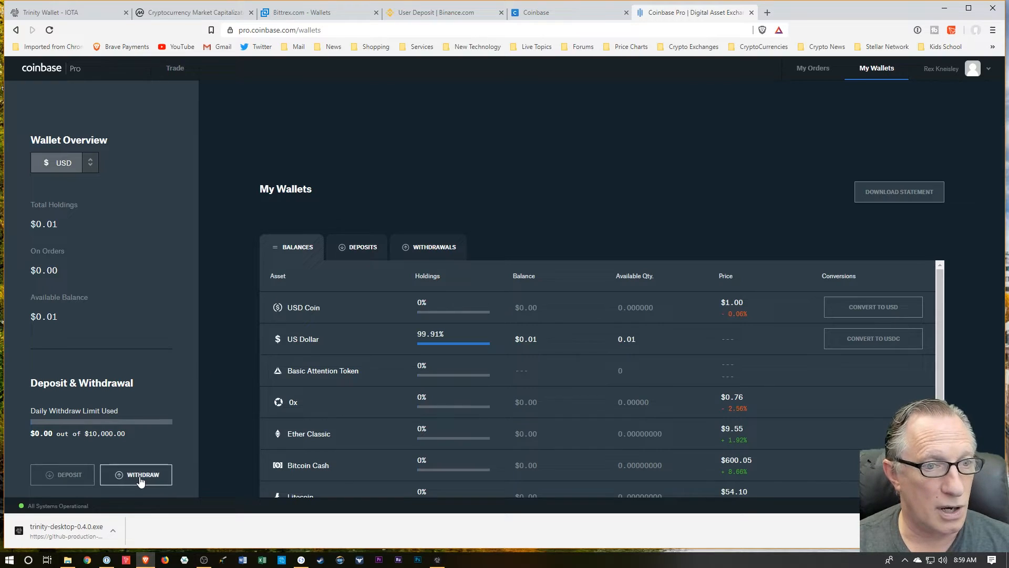
click(141, 474)
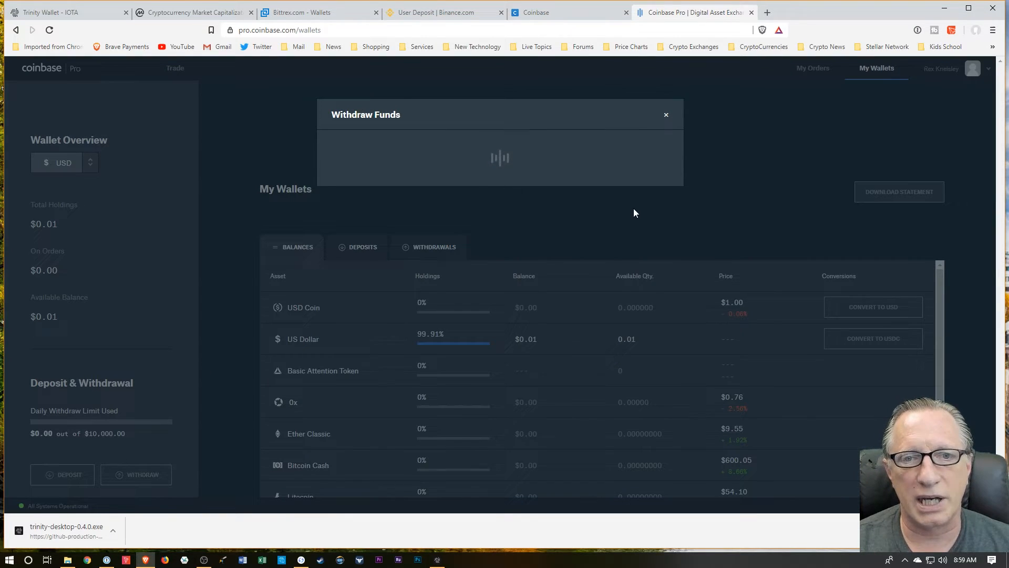
click(494, 171)
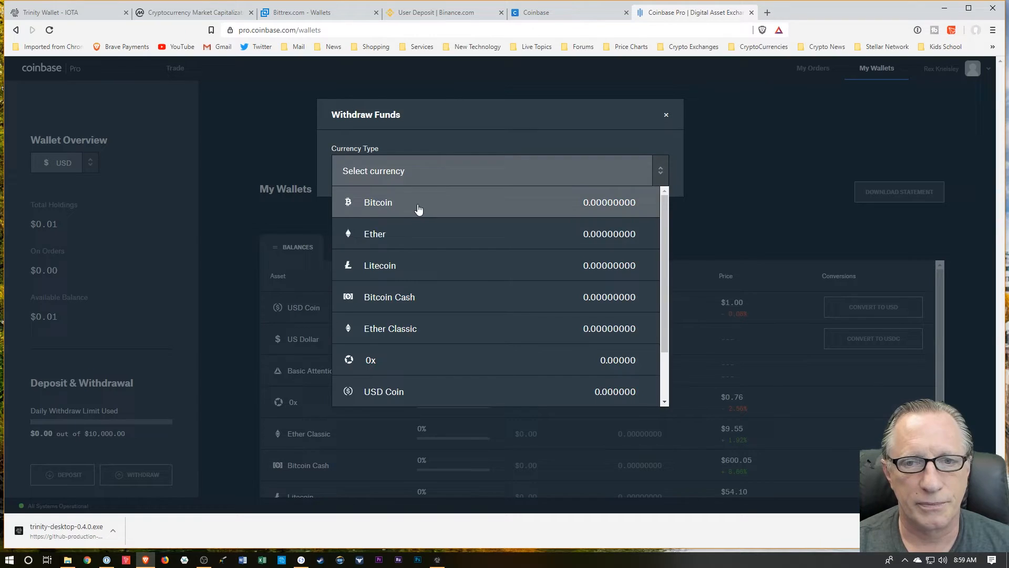
click(378, 202)
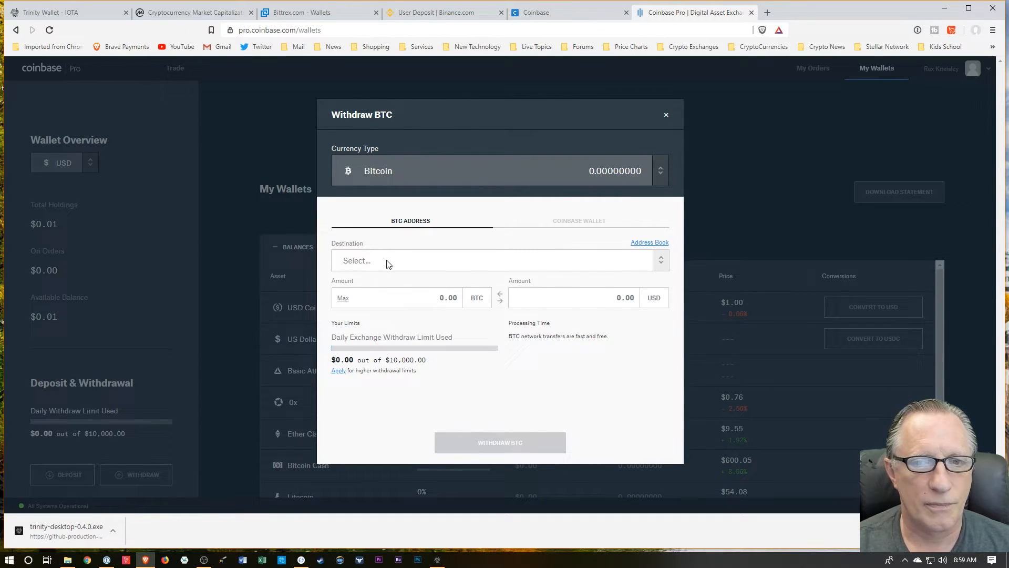
mouse_move(479, 298)
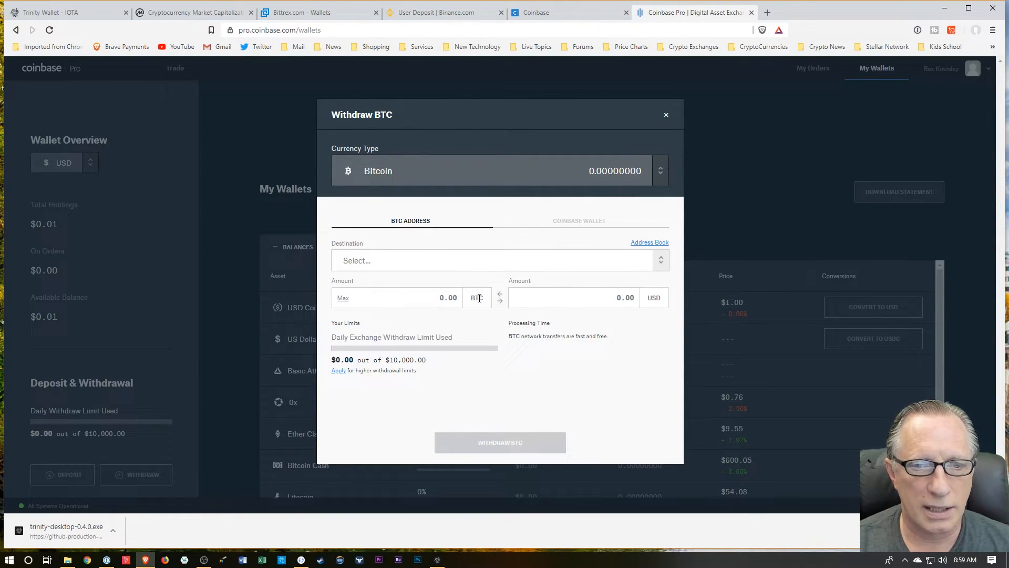
click(342, 297)
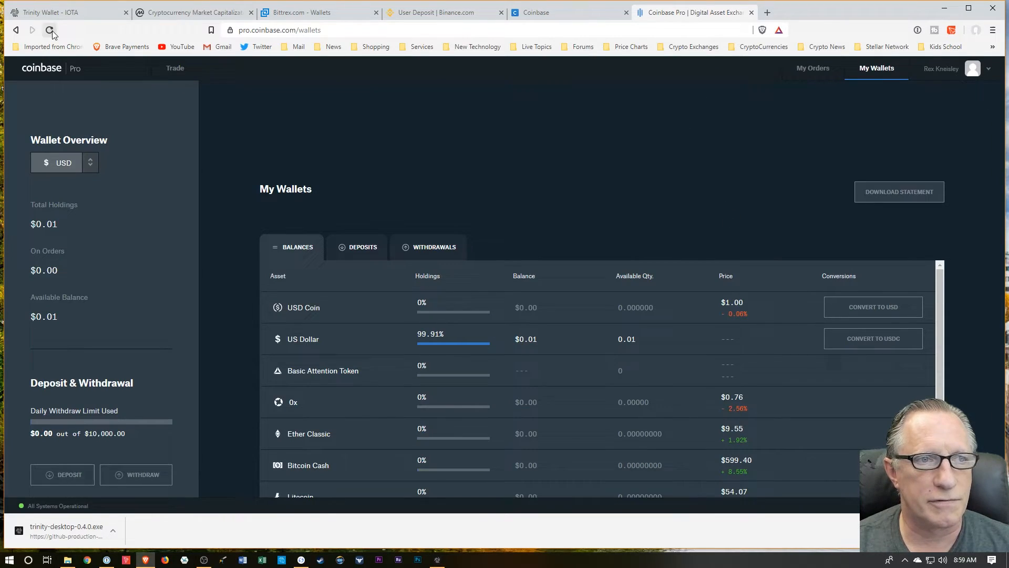
click(48, 29)
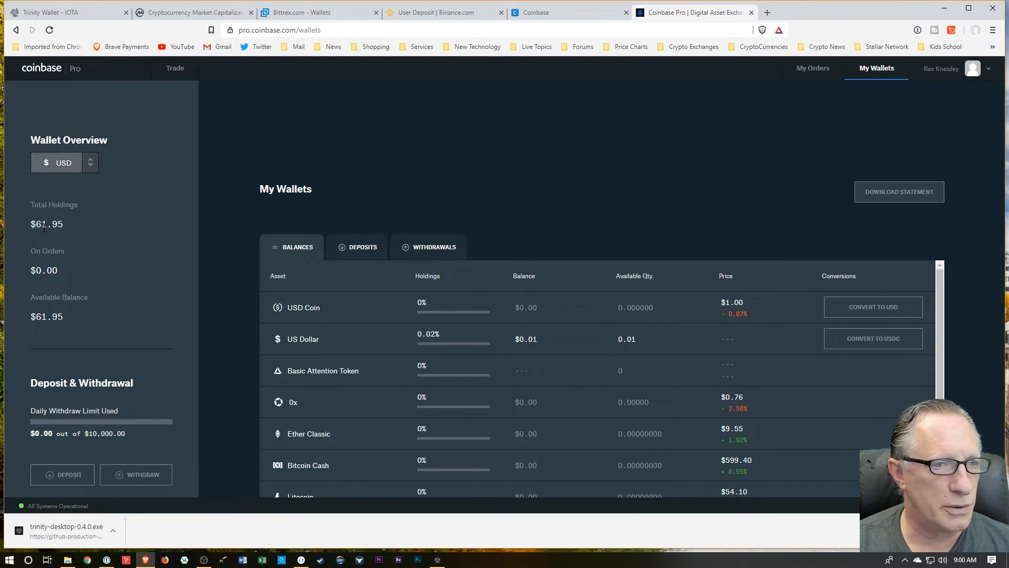
mouse_move(136, 474)
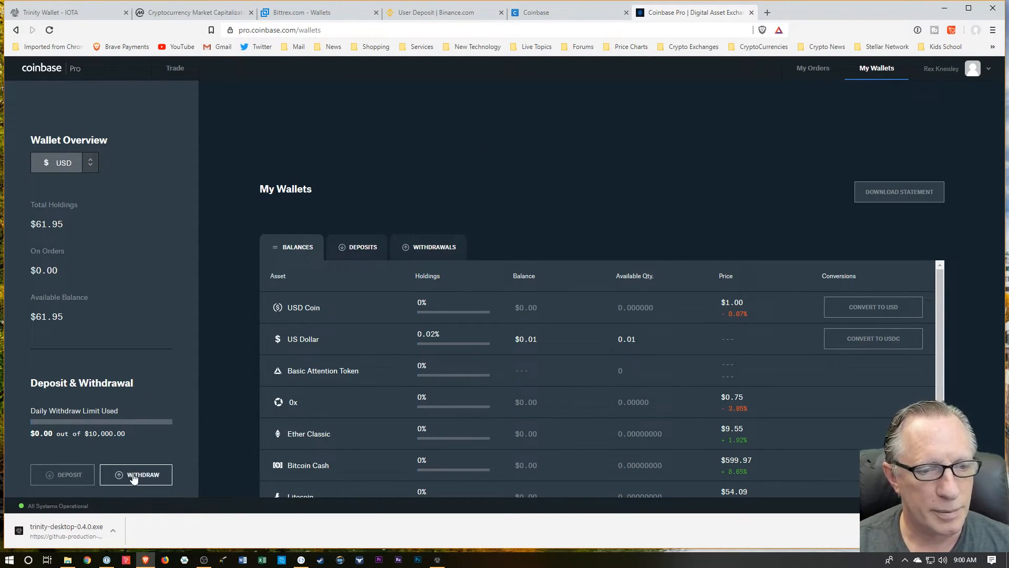
click(136, 474)
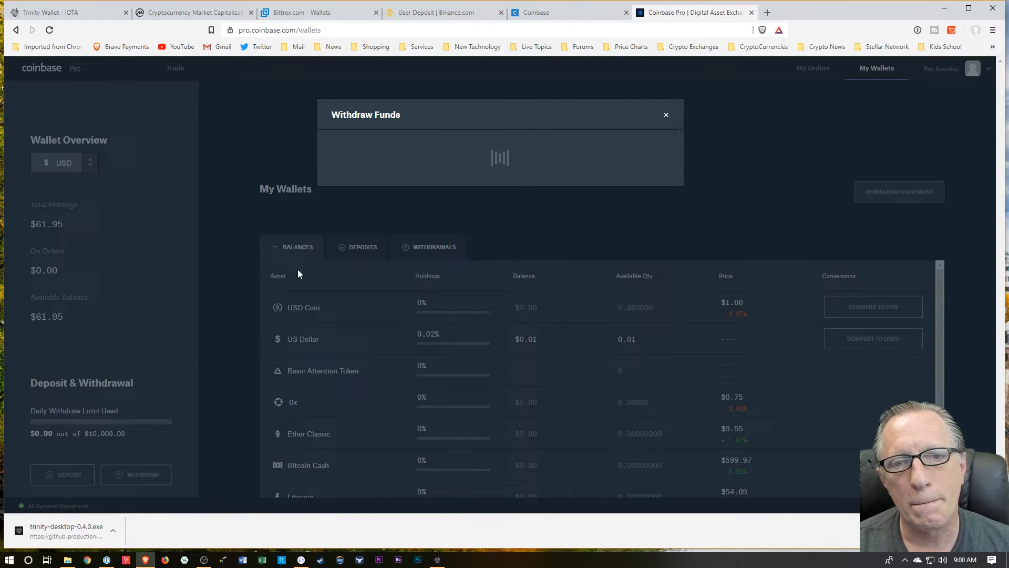
click(495, 170)
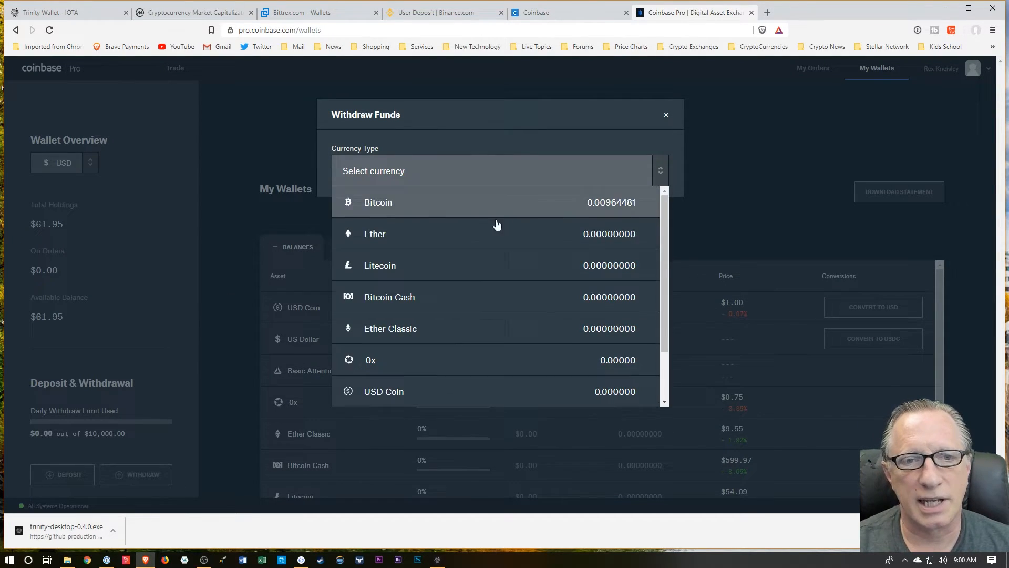
click(378, 201)
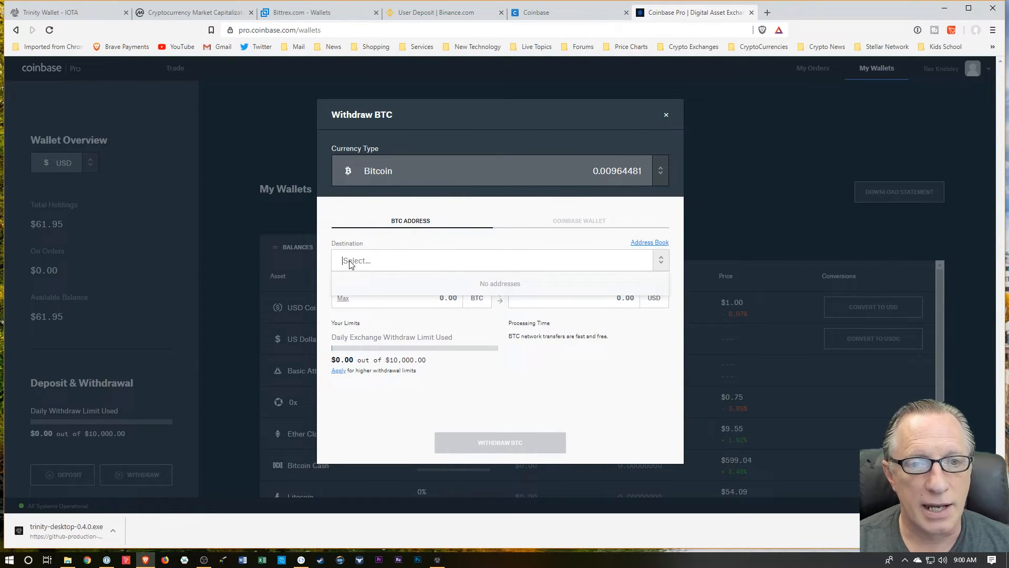
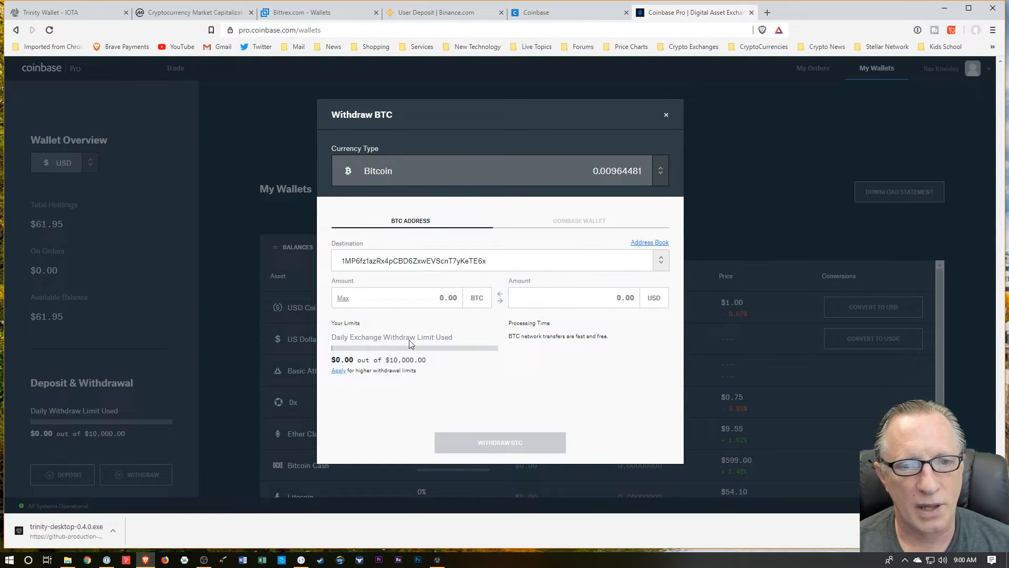
click(342, 298)
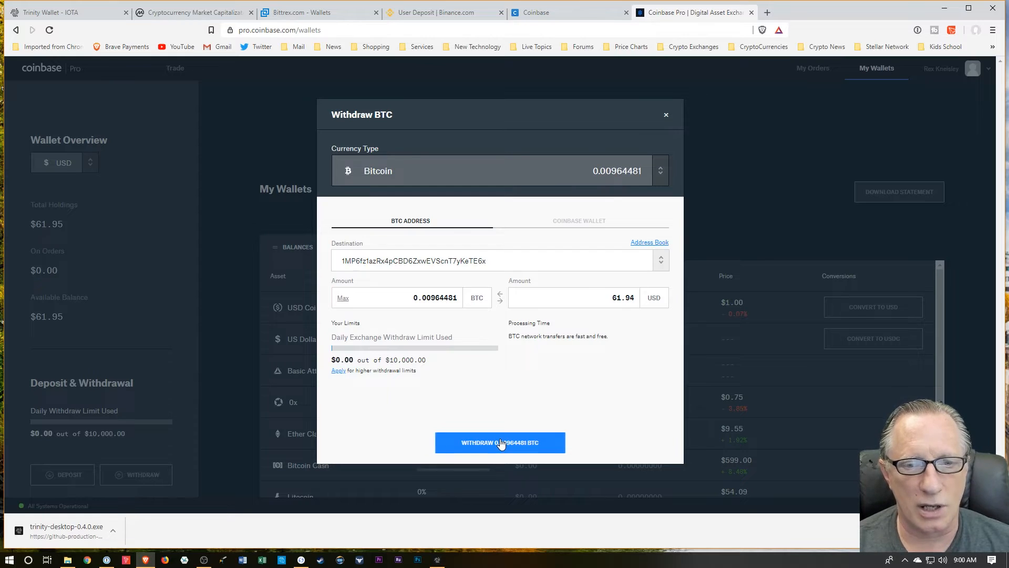
click(500, 442)
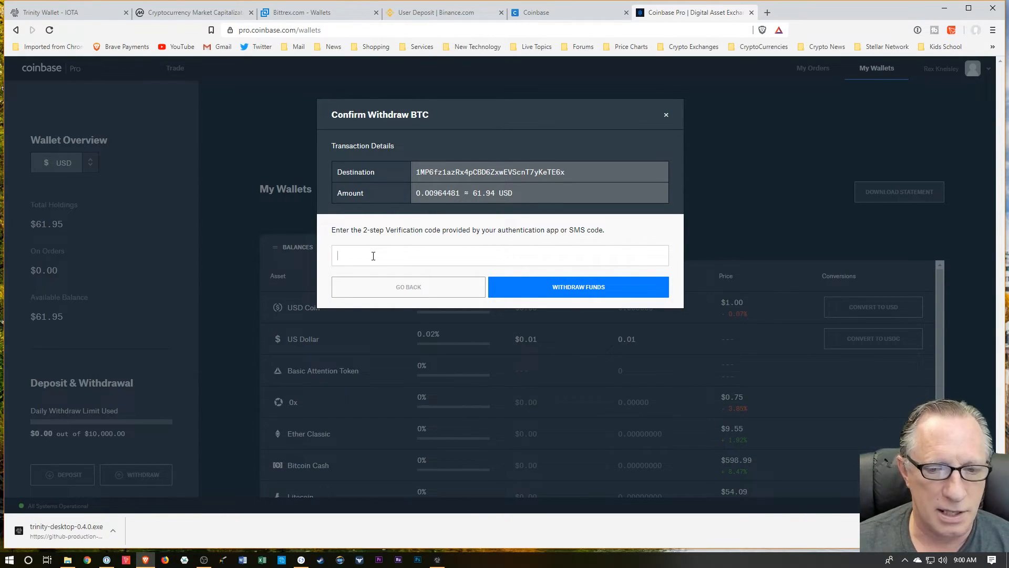
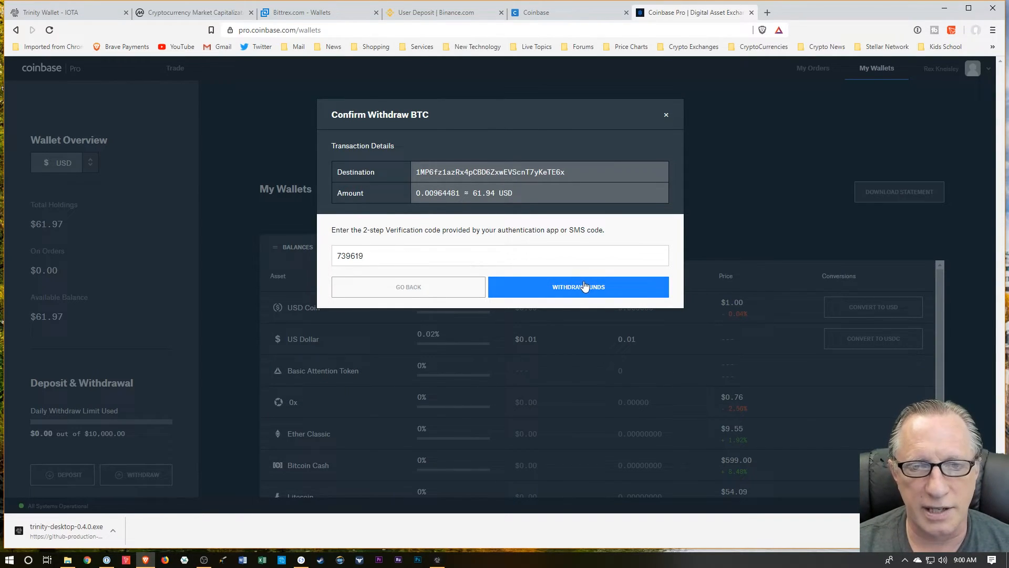
click(577, 286)
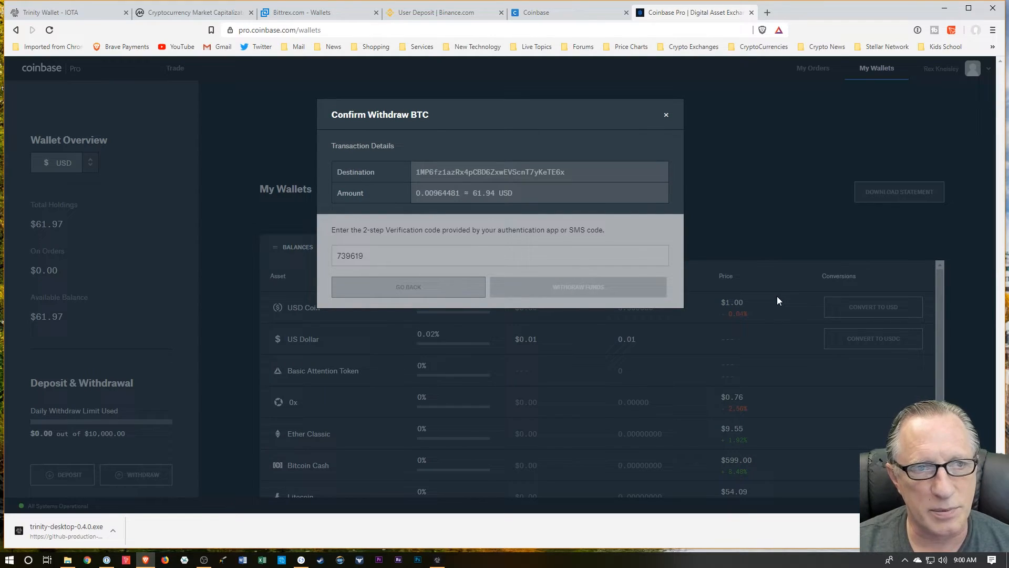
click(576, 286)
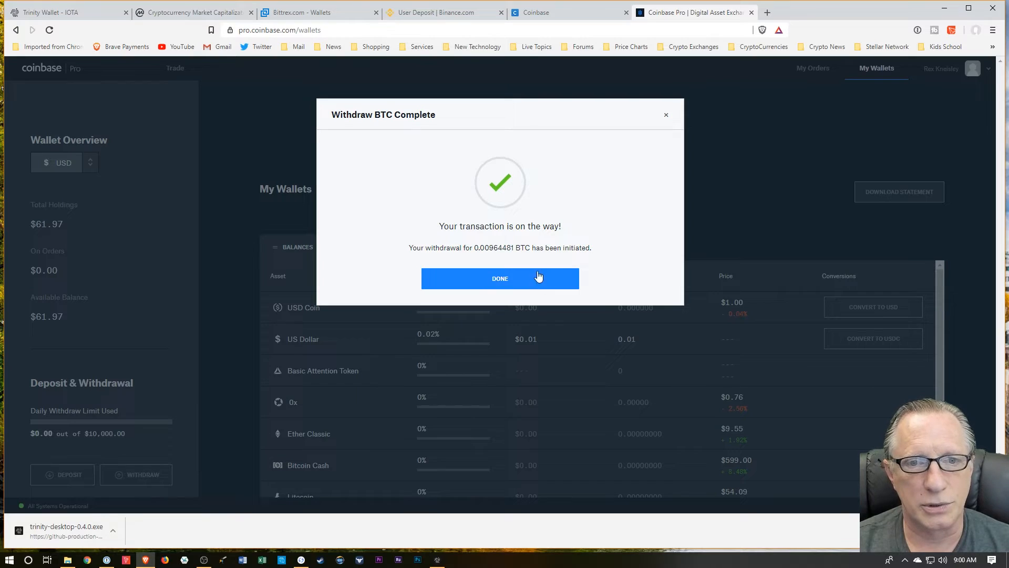
click(499, 278)
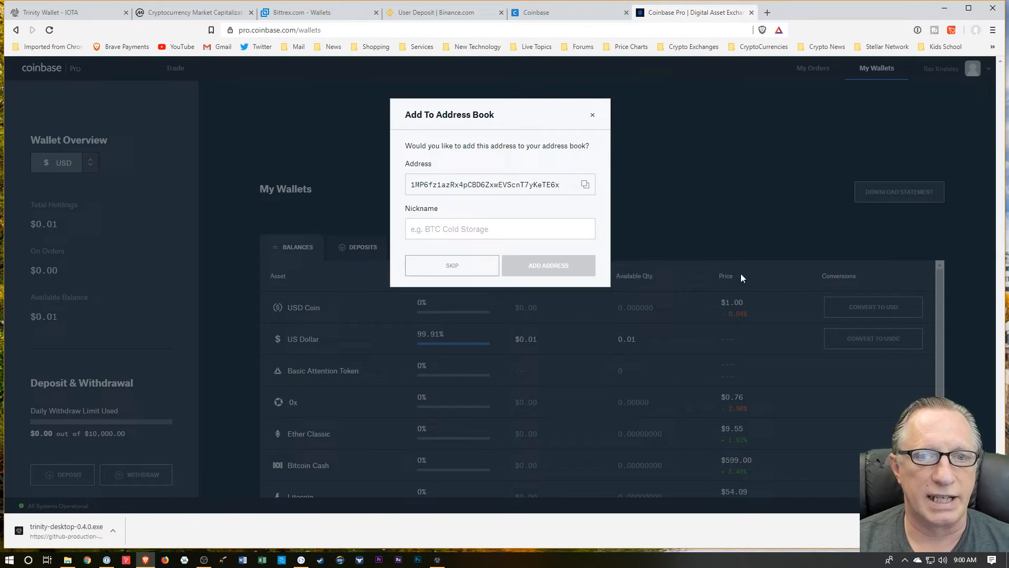
Skip saving the Binance destination address to the Coinbase Pro address book
click(444, 12)
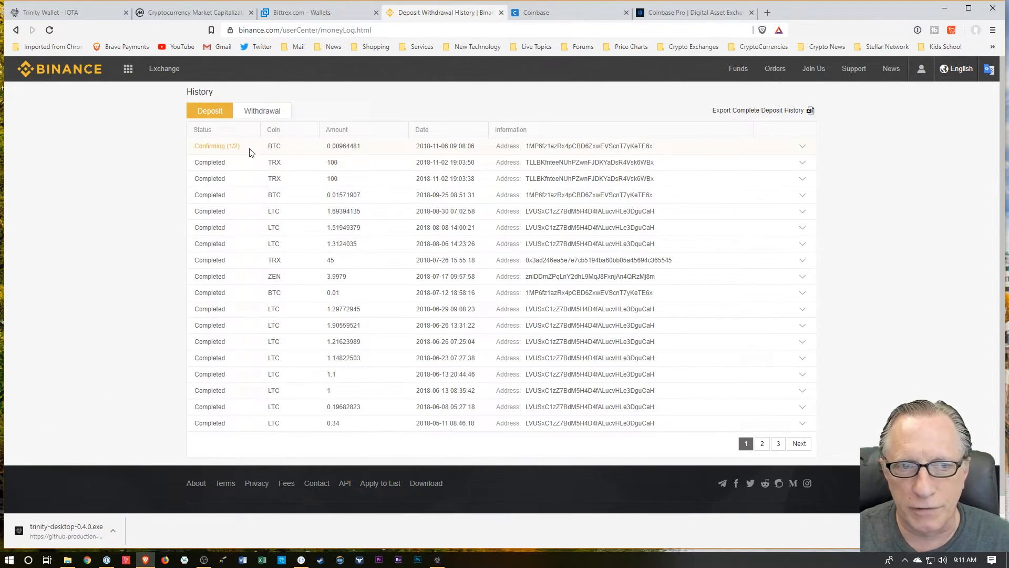
mouse_move(129, 175)
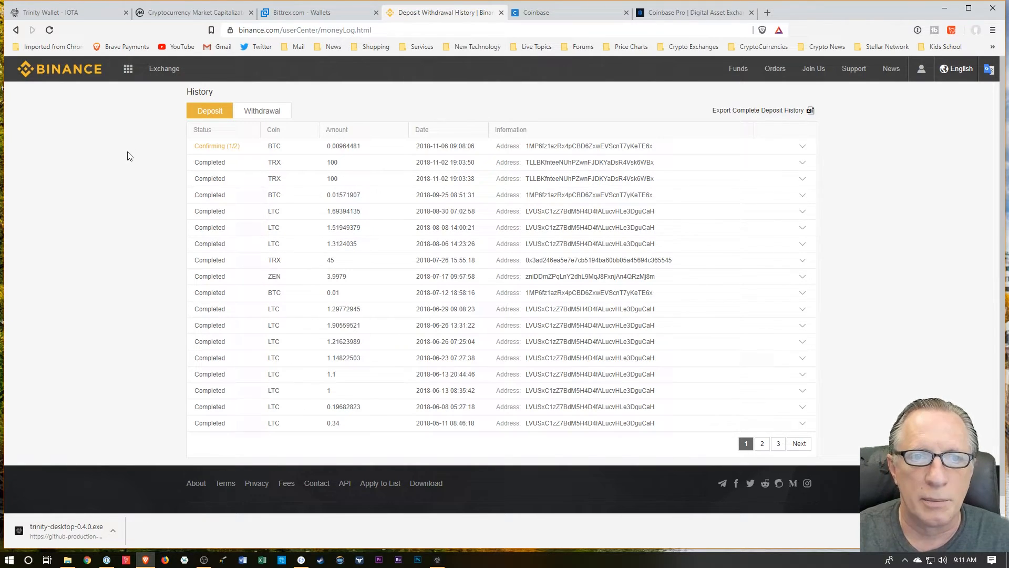
mouse_move(166, 152)
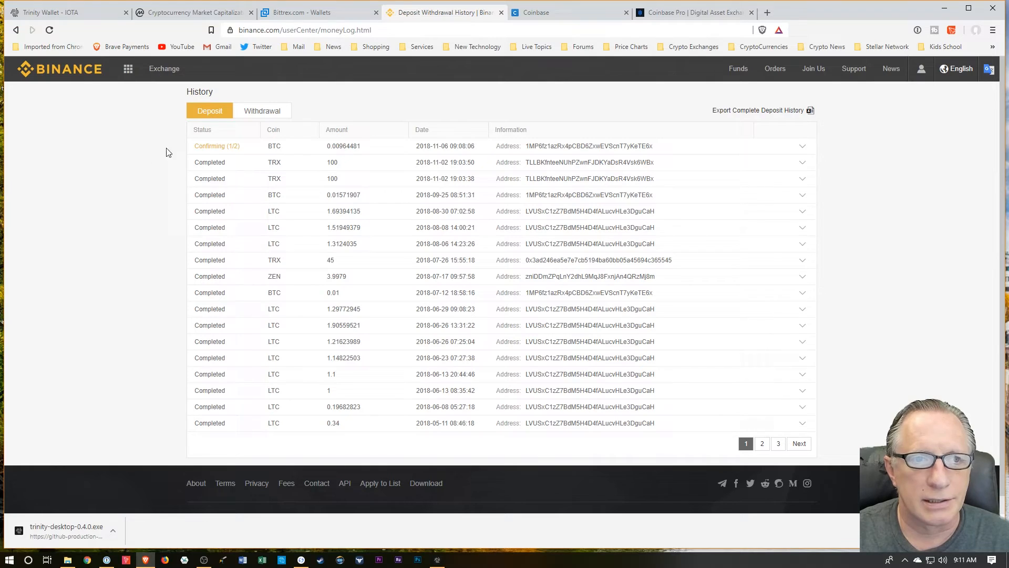
mouse_move(389, 153)
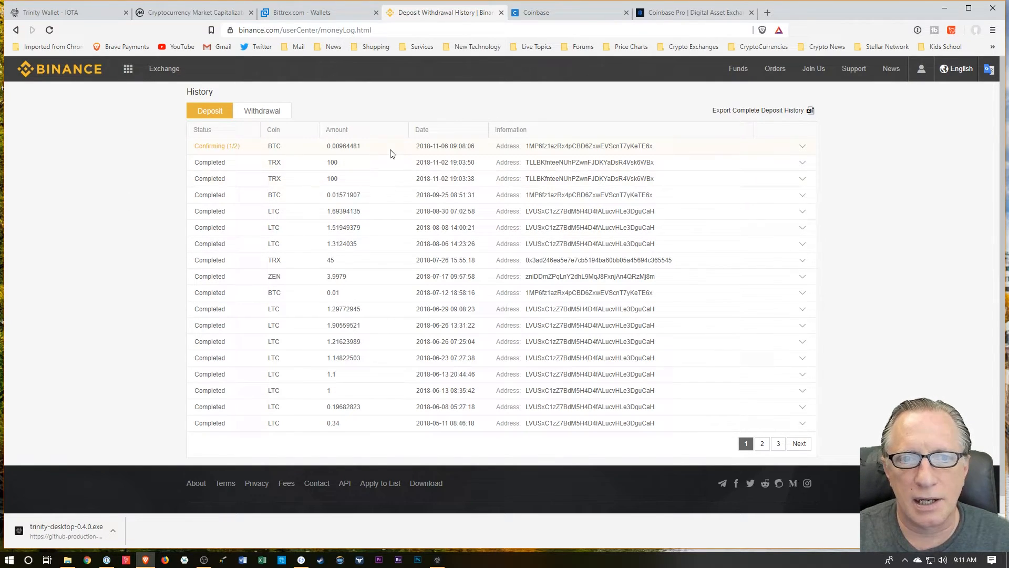
mouse_move(315, 151)
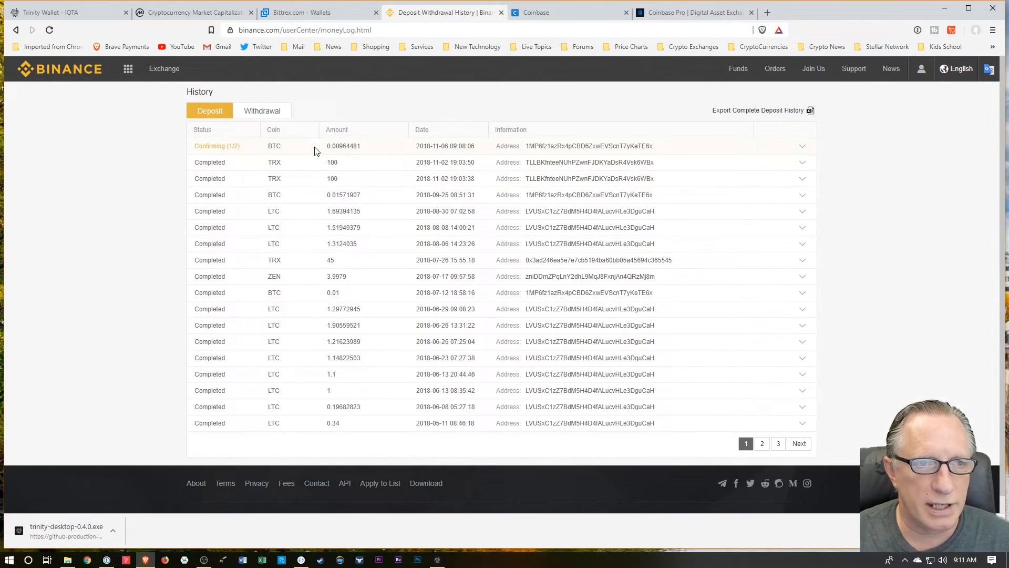
mouse_move(148, 183)
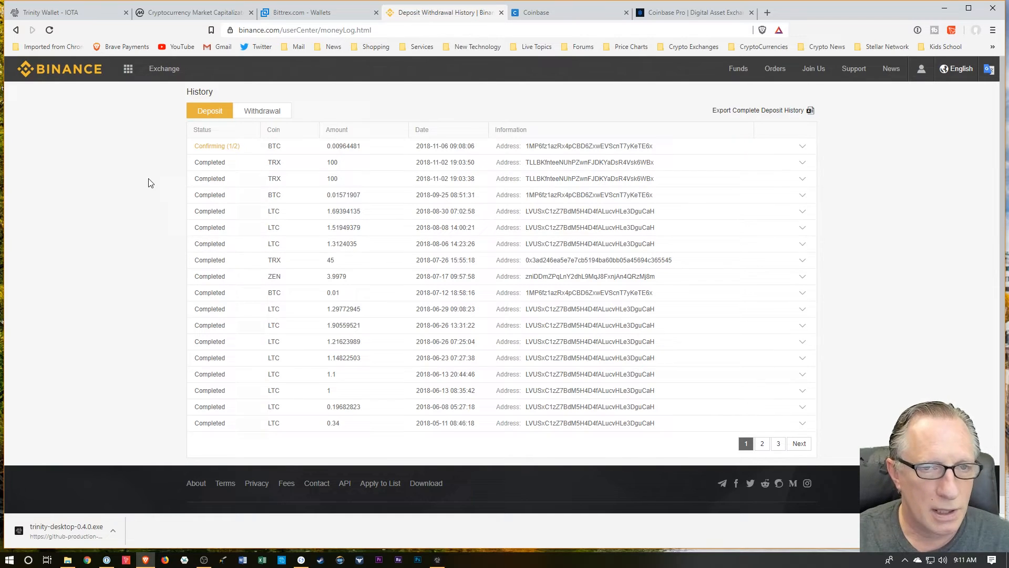
mouse_move(141, 187)
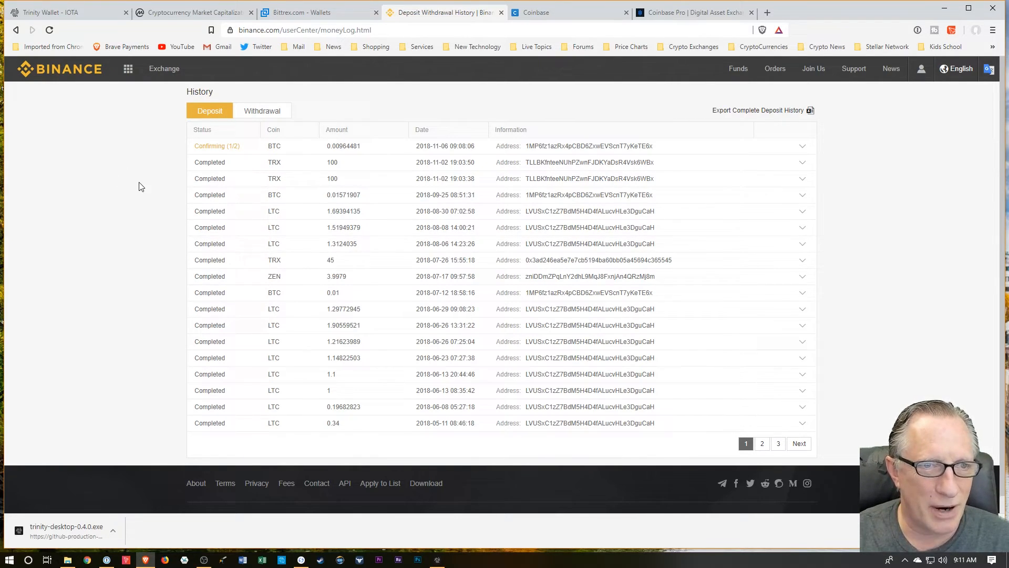
mouse_move(111, 183)
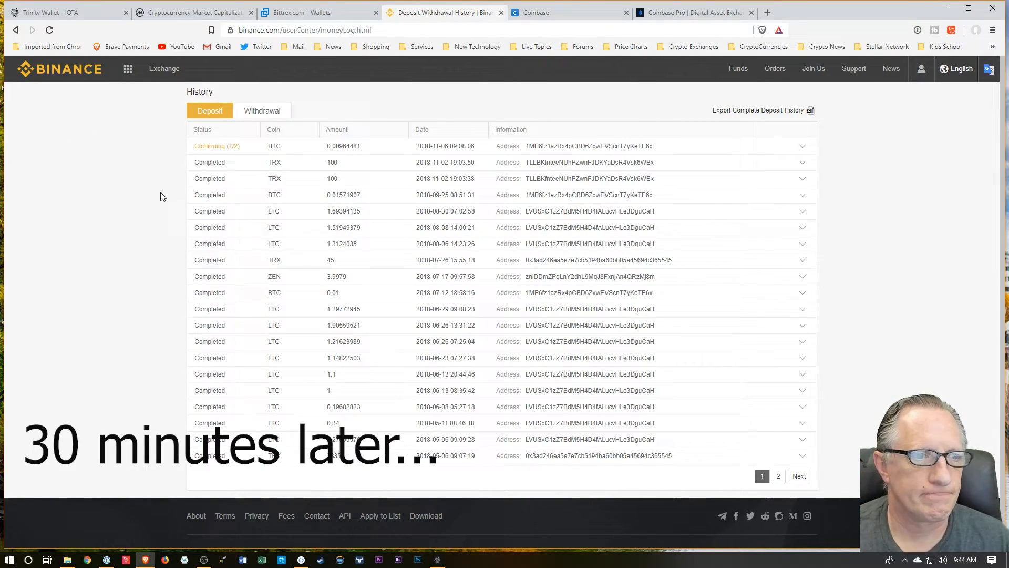
mouse_move(155, 201)
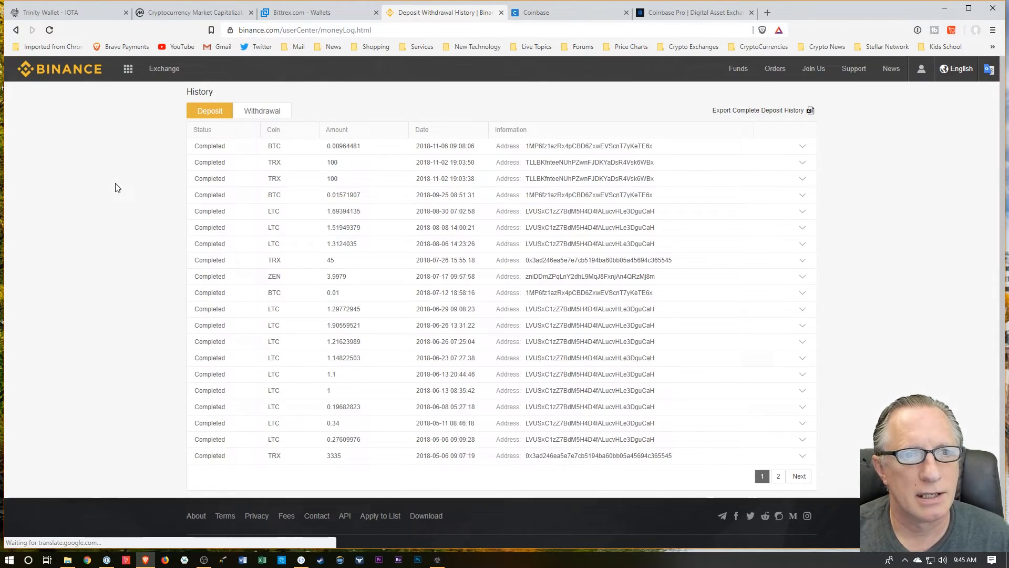
mouse_move(388, 144)
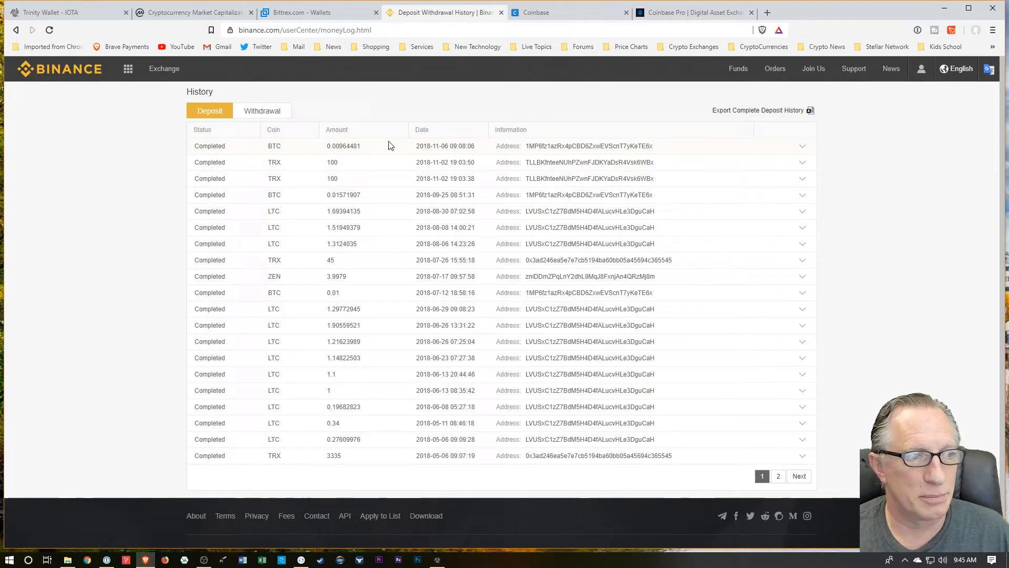
mouse_move(655, 114)
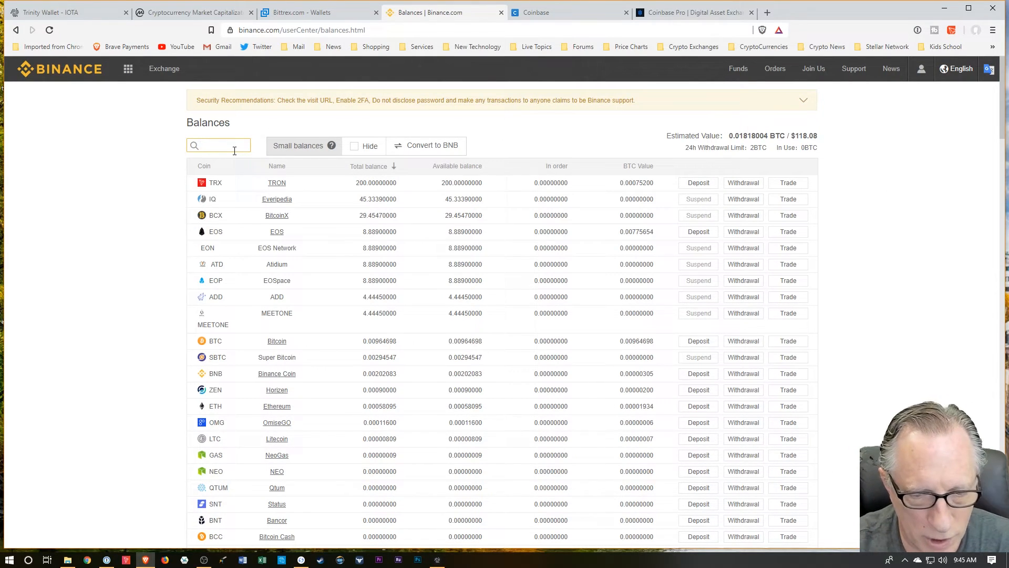
Find IOTA on Binance and open the IOTA/BTC trading market
text(iot)
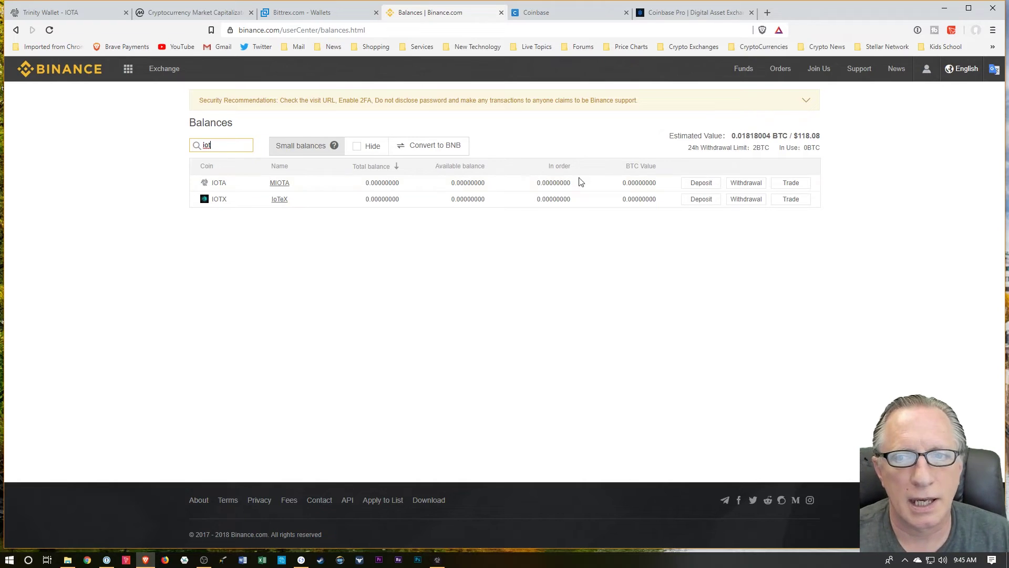
click(791, 183)
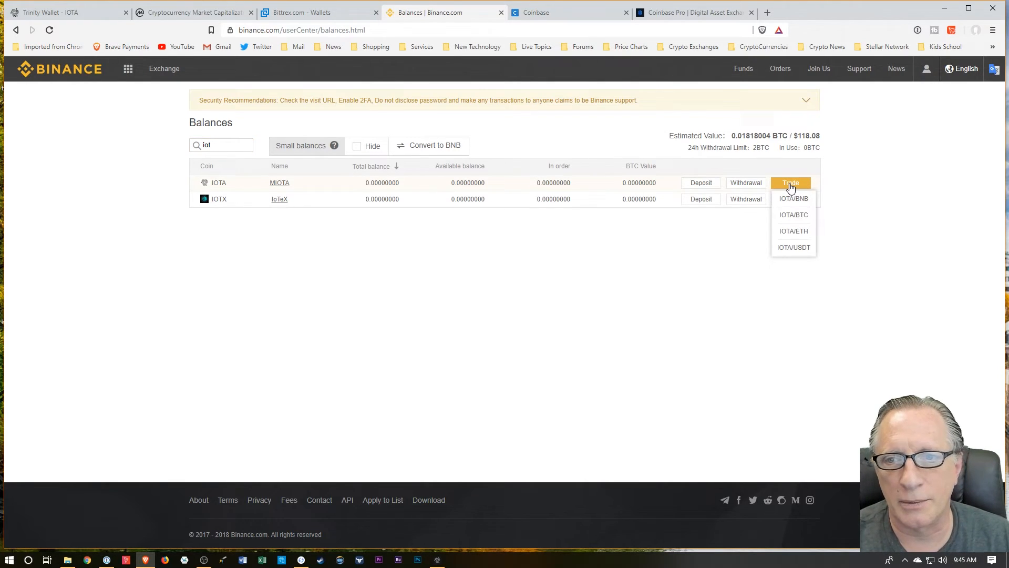
mouse_move(794, 214)
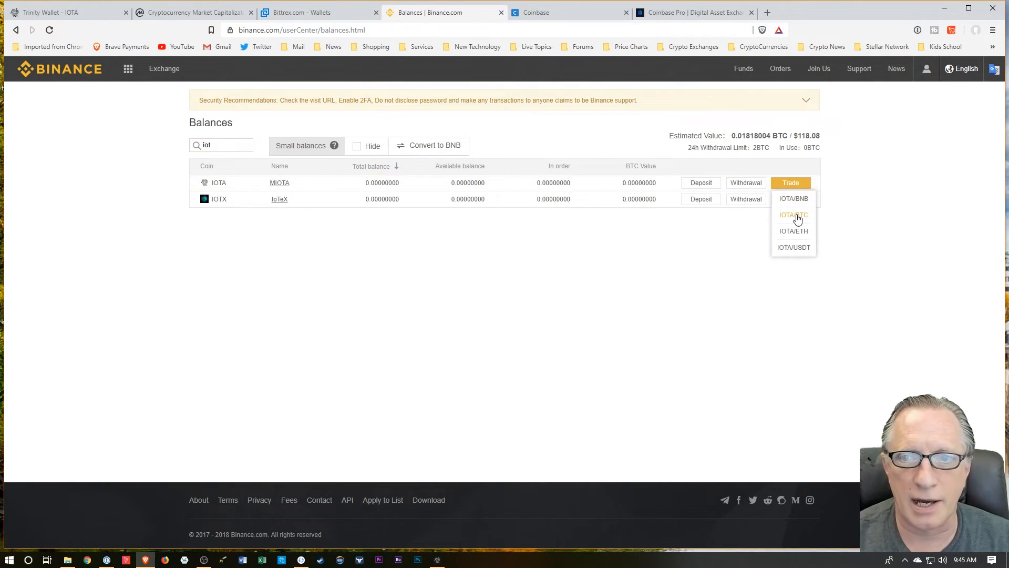
click(793, 215)
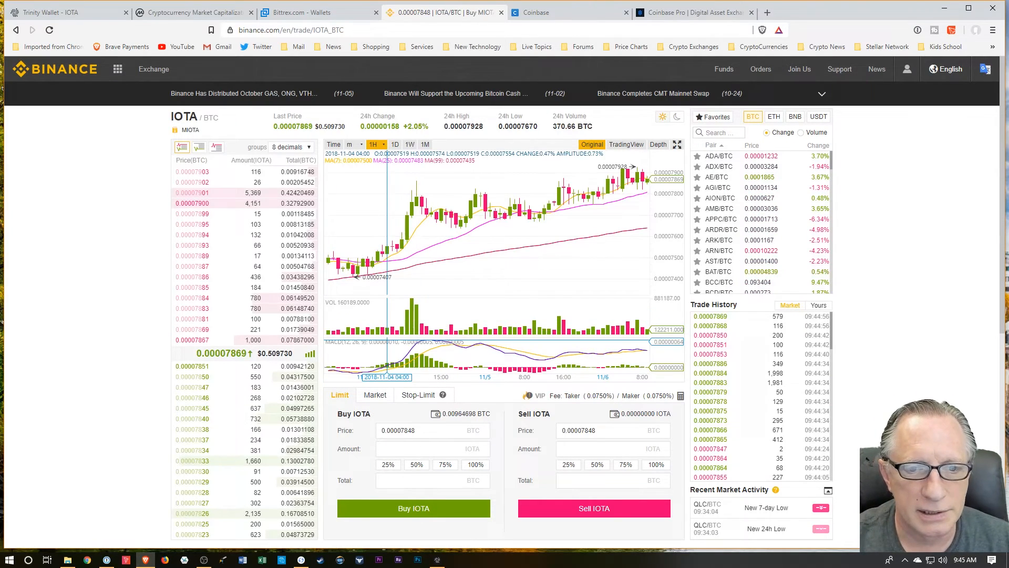
scroll(down, 3)
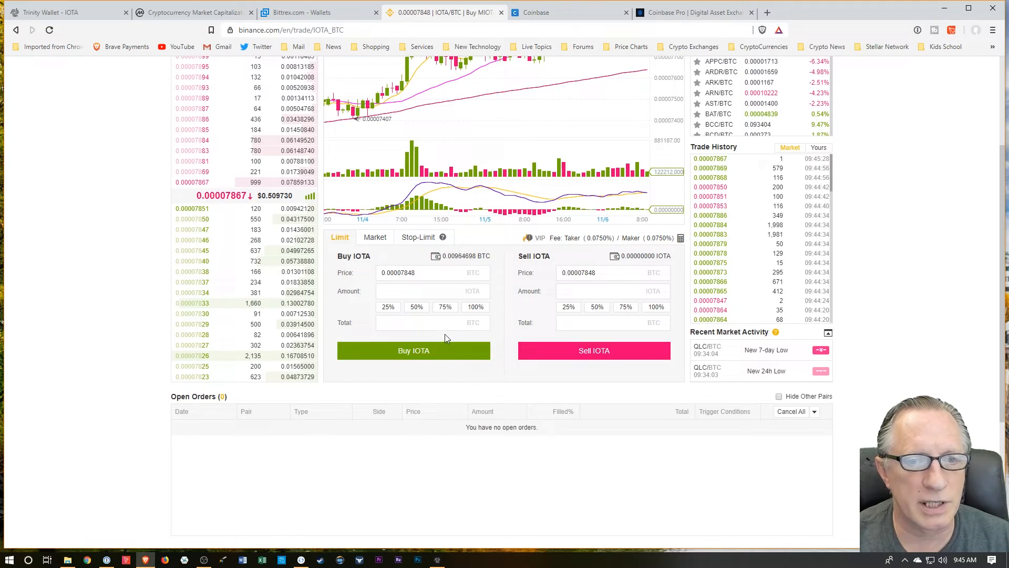
mouse_move(430, 354)
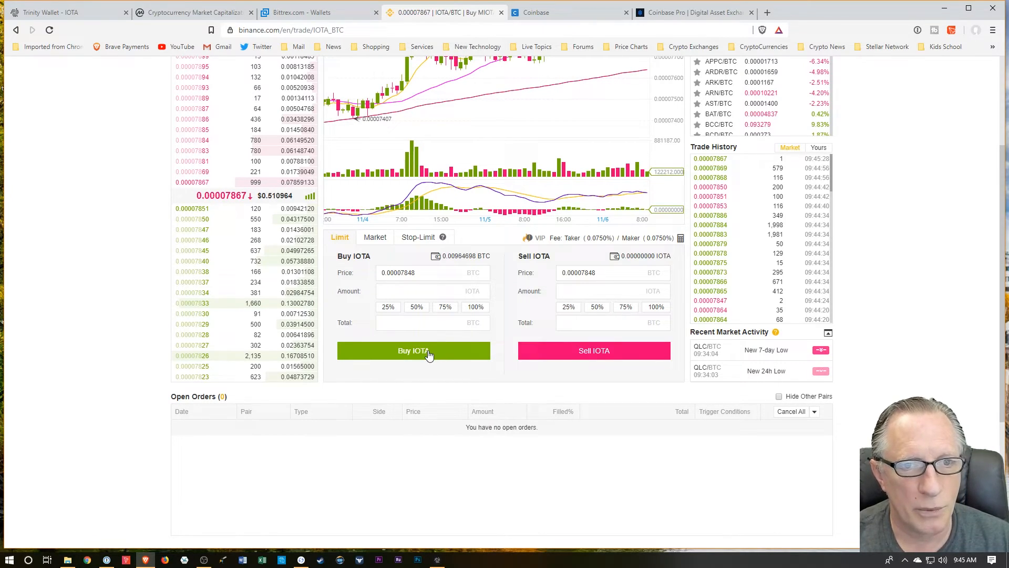
mouse_move(418, 361)
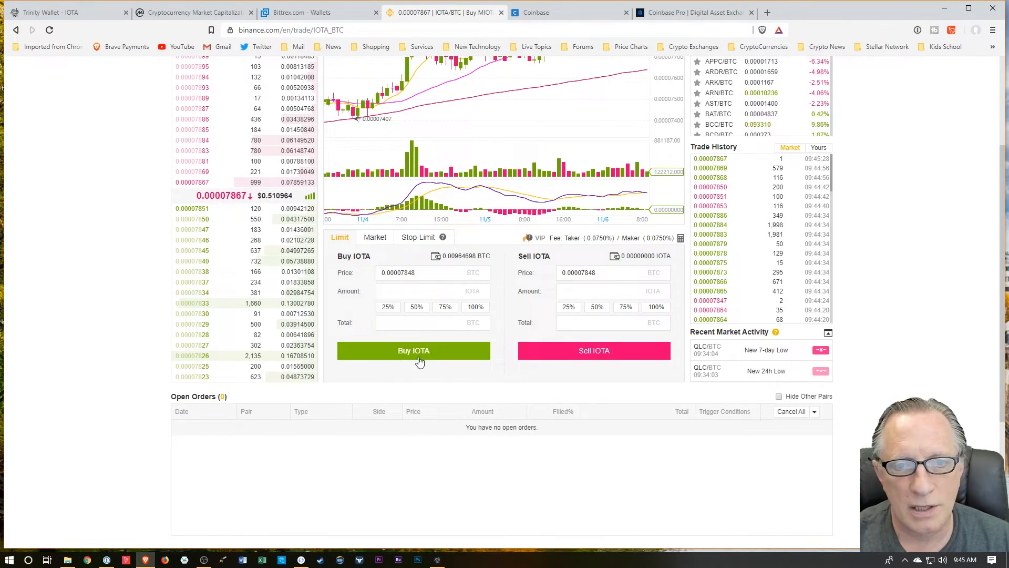
Market-buy IOTA with all available BTC, yielding about 121.878 IOTA
click(475, 307)
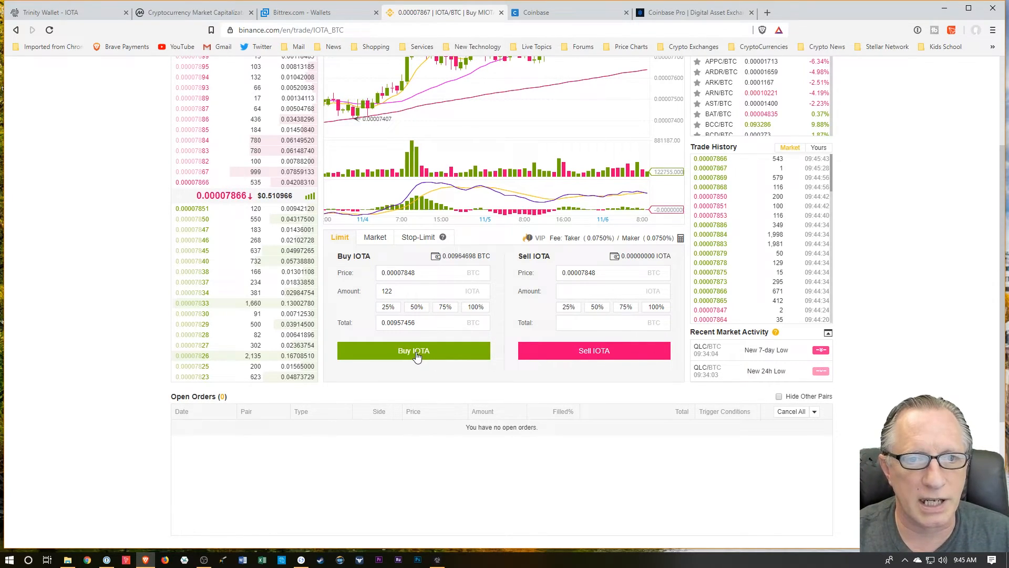
click(374, 237)
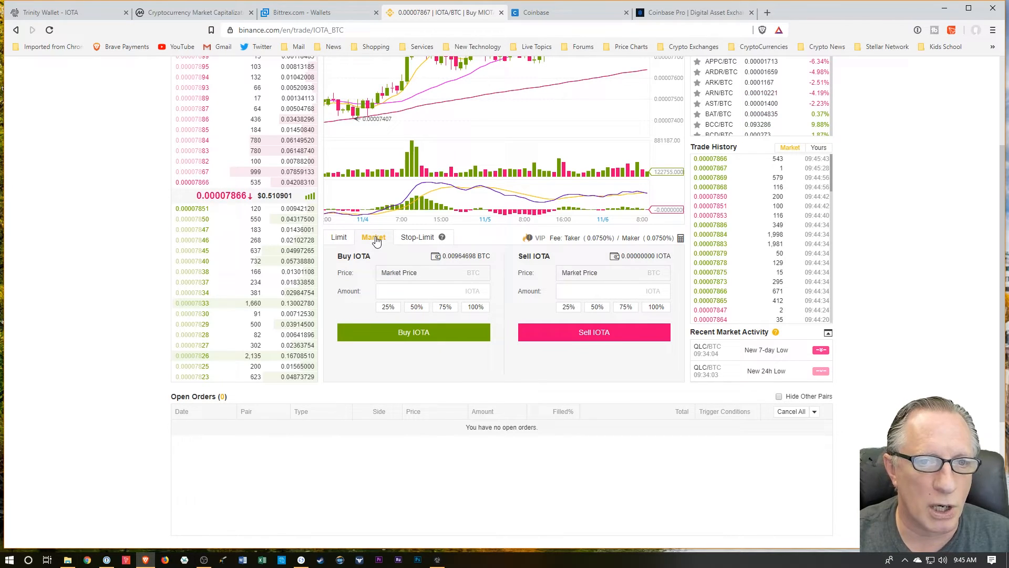
click(475, 307)
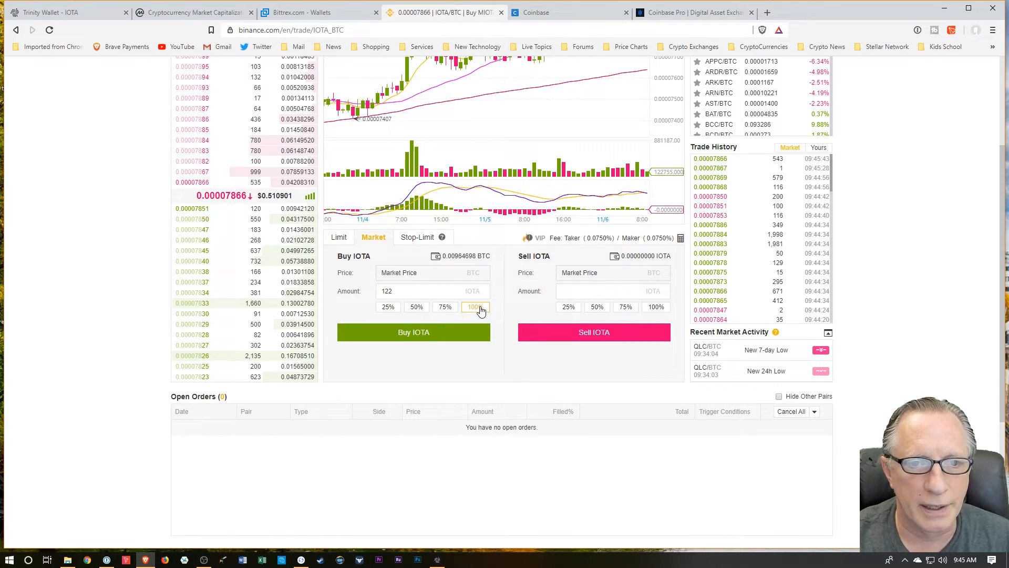
mouse_move(413, 336)
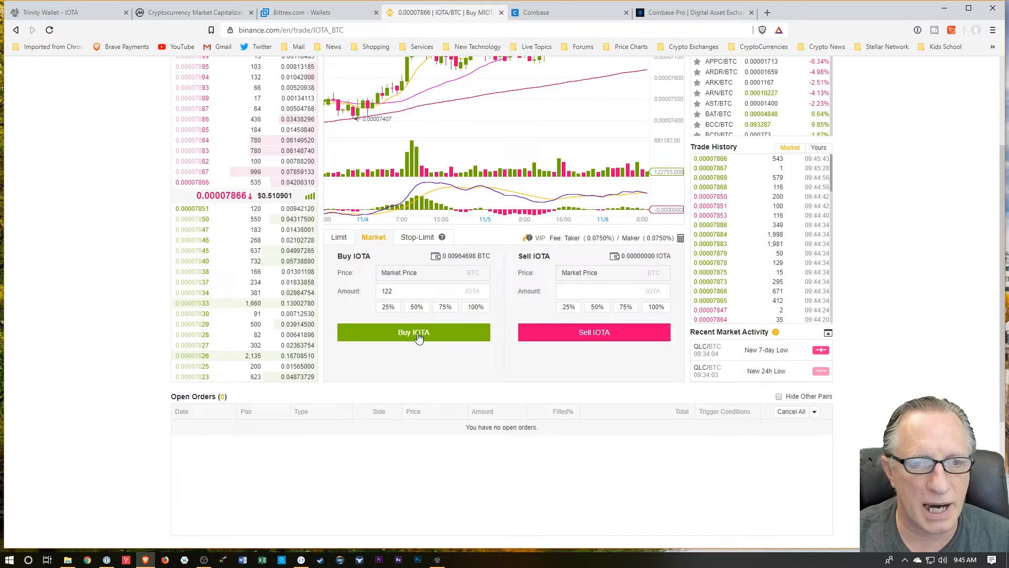
click(413, 332)
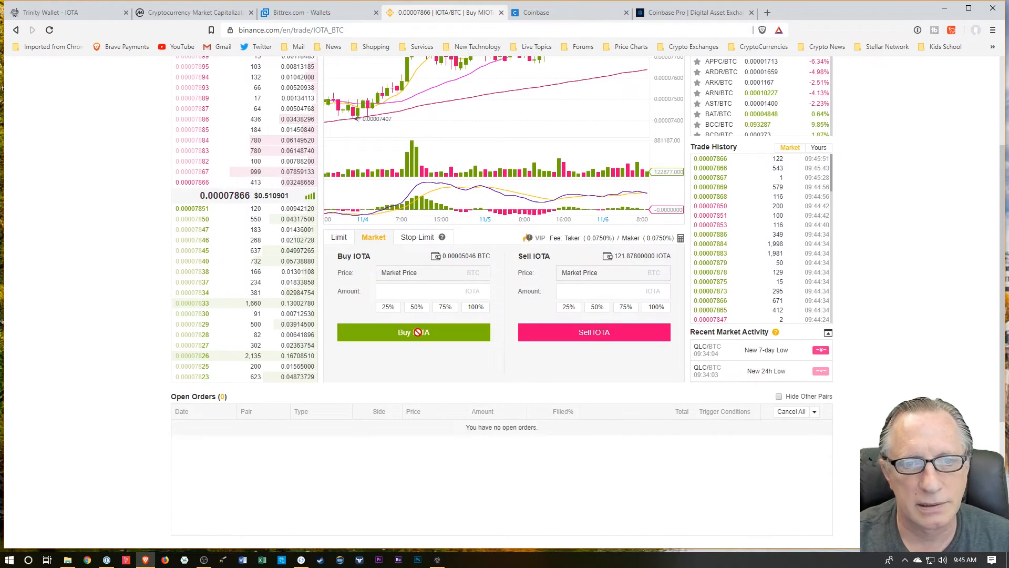
click(413, 332)
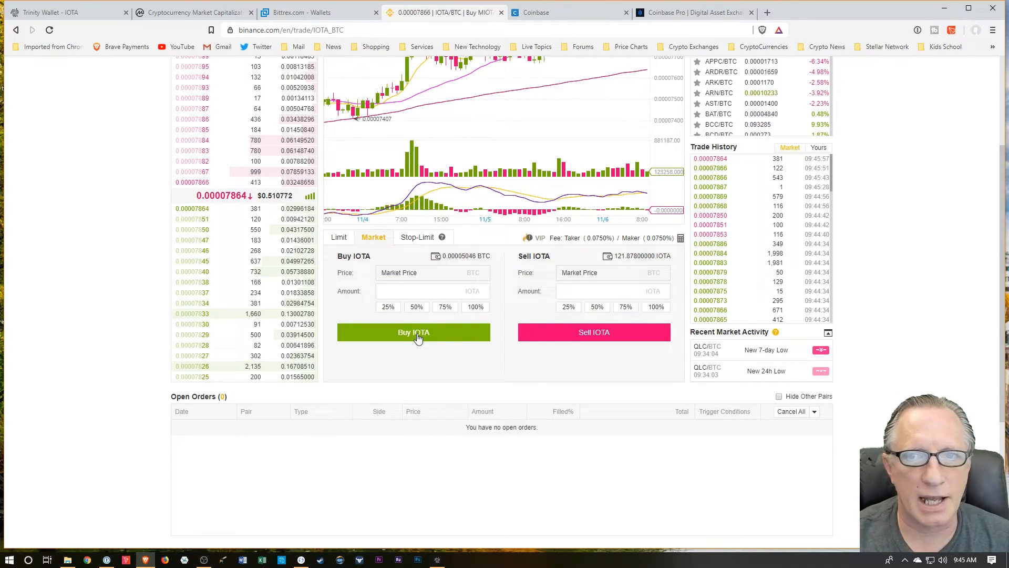
scroll(up, 3)
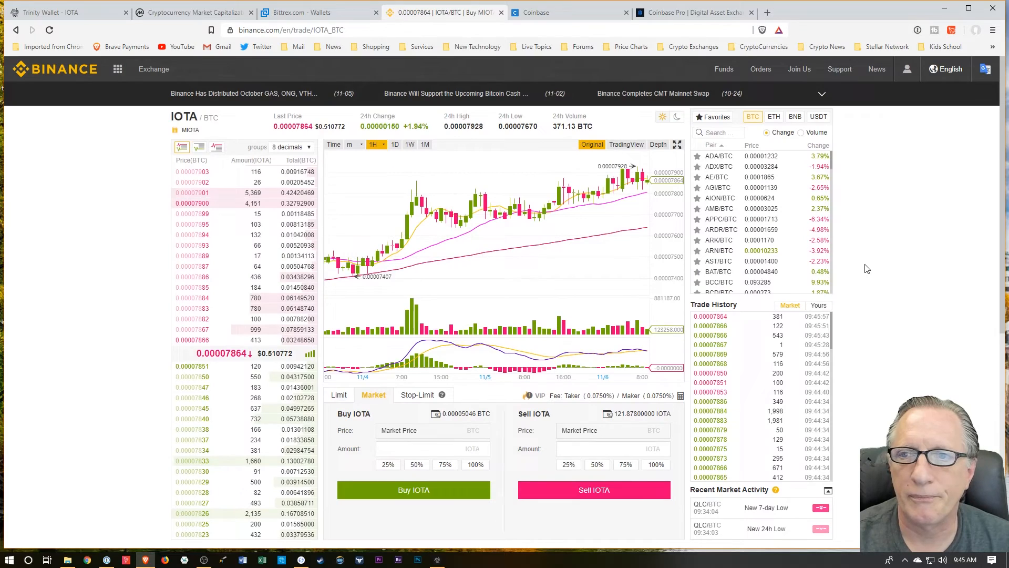
Verify there are no open orders and view balances listing 121.878 MIOTA
click(760, 69)
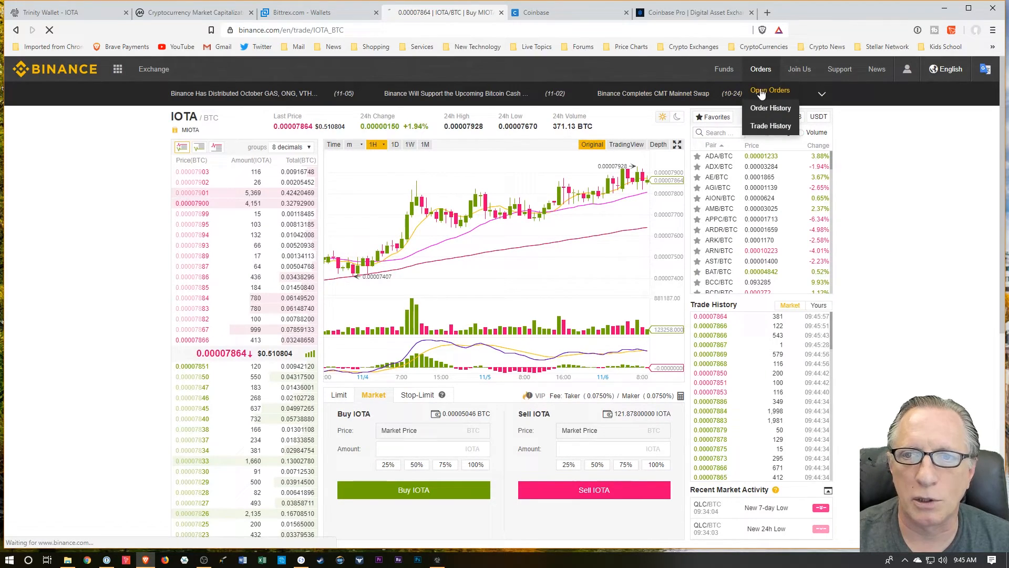
click(771, 90)
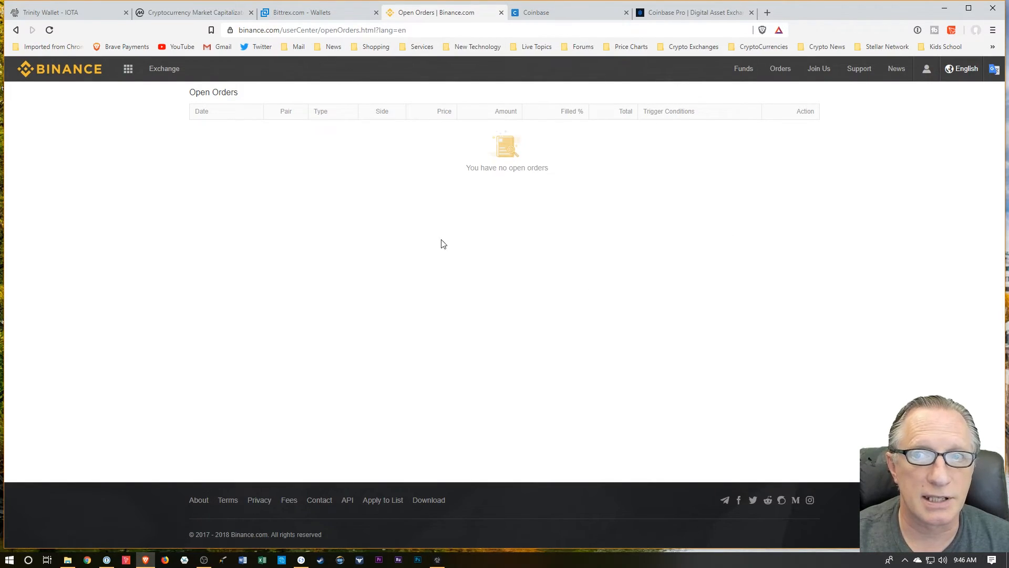
click(742, 69)
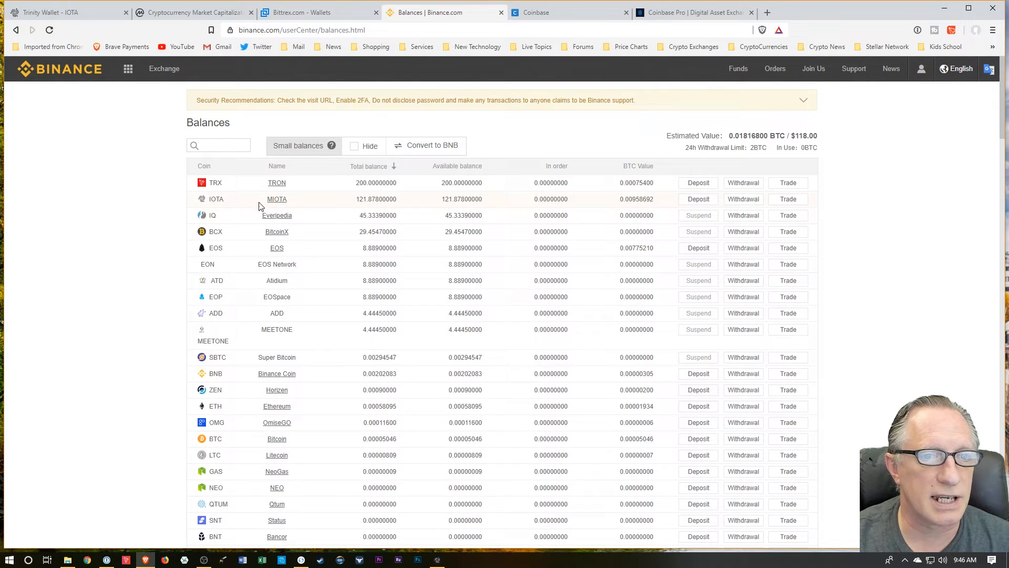
mouse_move(476, 198)
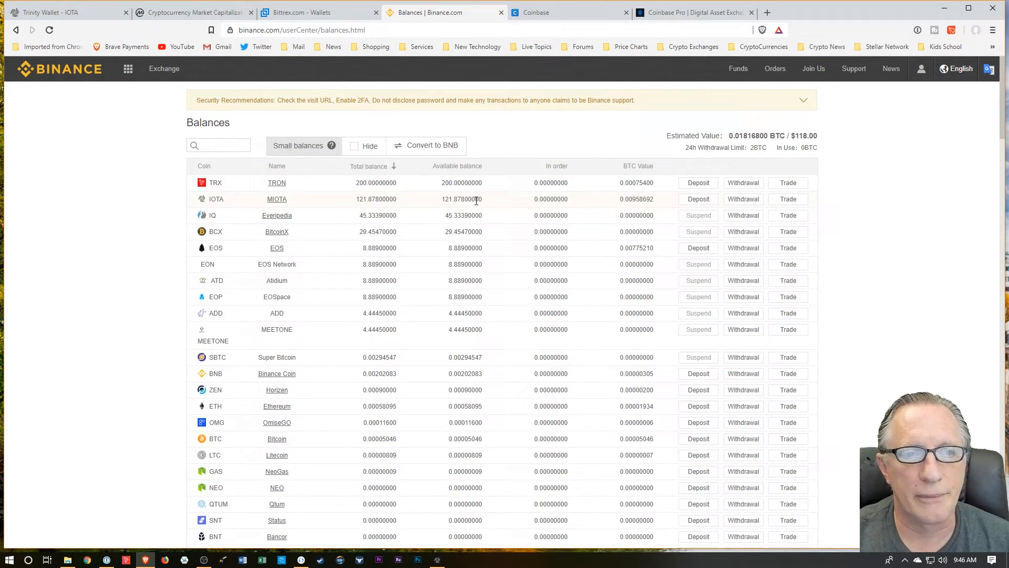
mouse_move(315, 218)
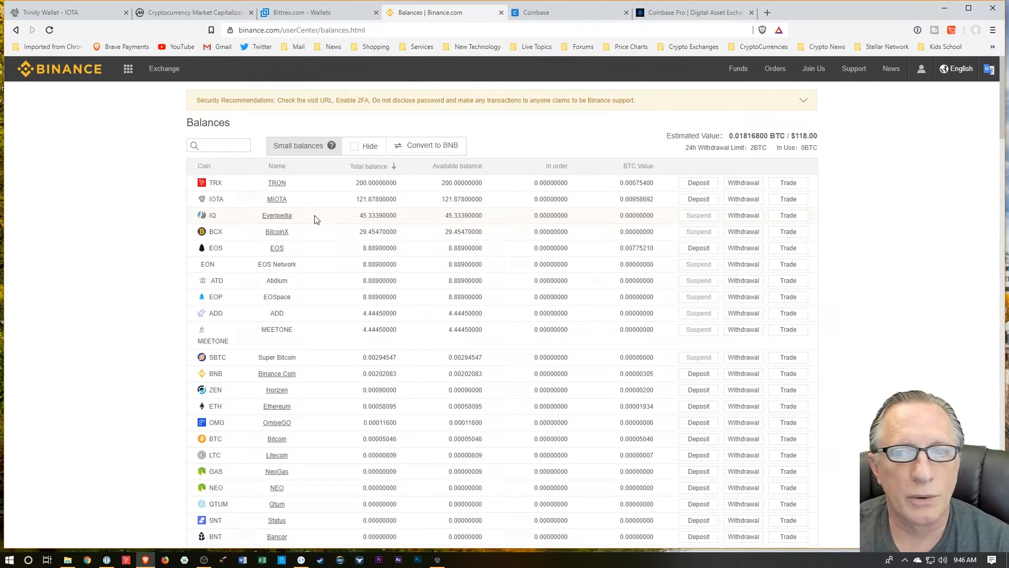
mouse_move(339, 345)
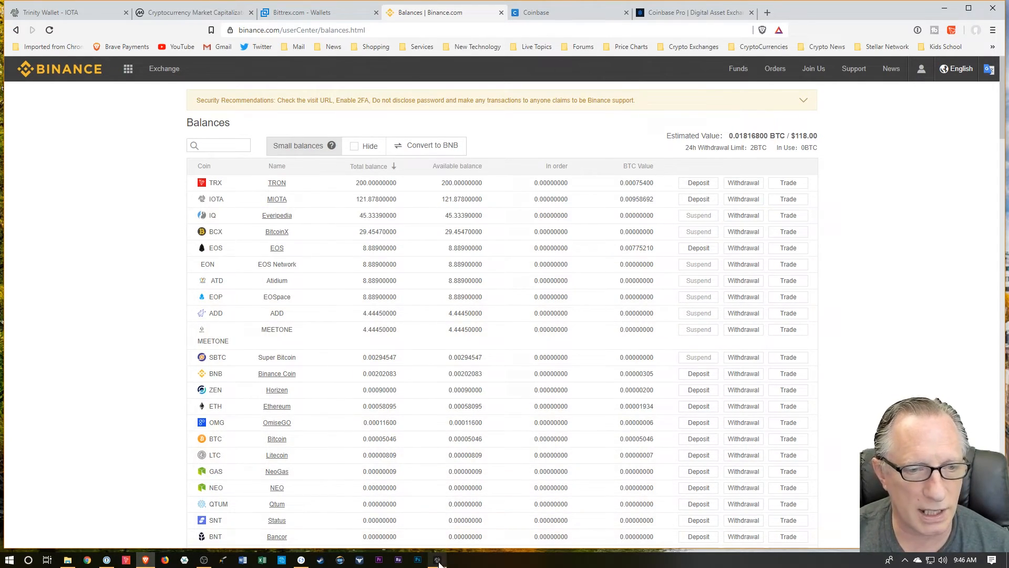
mouse_move(438, 559)
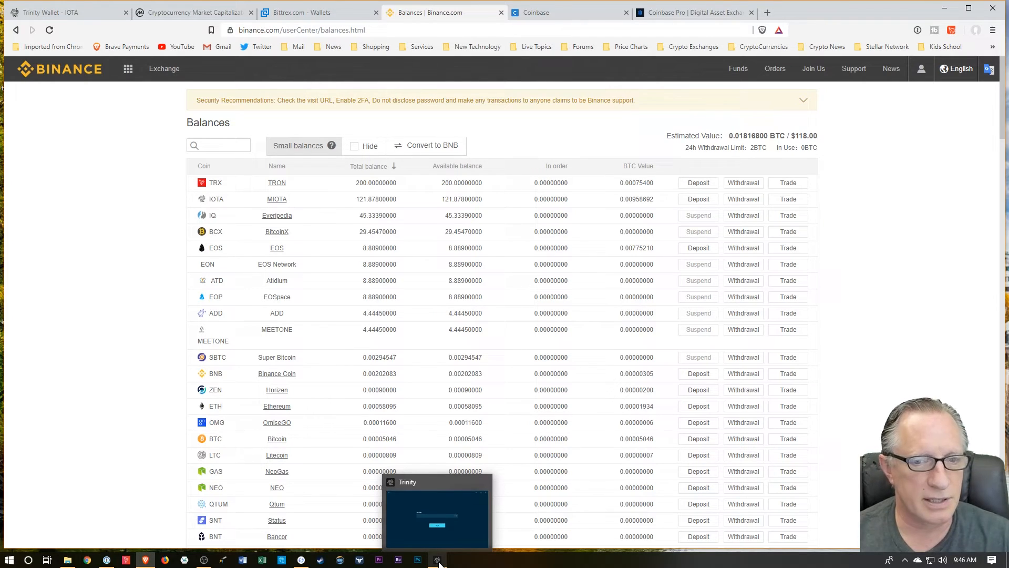
Unlock Trinity Wallet and copy the Storage Account receive address
click(436, 559)
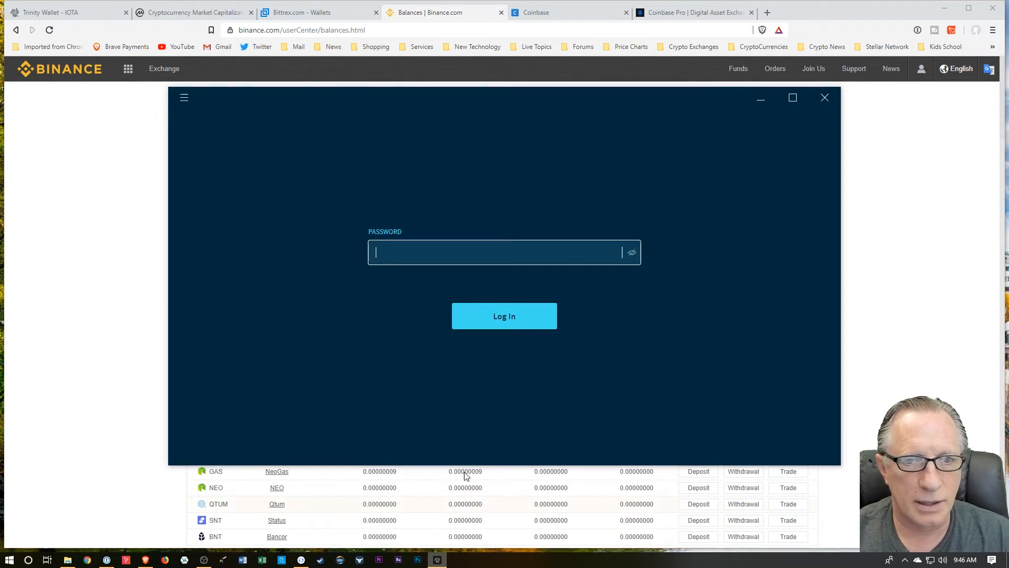
mouse_move(439, 270)
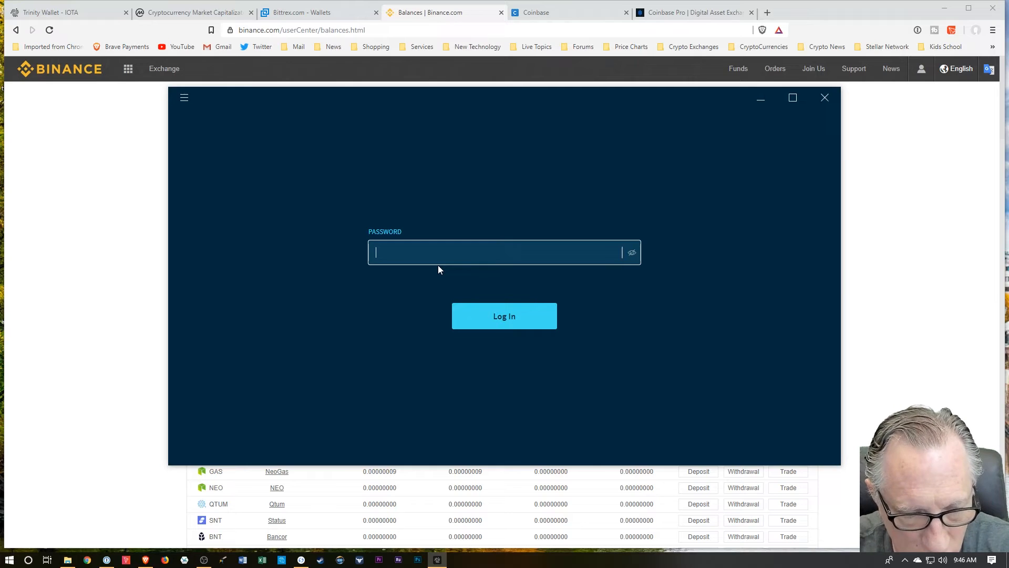
click(504, 316)
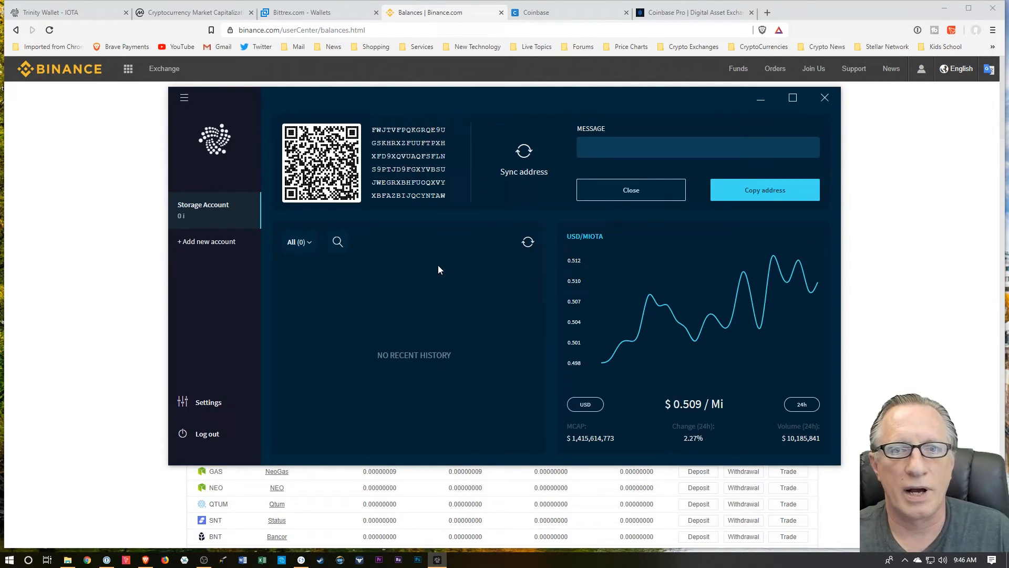
mouse_move(410, 155)
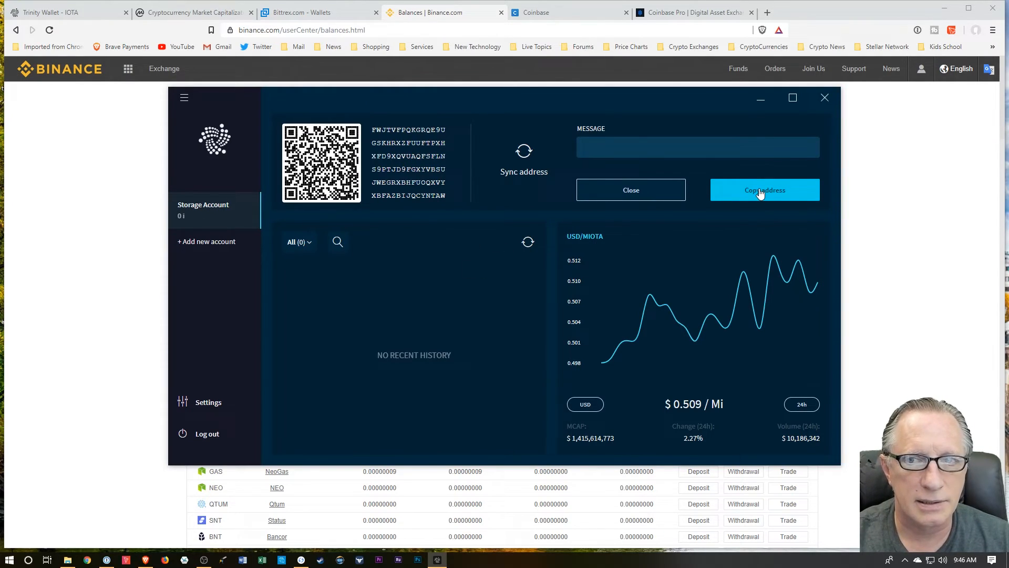
click(764, 190)
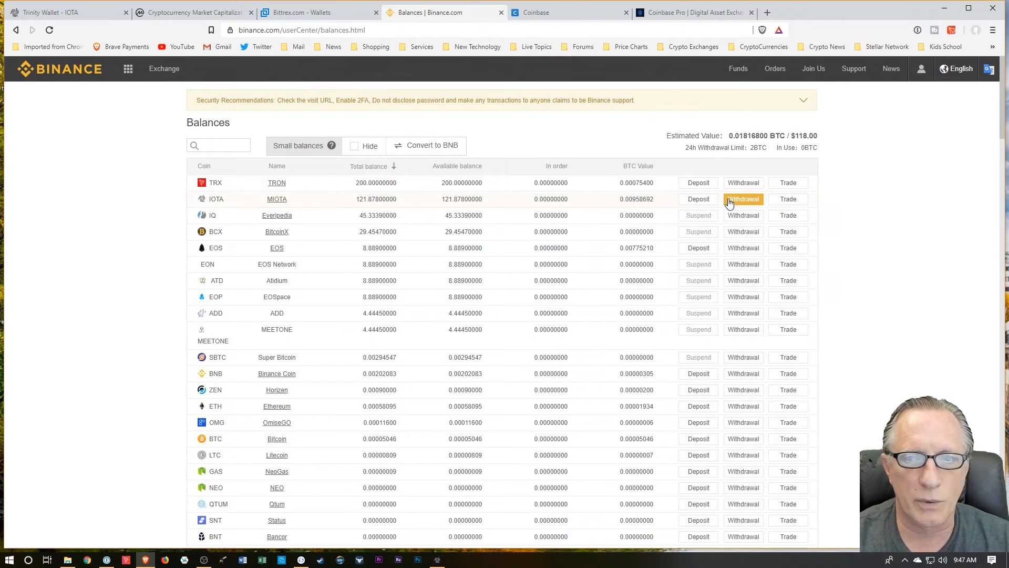
Start an IOTA withdrawal to the pasted Trinity address for the full 121.878 IOTA
click(743, 198)
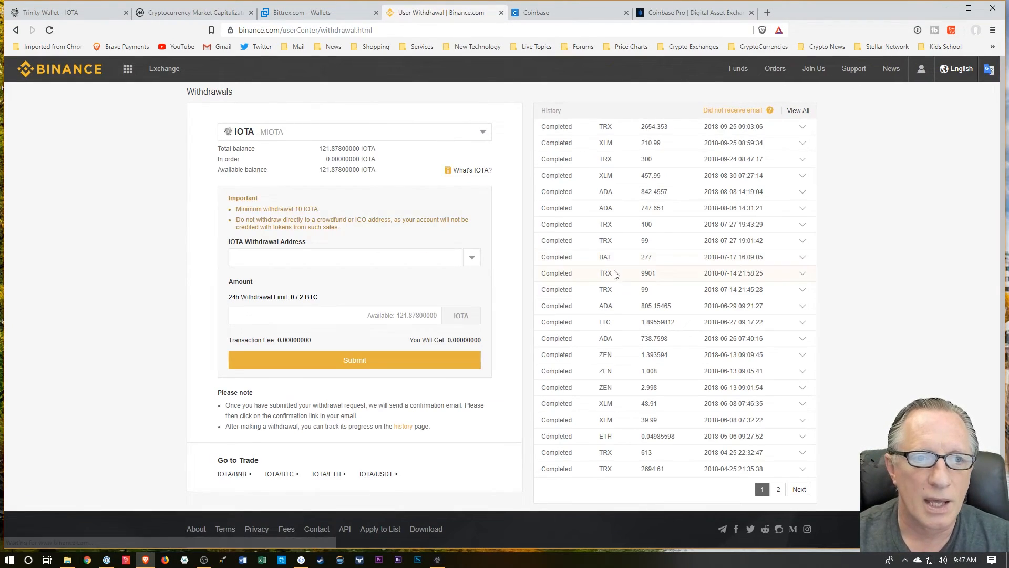
right_click(344, 257)
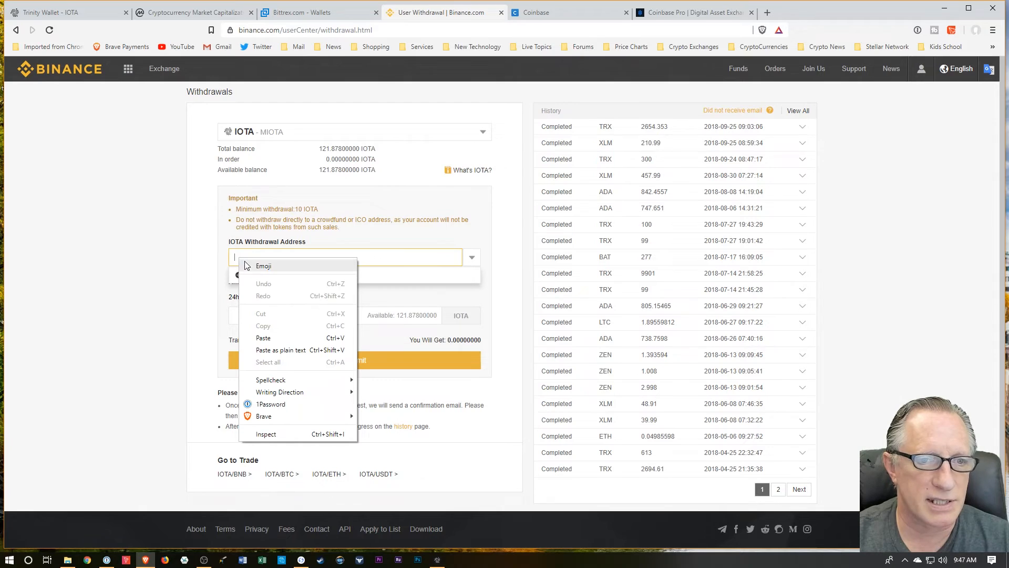
click(264, 337)
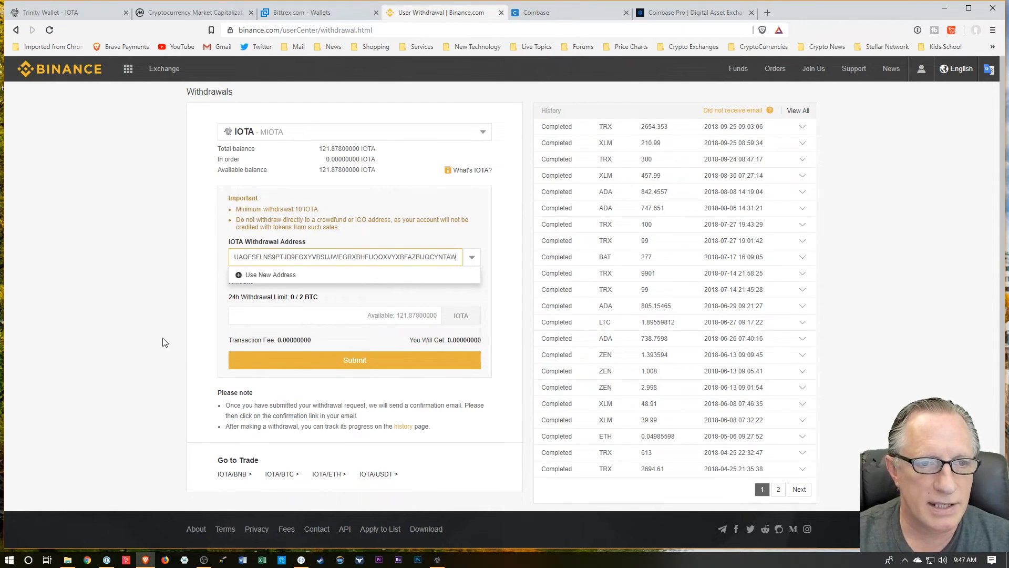
mouse_move(160, 309)
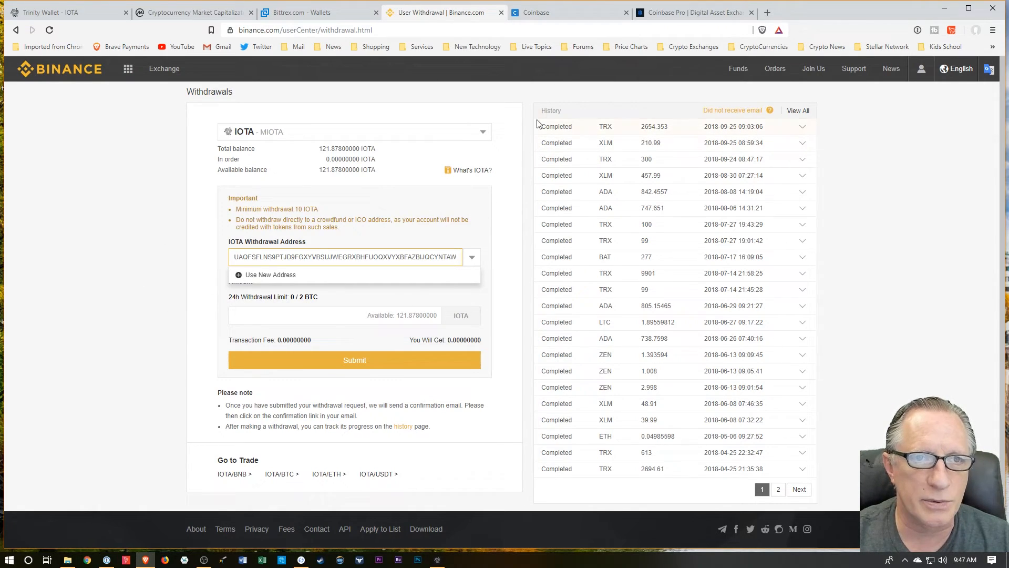
mouse_move(446, 481)
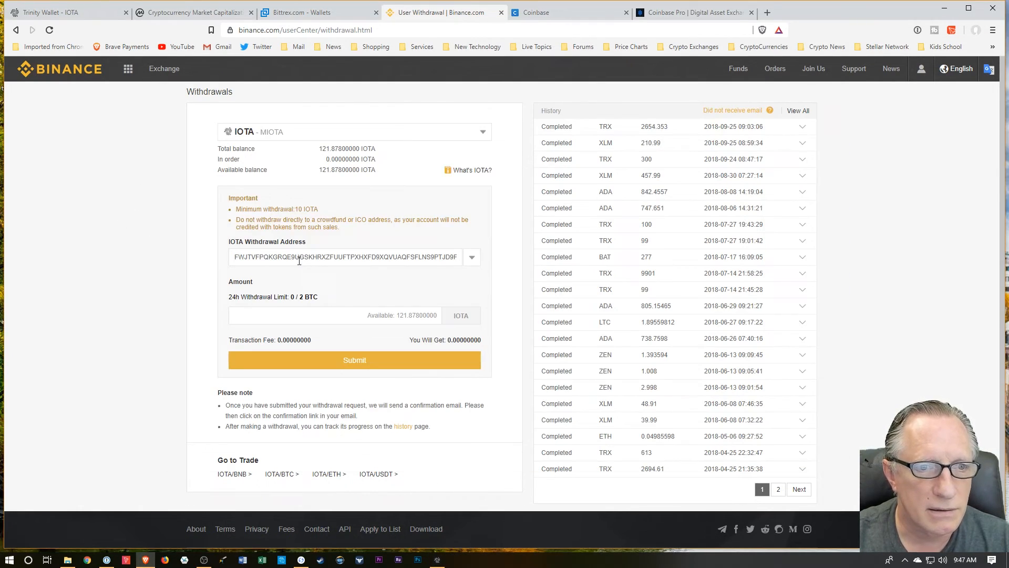
mouse_move(367, 249)
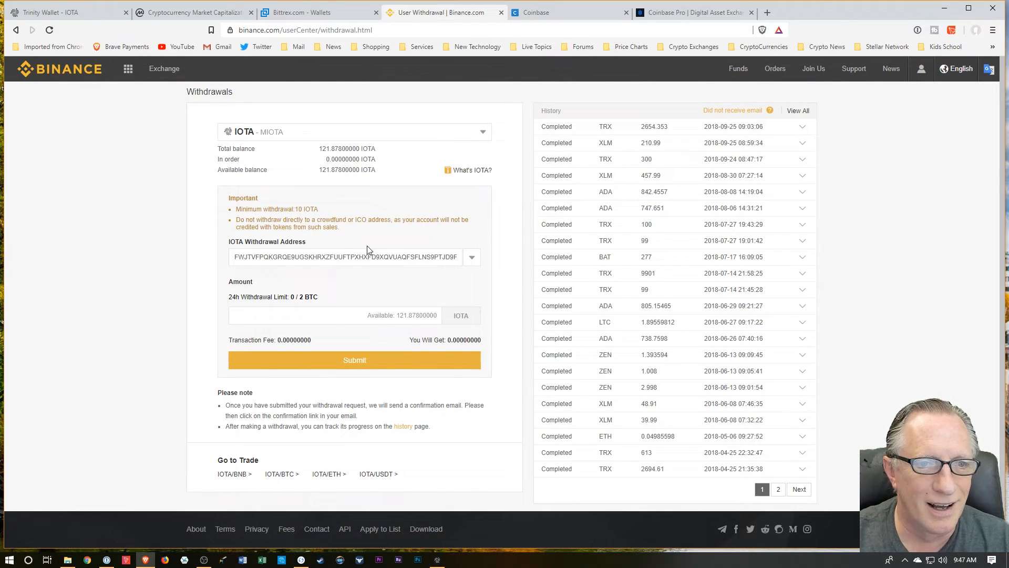
mouse_move(434, 547)
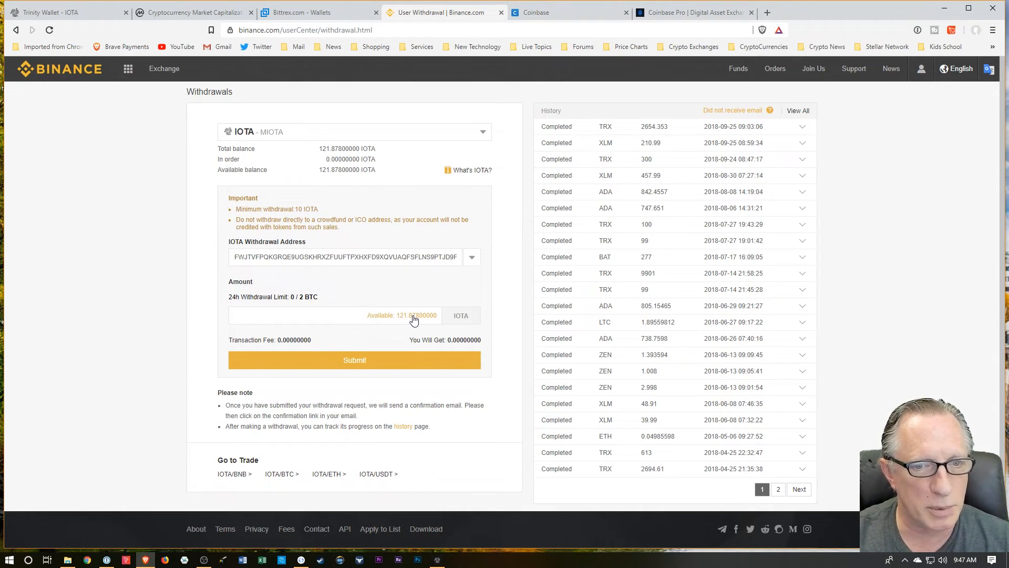
click(379, 316)
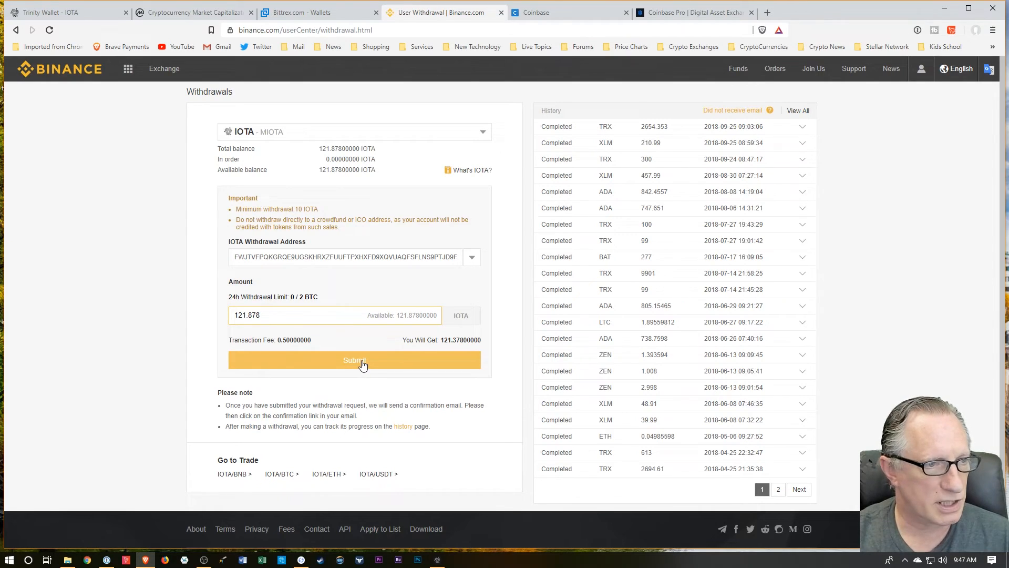
Submit the 121.878 IOTA withdrawal with the authentication code and open the confirmation email
click(354, 360)
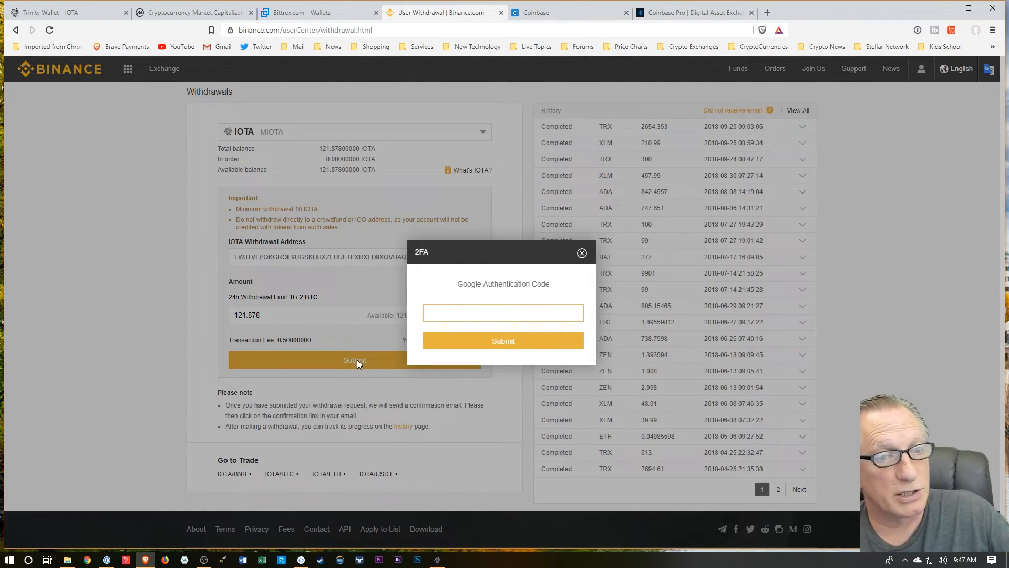
click(502, 340)
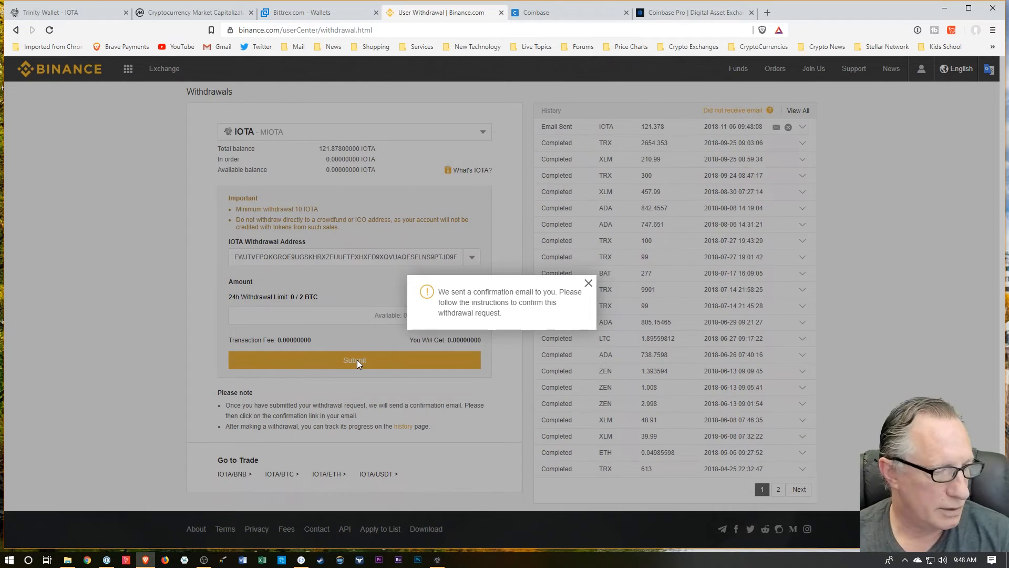
mouse_move(362, 186)
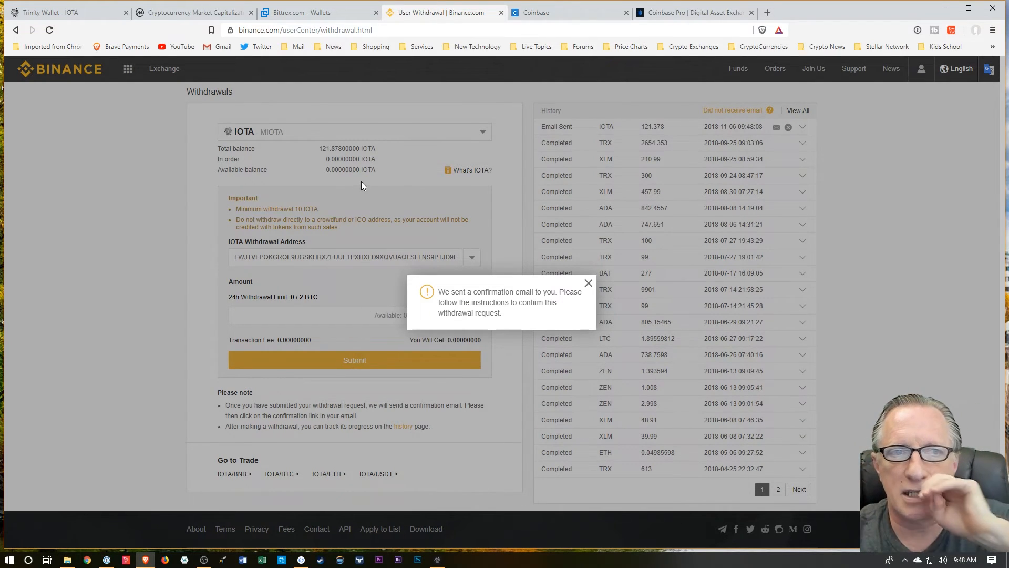
click(820, 12)
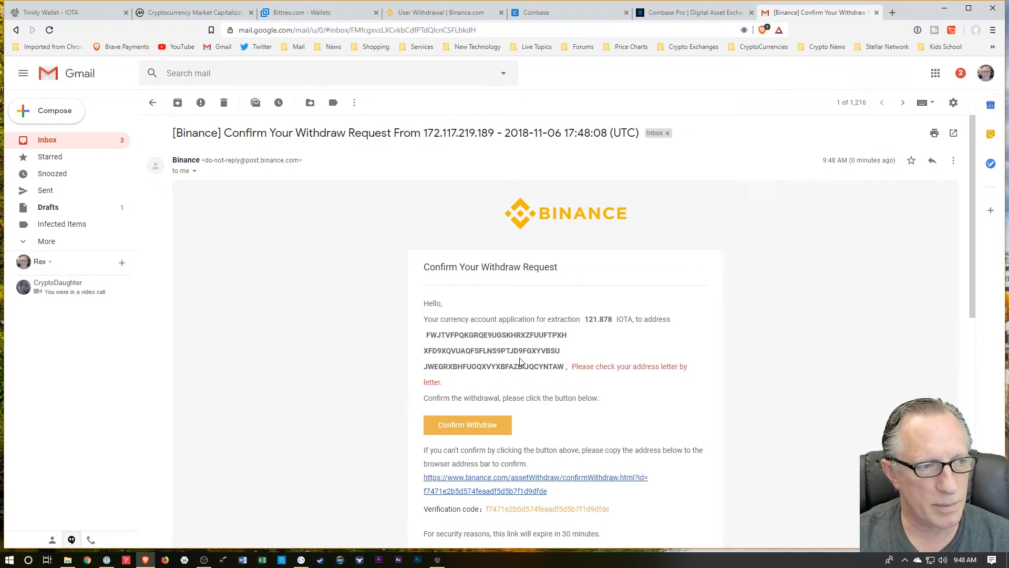
mouse_move(467, 425)
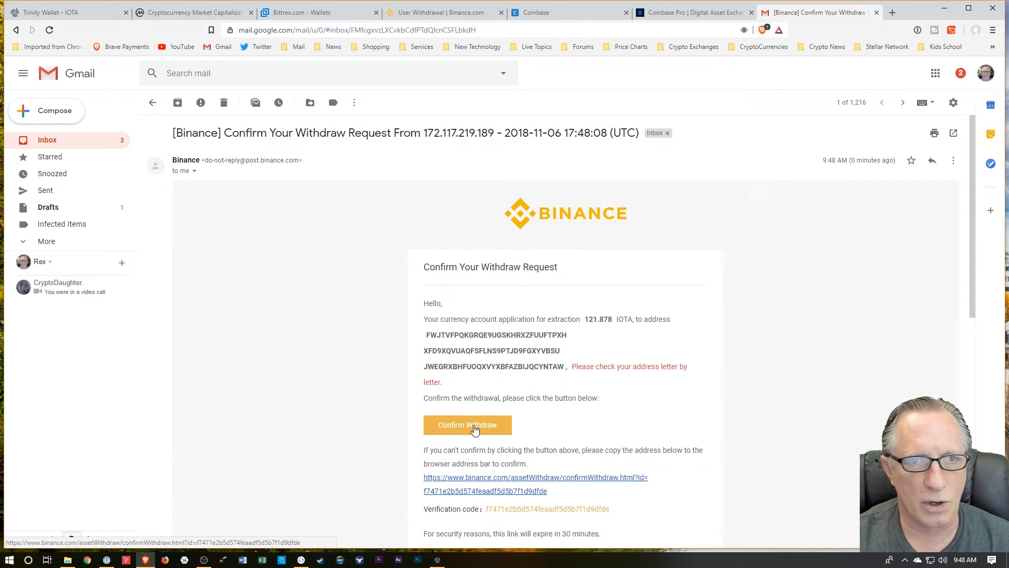
Confirm the withdrawal from the email, leaving 121.378 IOTA processing on Binance
click(467, 424)
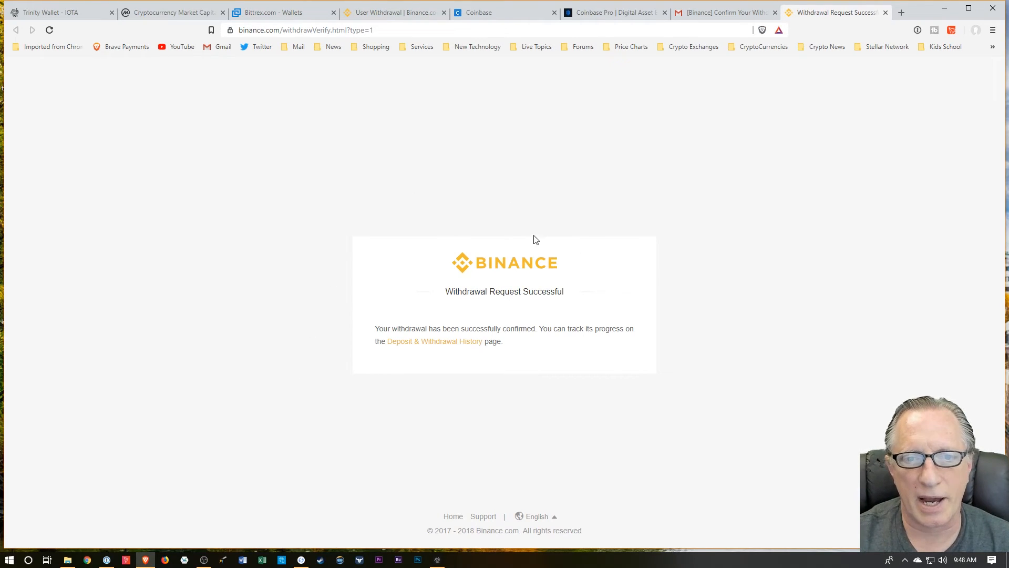
click(433, 341)
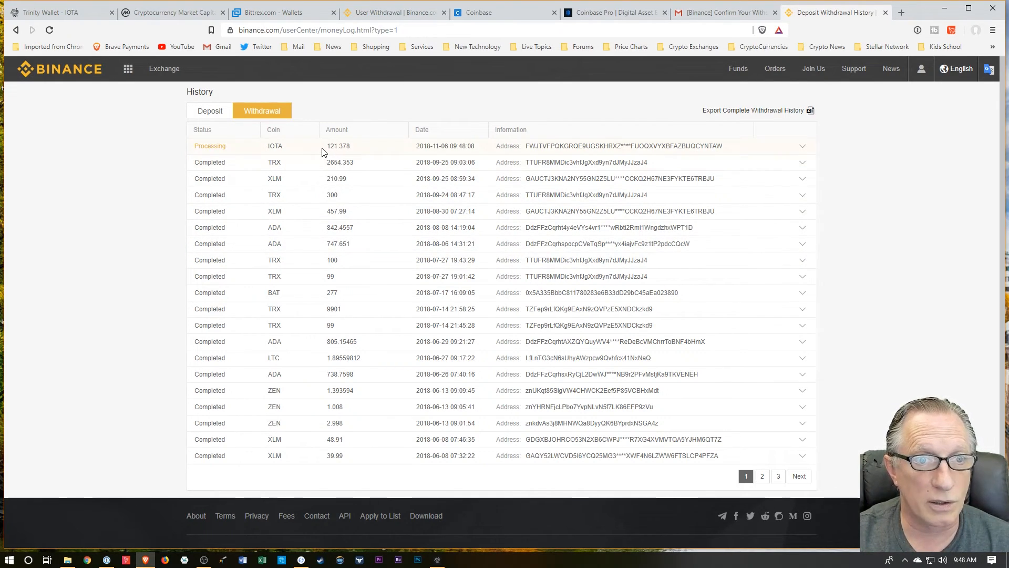
mouse_move(464, 425)
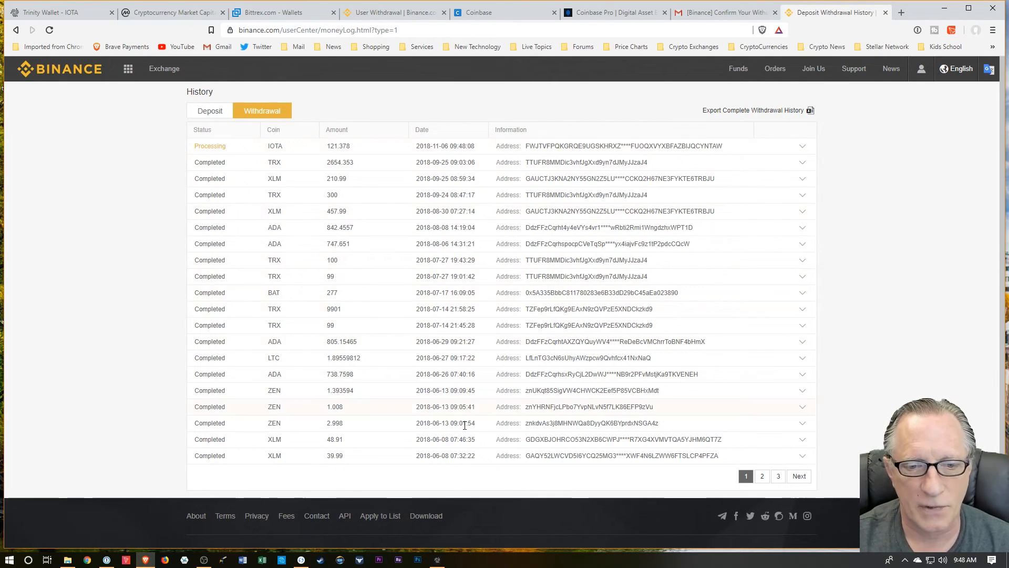
mouse_move(438, 558)
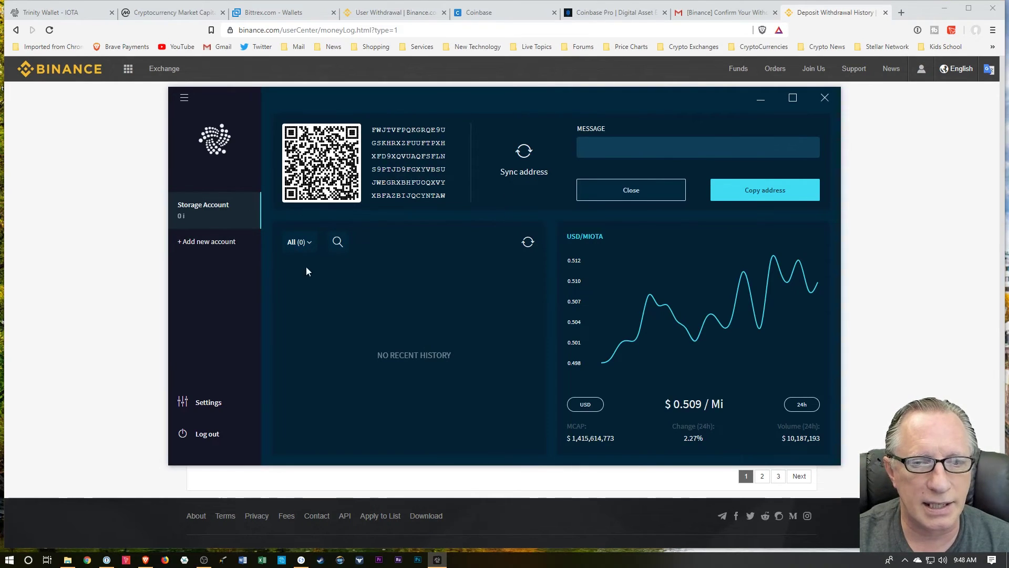
mouse_move(207, 213)
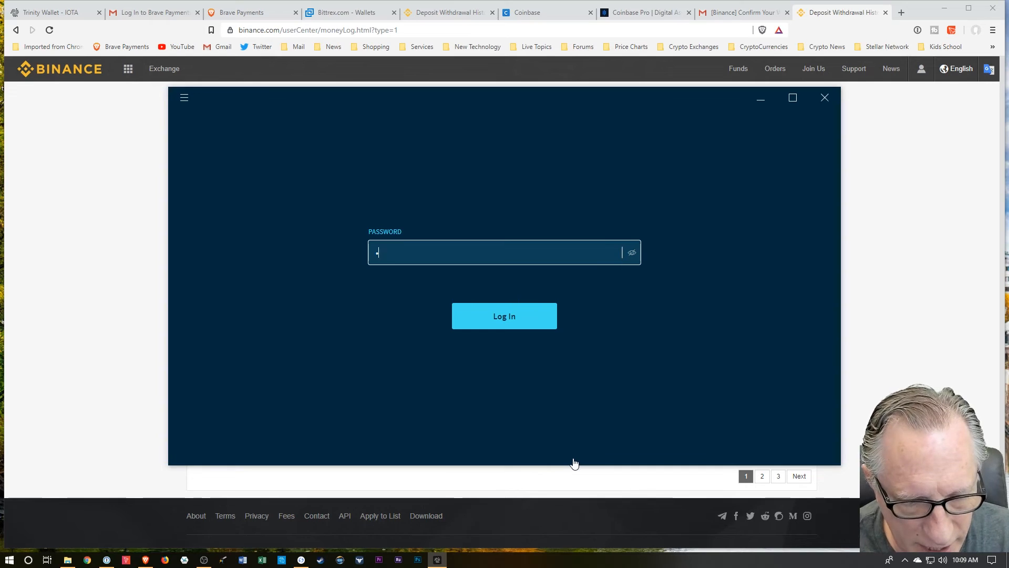
Log back into Trinity, refresh Storage Account, and open the pending 121.4 Mi receive details
text(password)
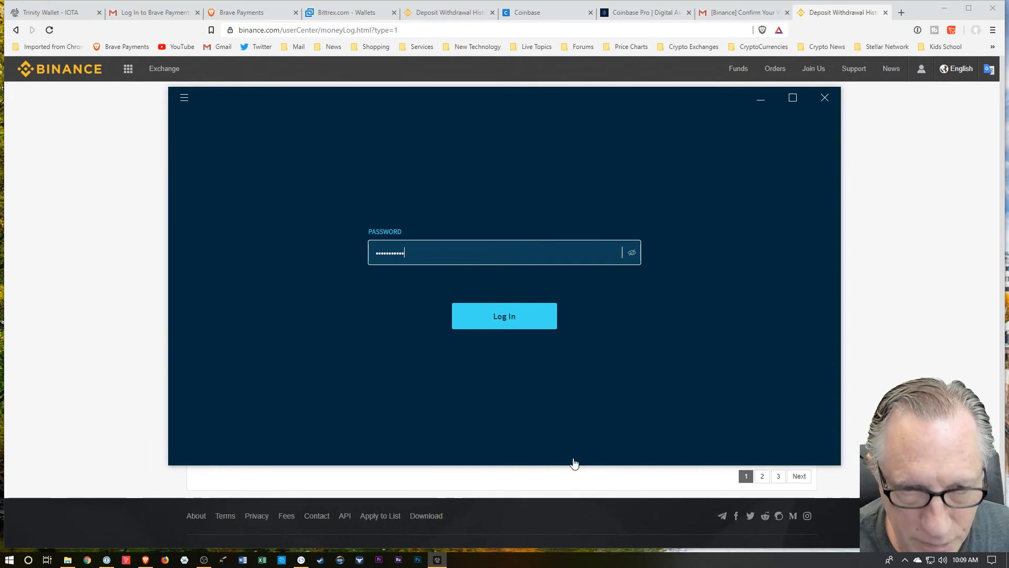
click(504, 315)
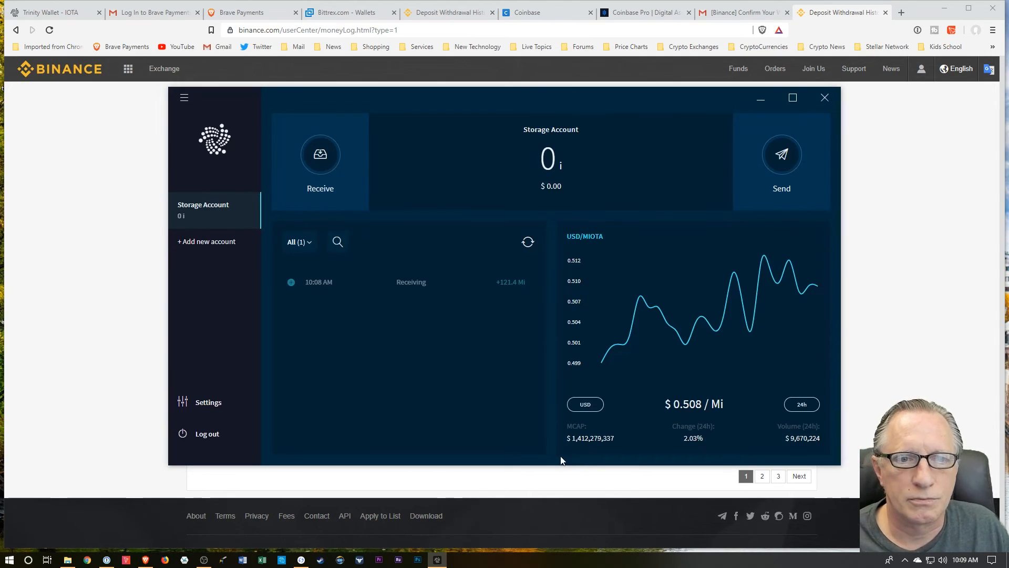
mouse_move(447, 286)
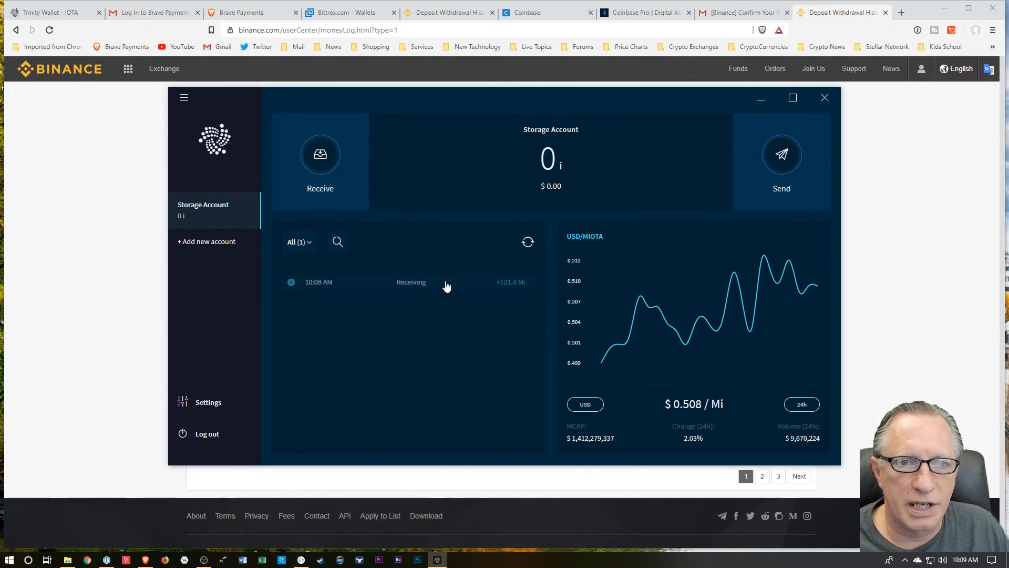
mouse_move(405, 286)
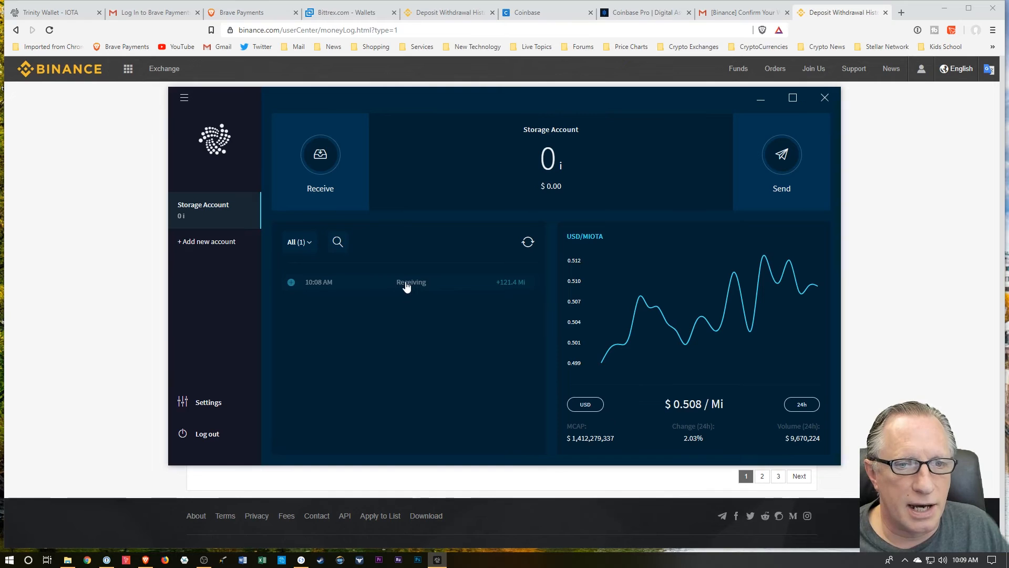
mouse_move(453, 286)
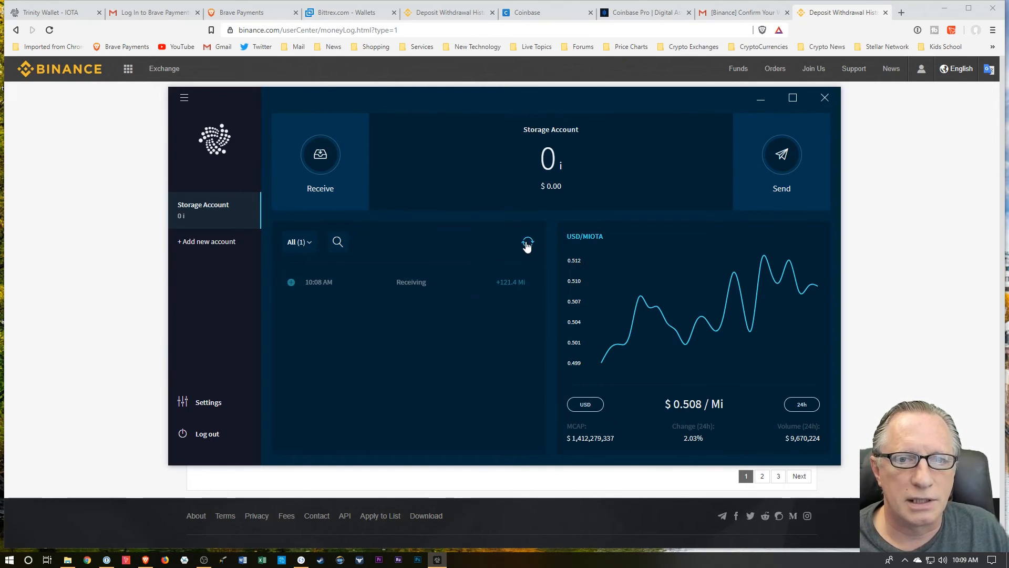
click(527, 243)
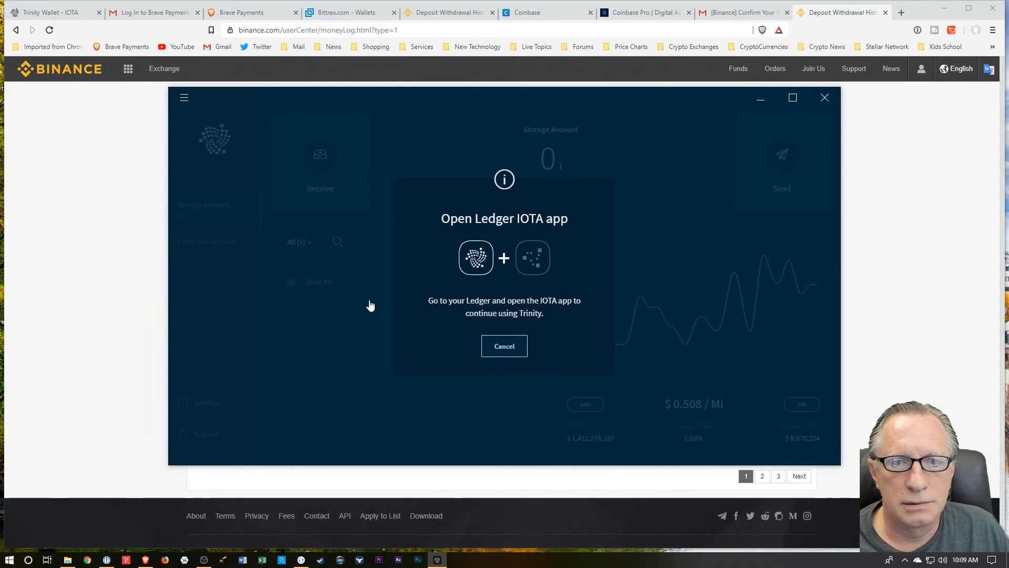
mouse_move(357, 319)
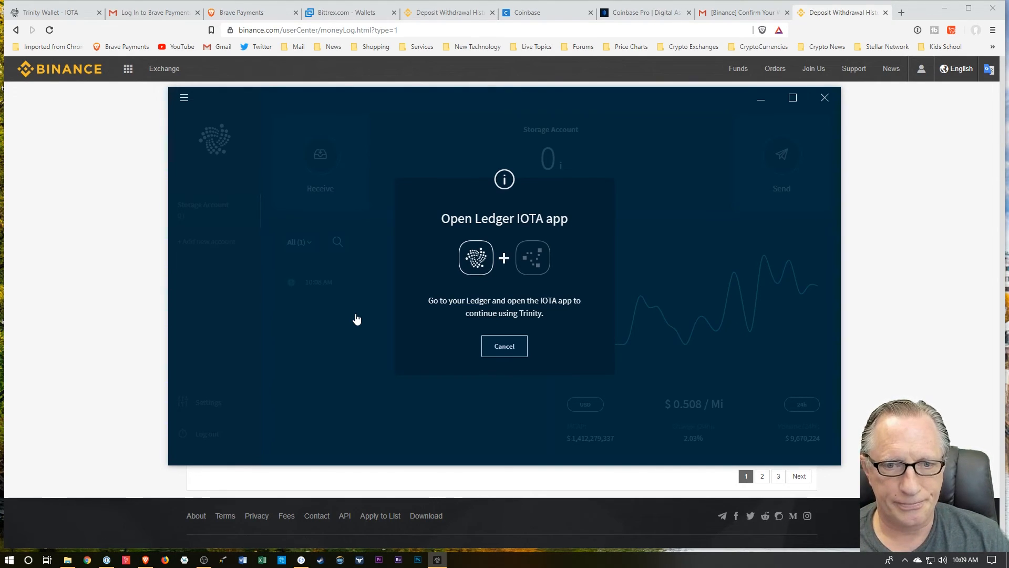
click(504, 345)
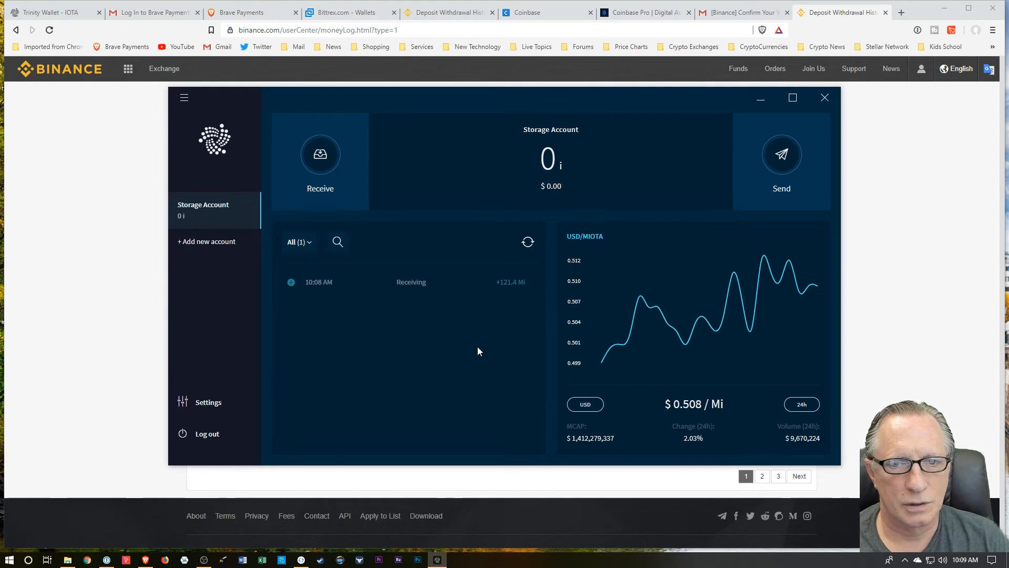
mouse_move(450, 287)
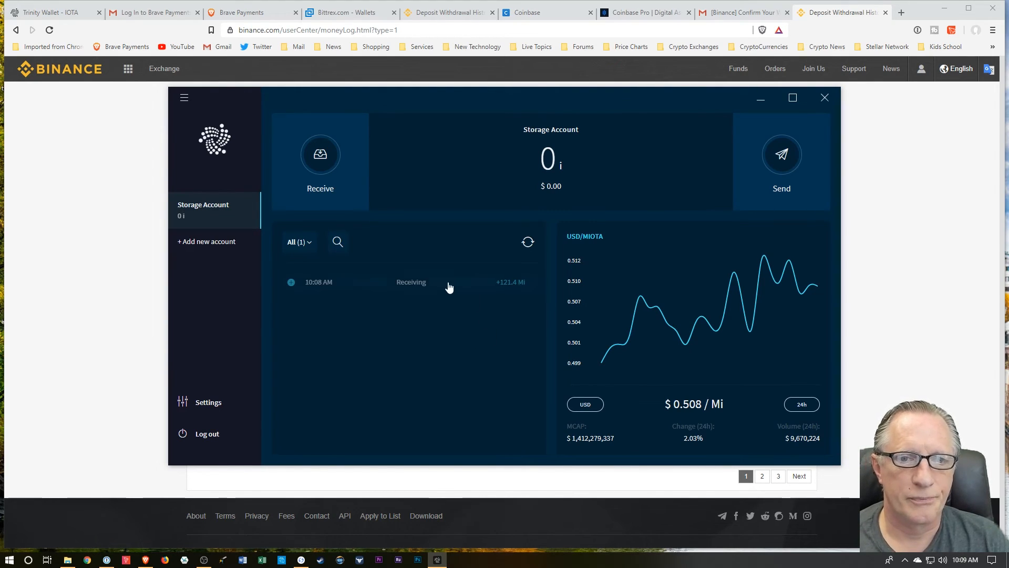
click(411, 281)
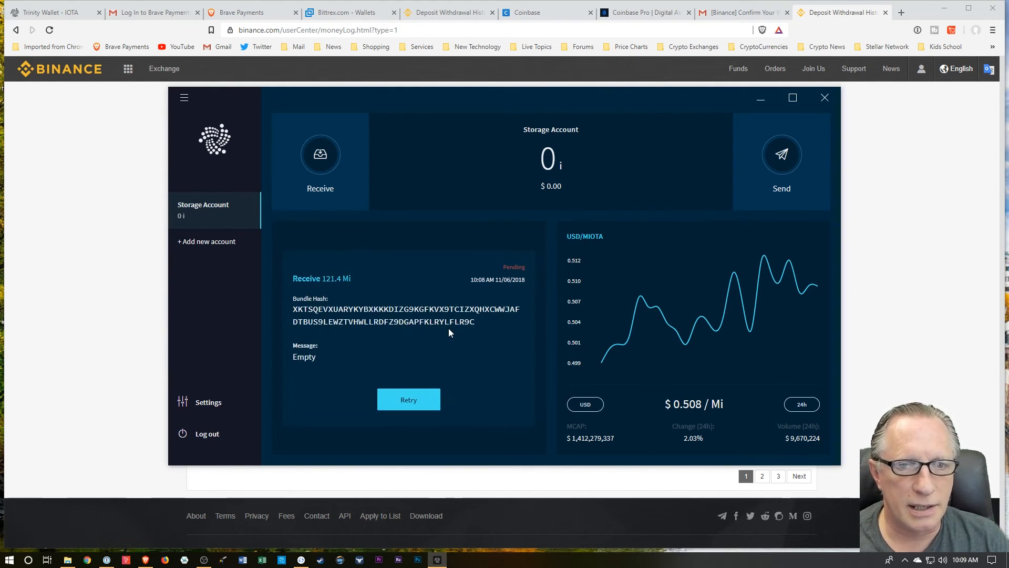
mouse_move(494, 298)
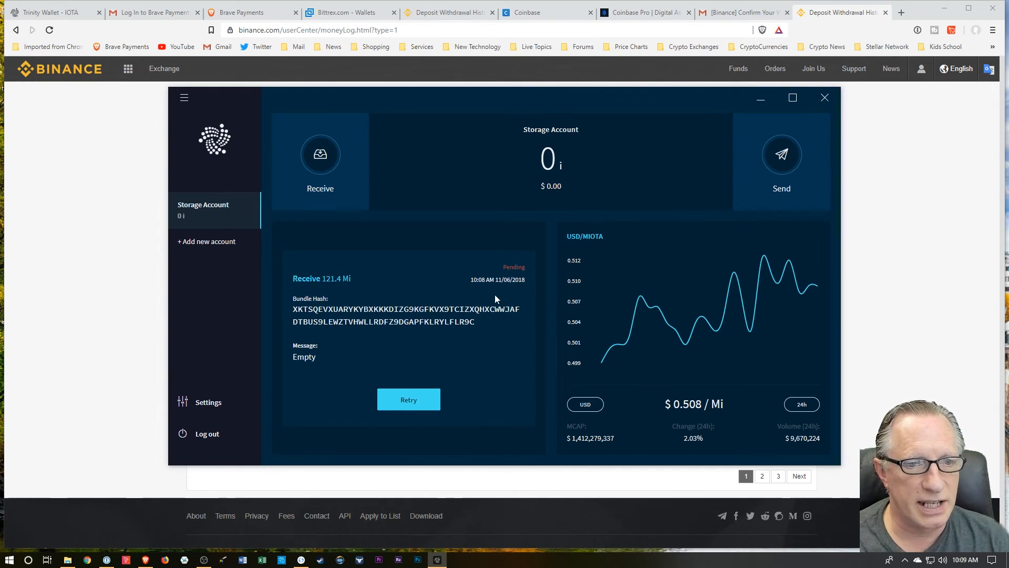
mouse_move(471, 293)
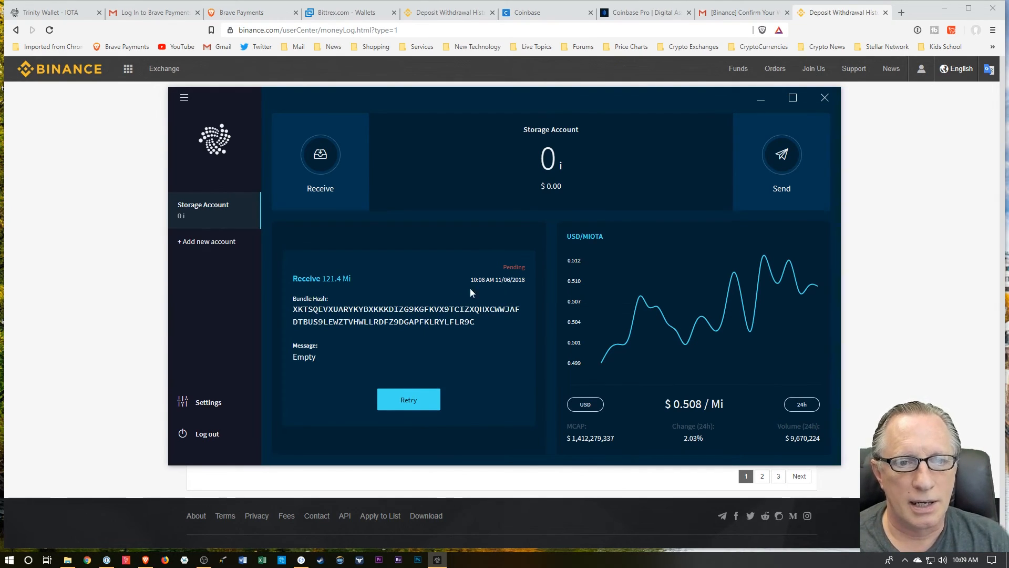
mouse_move(415, 295)
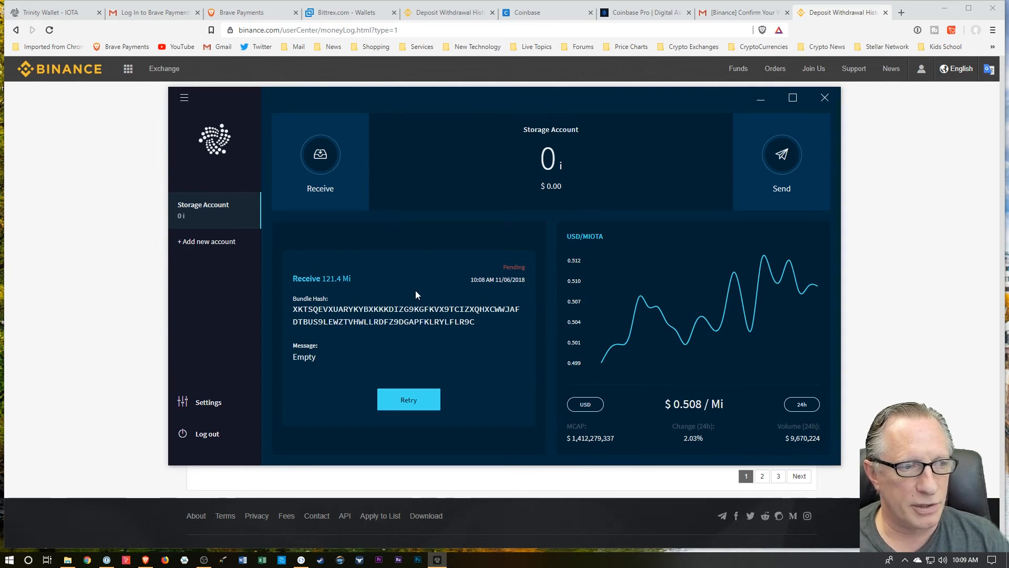
mouse_move(438, 295)
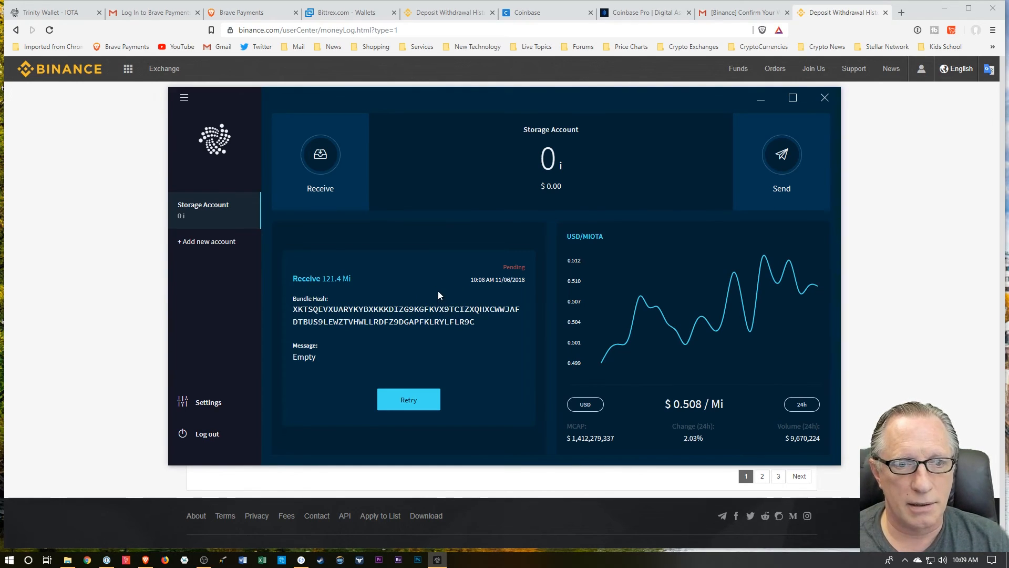
mouse_move(475, 255)
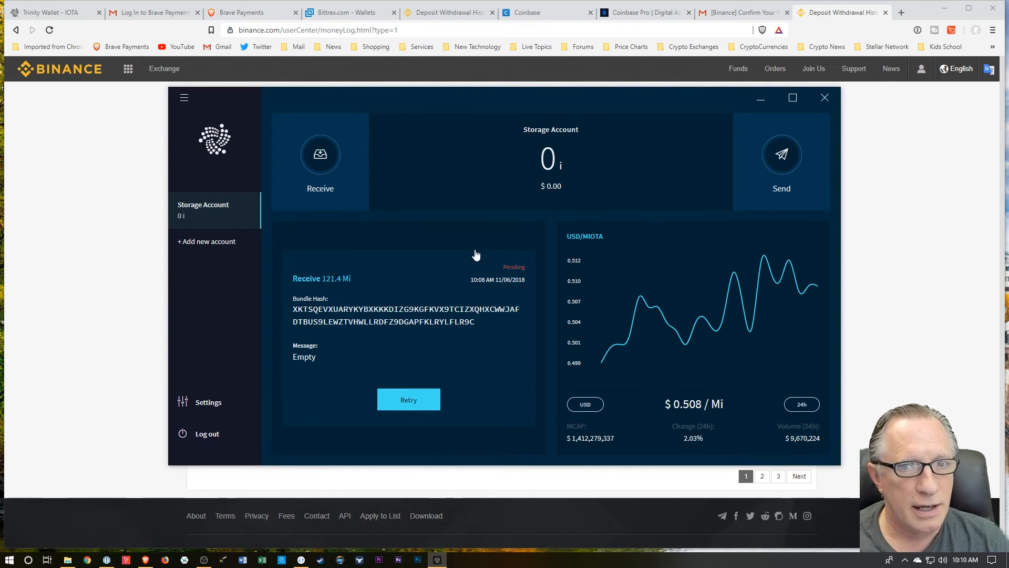
mouse_move(413, 341)
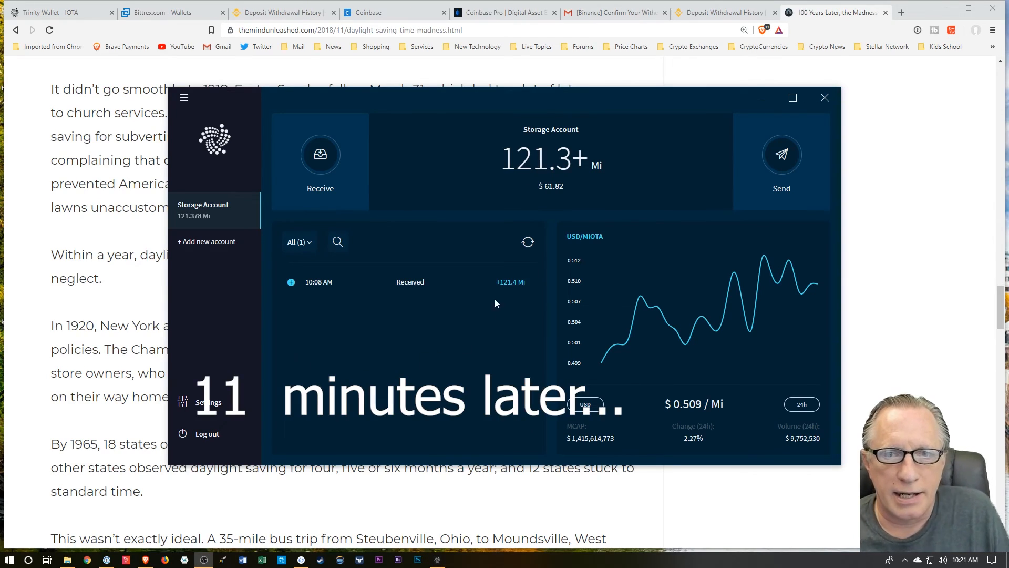
mouse_move(579, 195)
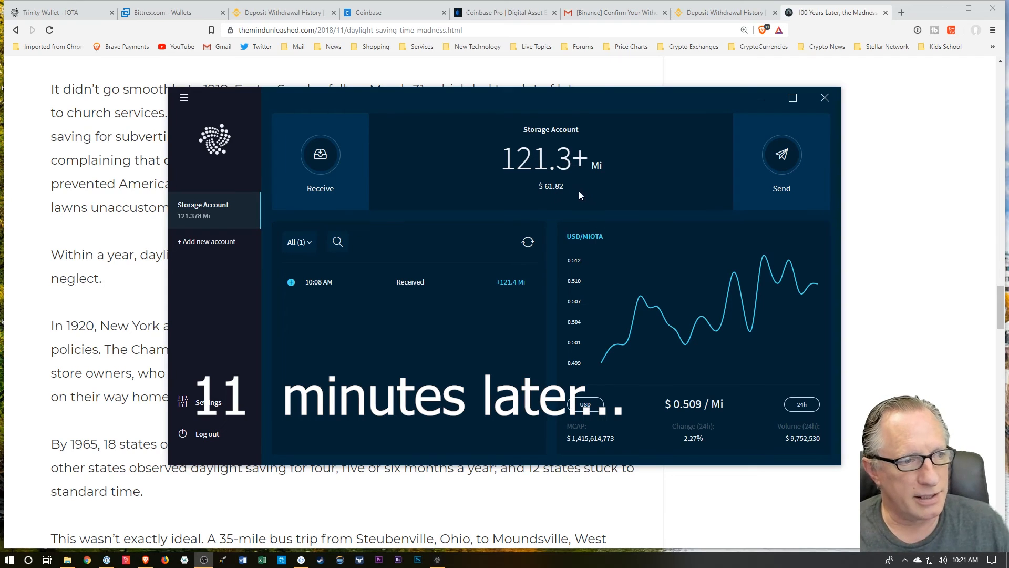
mouse_move(487, 177)
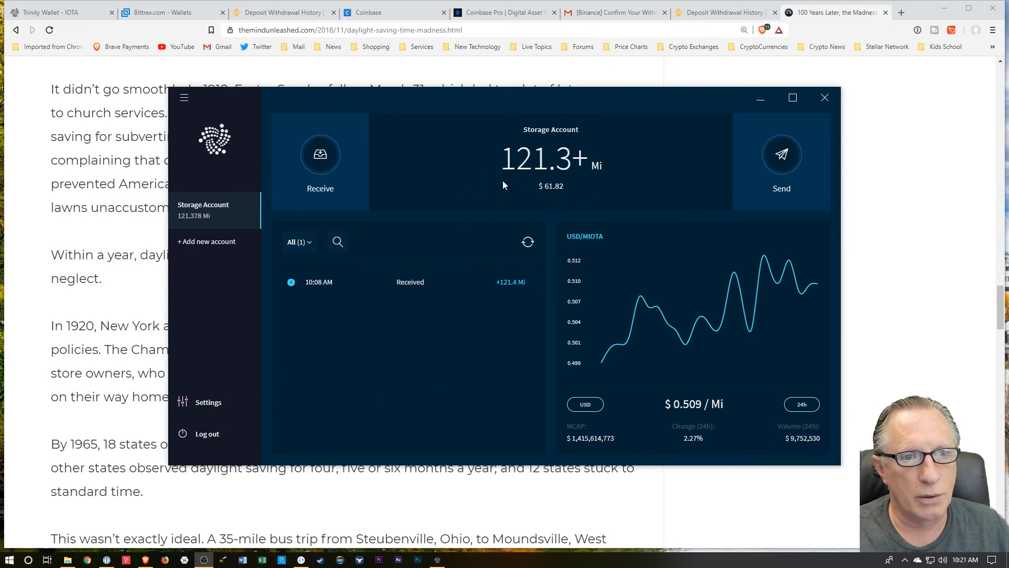
mouse_move(537, 177)
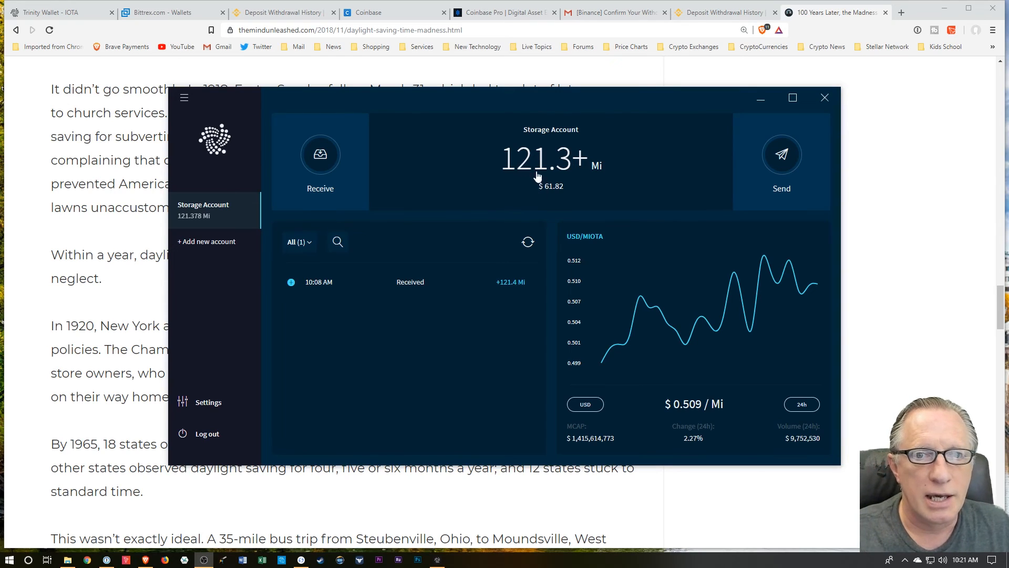
mouse_move(520, 182)
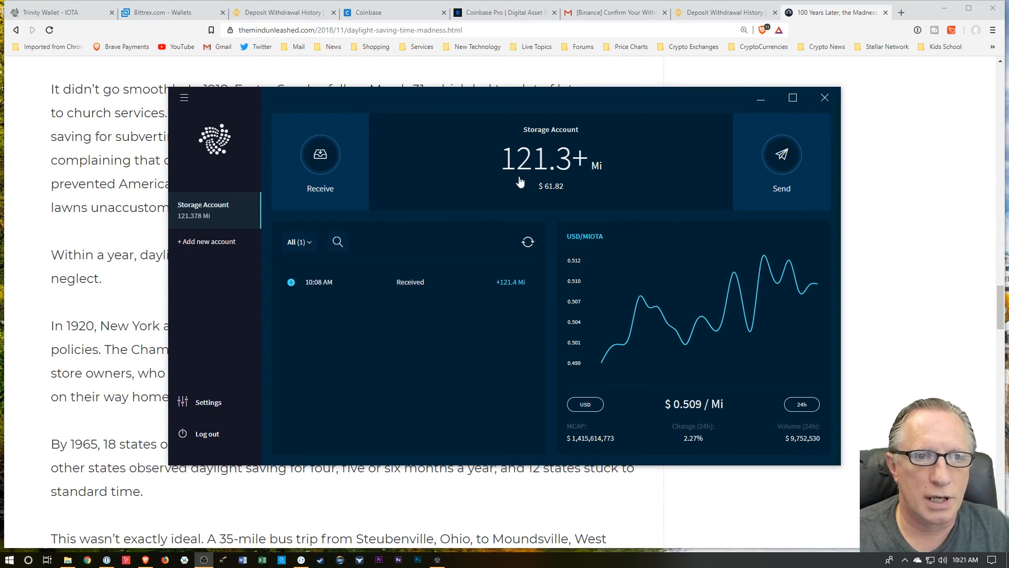
mouse_move(478, 173)
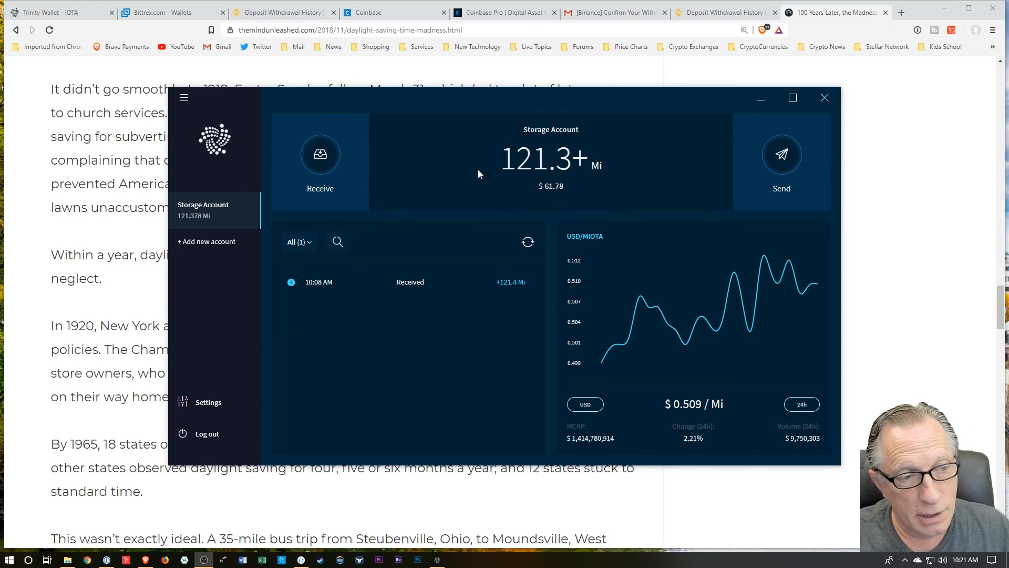
mouse_move(473, 170)
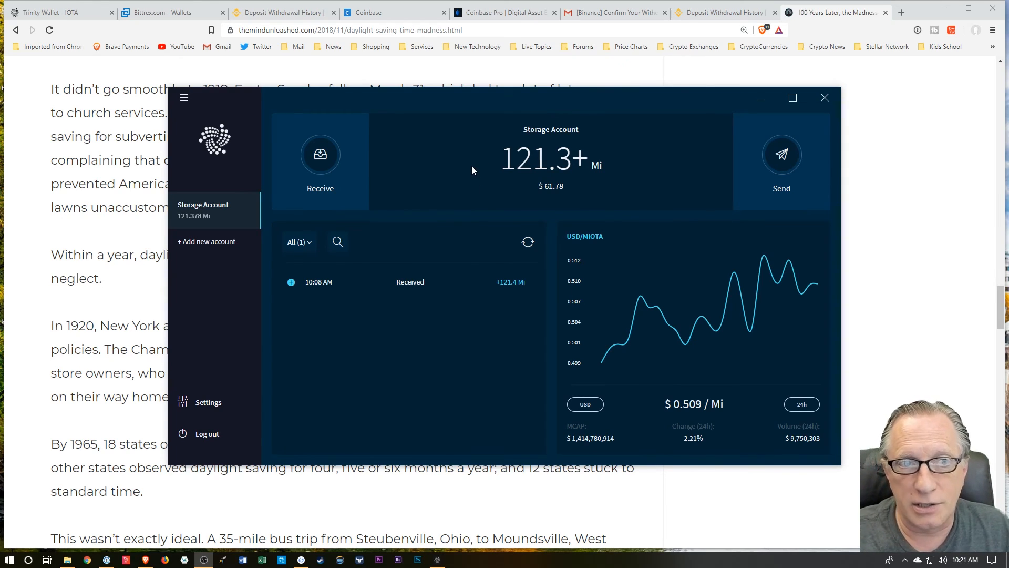
mouse_move(469, 190)
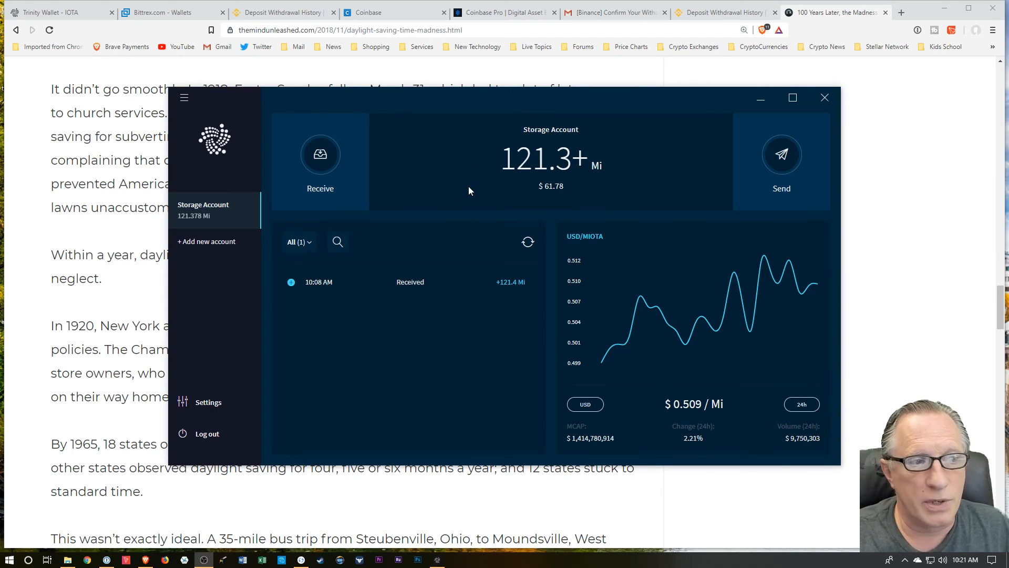
mouse_move(466, 177)
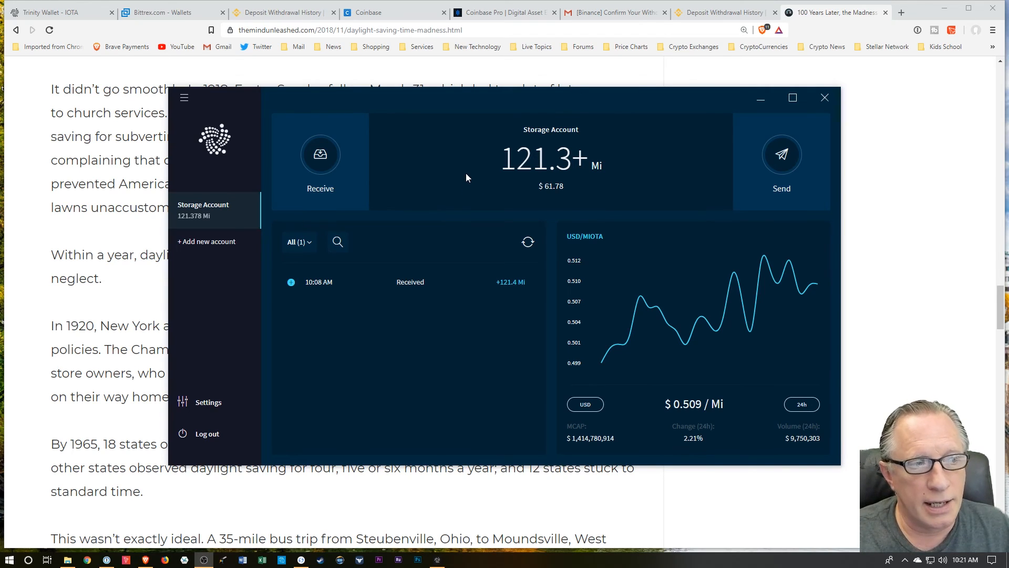